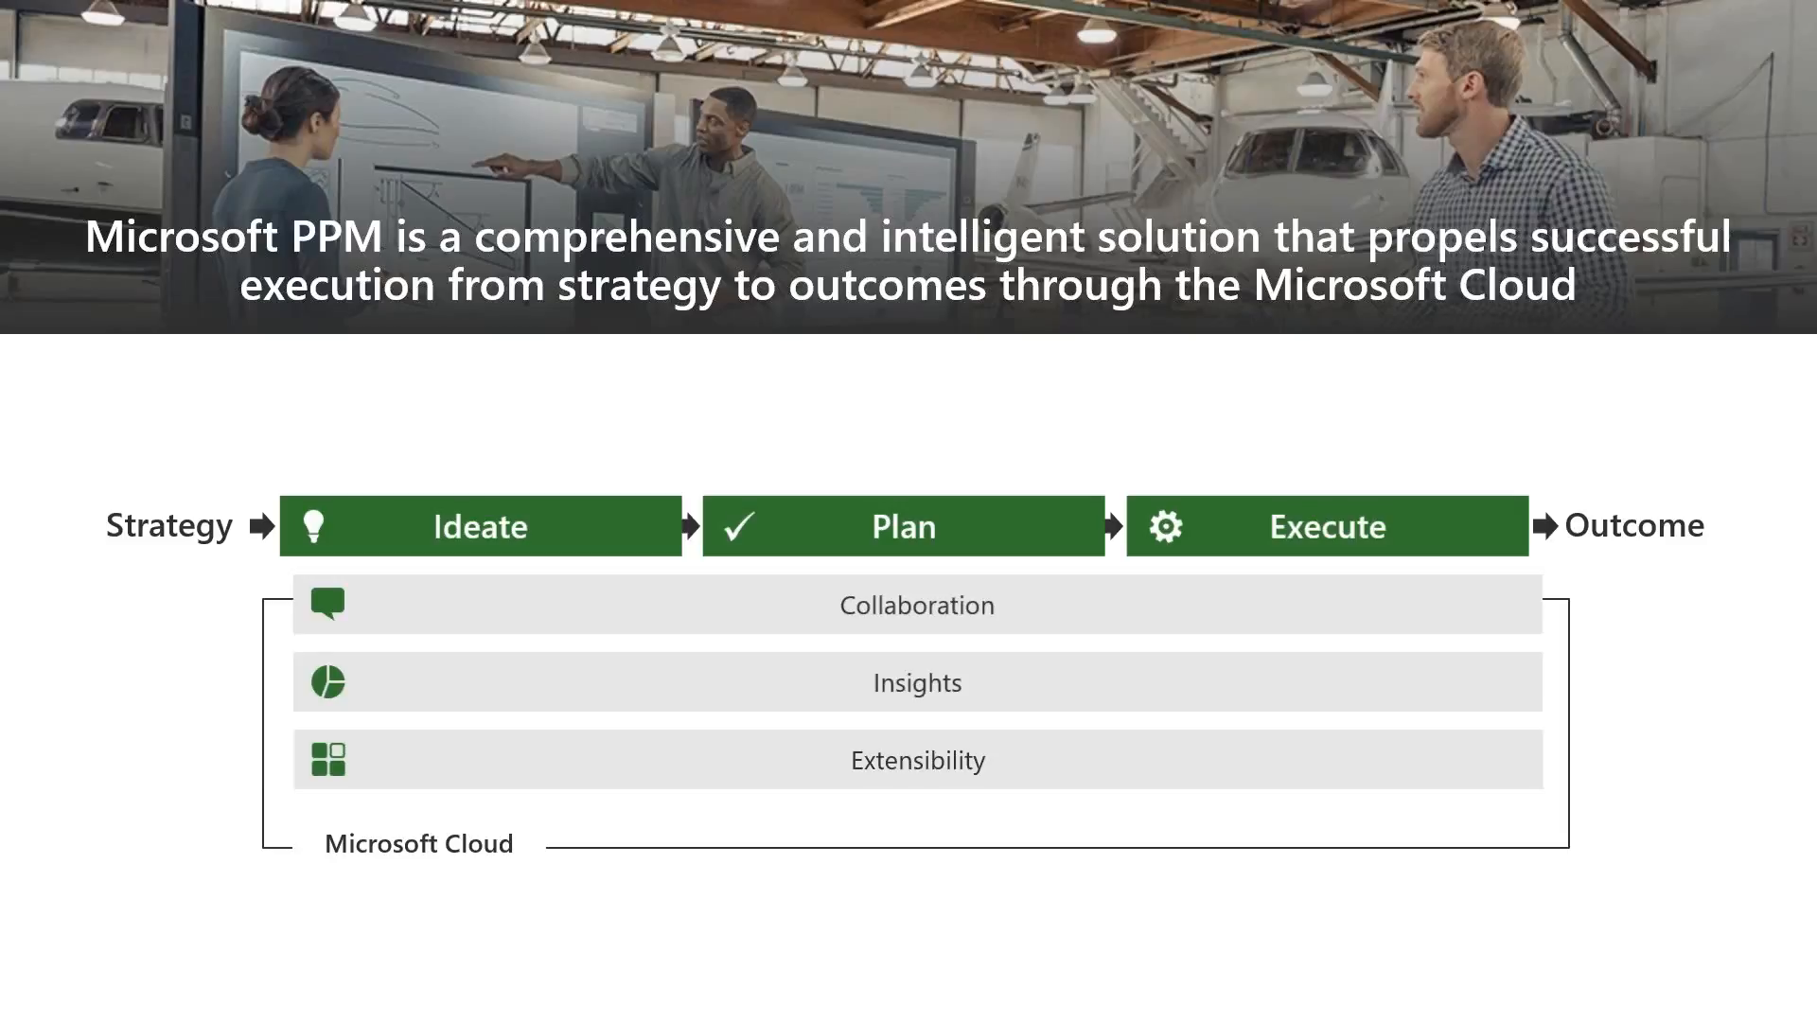
Collapse the Projects ribbon so Project Center shows the site title and navigation links.
left_click(477, 526)
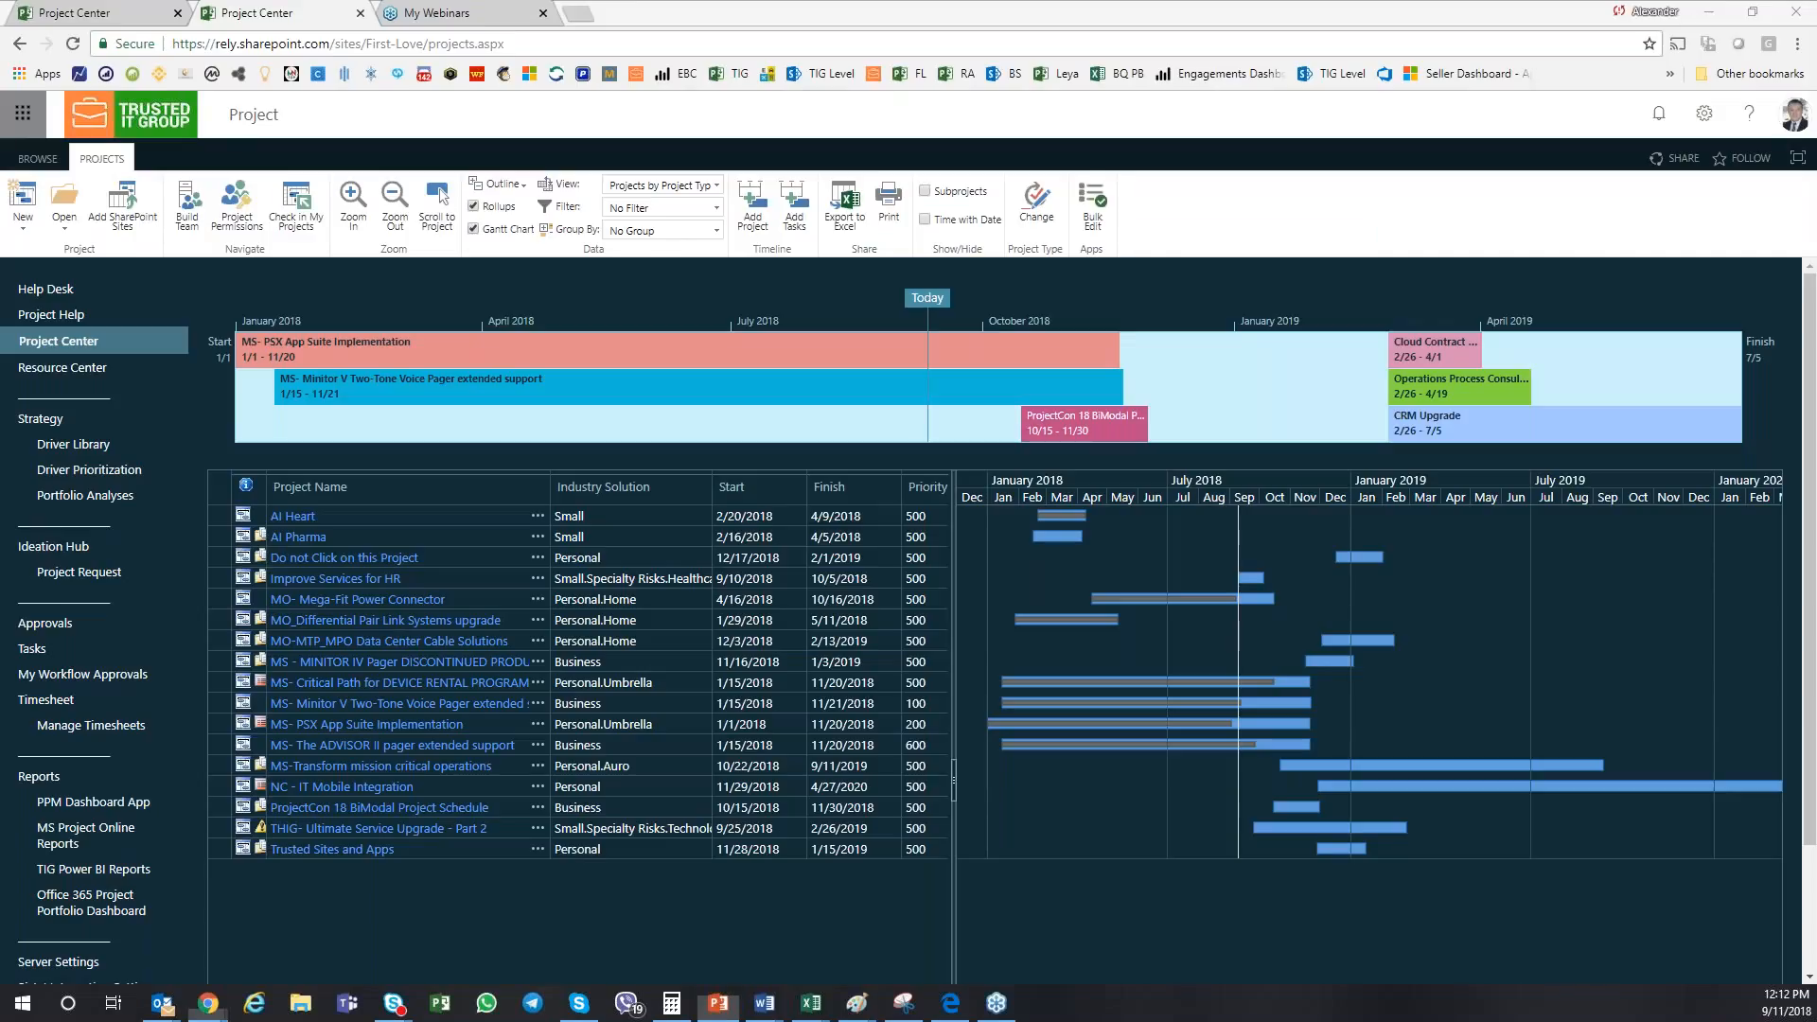
left_click(37, 160)
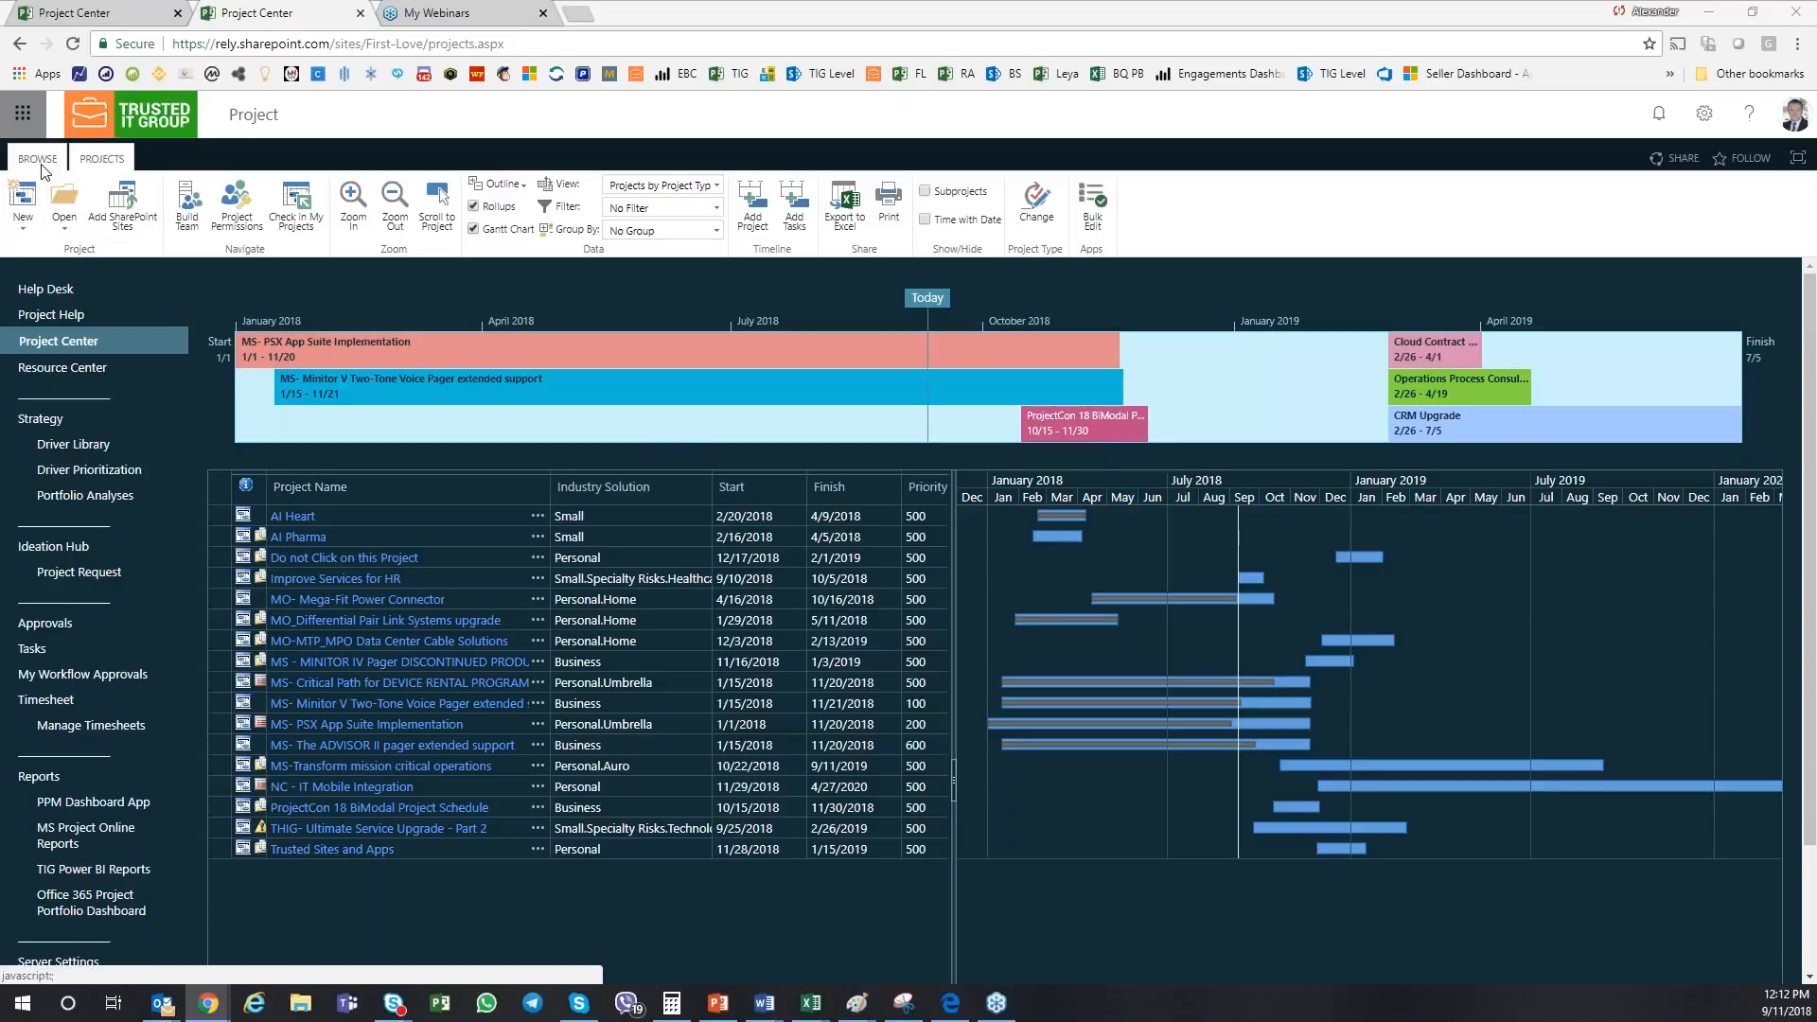
left_click(37, 158)
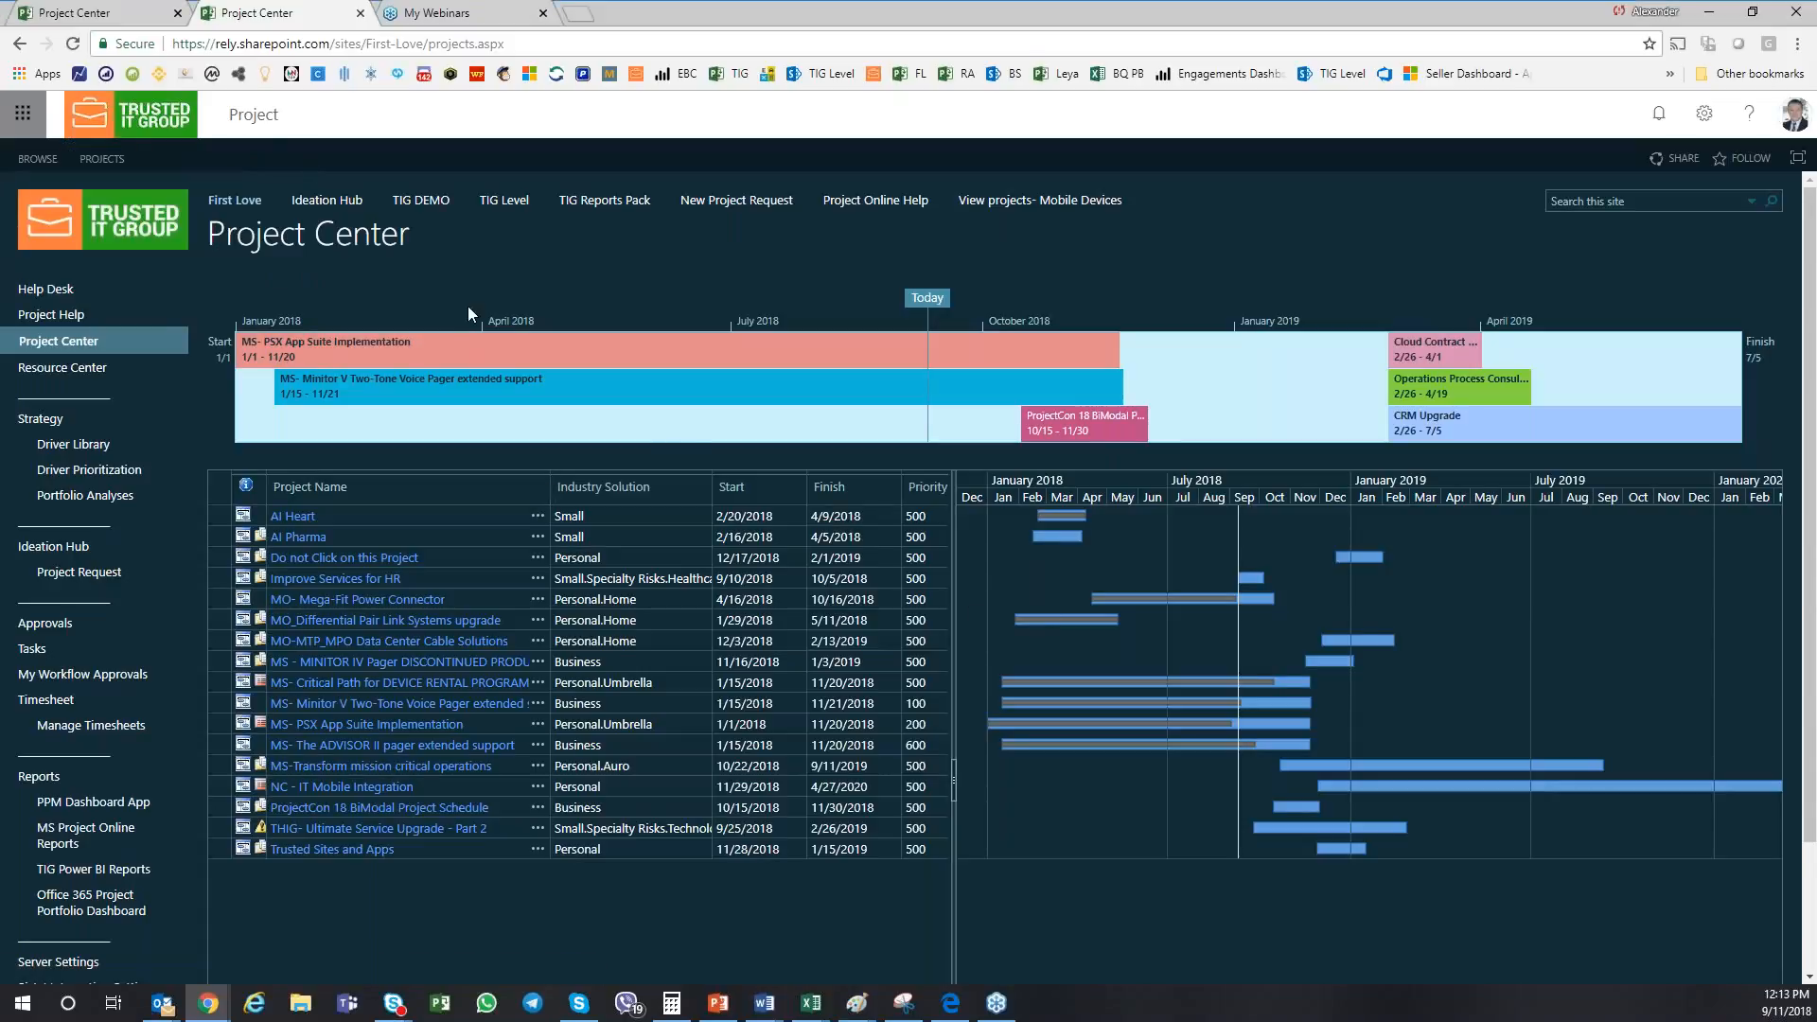
mouse_move(397, 282)
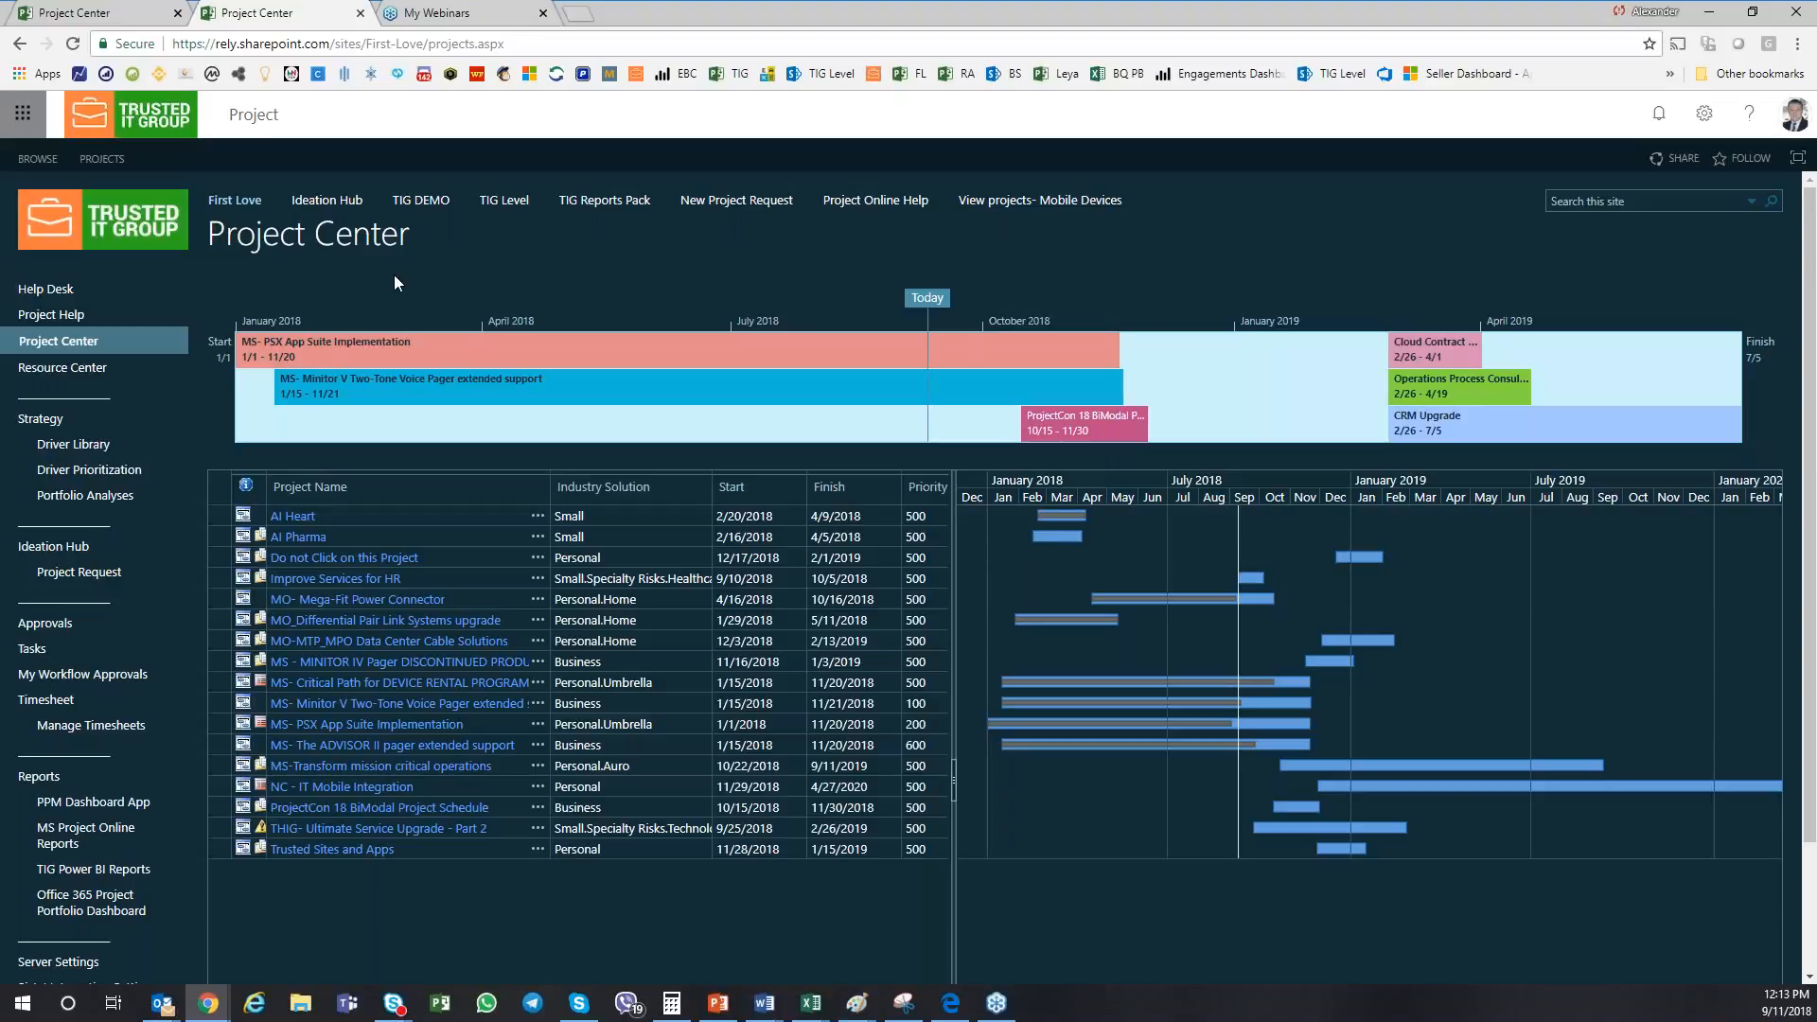
mouse_move(51, 314)
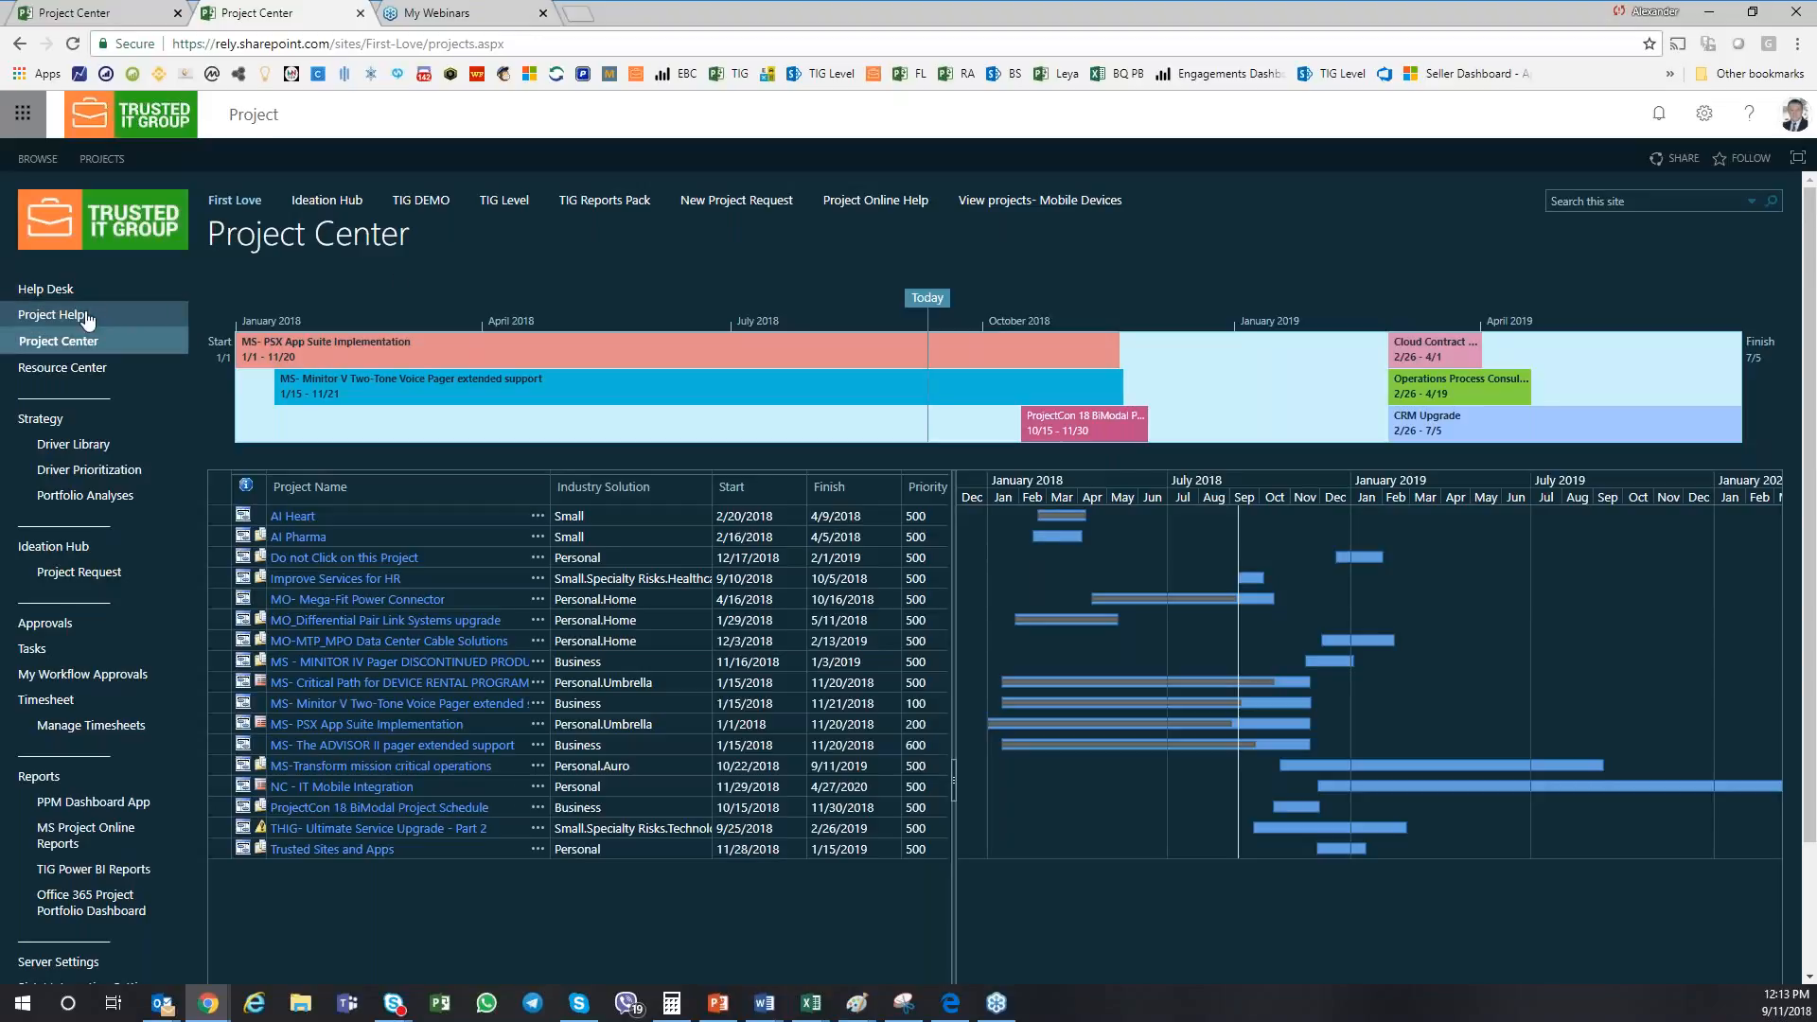
mouse_move(273, 414)
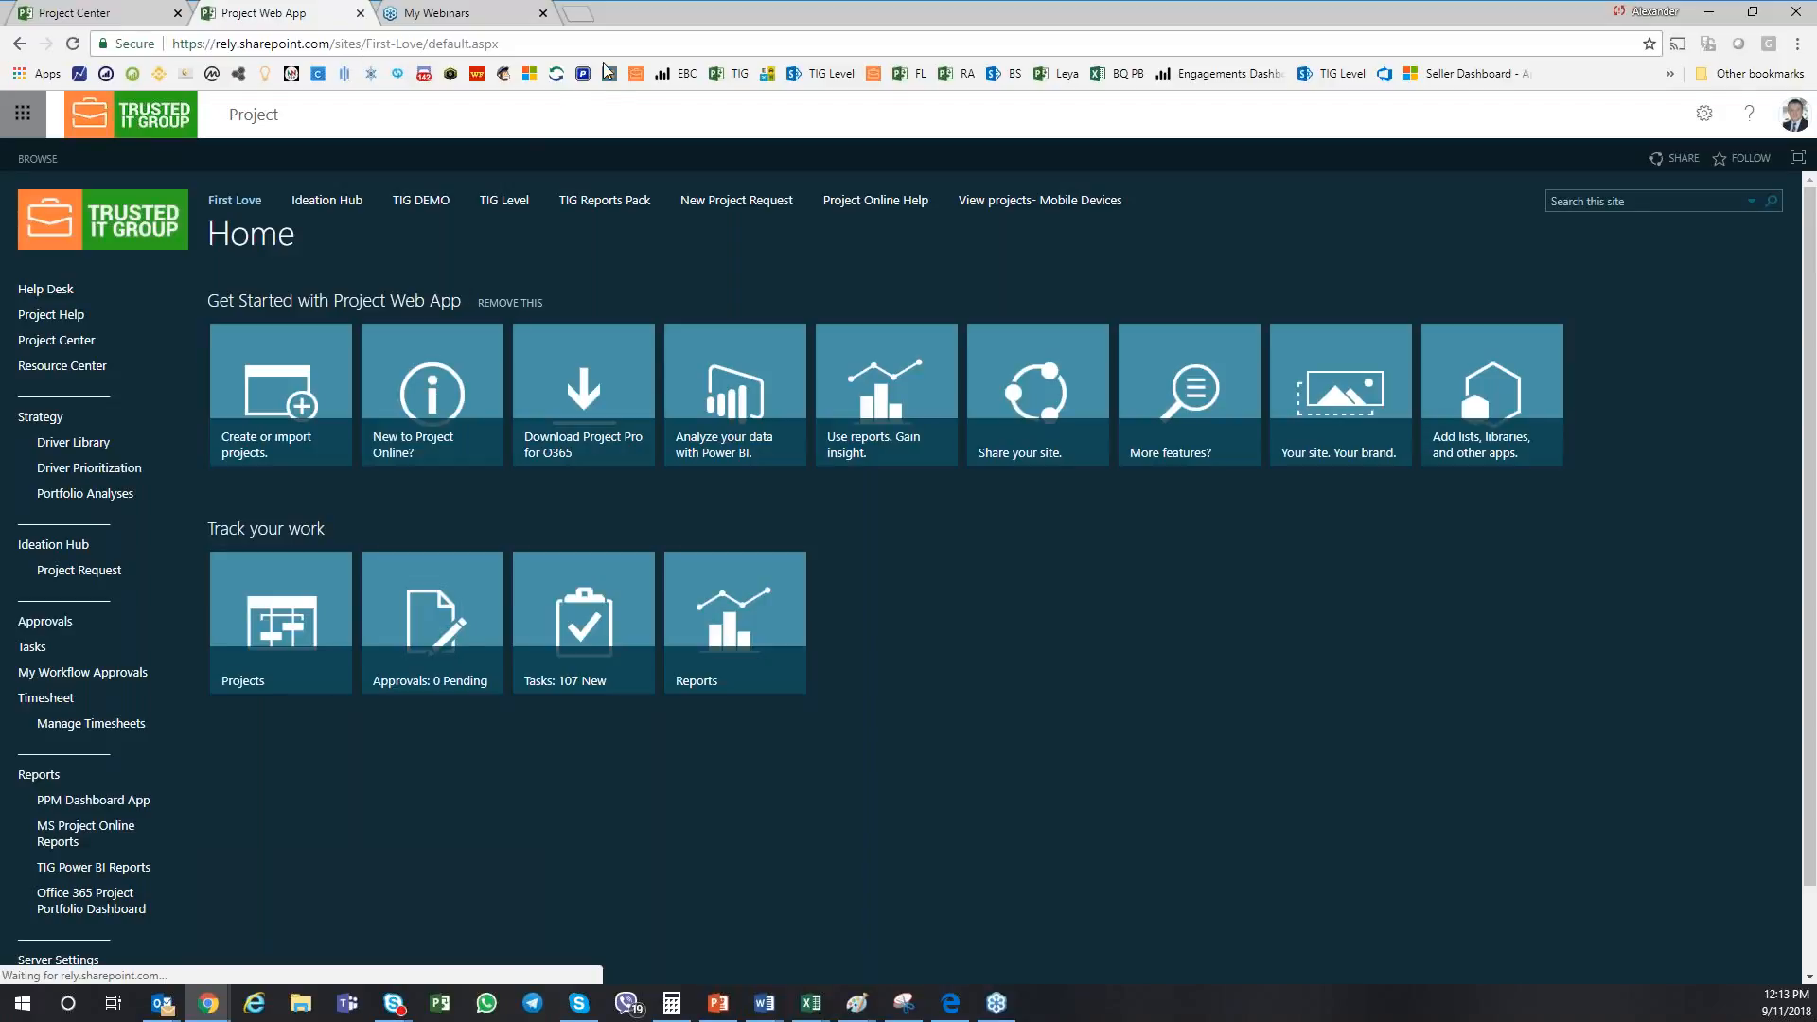
mouse_move(608, 73)
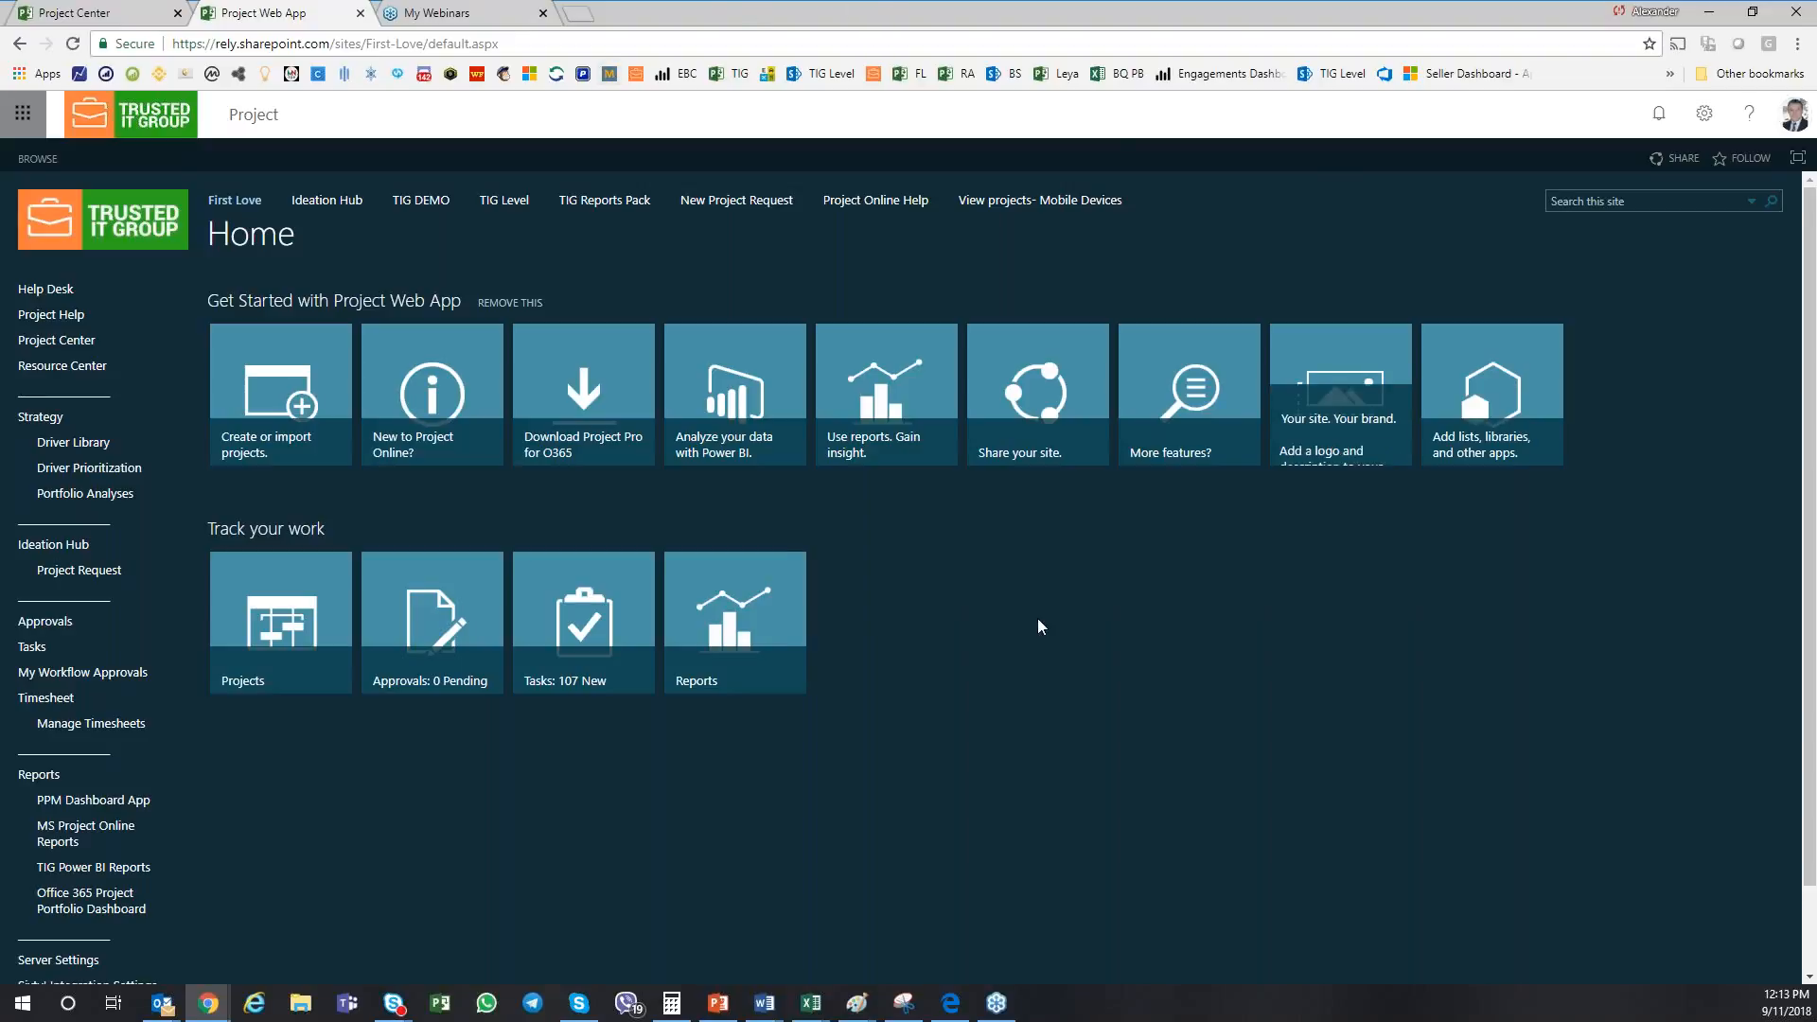
mouse_move(919, 908)
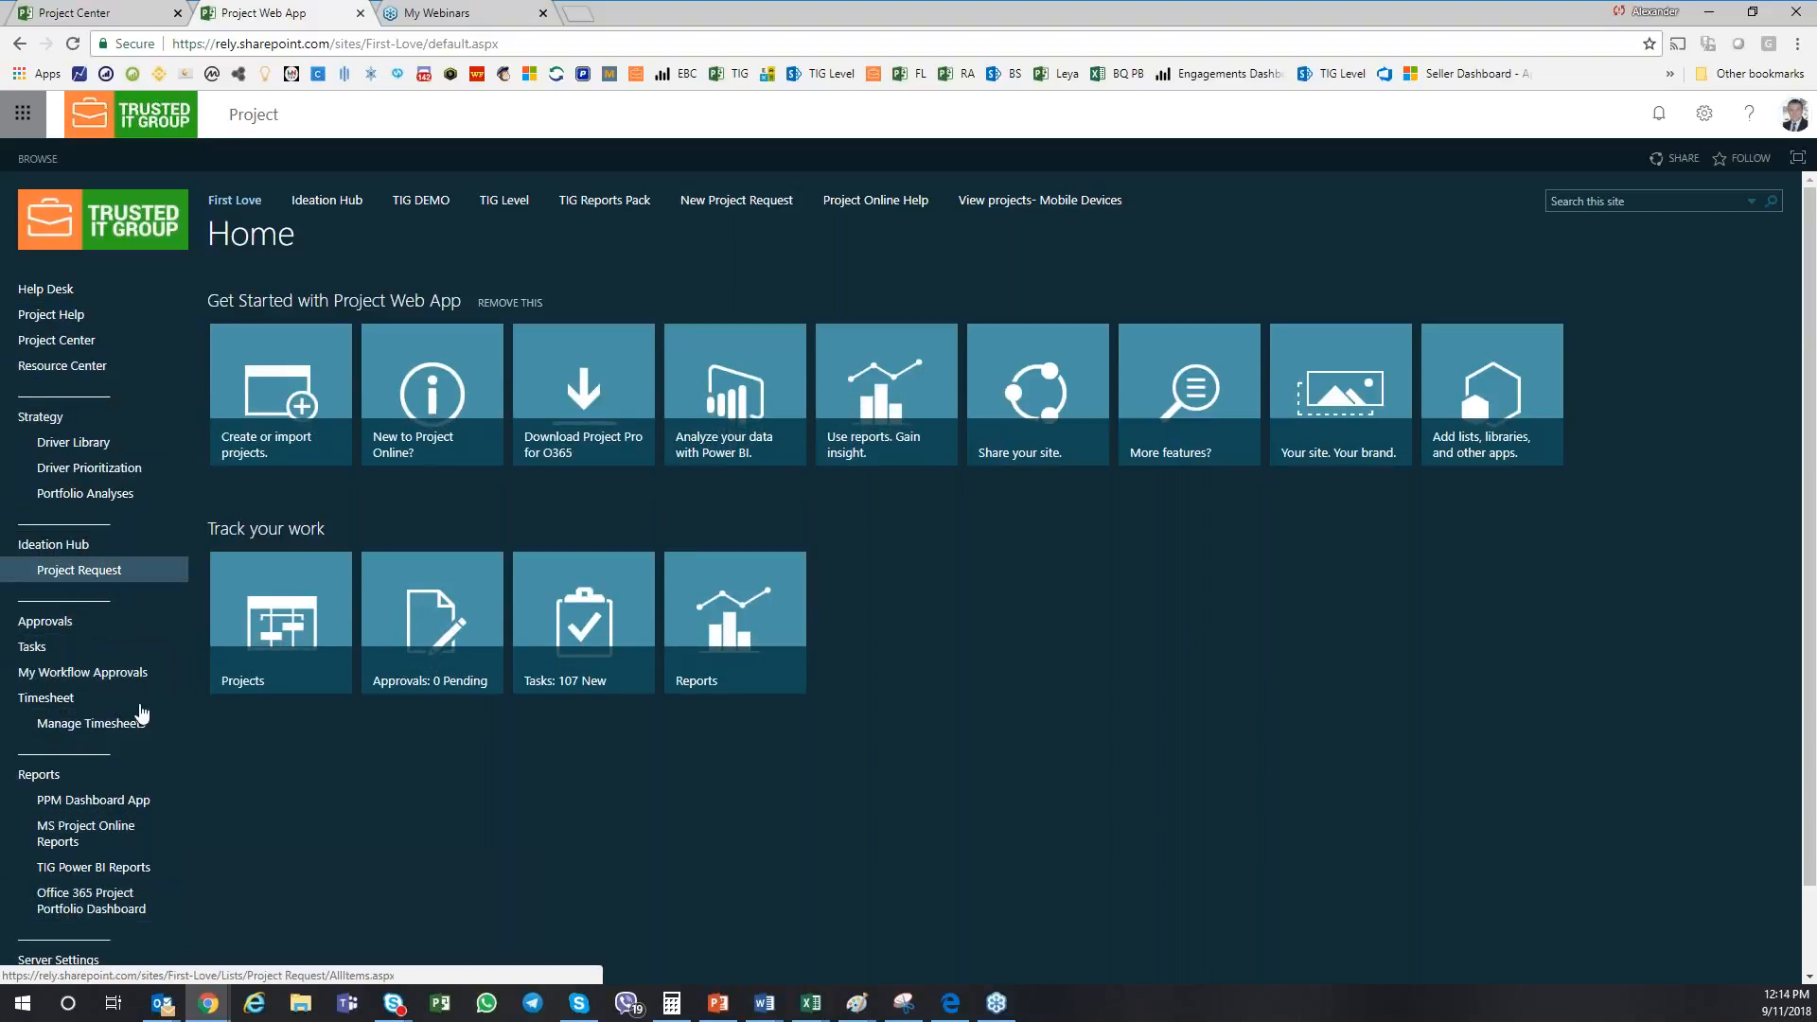
mouse_move(406, 887)
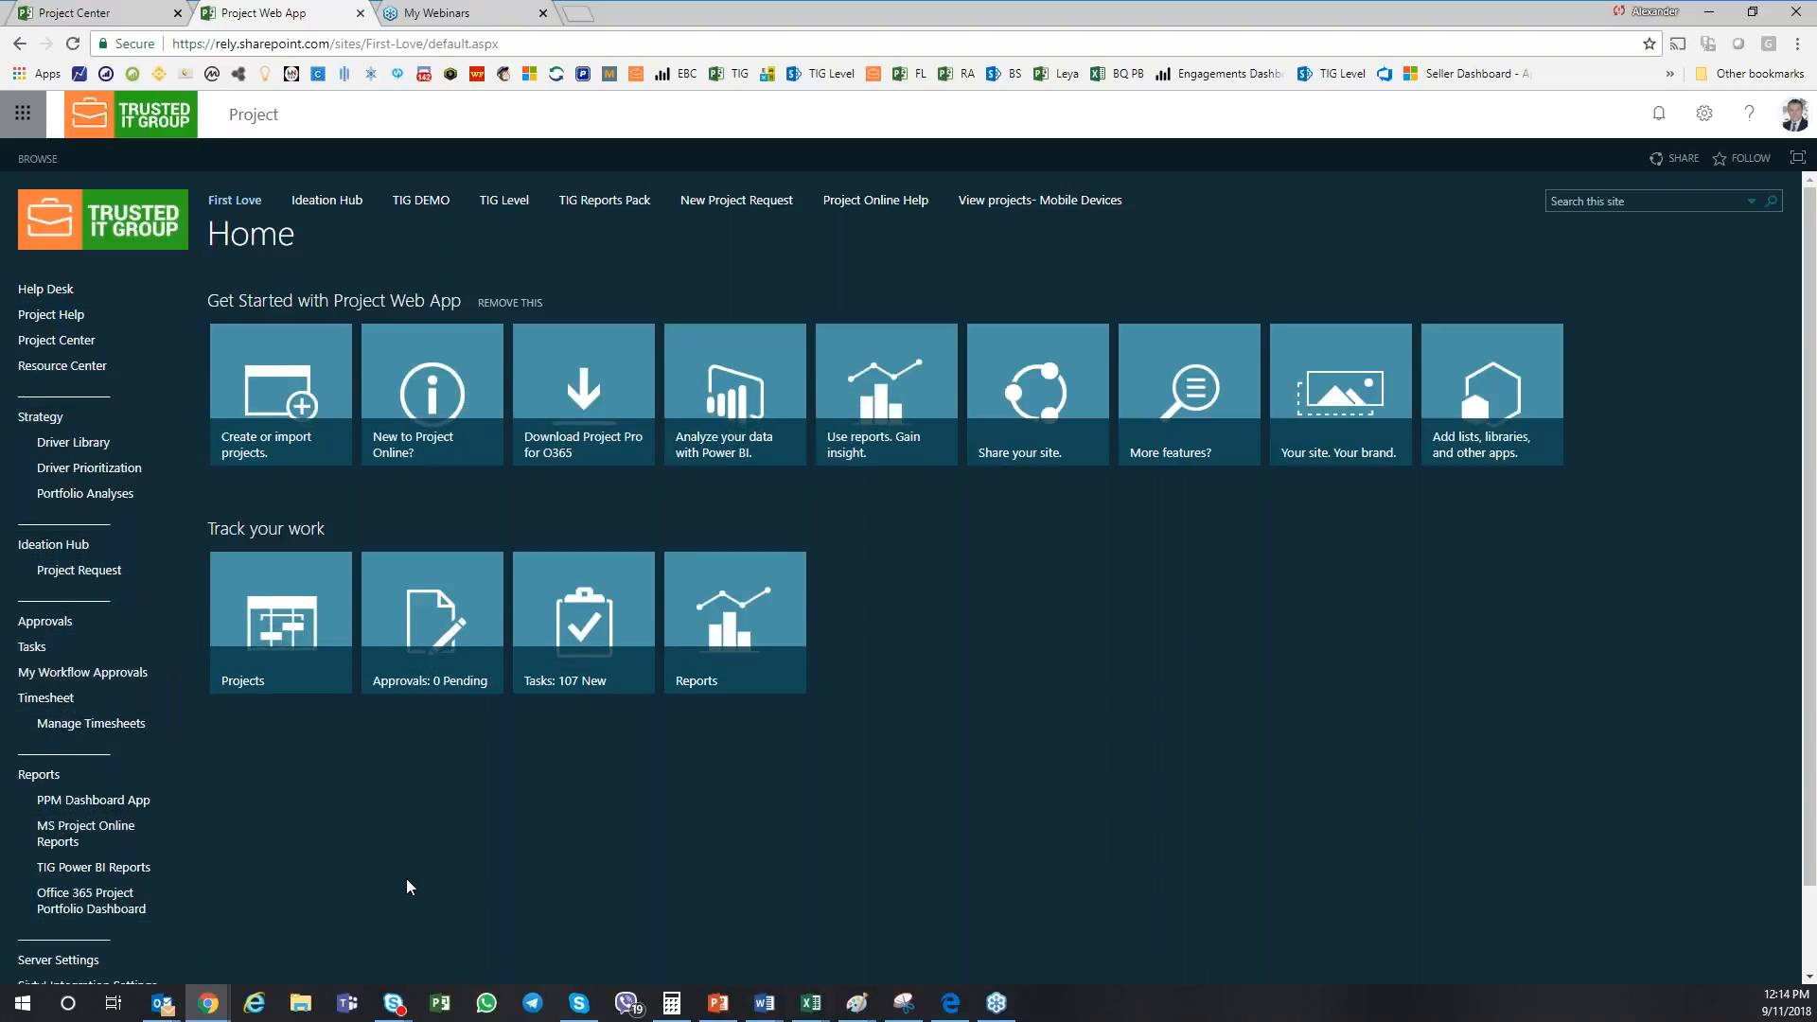
mouse_move(368, 827)
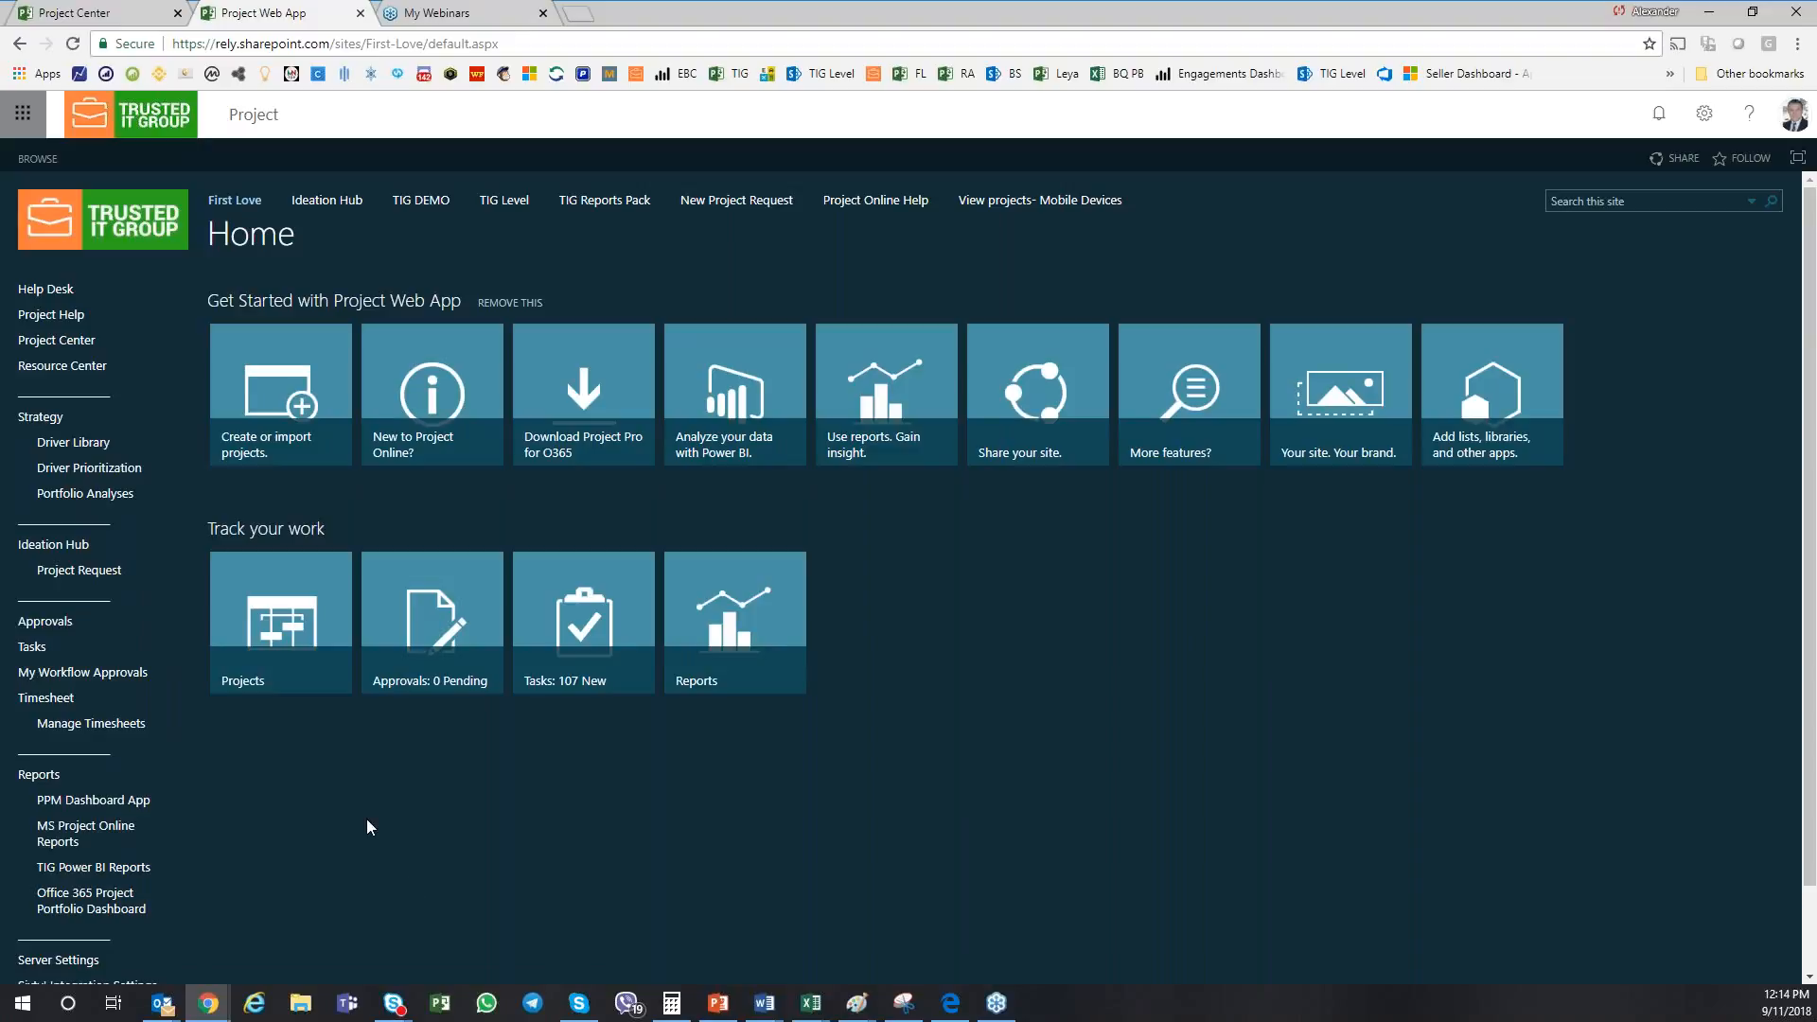
mouse_move(279, 623)
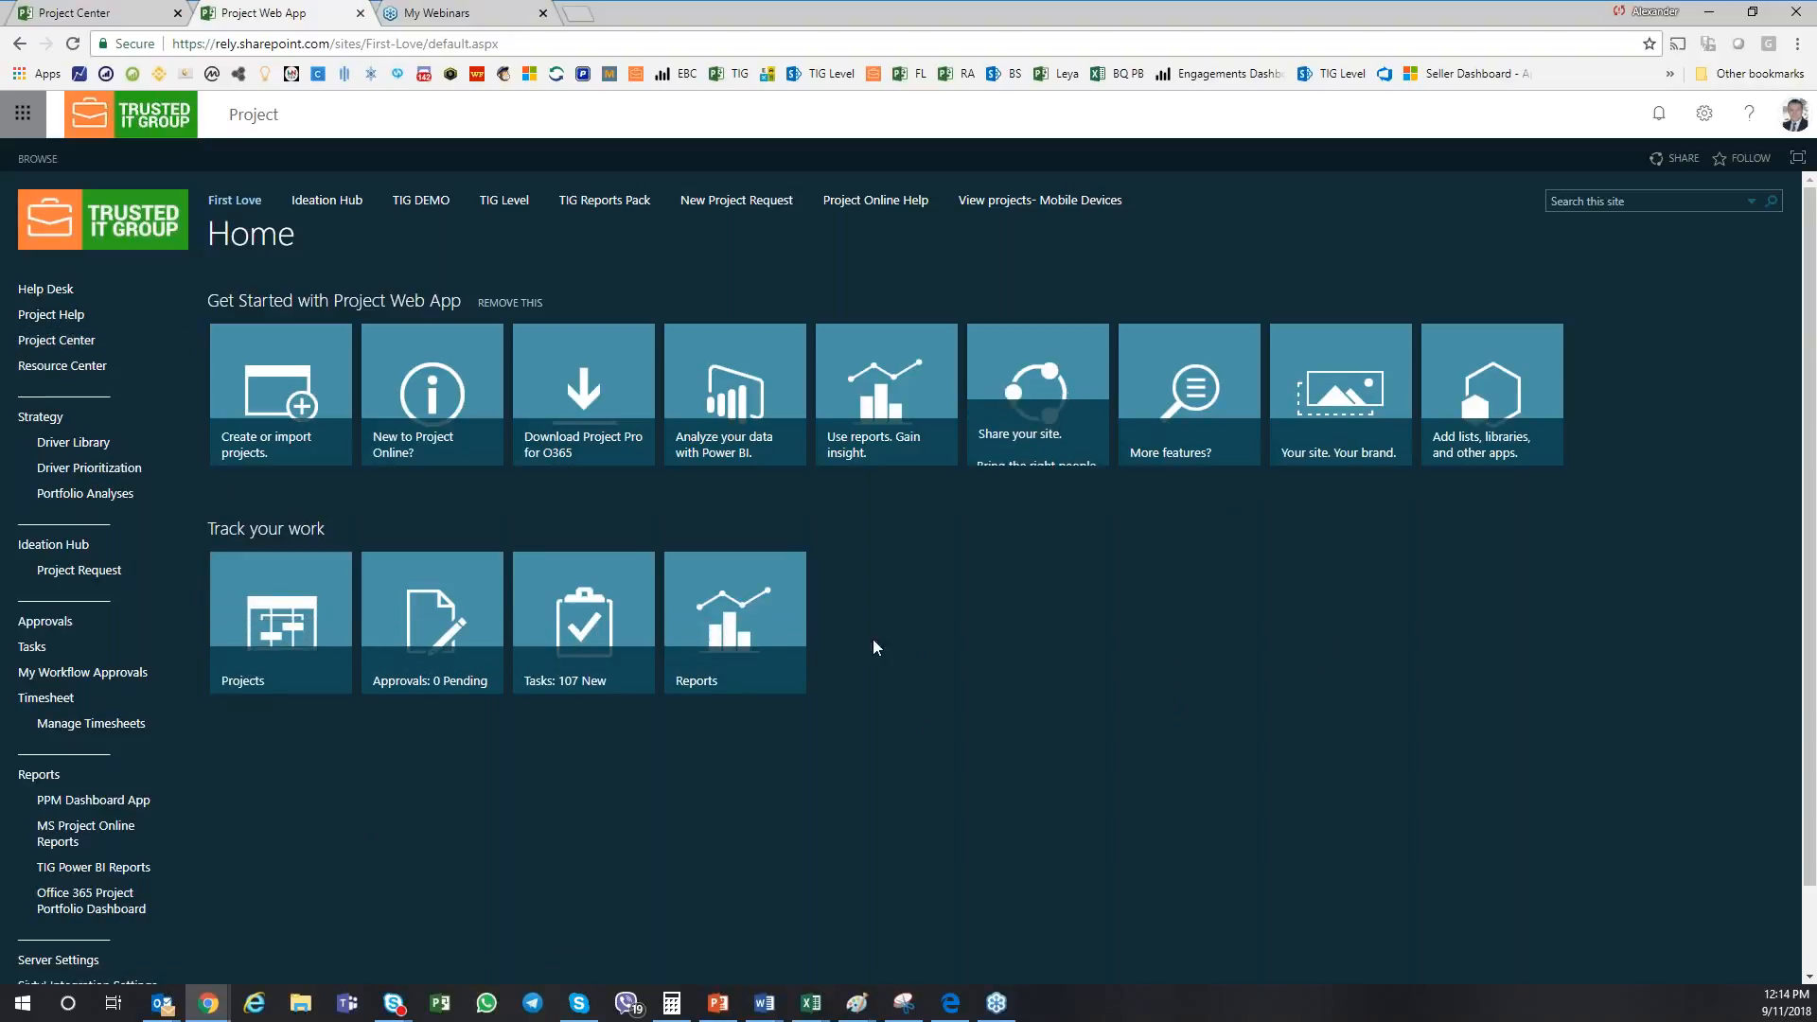
mouse_move(886, 699)
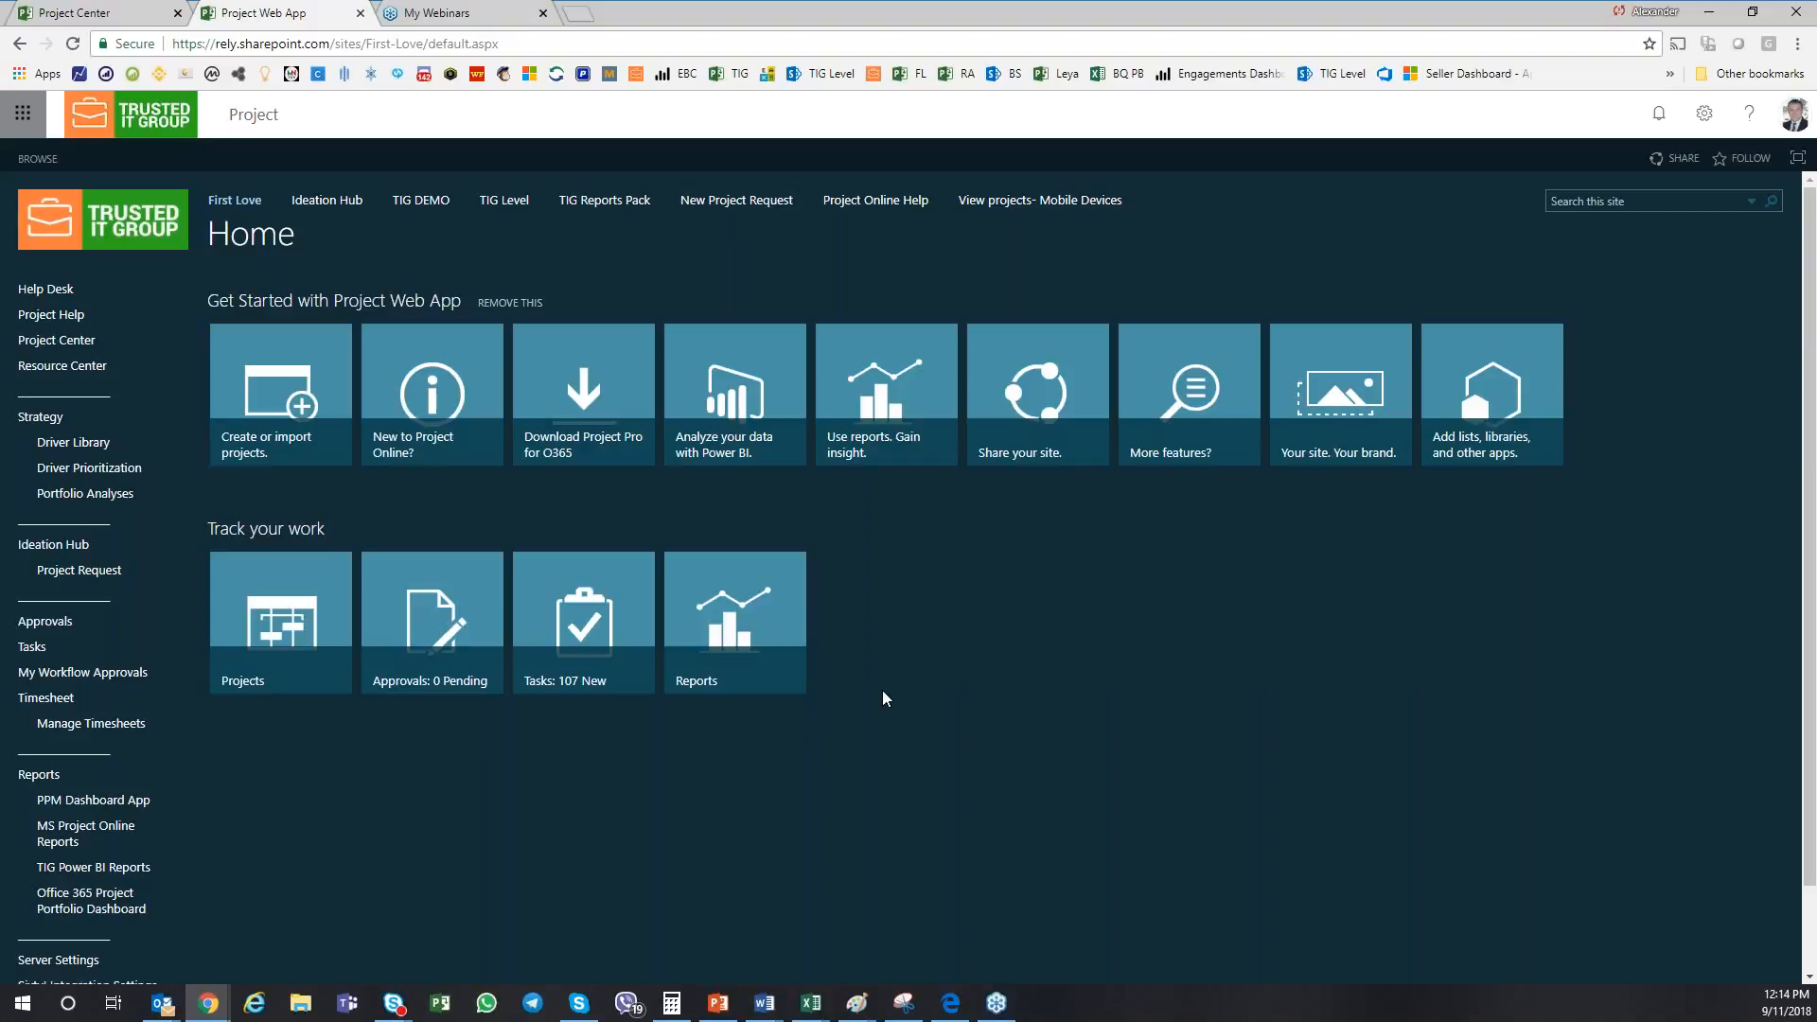
mouse_move(875, 702)
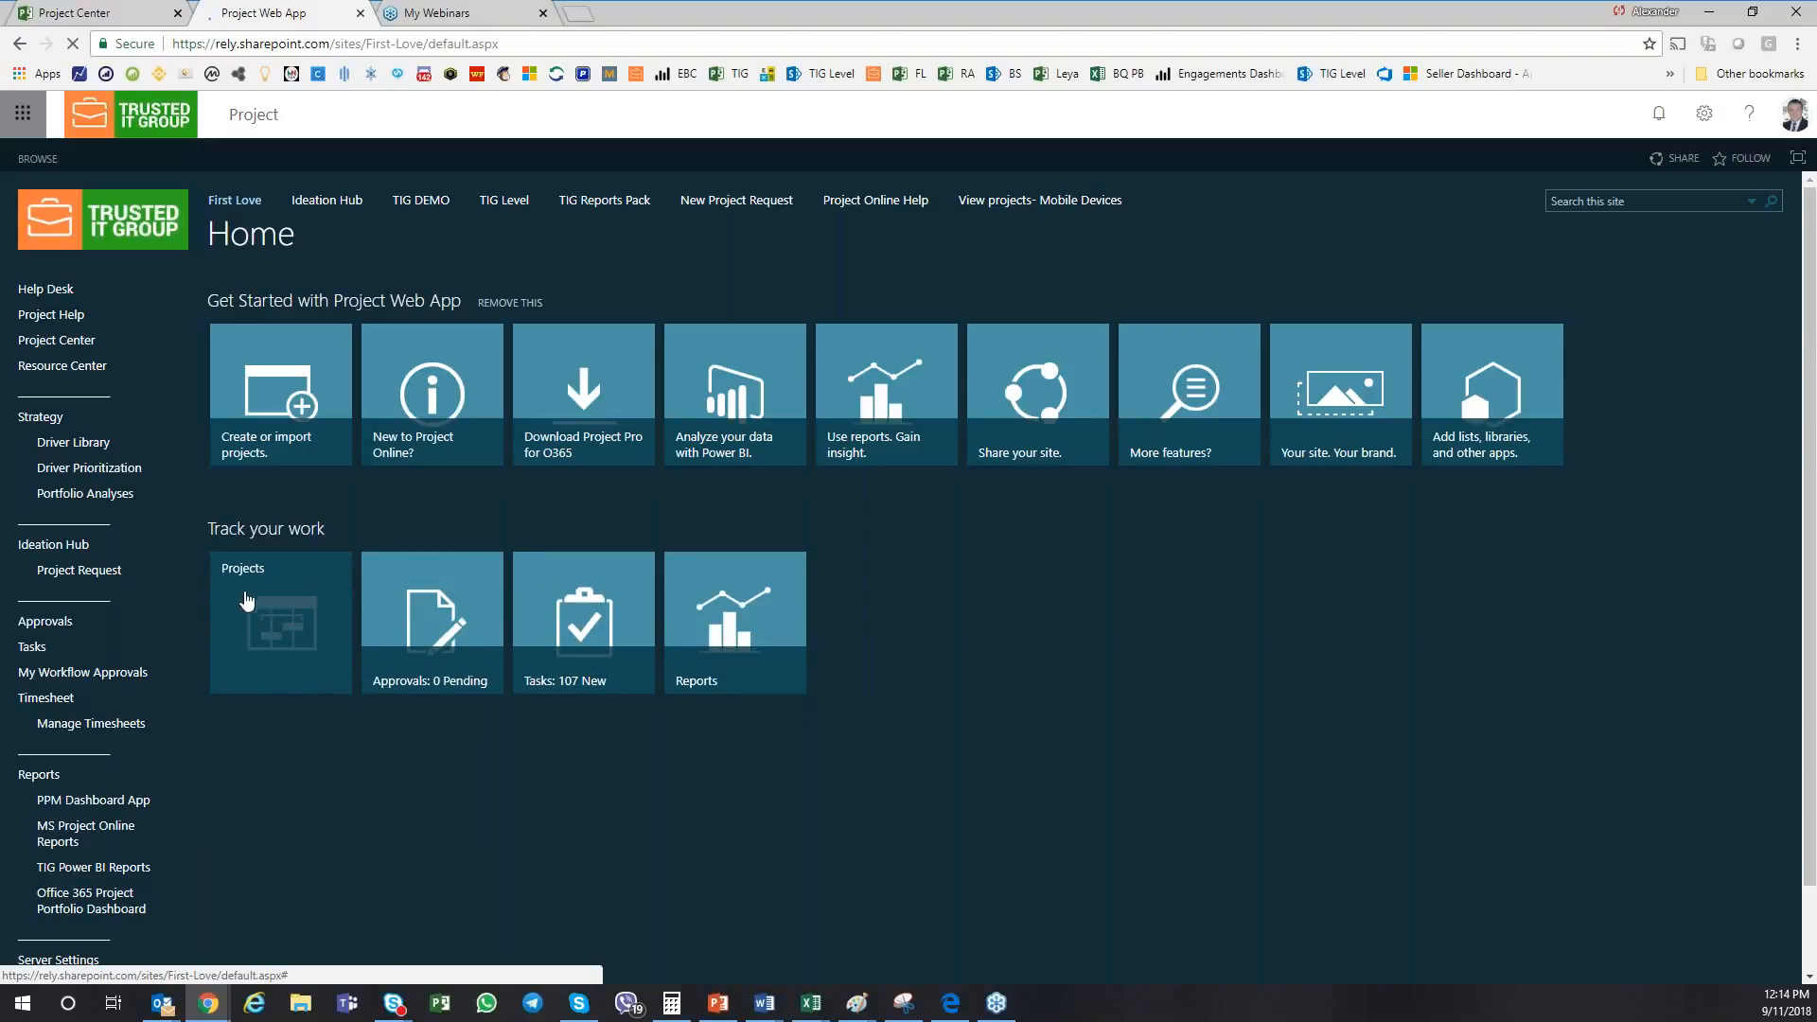
Open Project Center, restore the Projects ribbon, and zoom the Gantt out to 2018–2024.
left_click(279, 621)
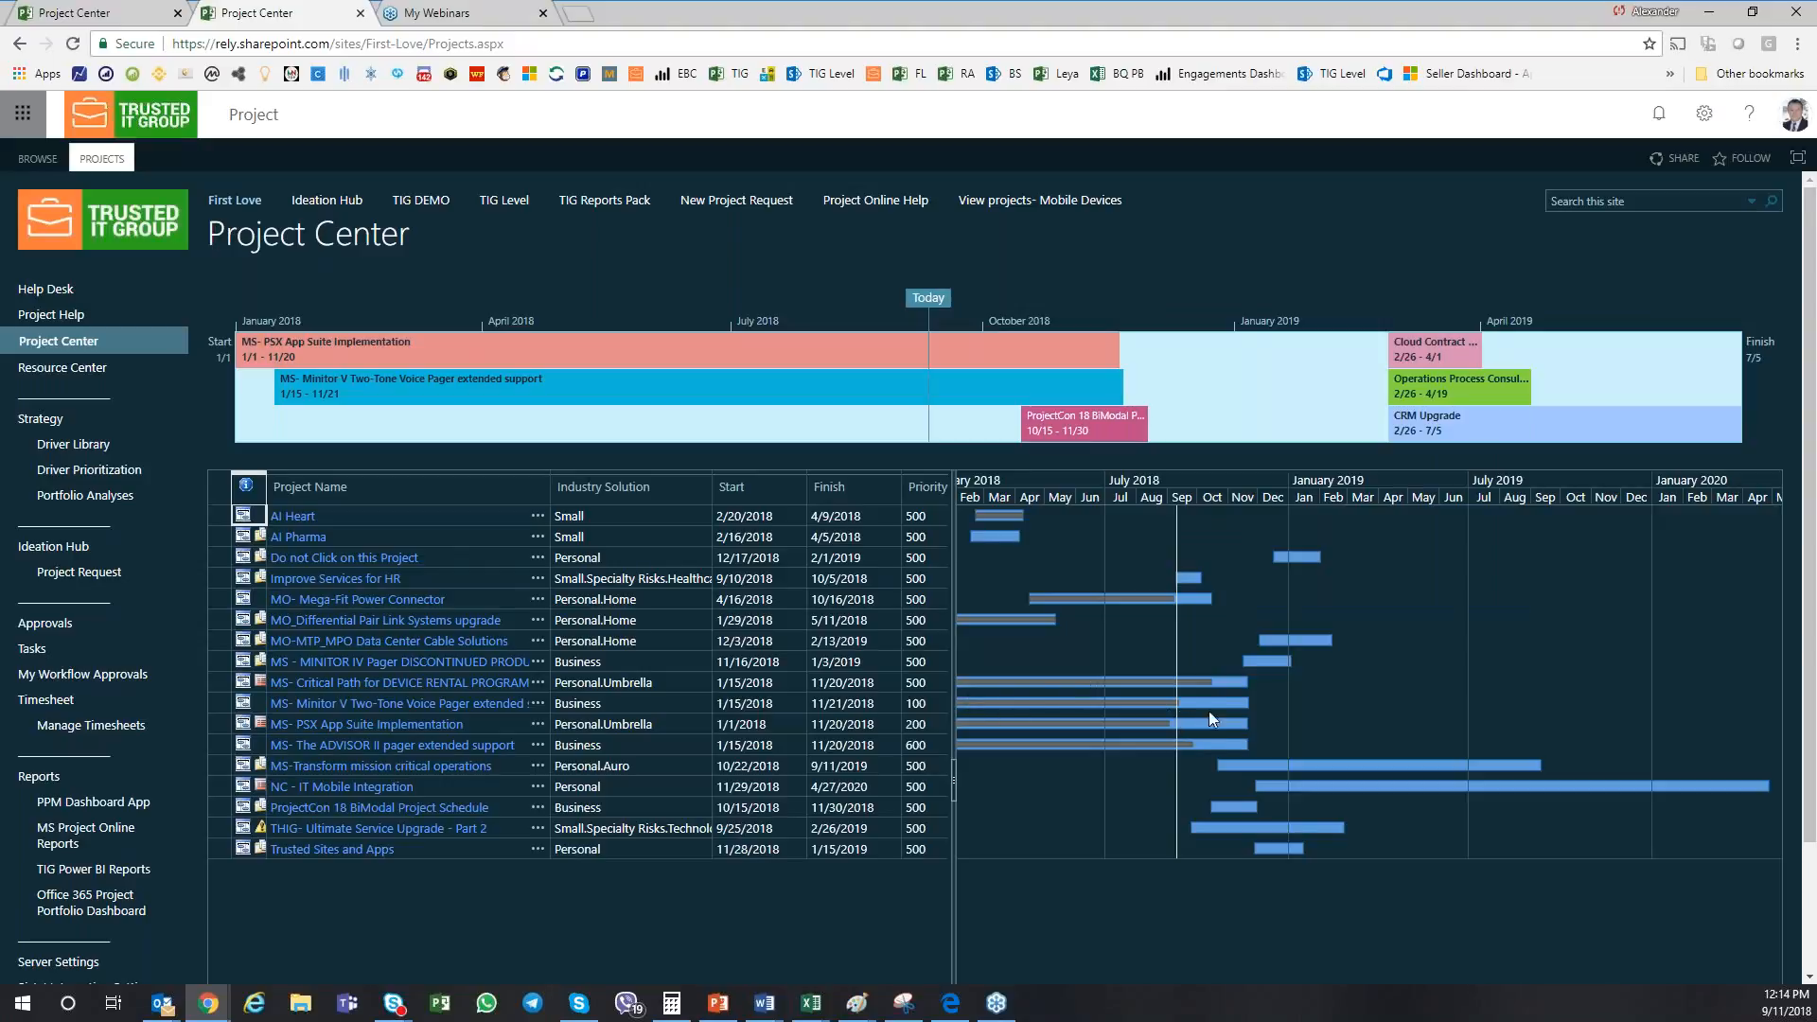
mouse_move(995, 780)
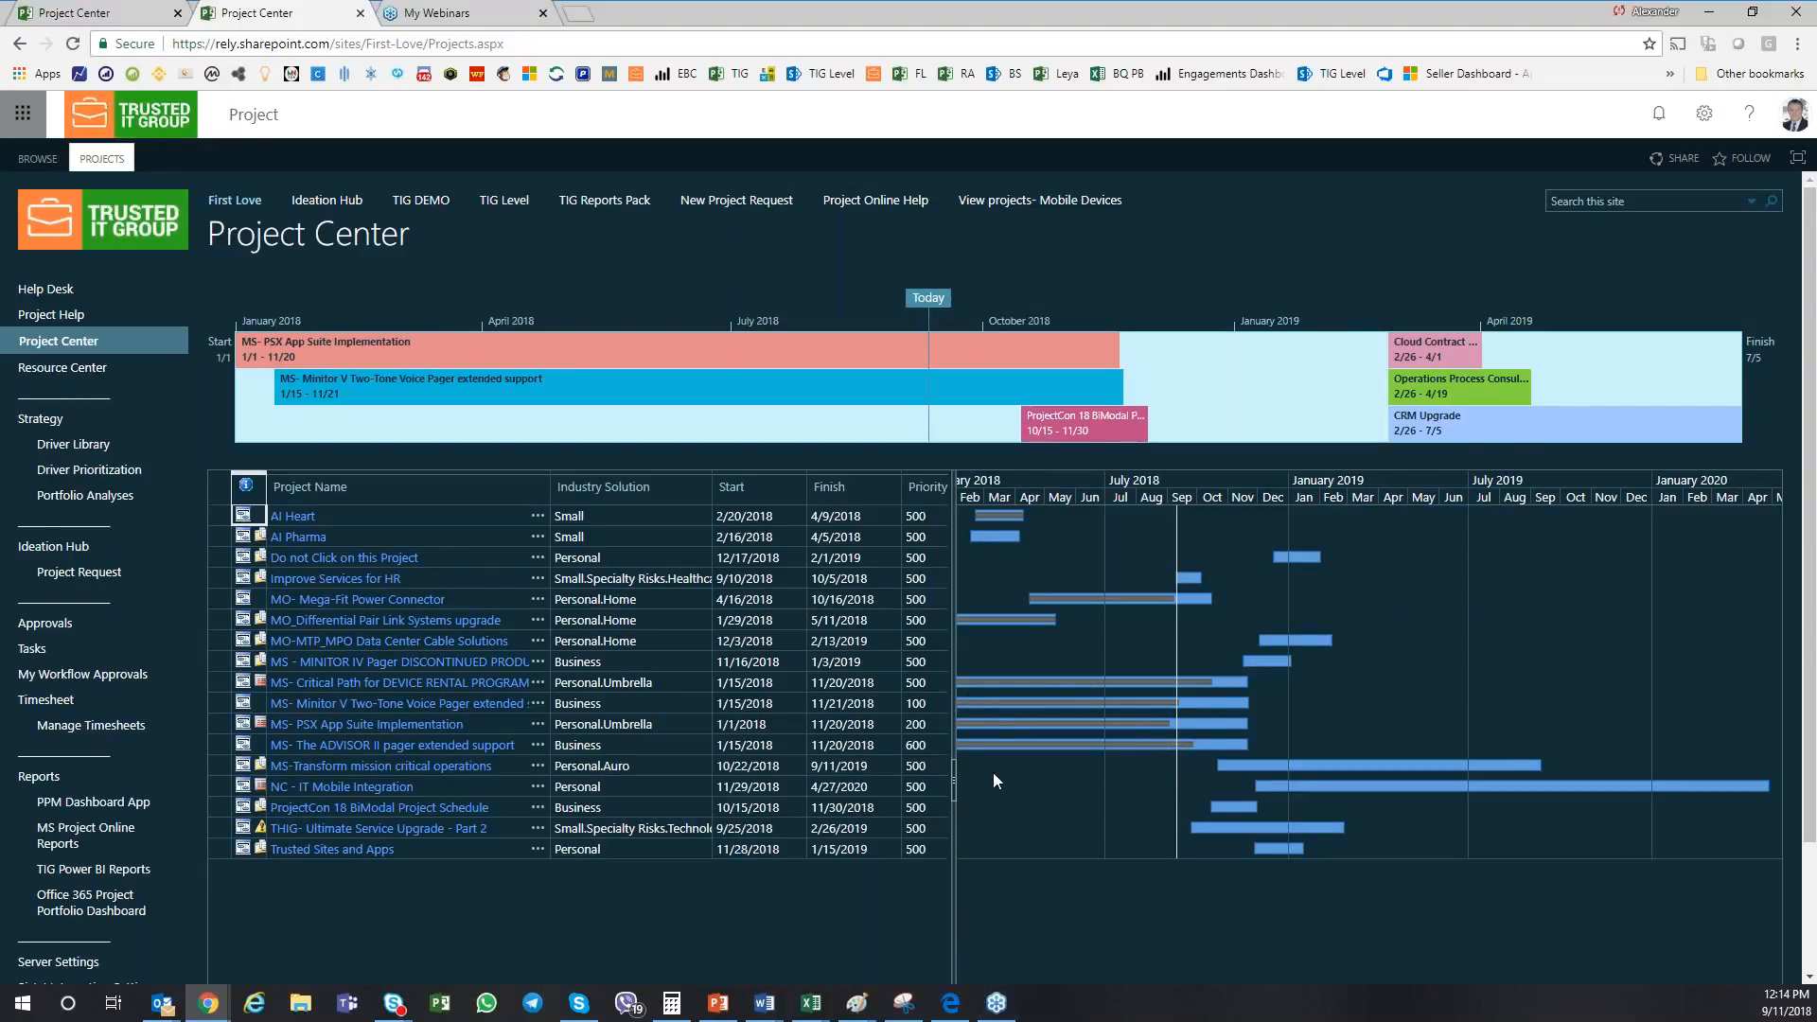
mouse_move(472, 212)
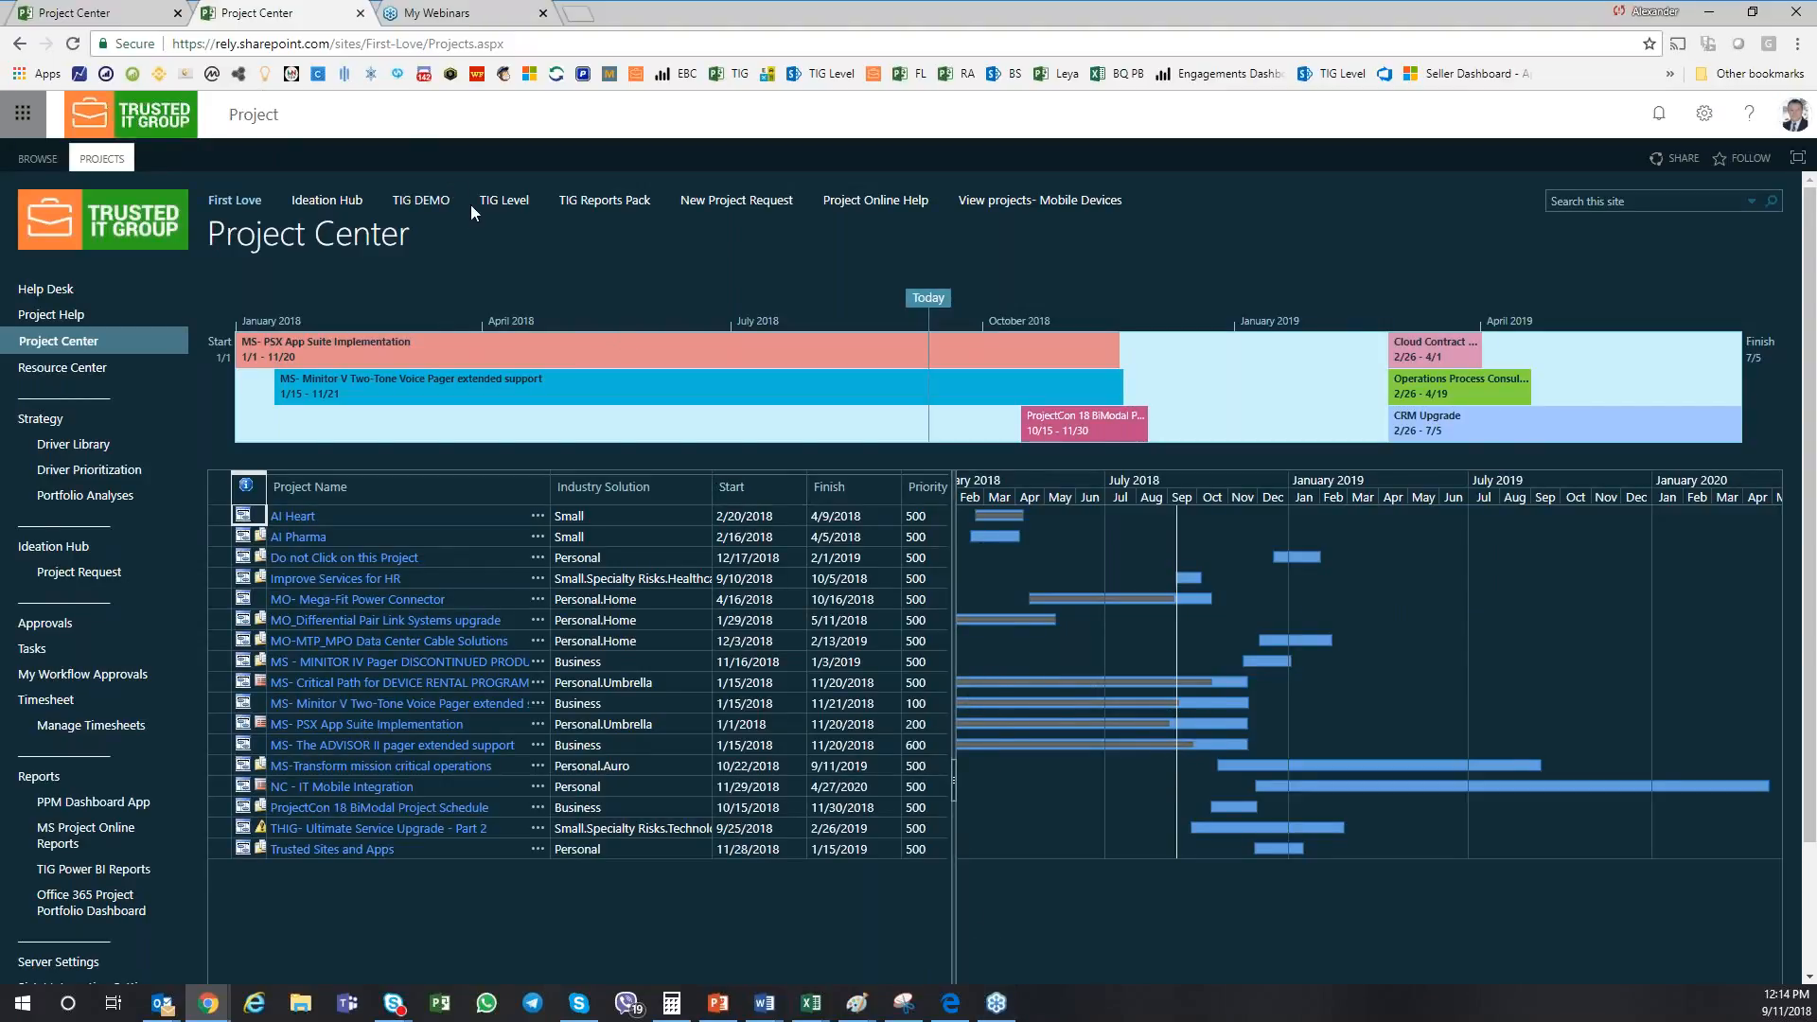
left_click(102, 158)
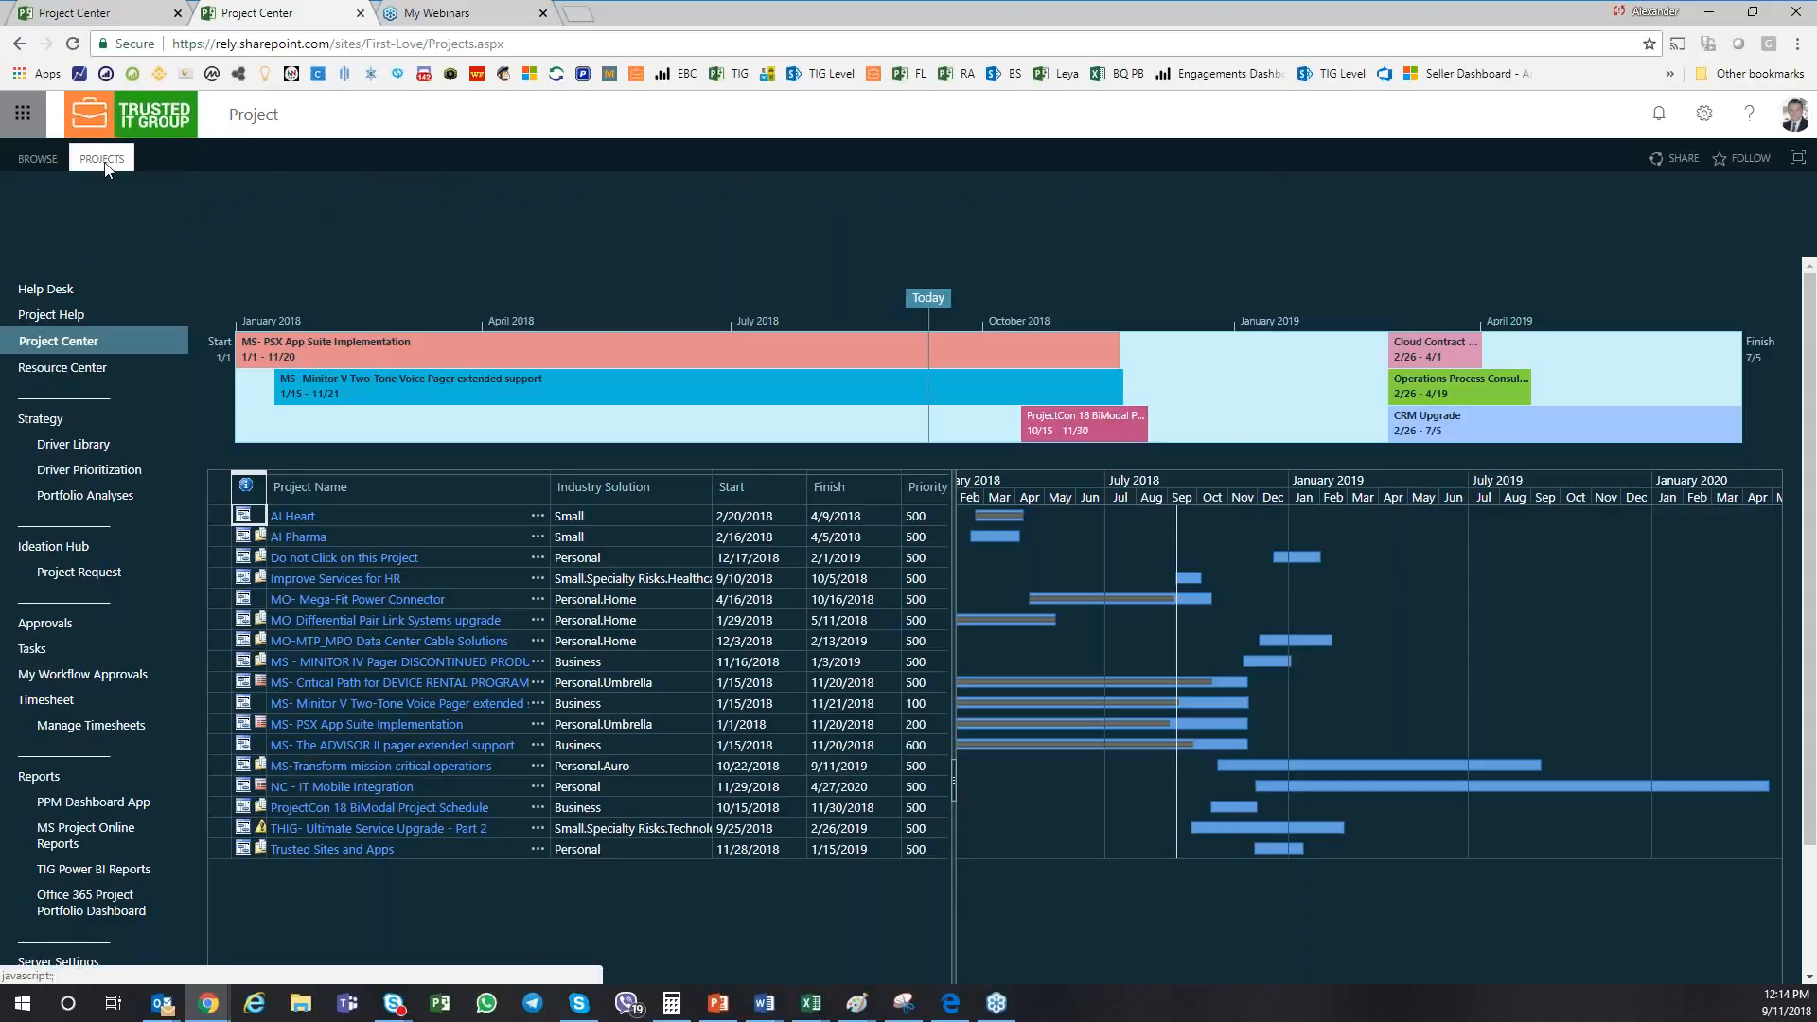
left_click(100, 159)
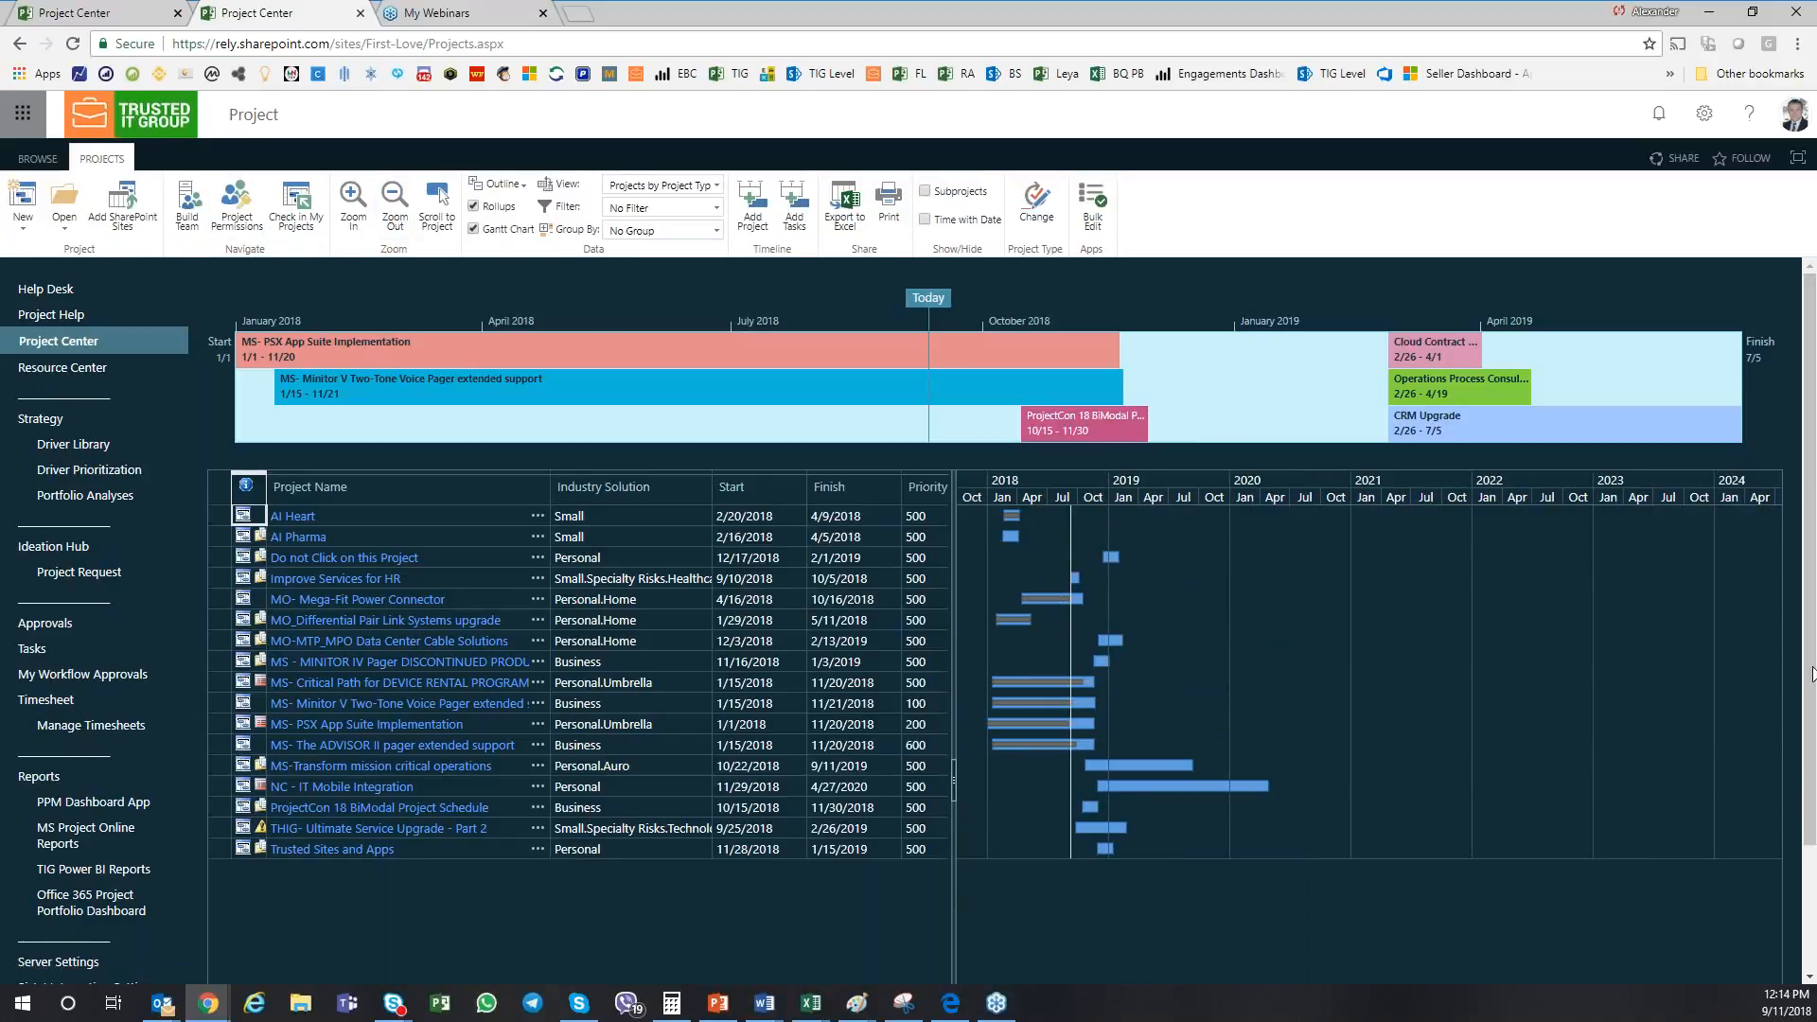
scroll("down", 3)
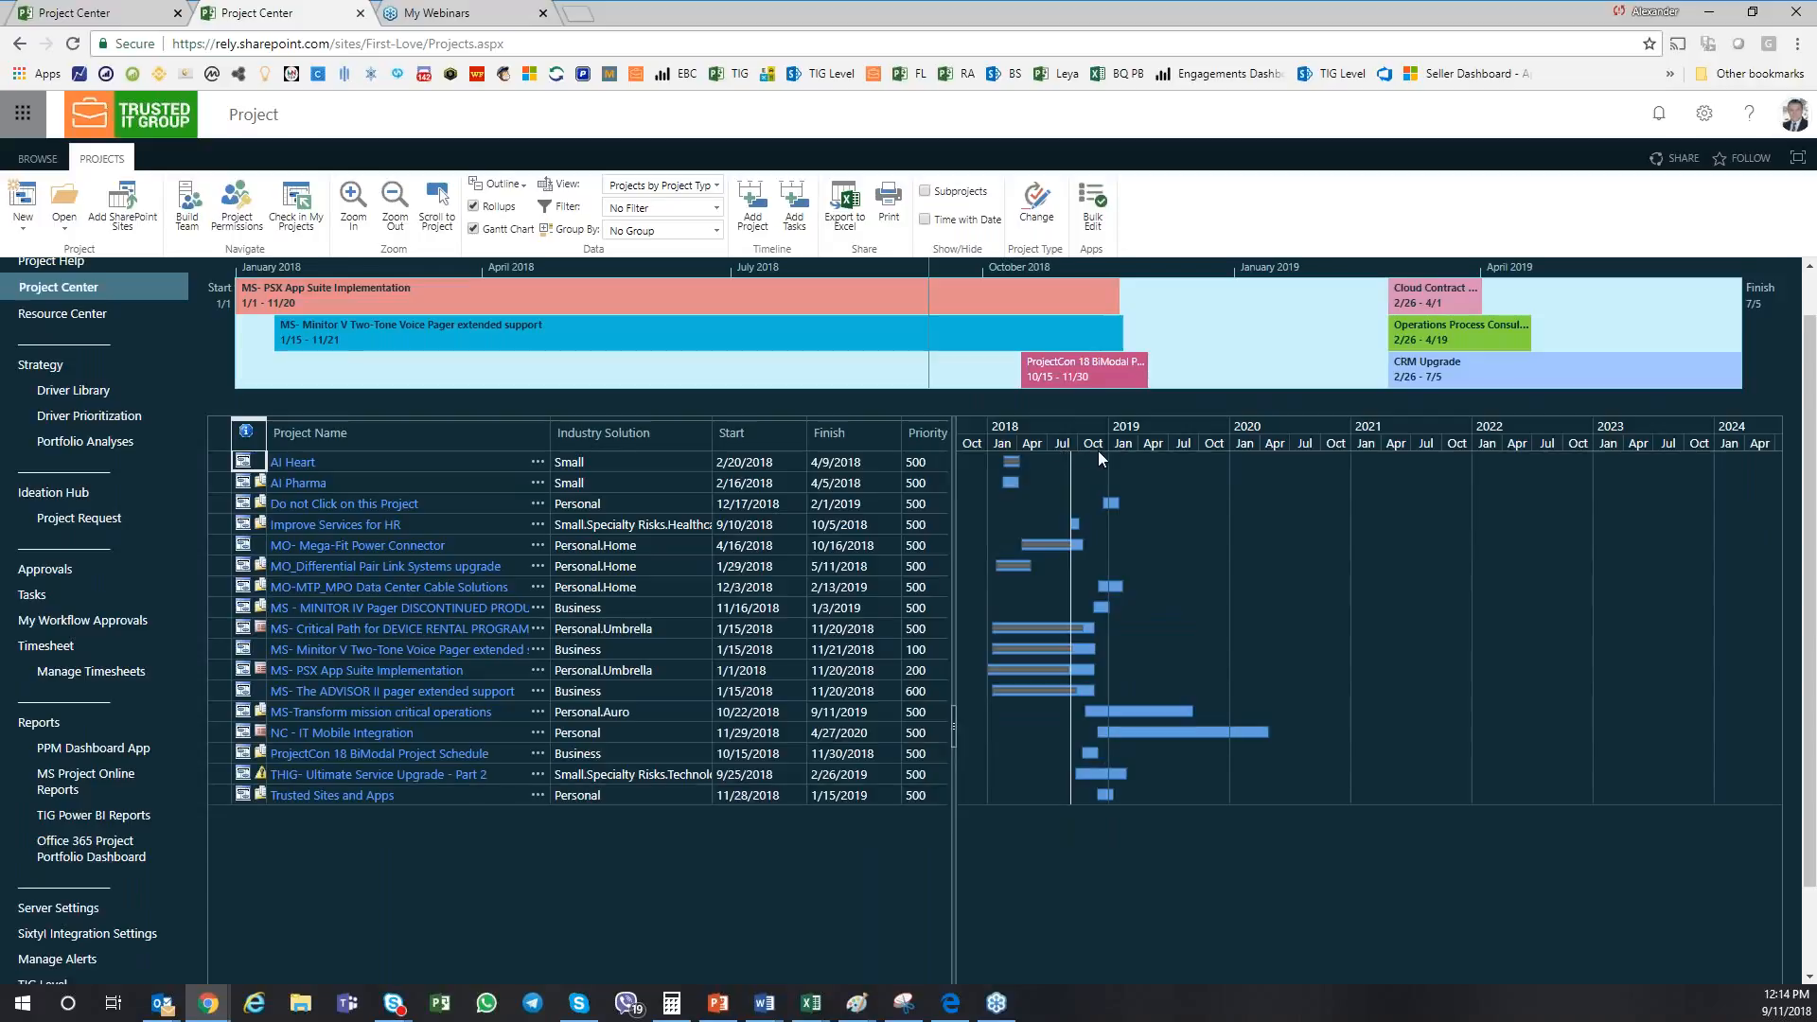
mouse_move(1341, 740)
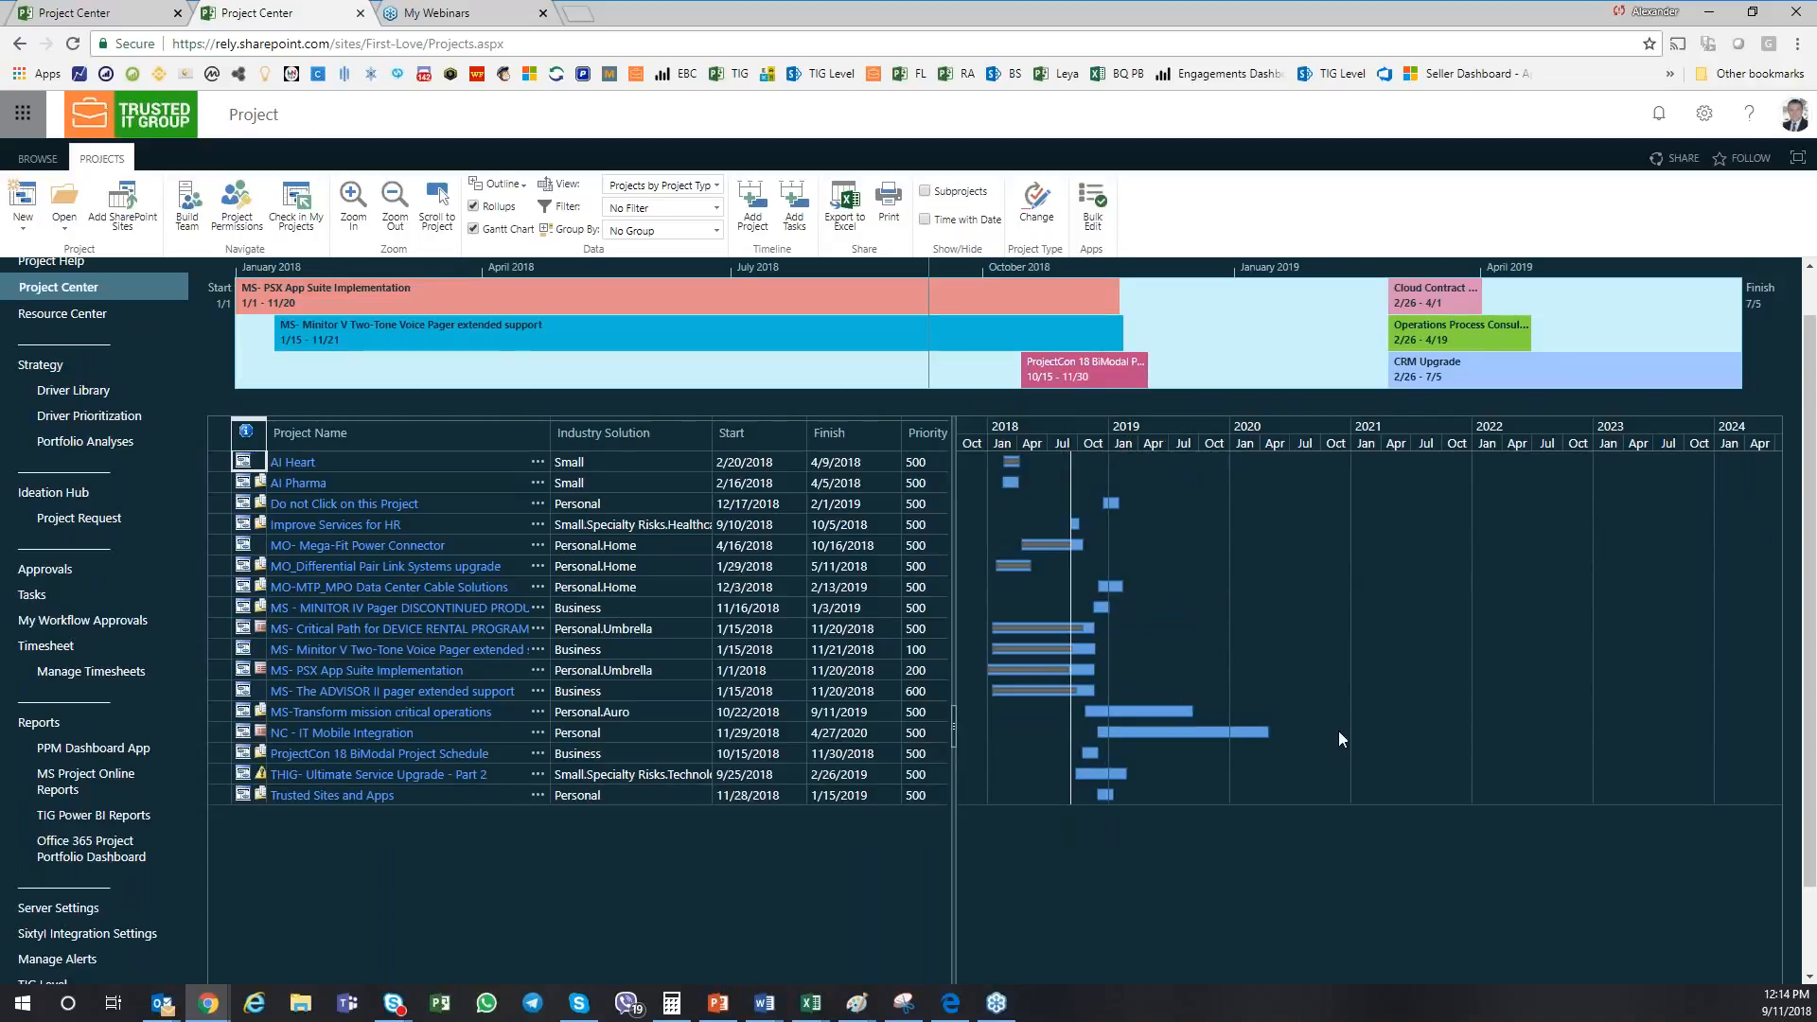
mouse_move(1162, 759)
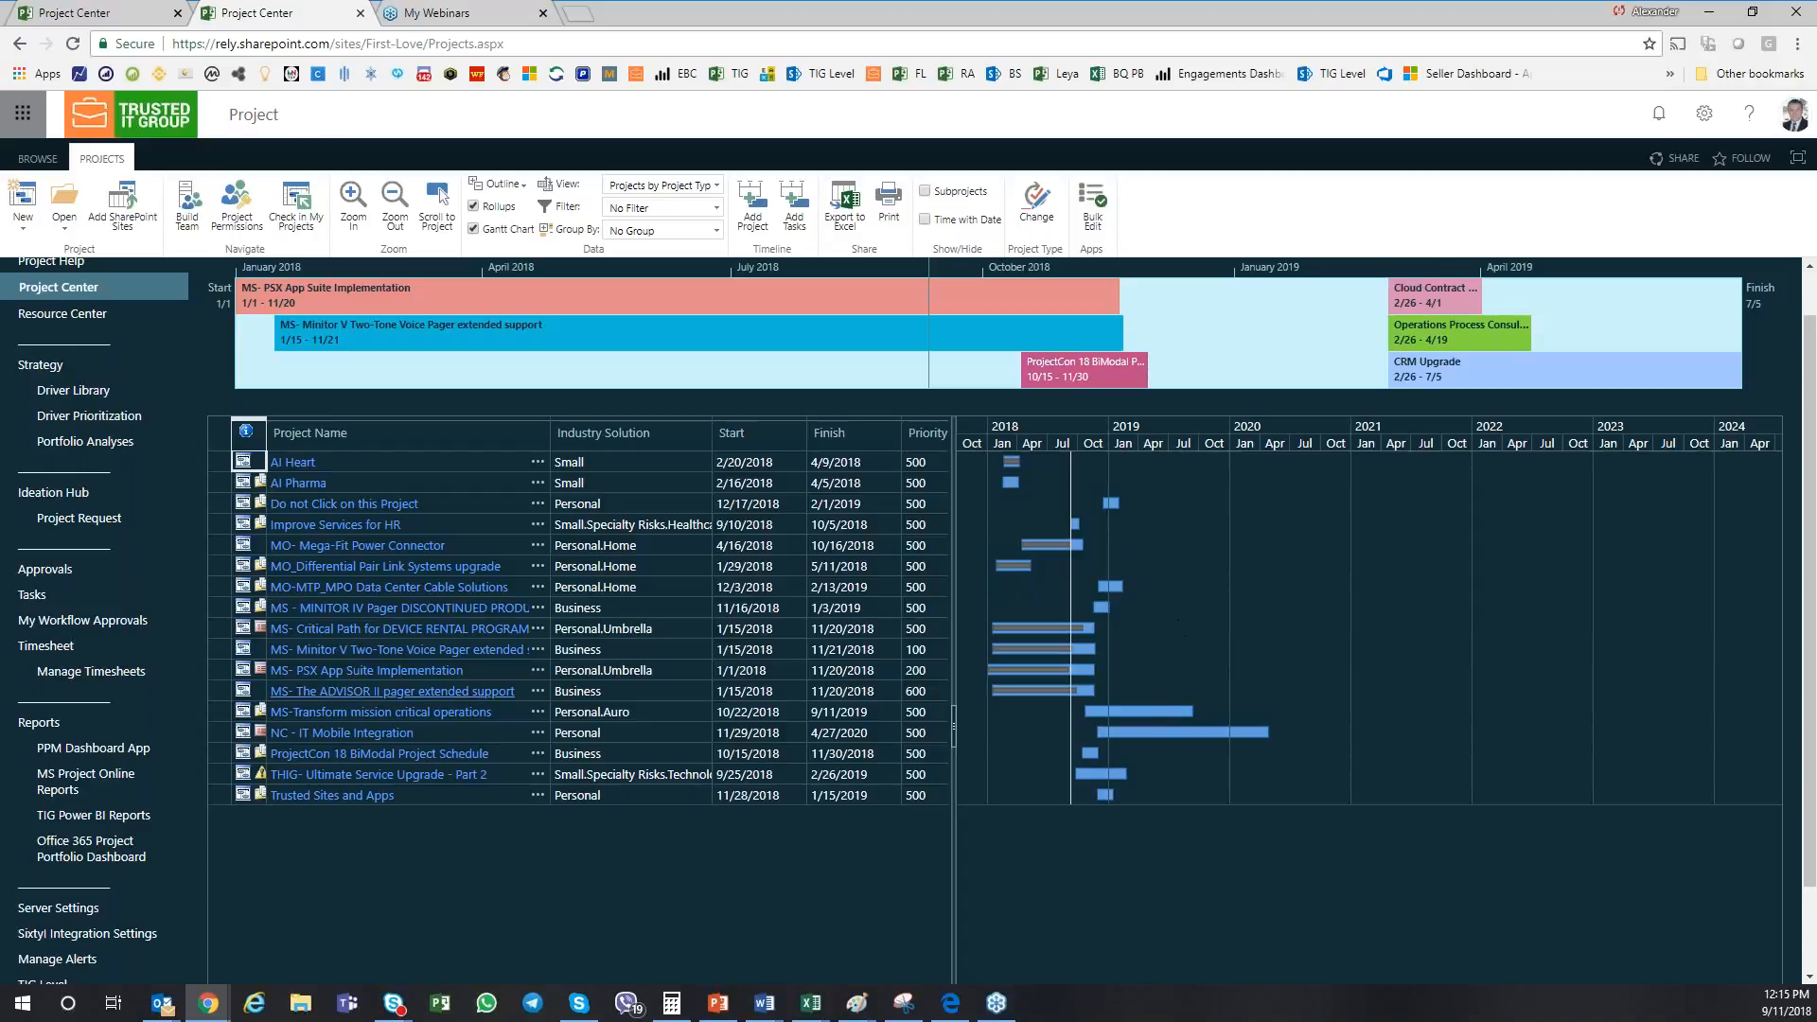
mouse_move(417, 669)
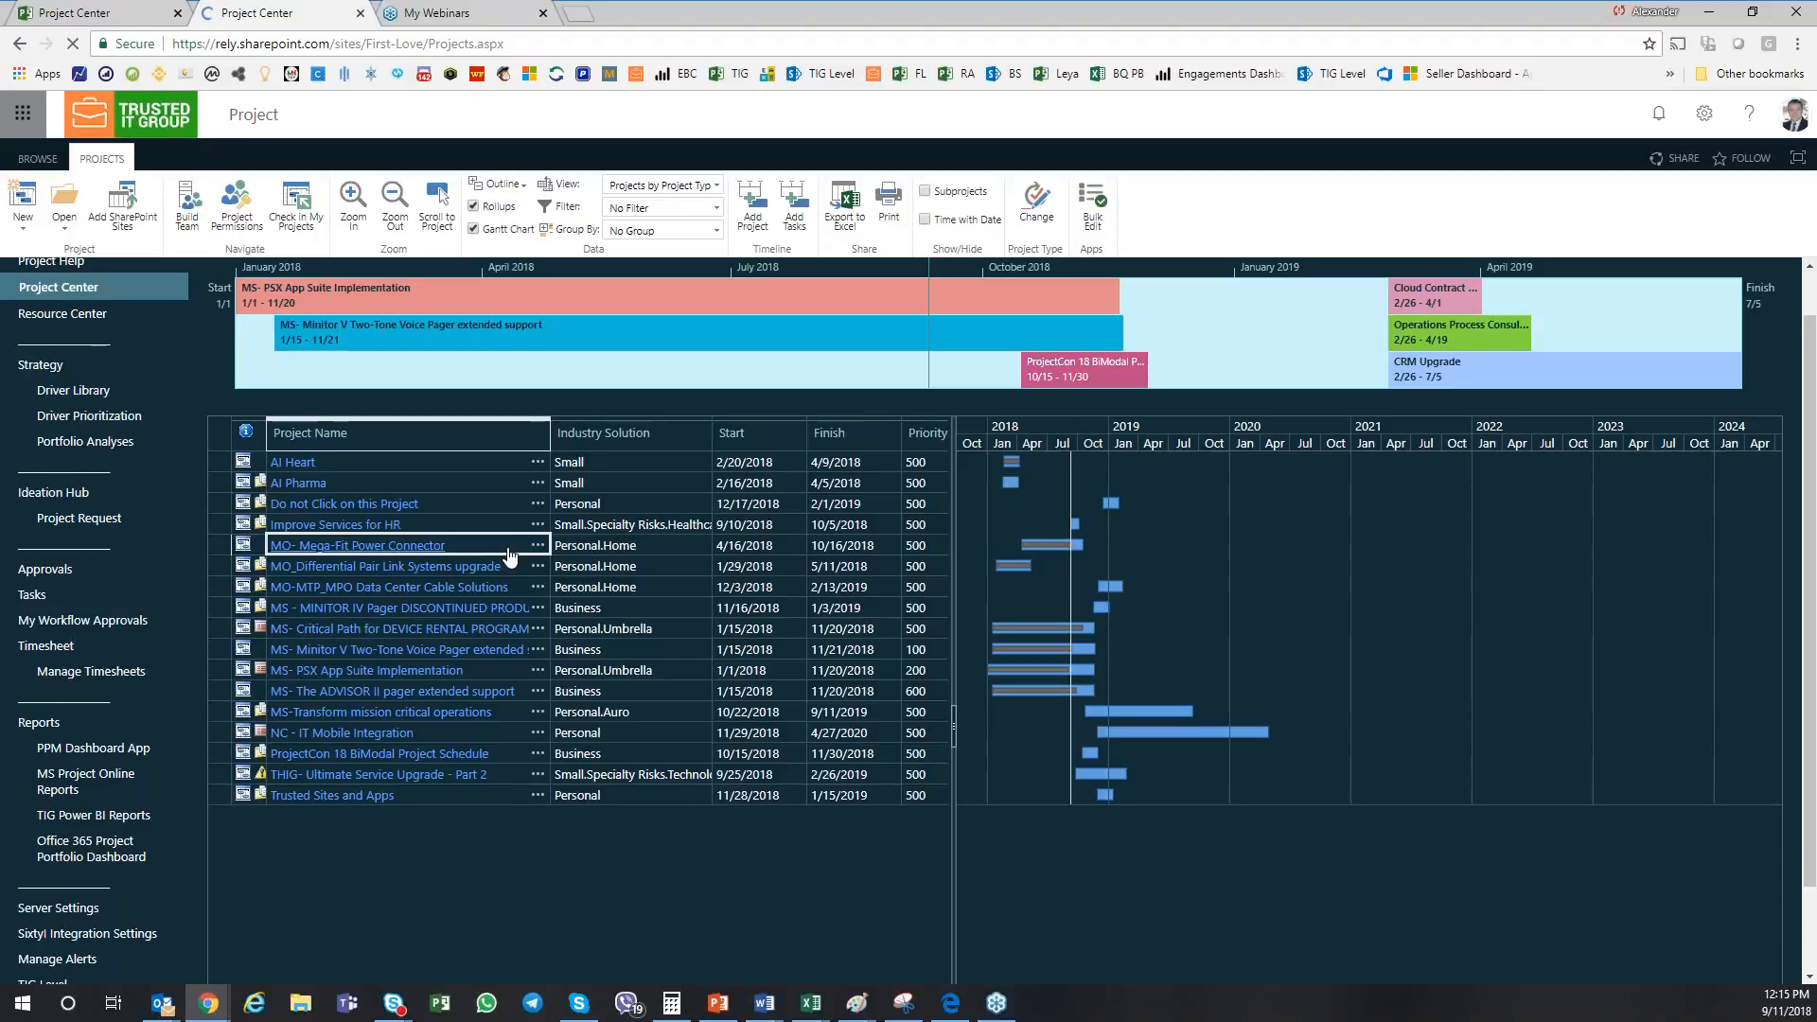
Open the MO- Mega-Fit Power Connector schedule with its task grid, Gantt and Task tools.
left_click(356, 545)
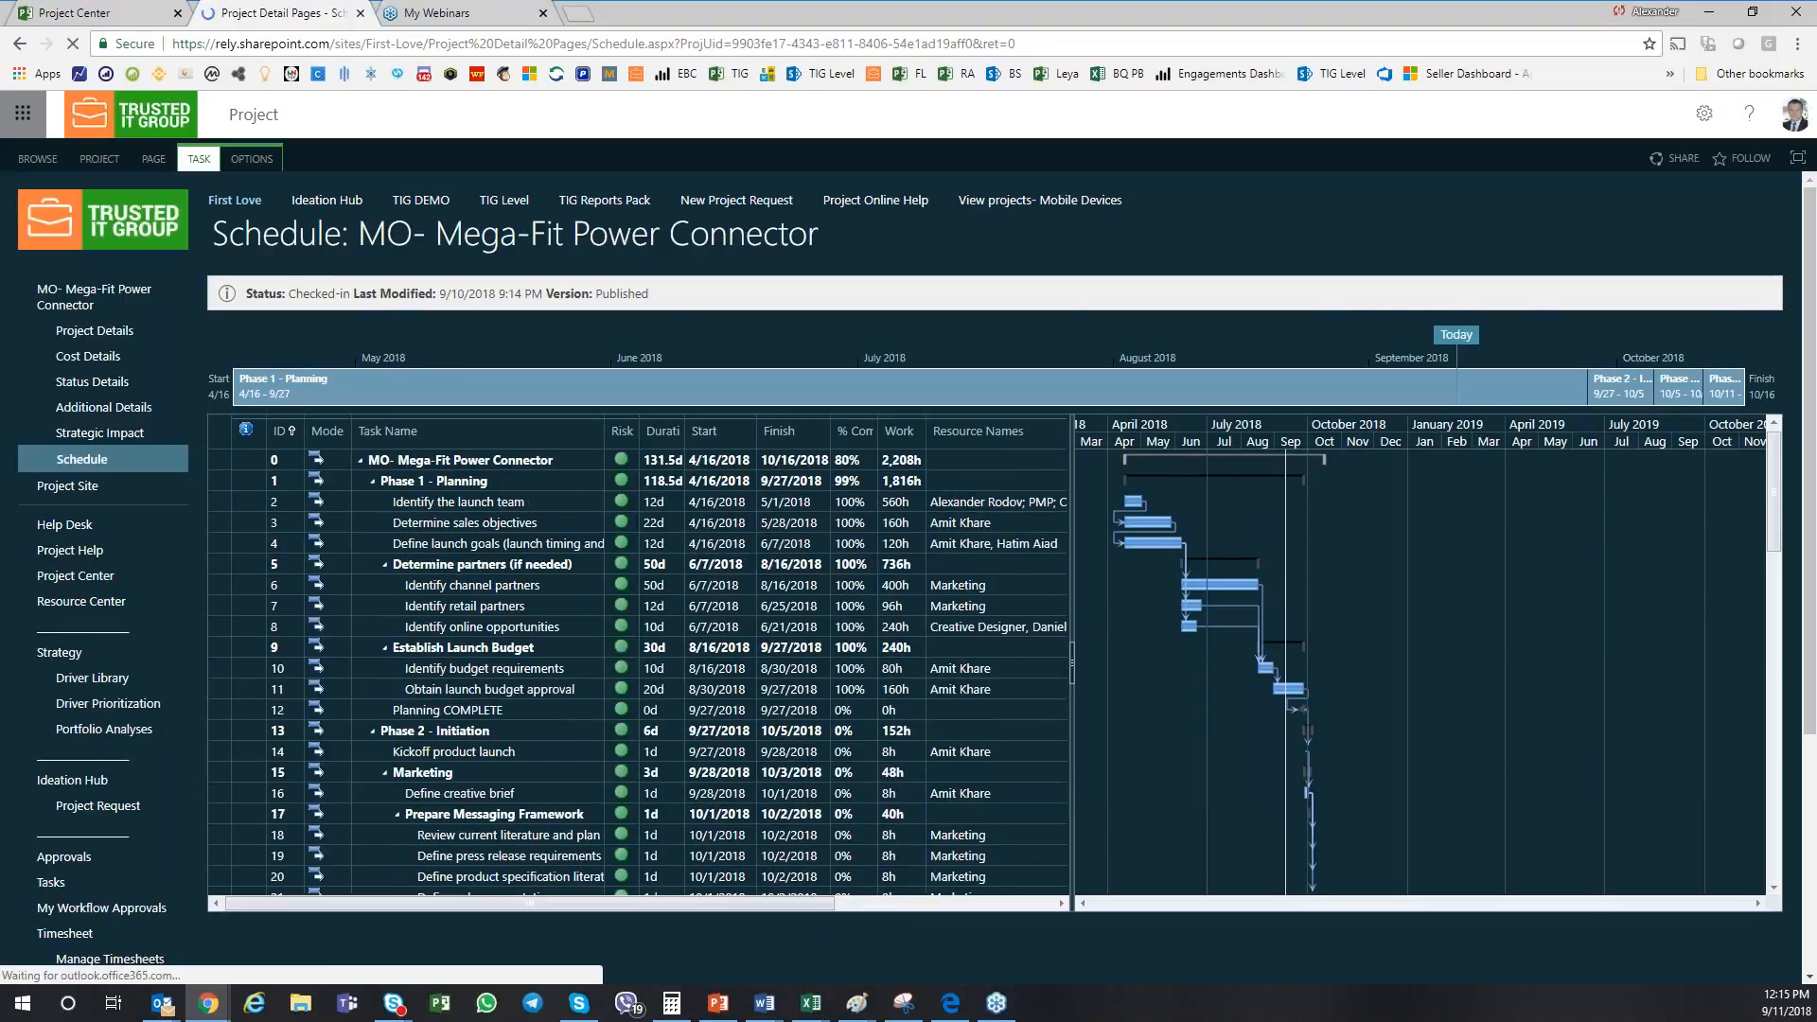
left_click(198, 159)
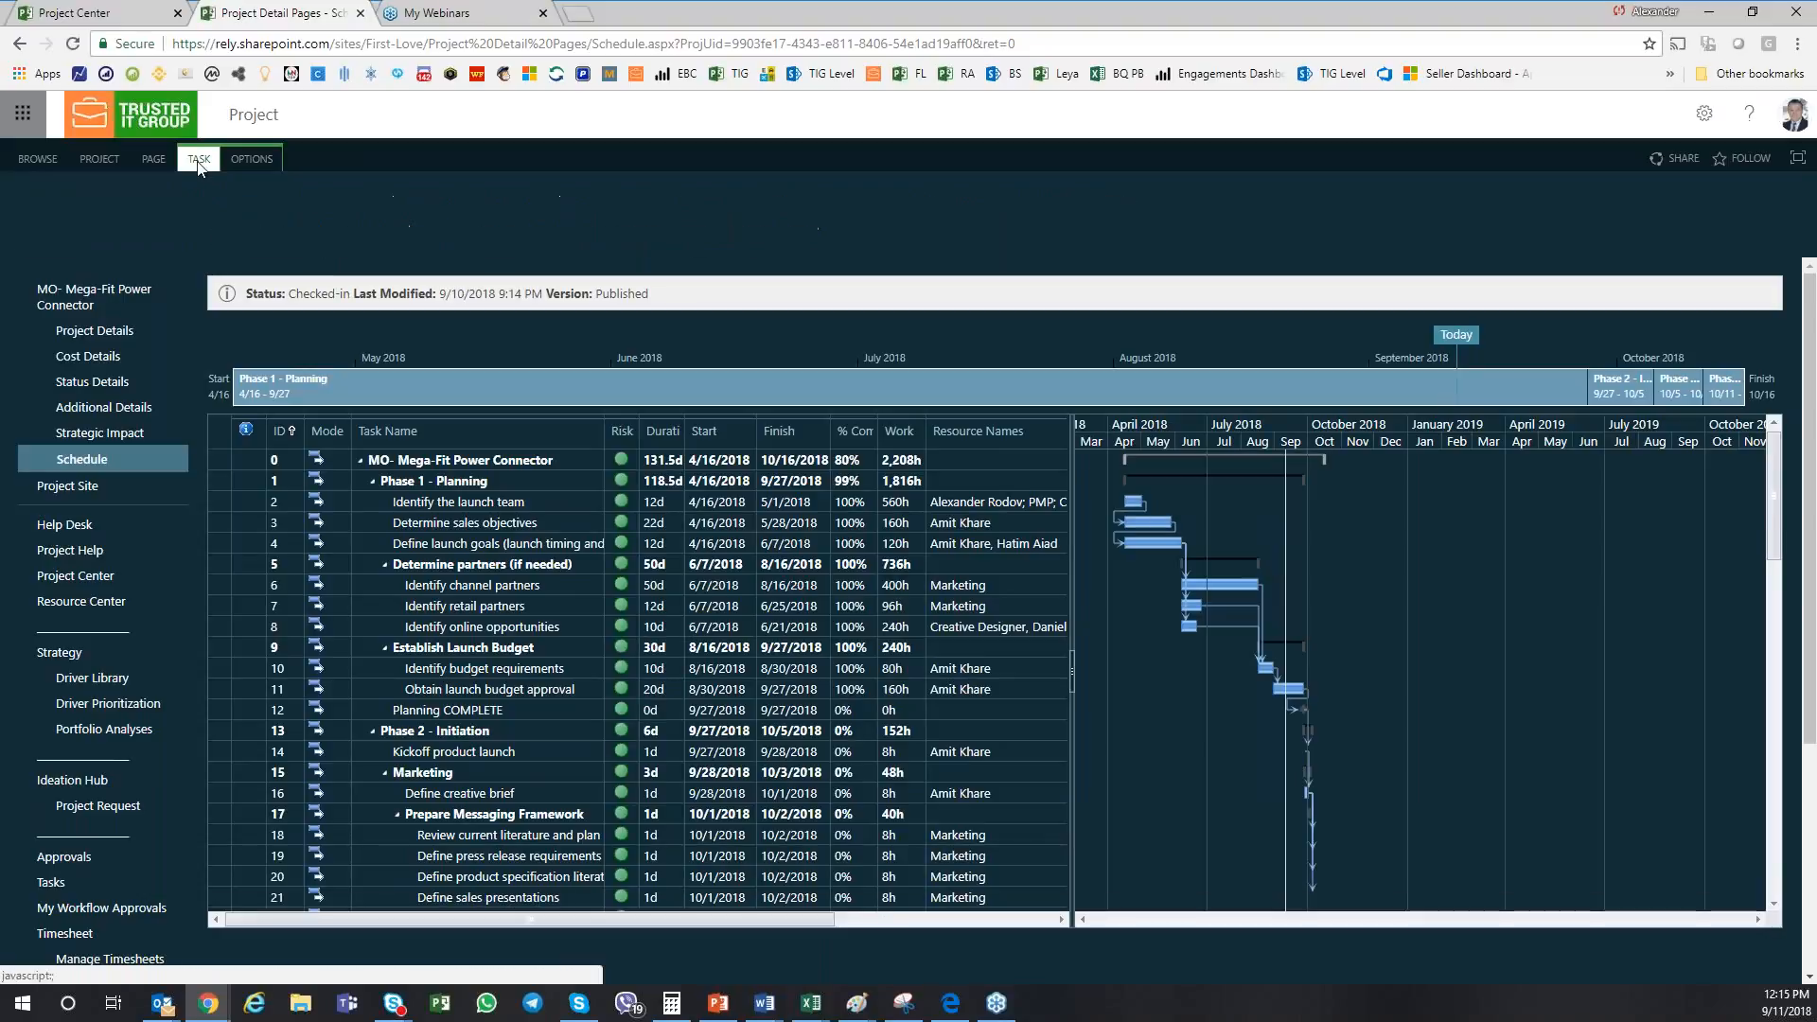
left_click(198, 159)
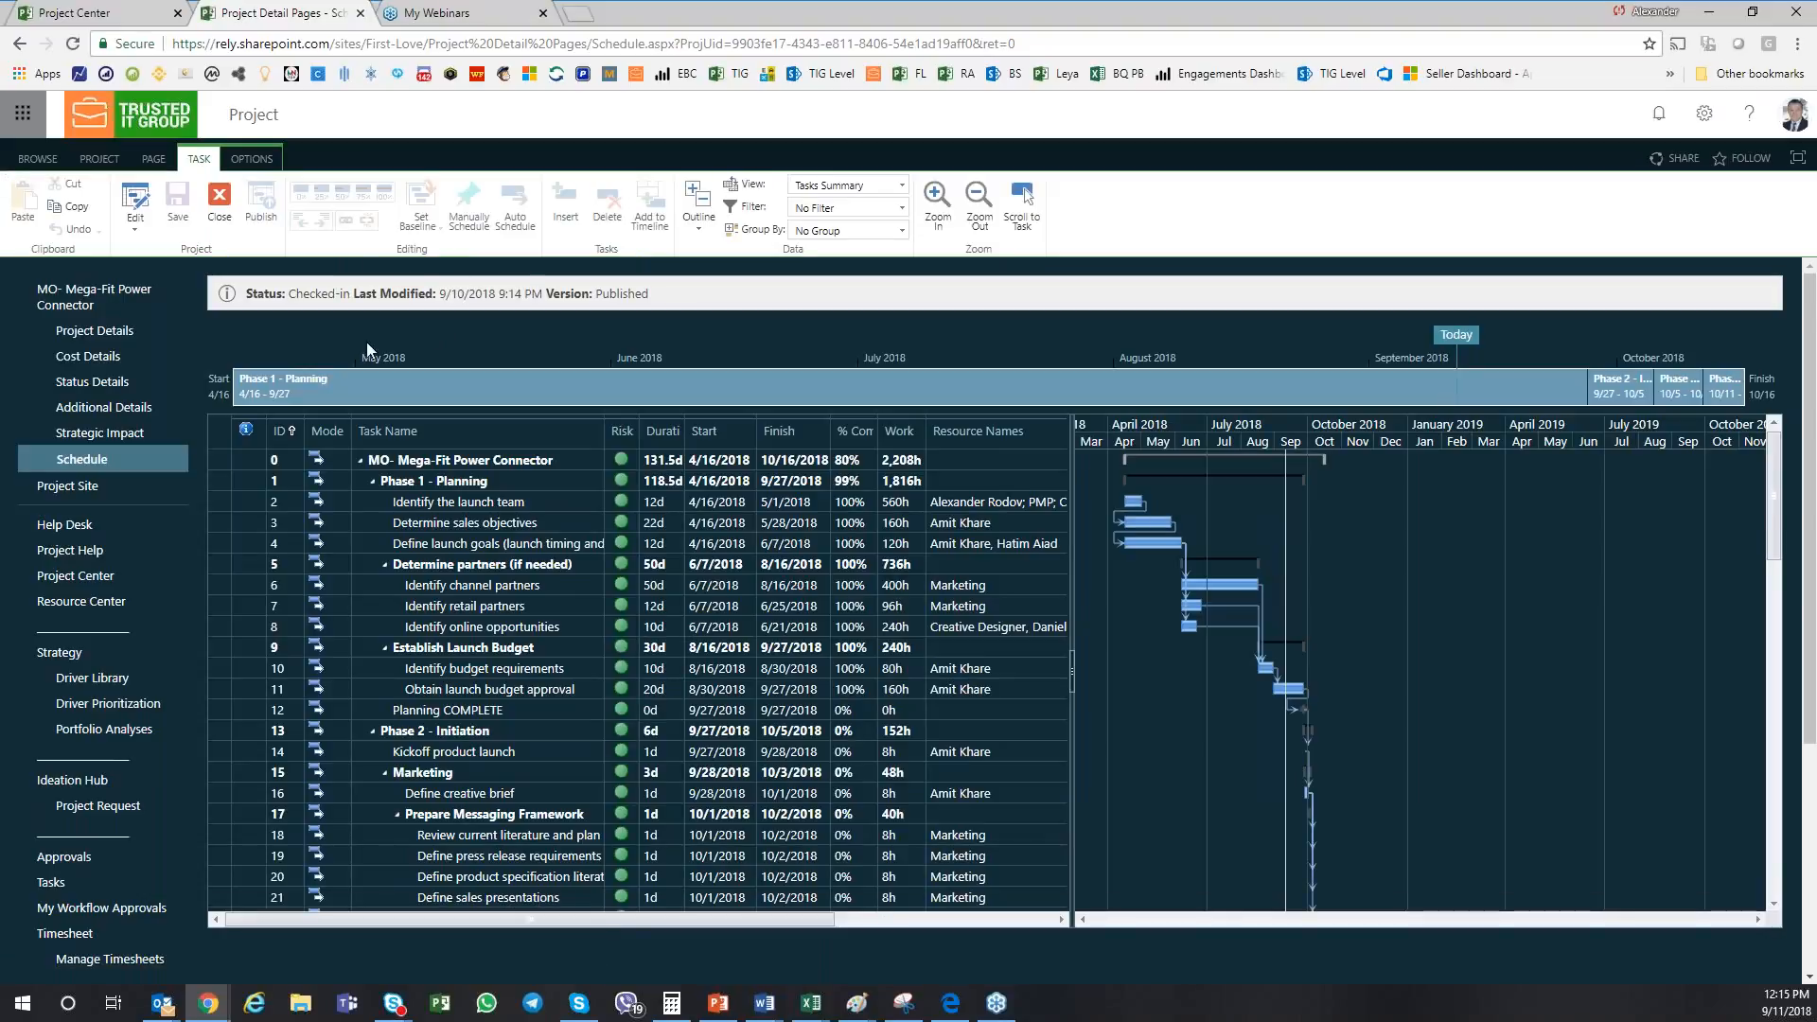
mouse_move(522, 340)
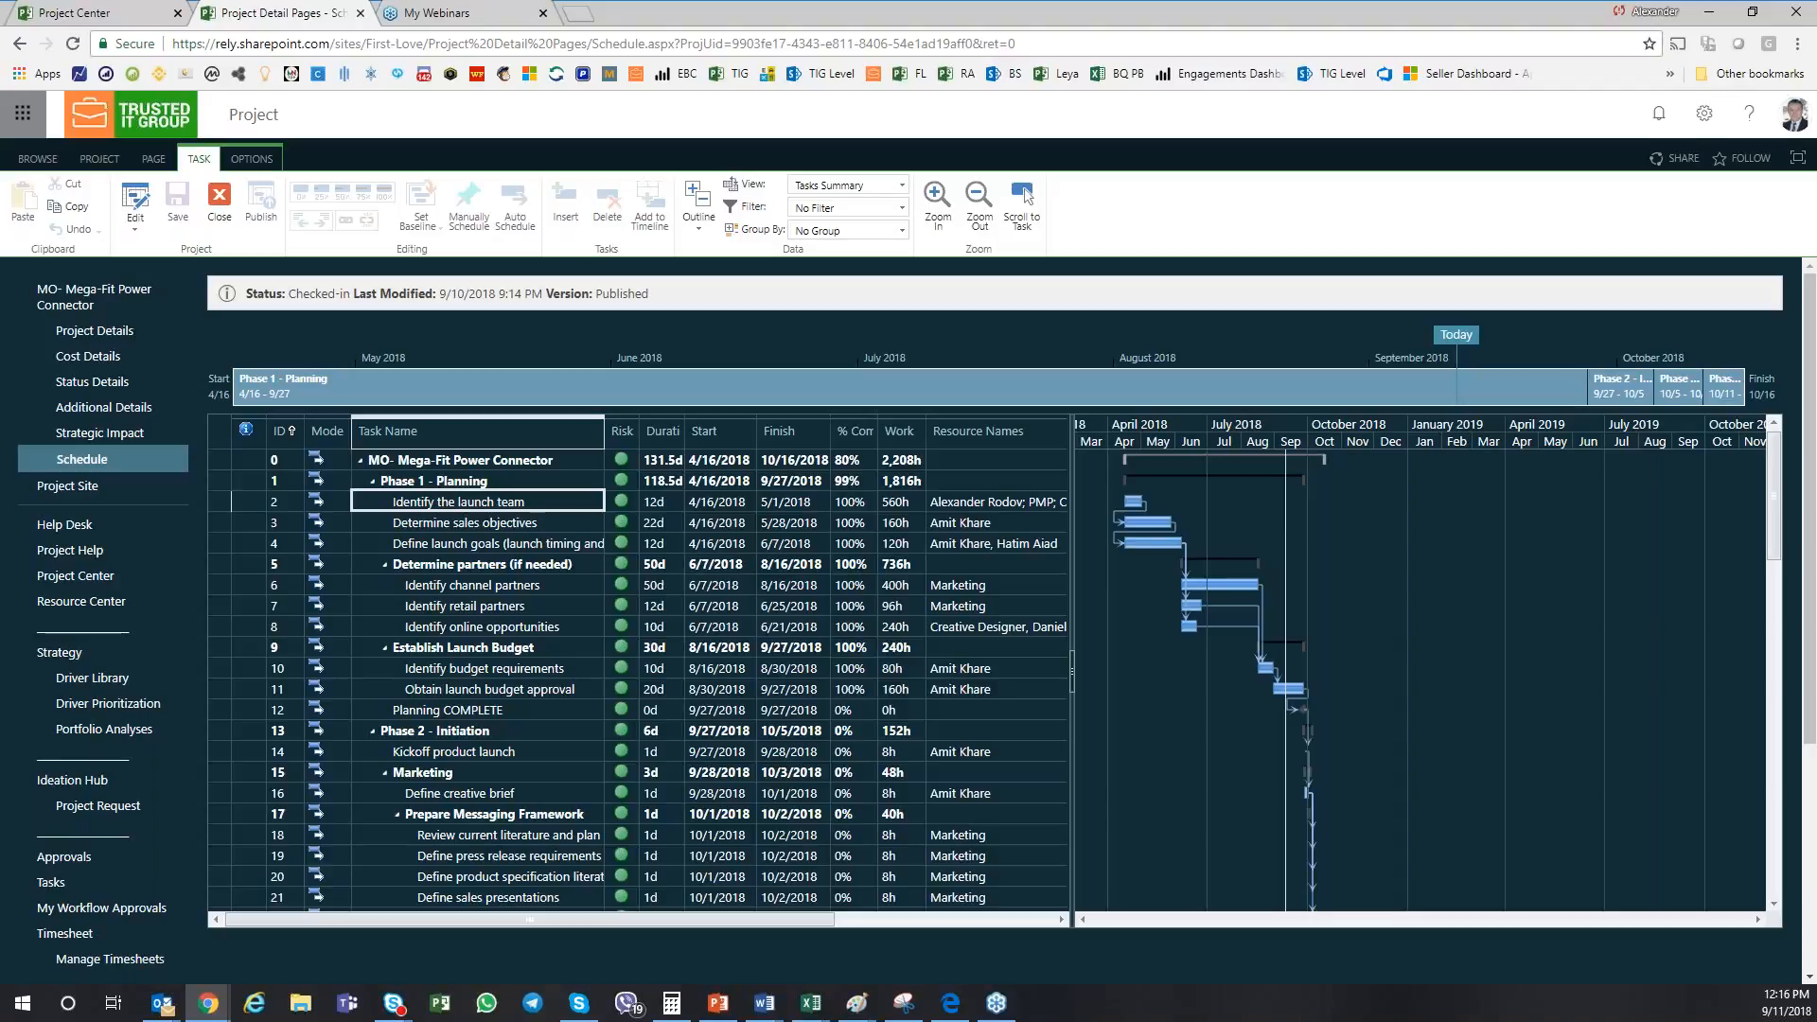
mouse_move(959, 73)
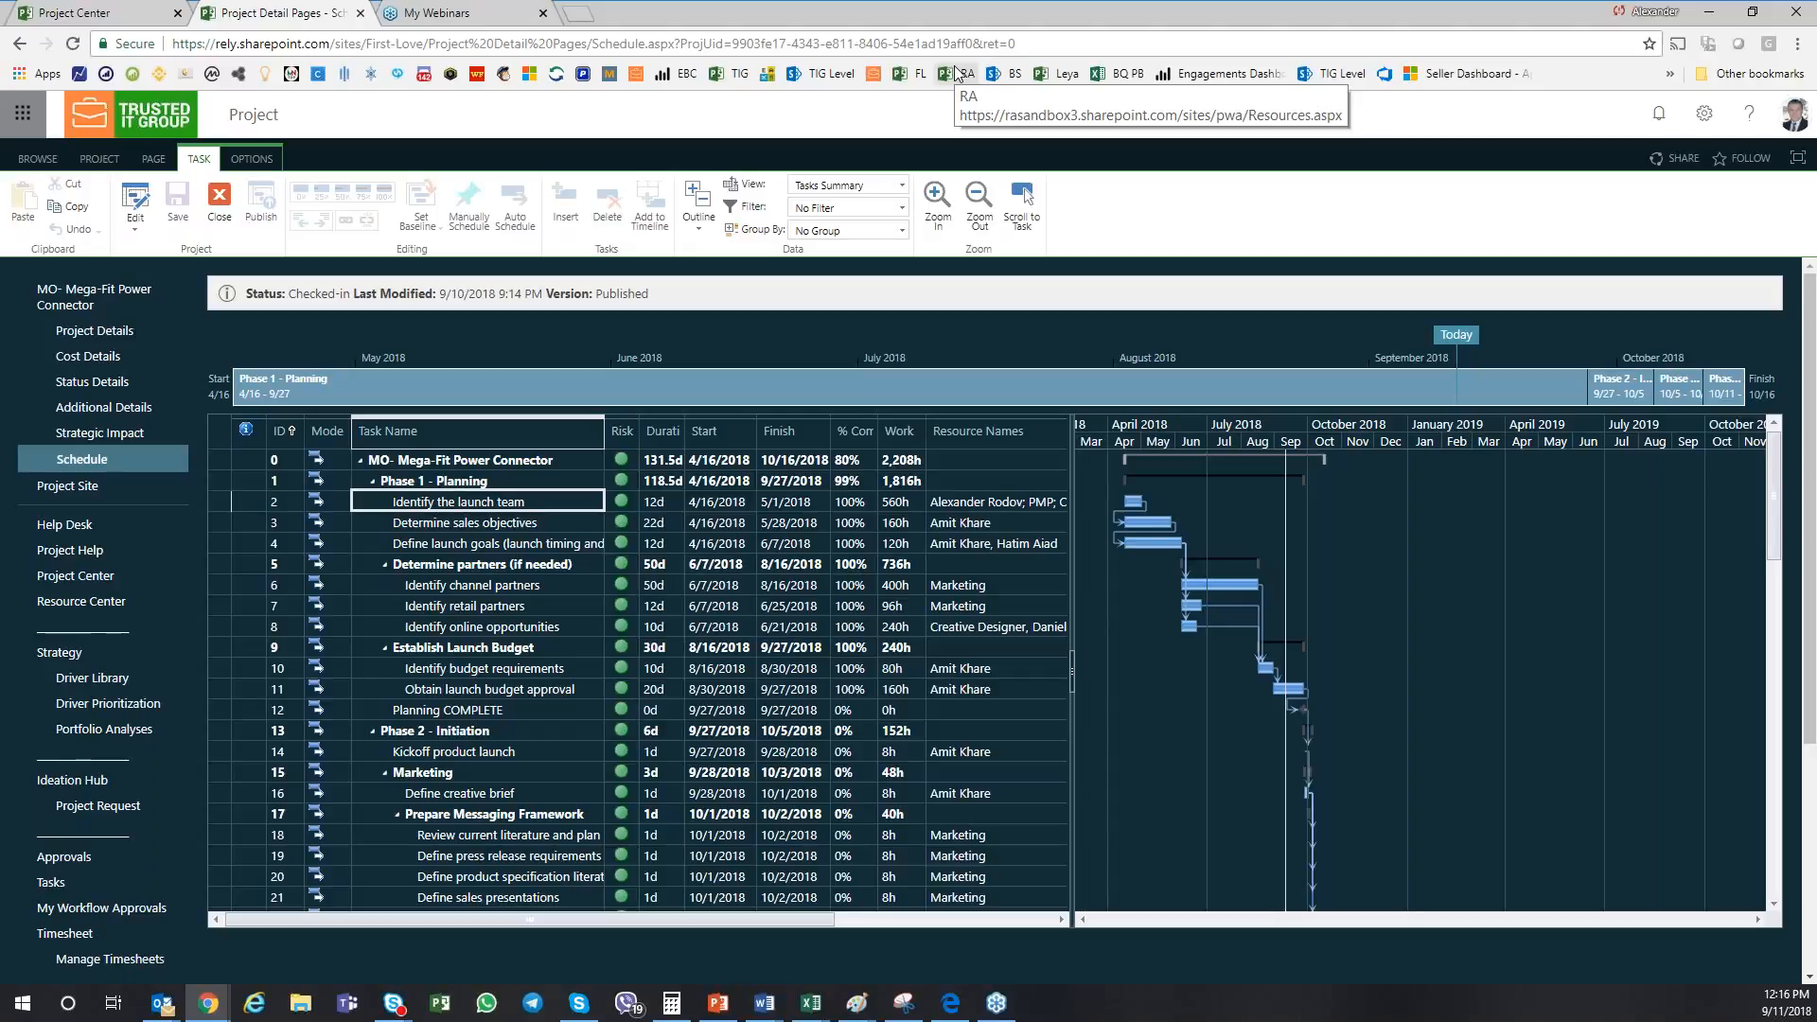
mouse_move(959, 74)
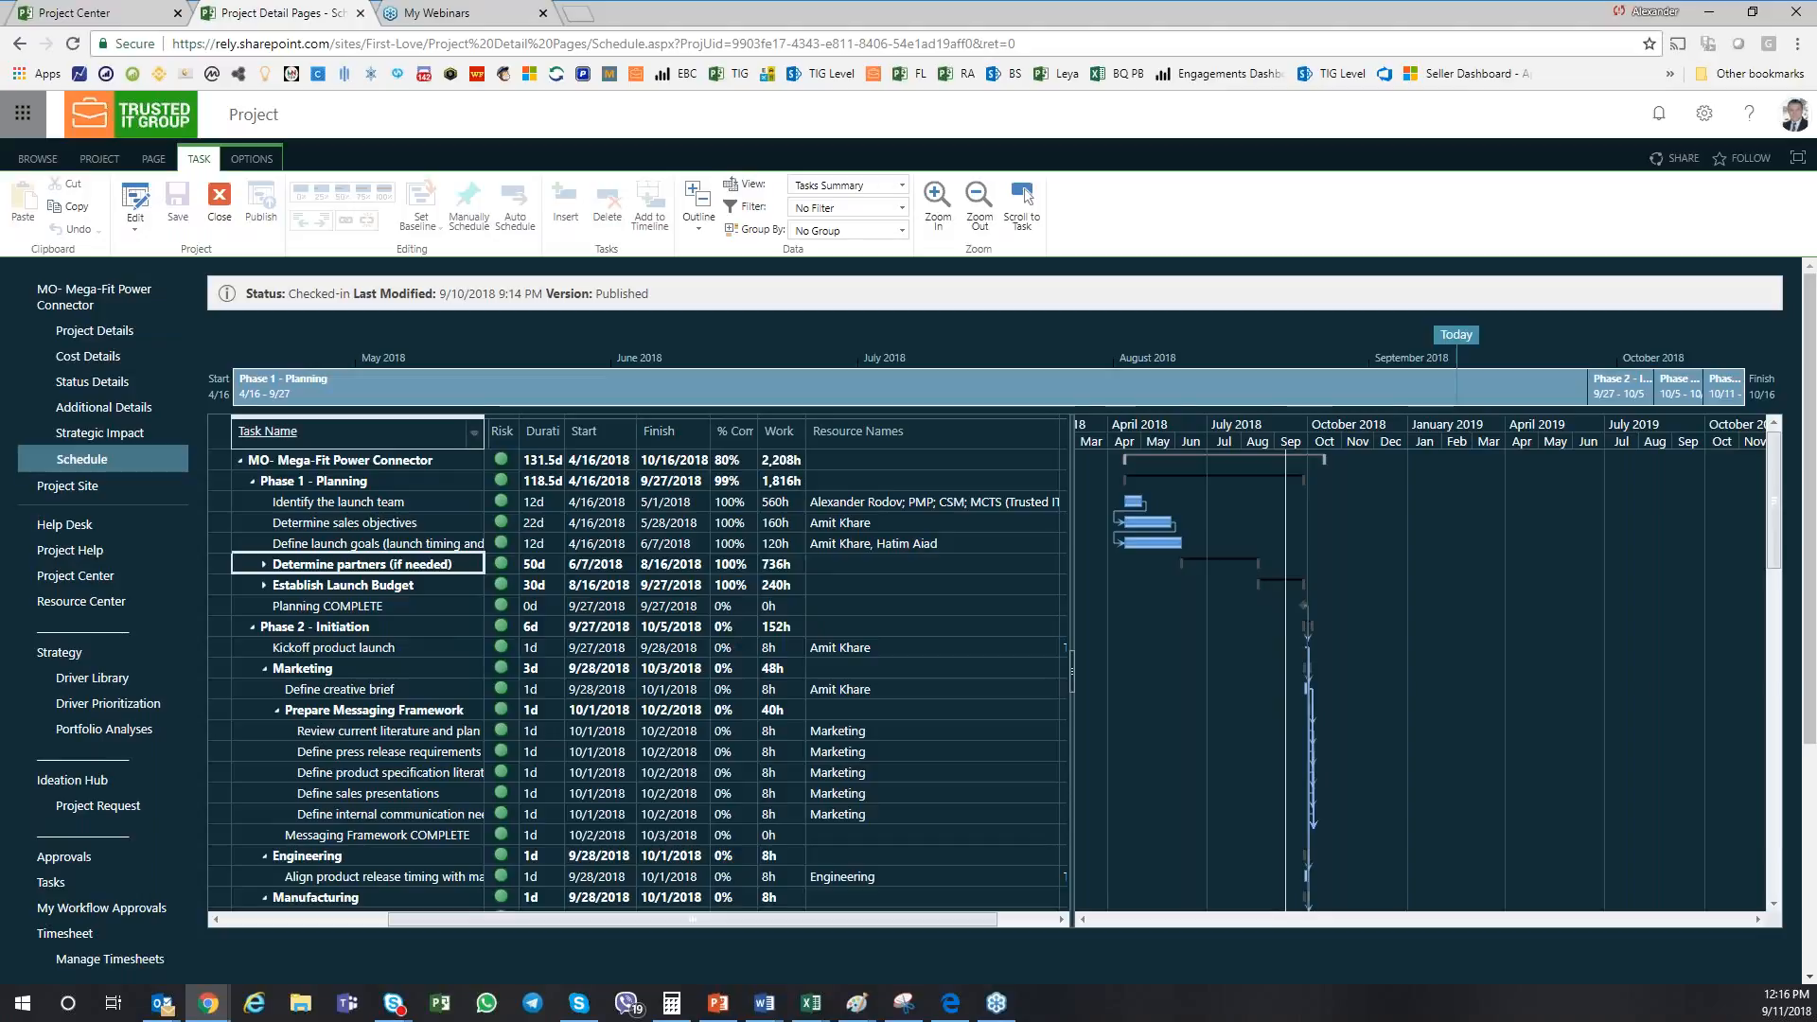
On Build Team, check Creative Designer and other project team members for capacity review.
left_click(98, 159)
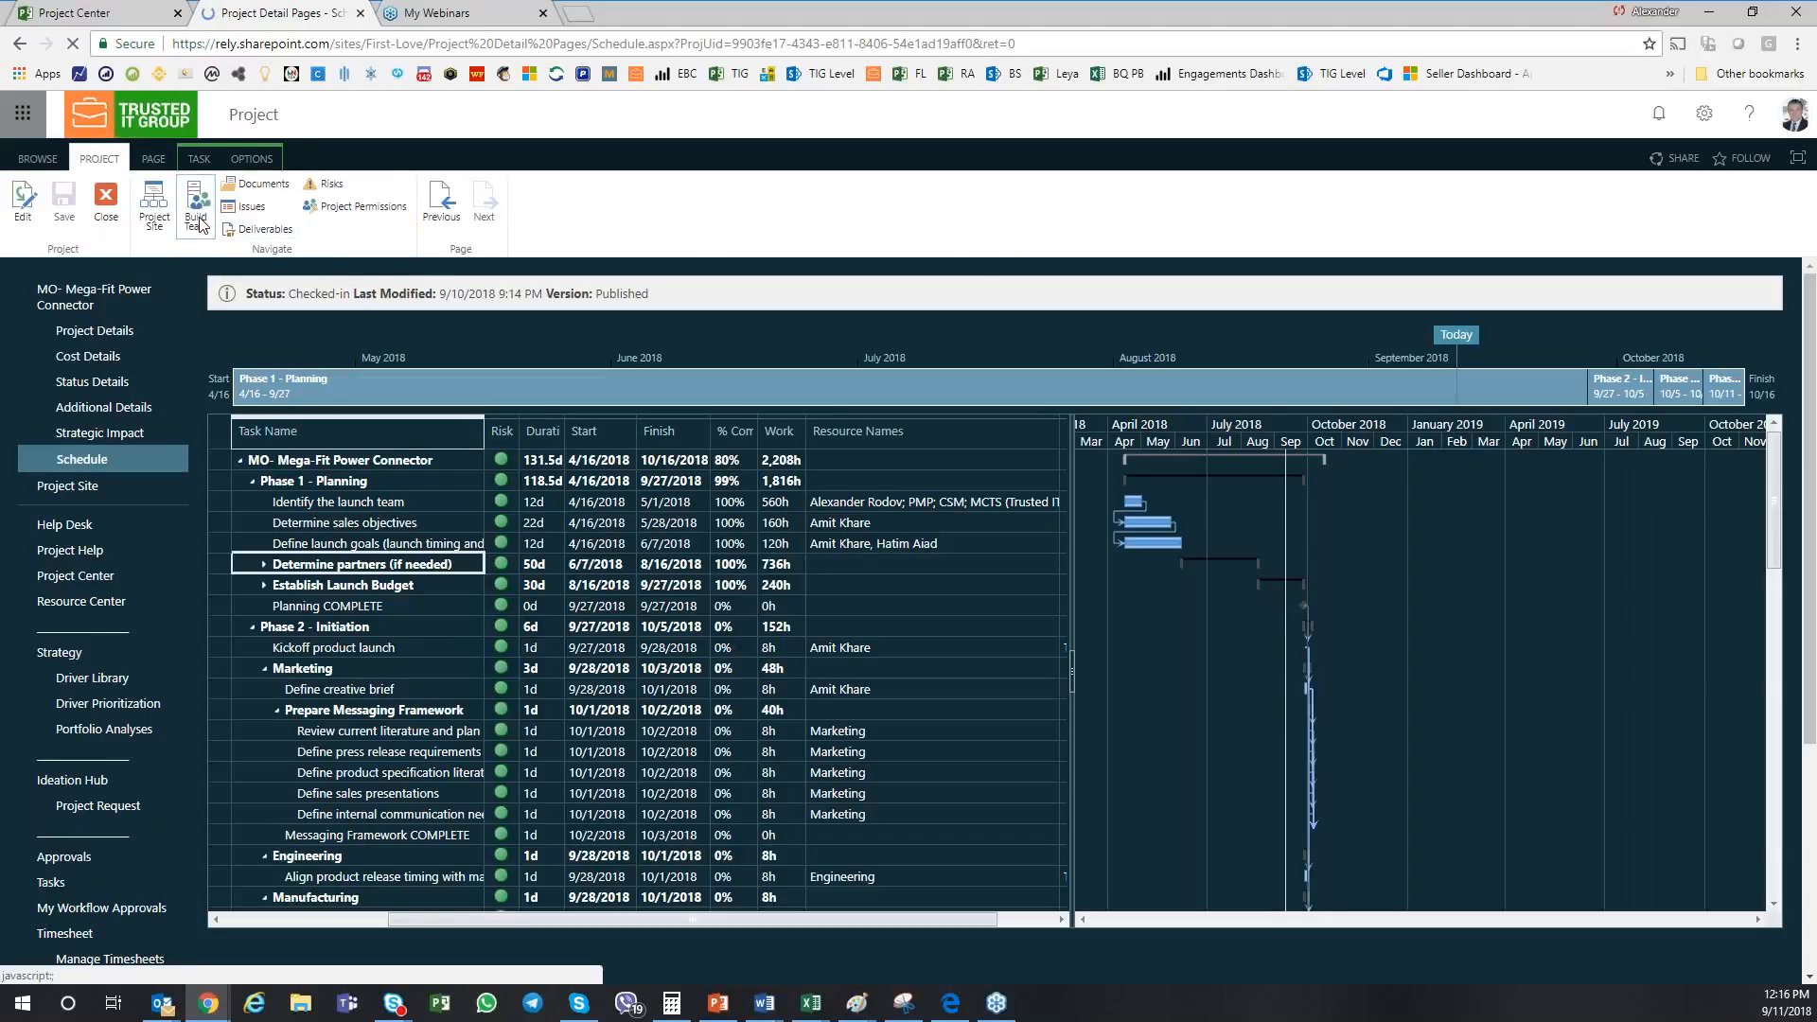
left_click(196, 205)
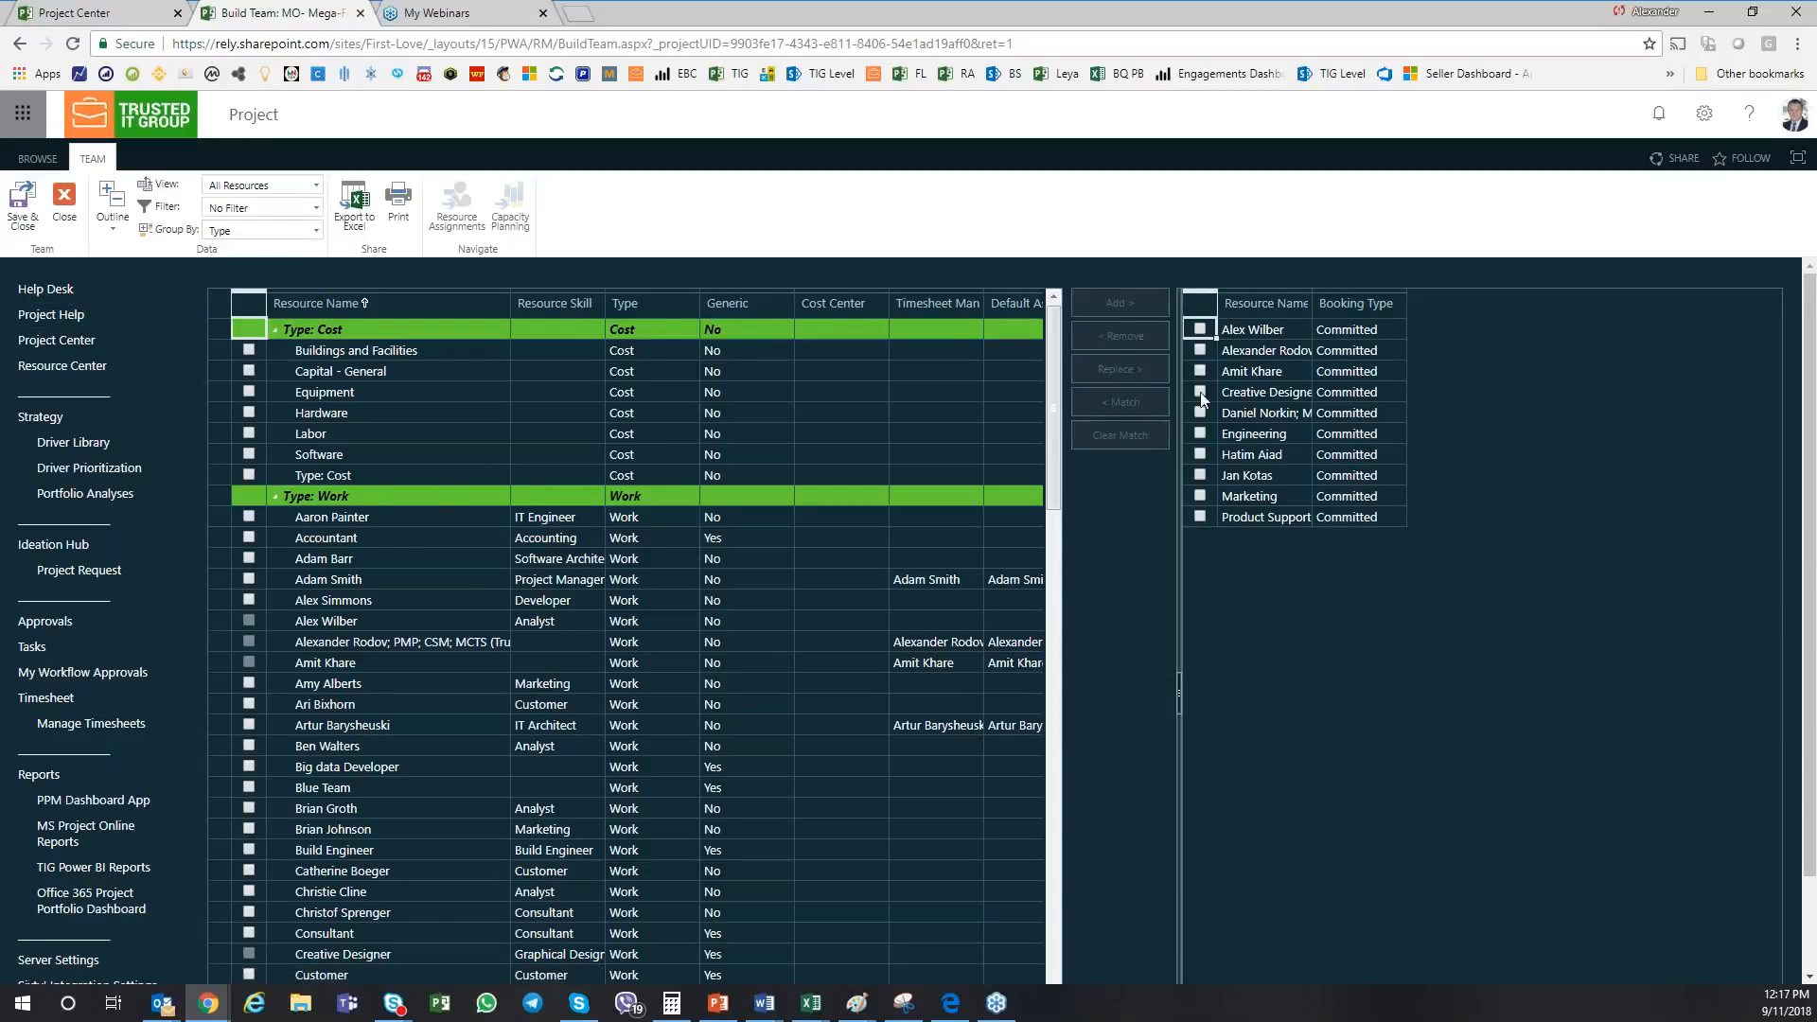
left_click(1199, 392)
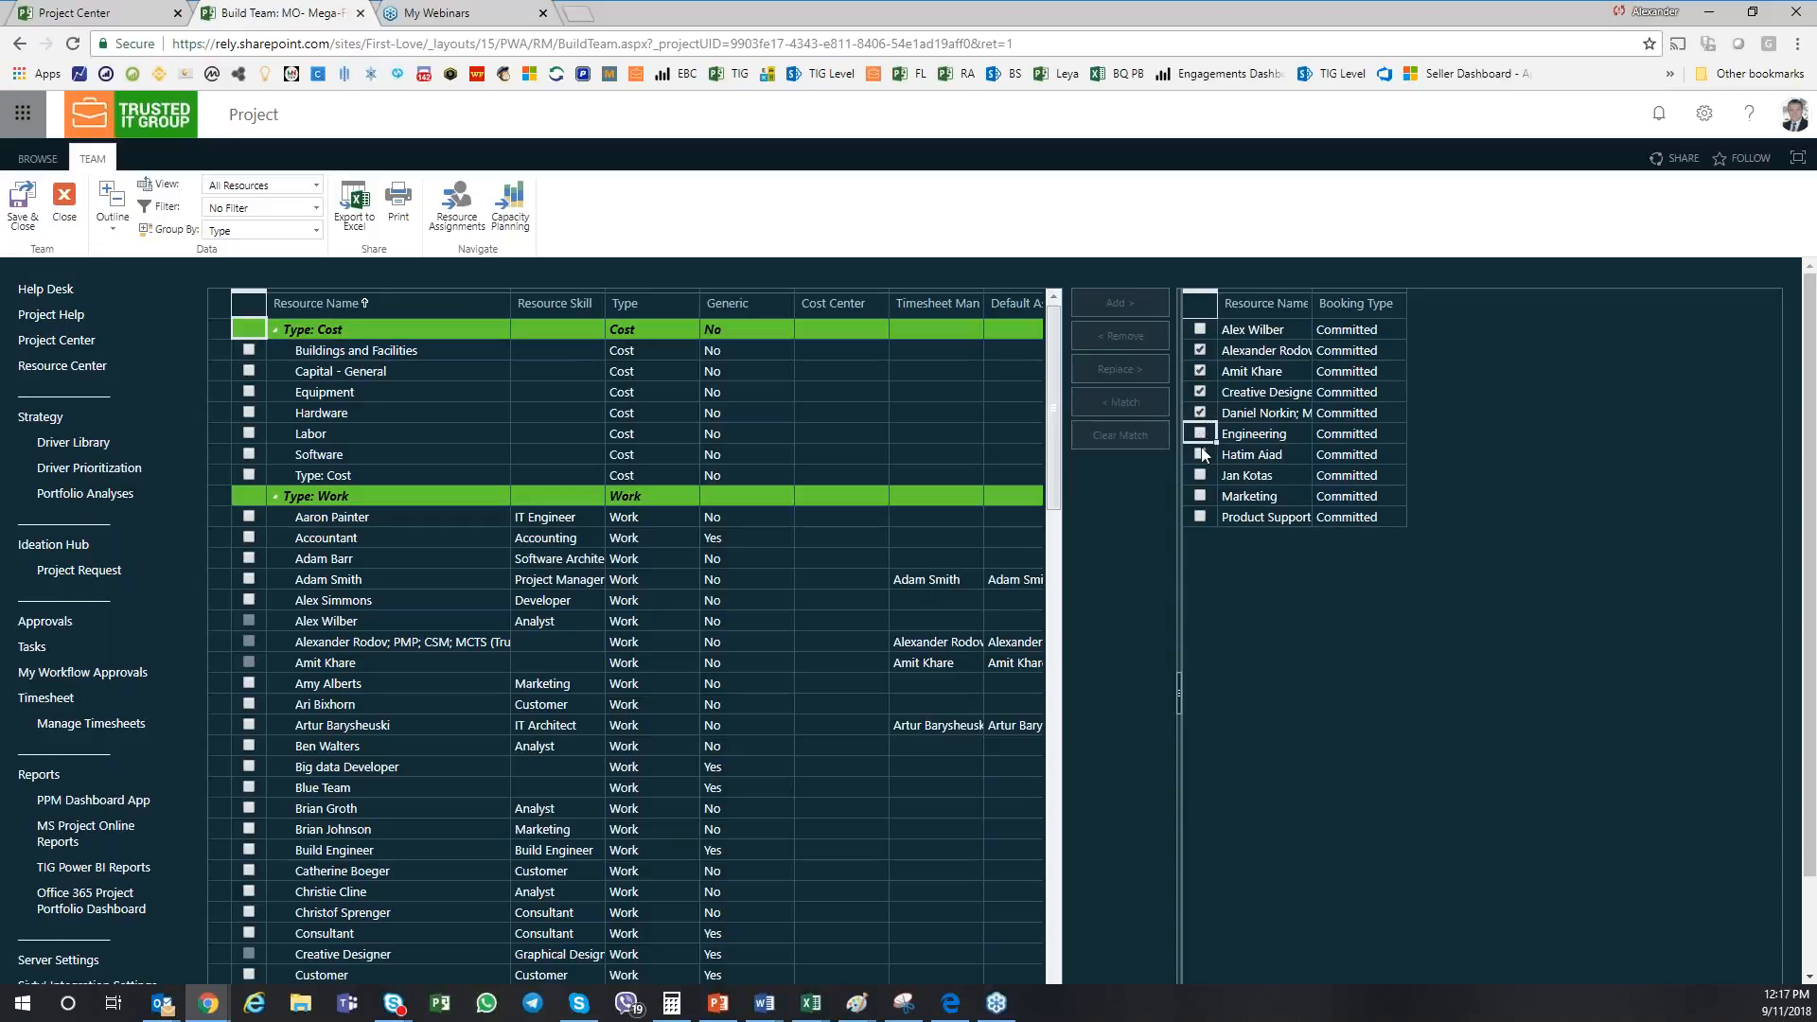
left_click(1200, 433)
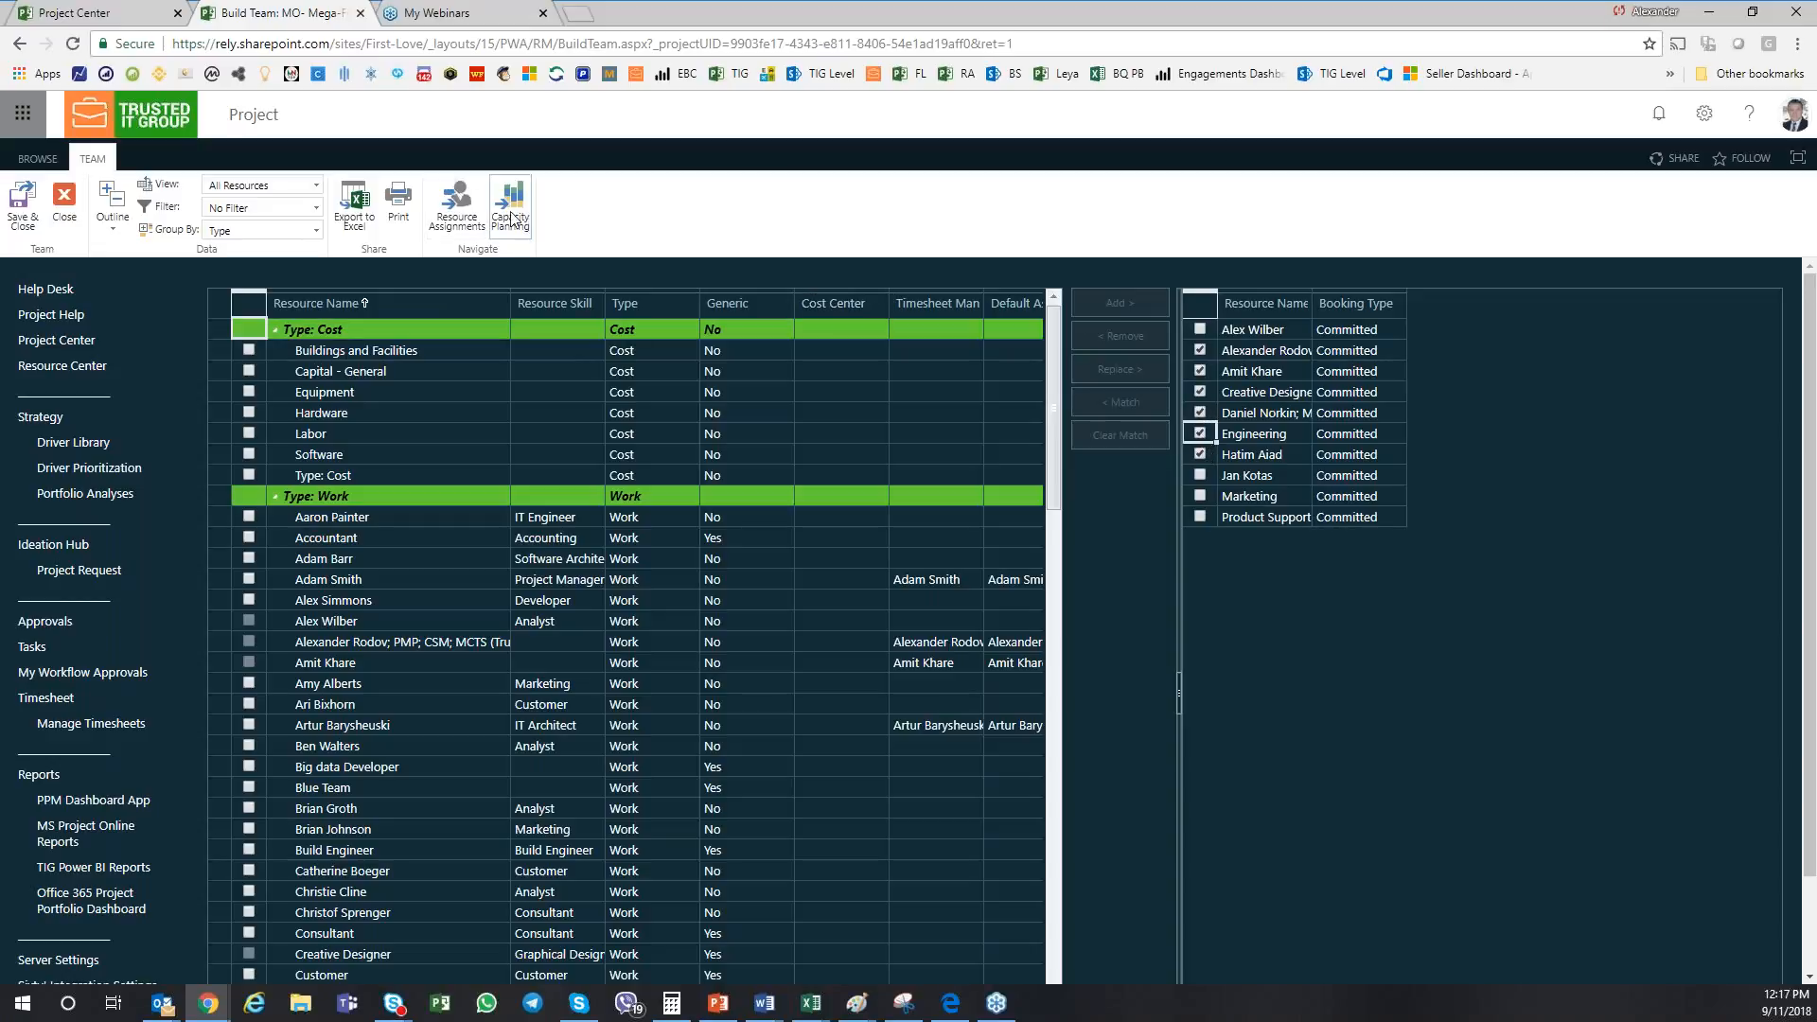
mouse_move(510, 208)
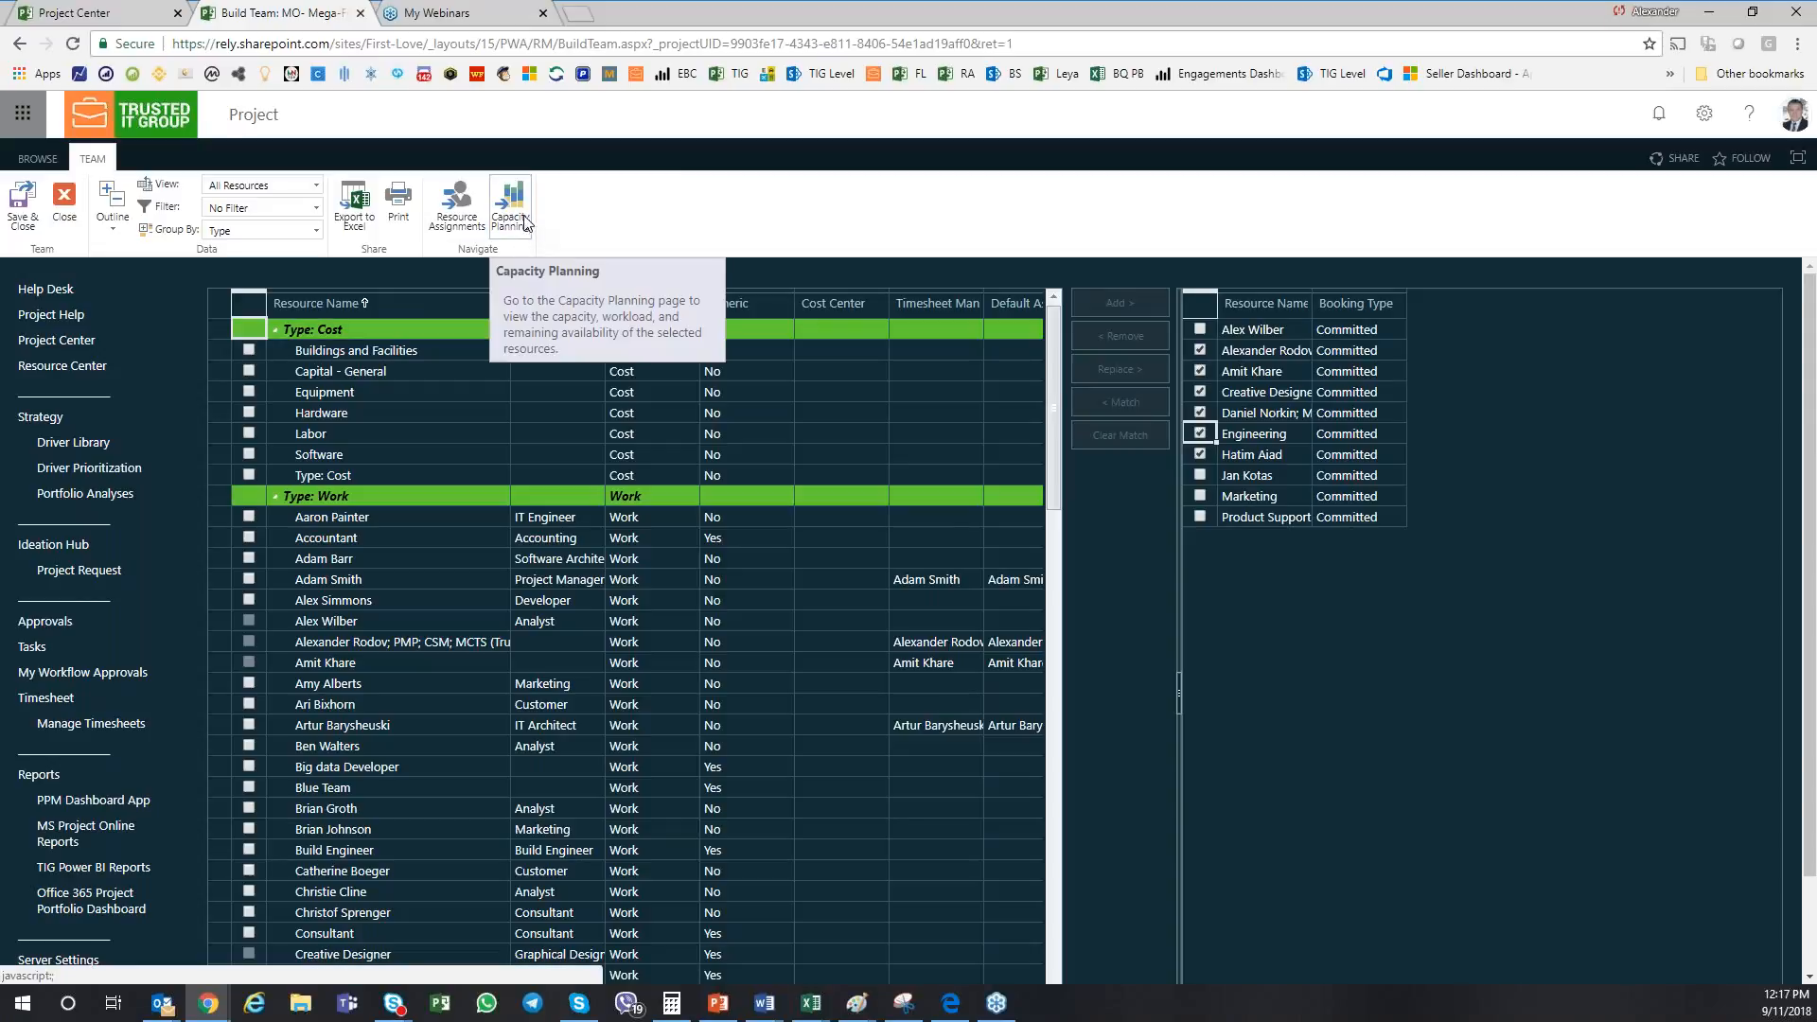
Open Capacity Planning for the checked resources and scroll to the assignment Details grid.
left_click(511, 209)
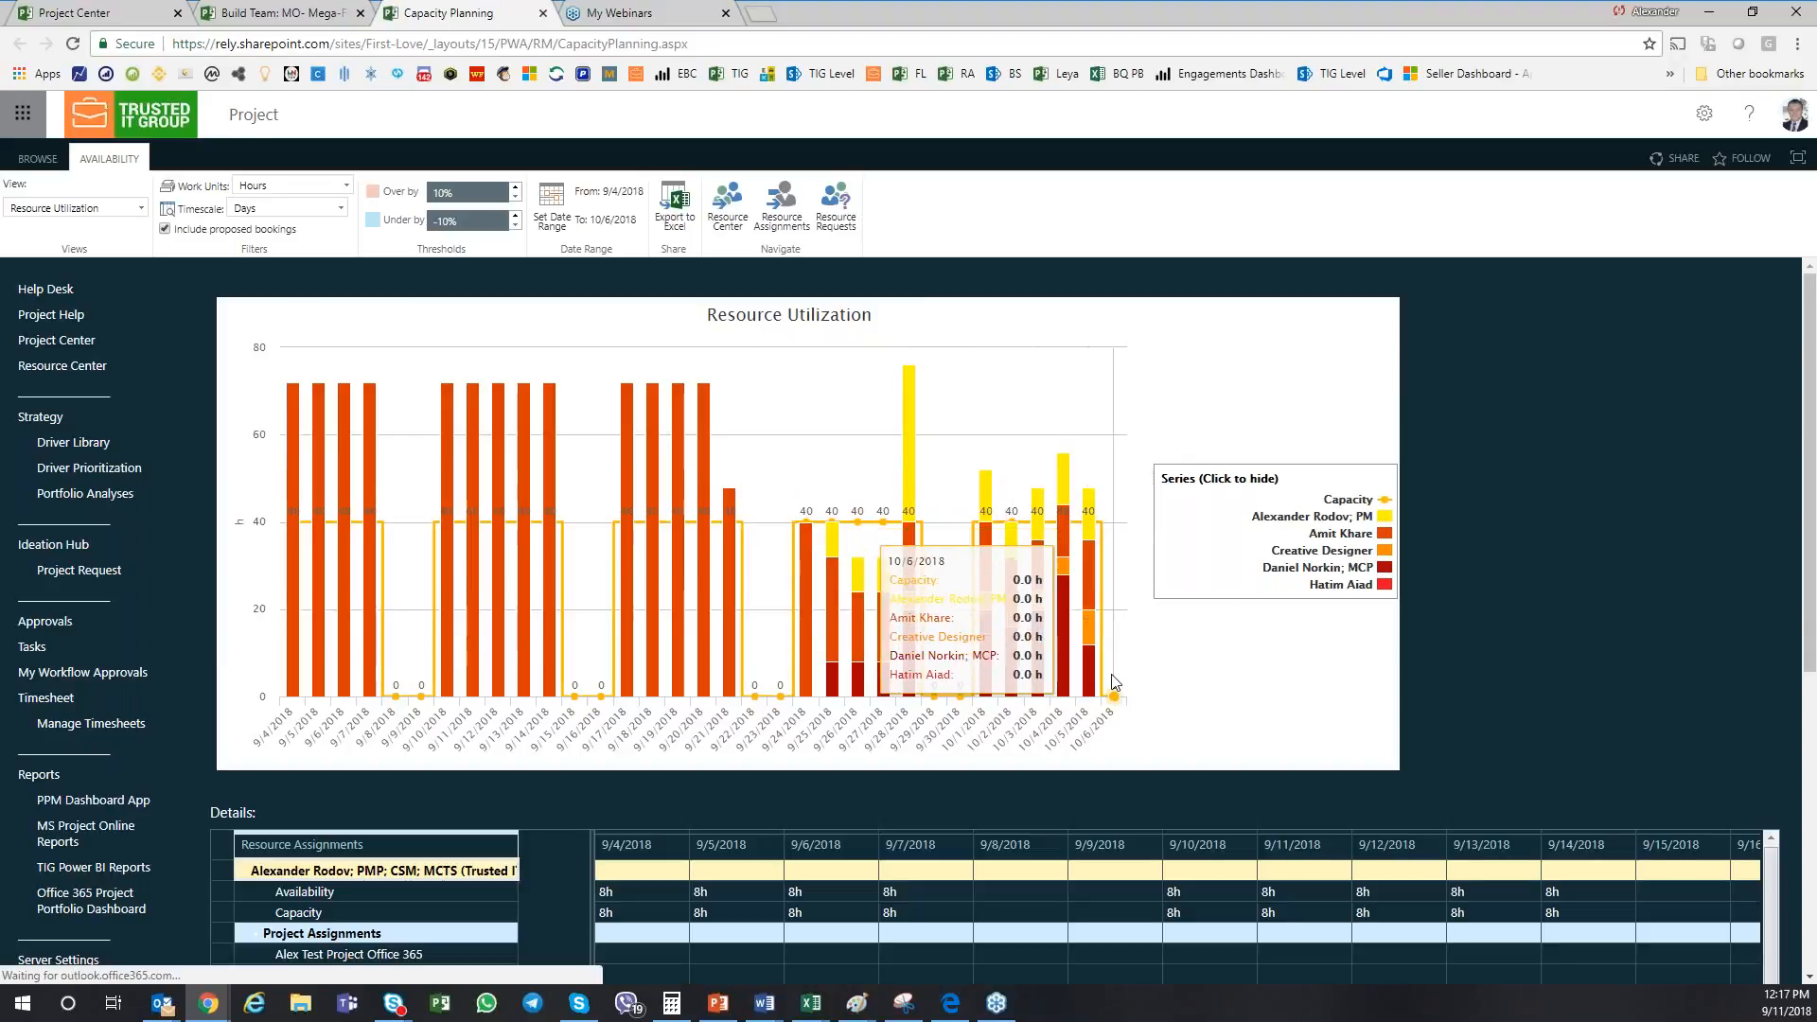
mouse_move(1049, 670)
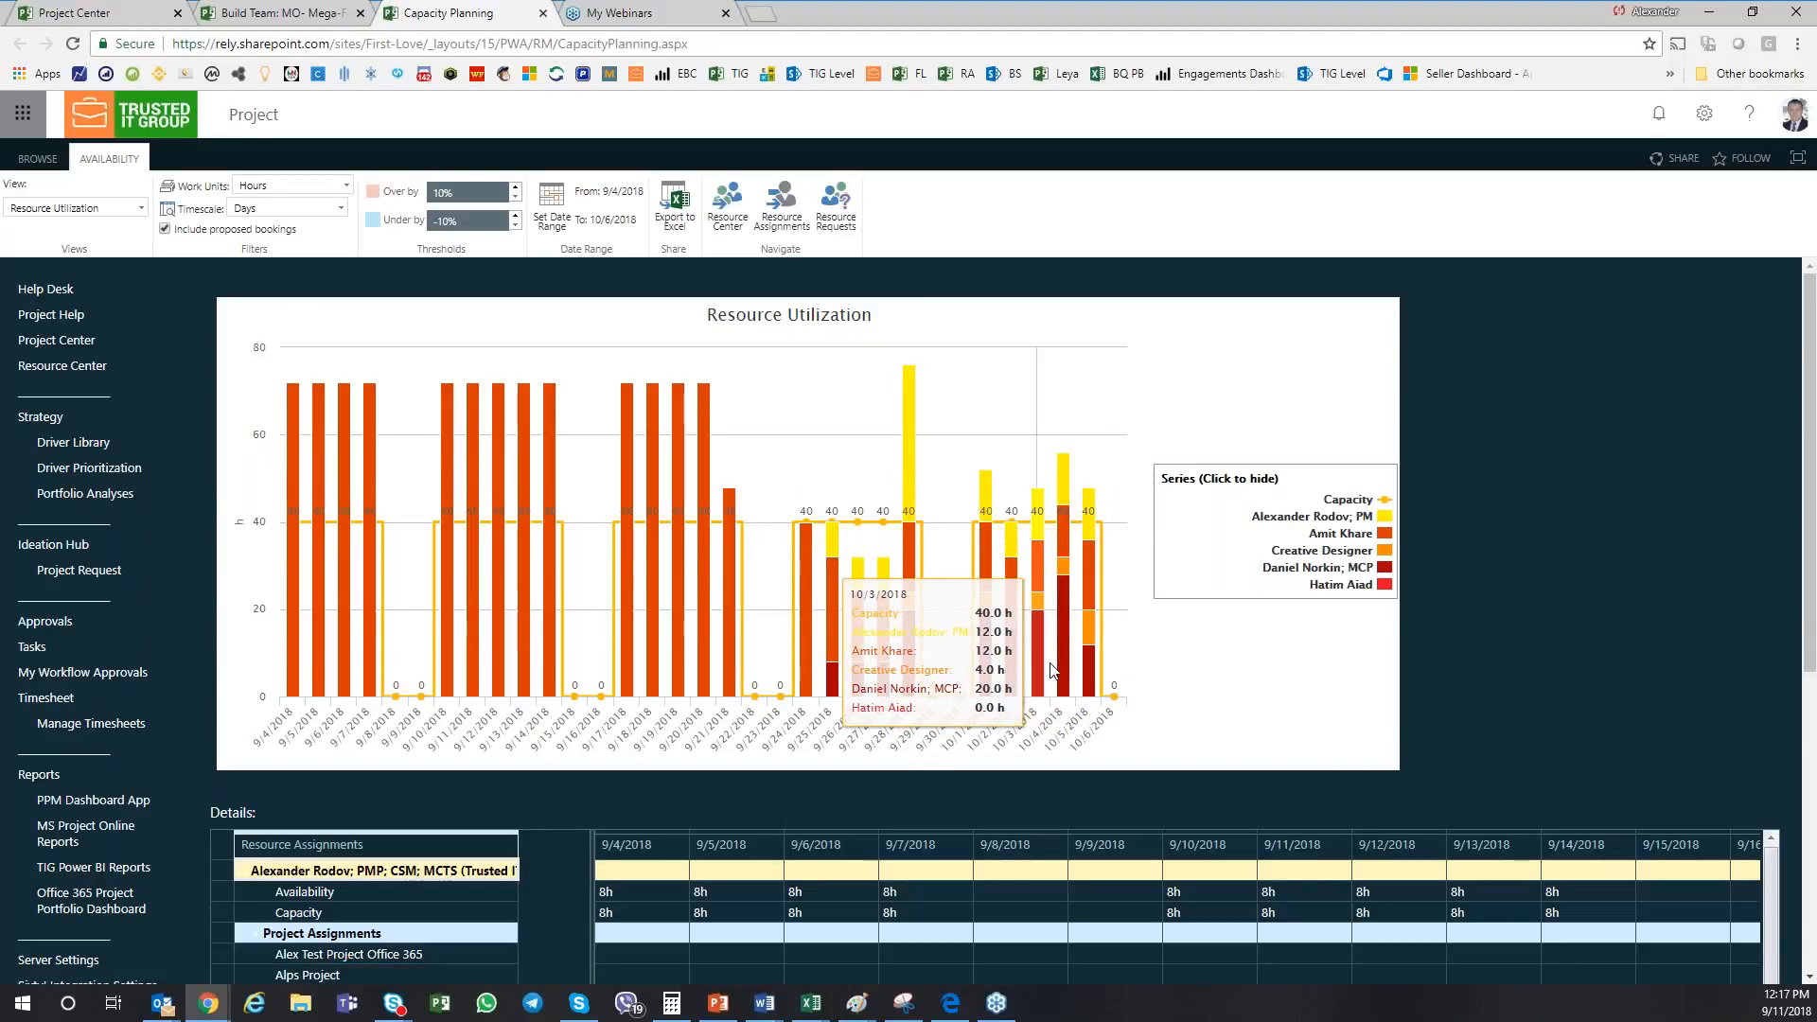
mouse_move(1026, 696)
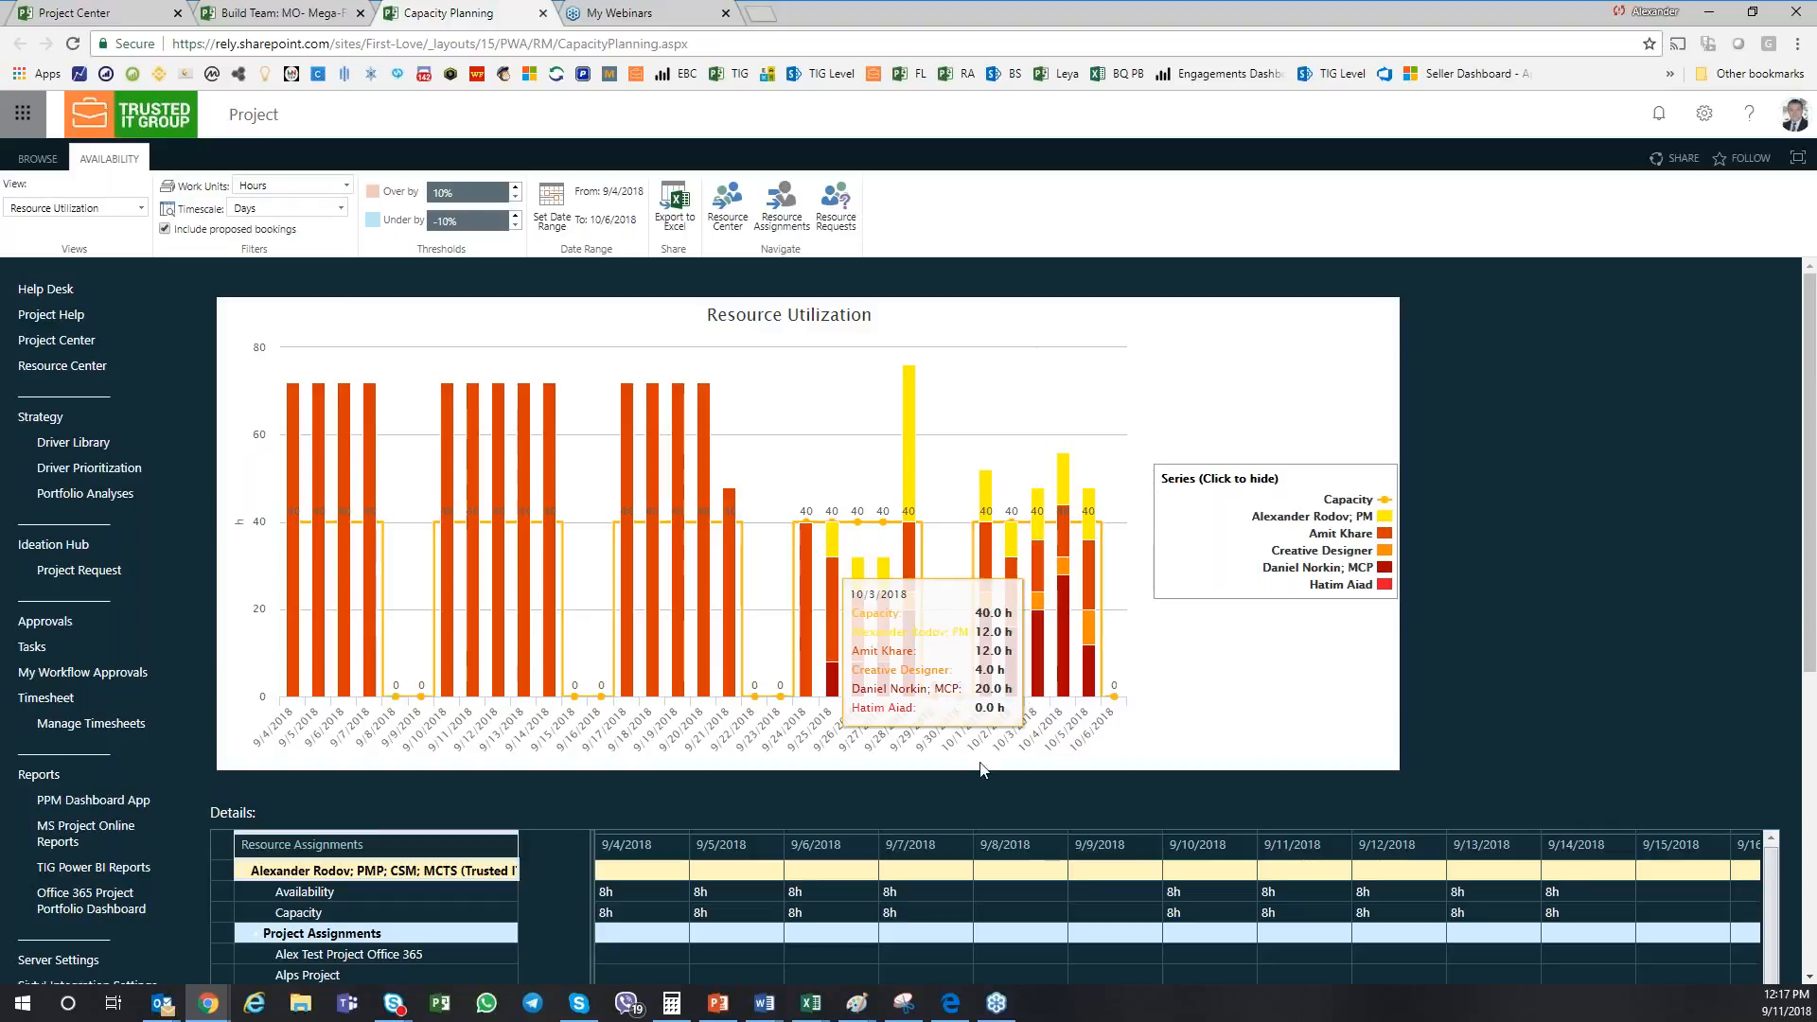
scroll("down", 3)
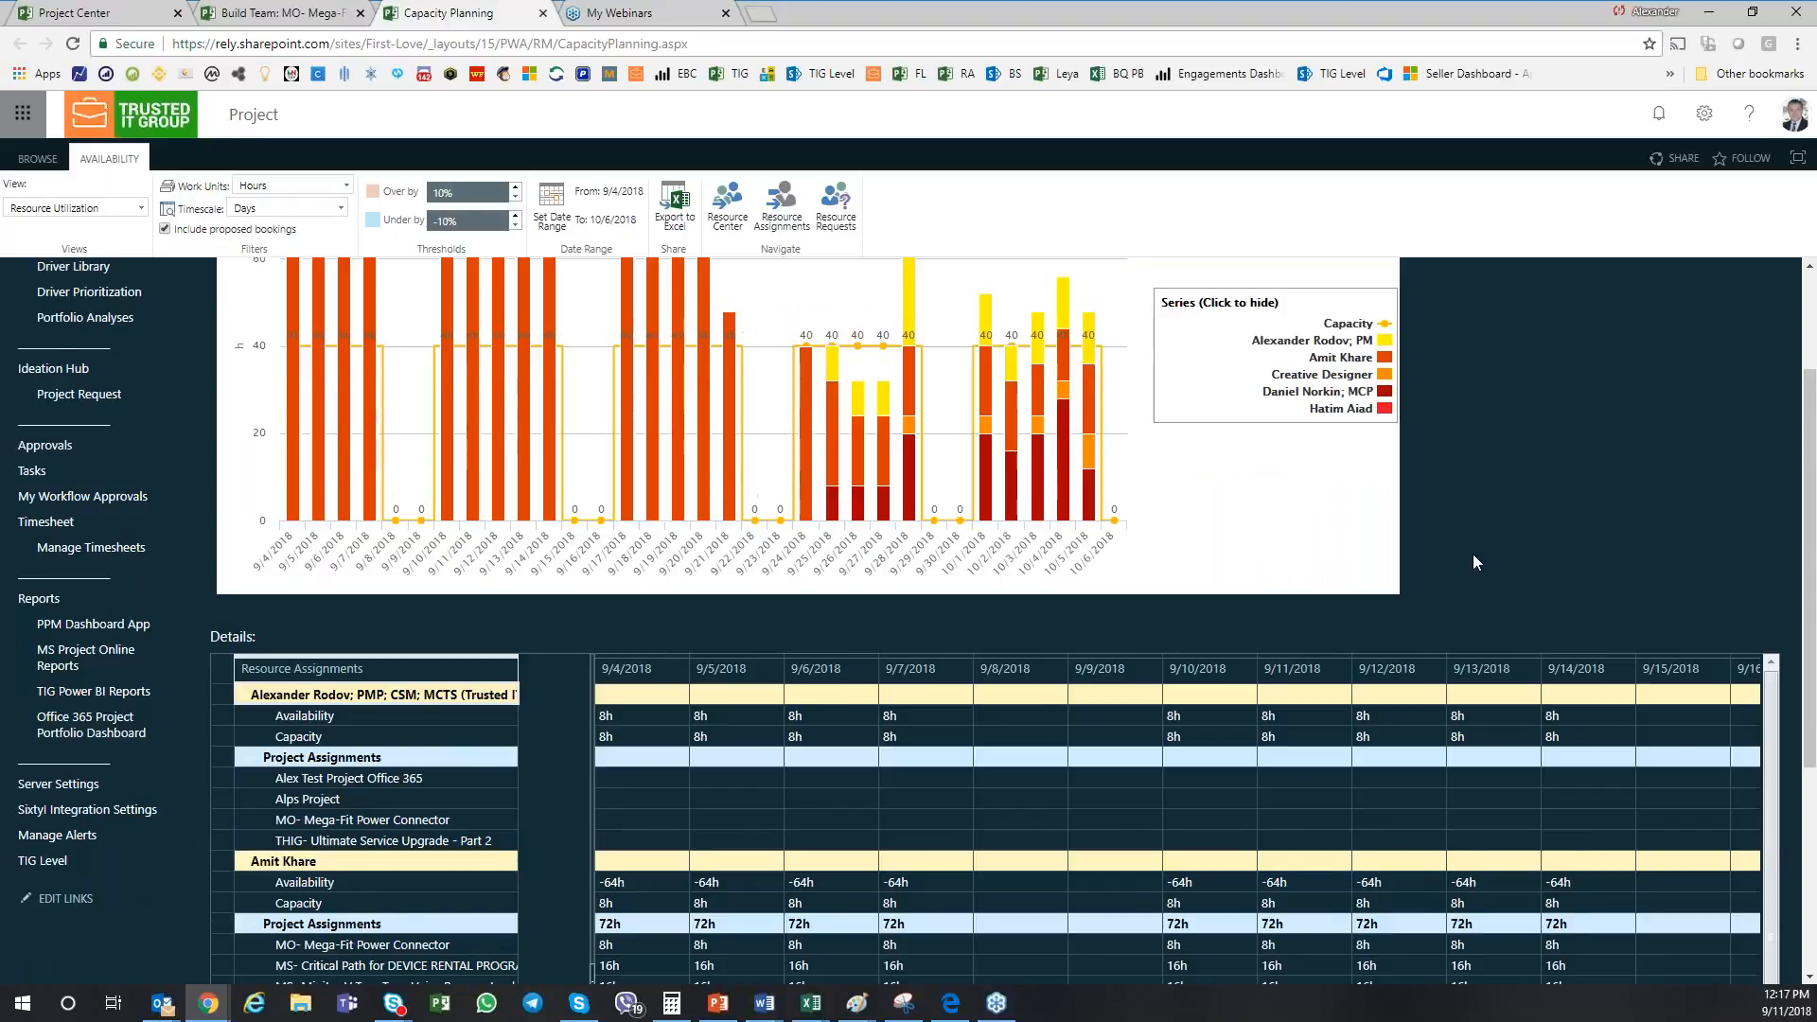
scroll("down", 3)
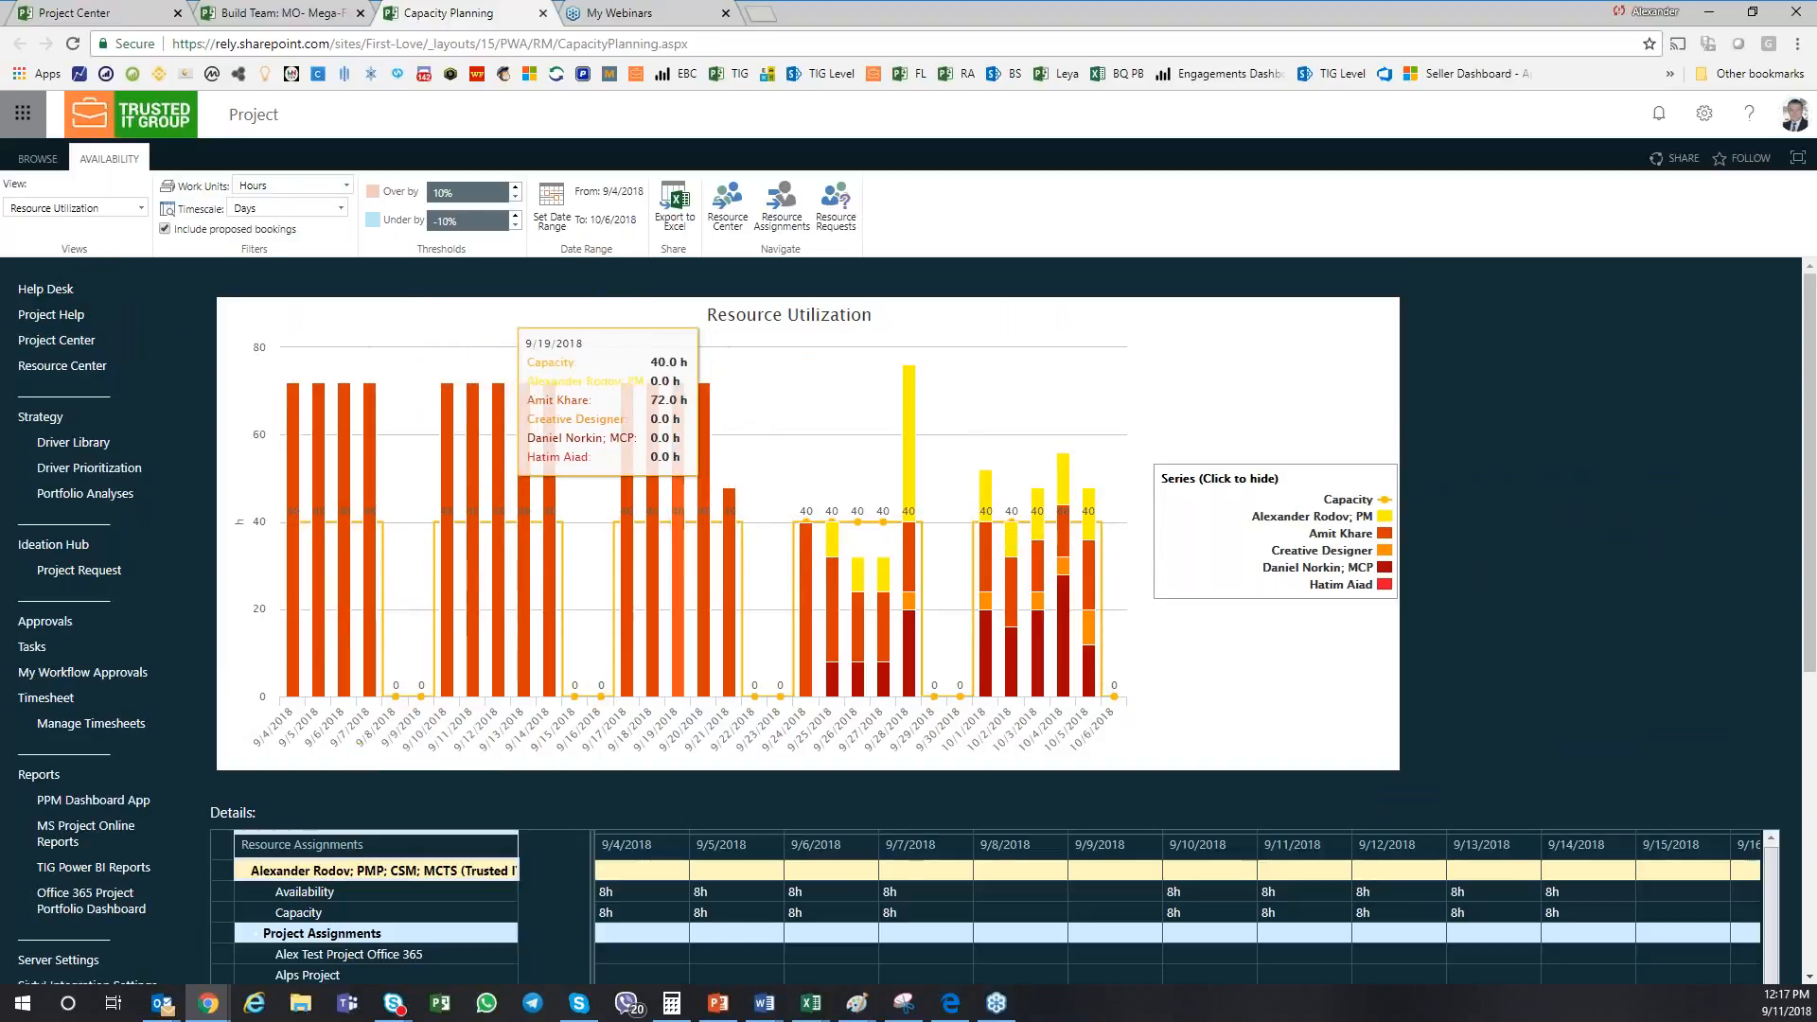
mouse_move(960, 683)
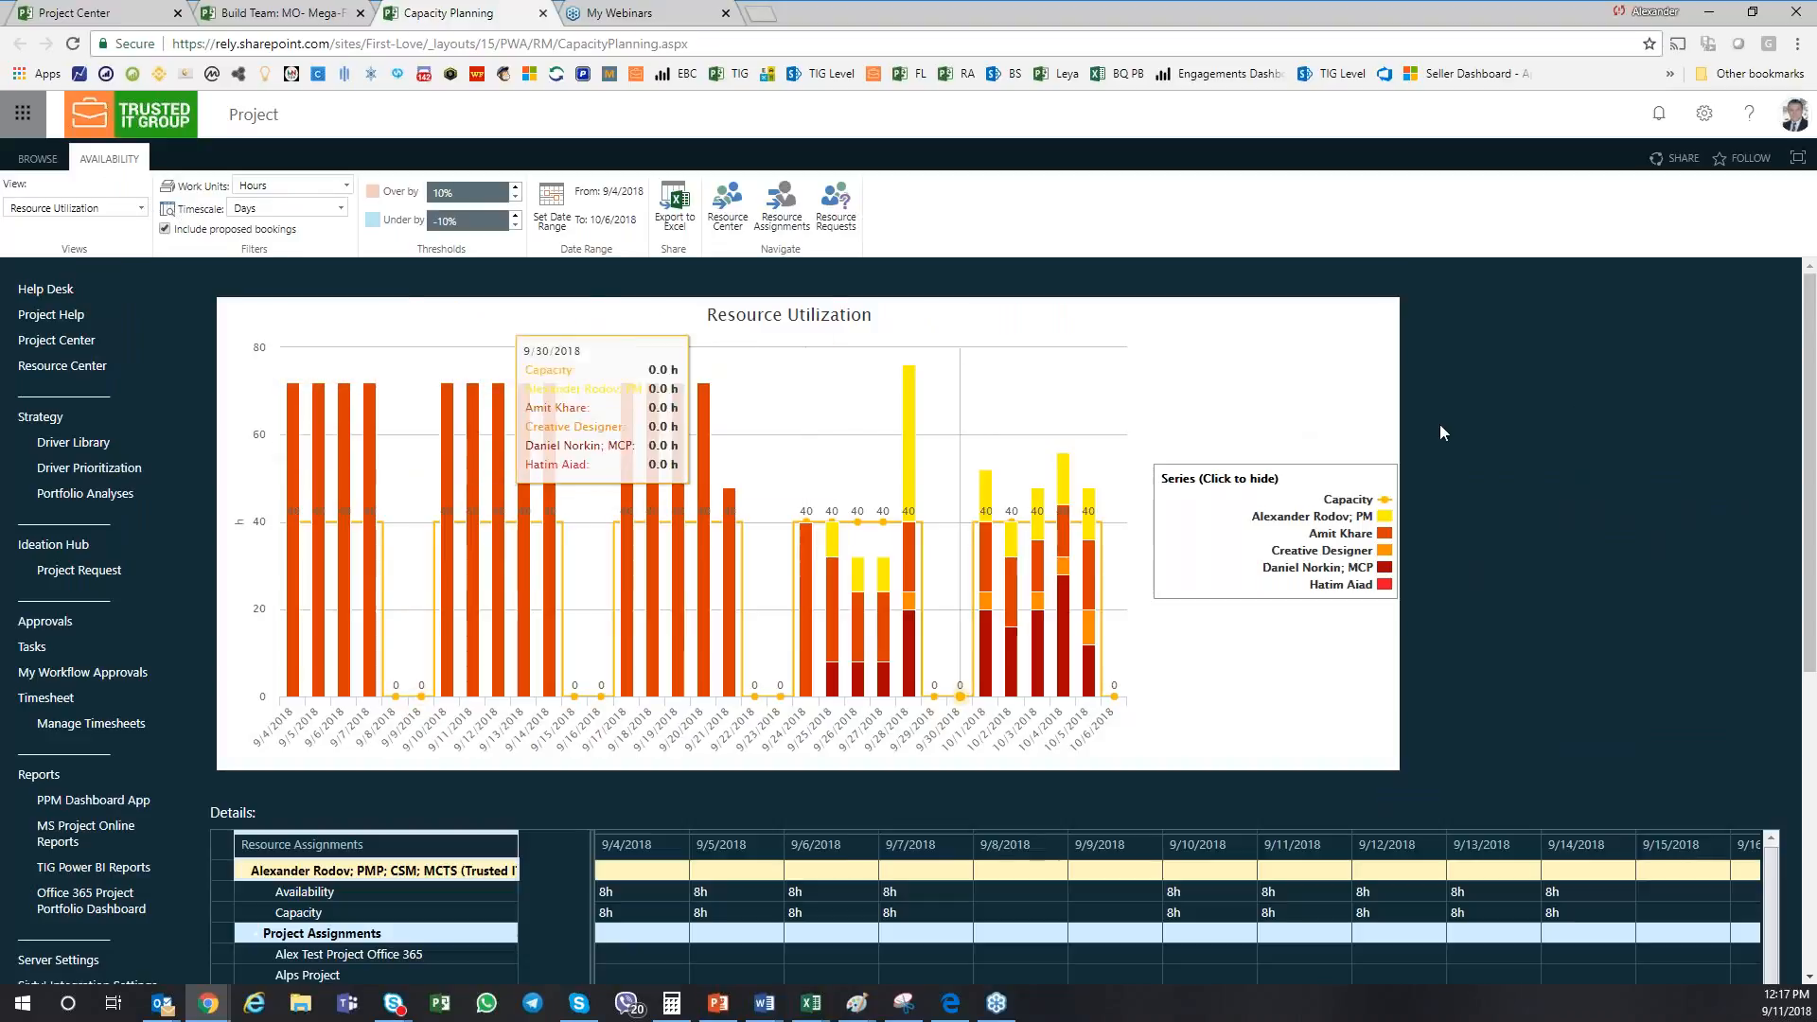
mouse_move(781, 211)
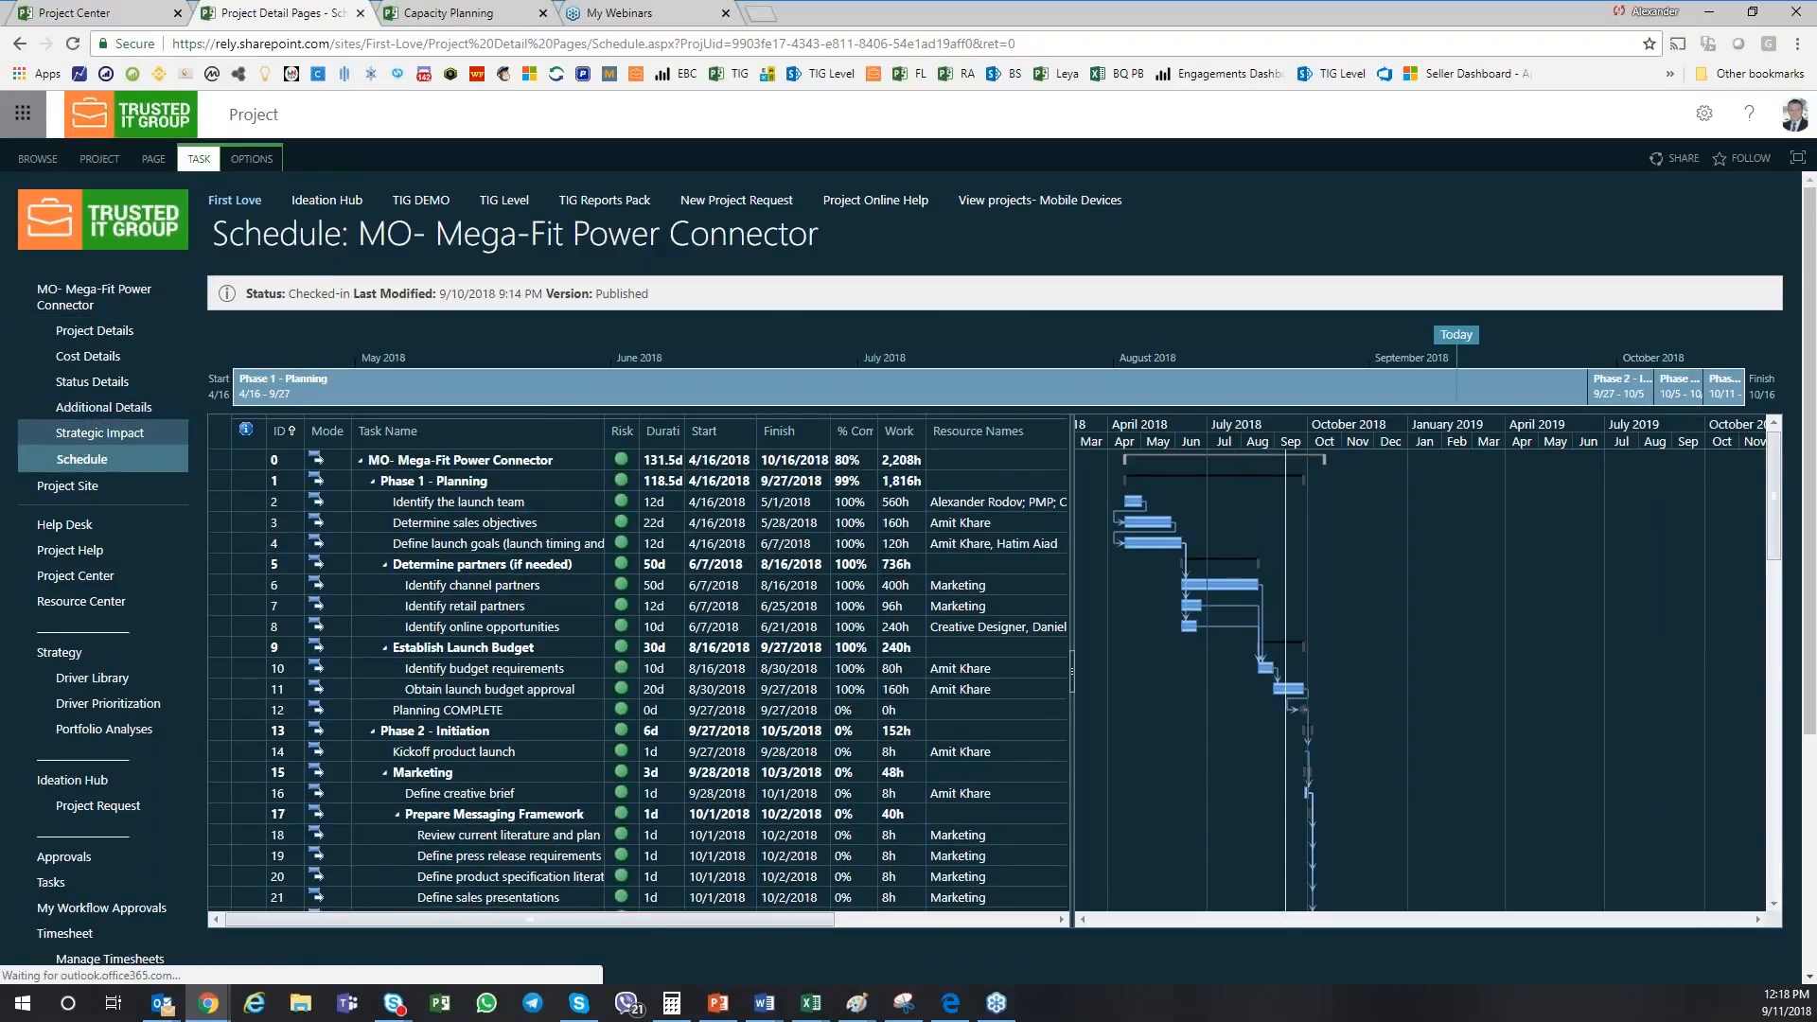
mouse_move(99, 433)
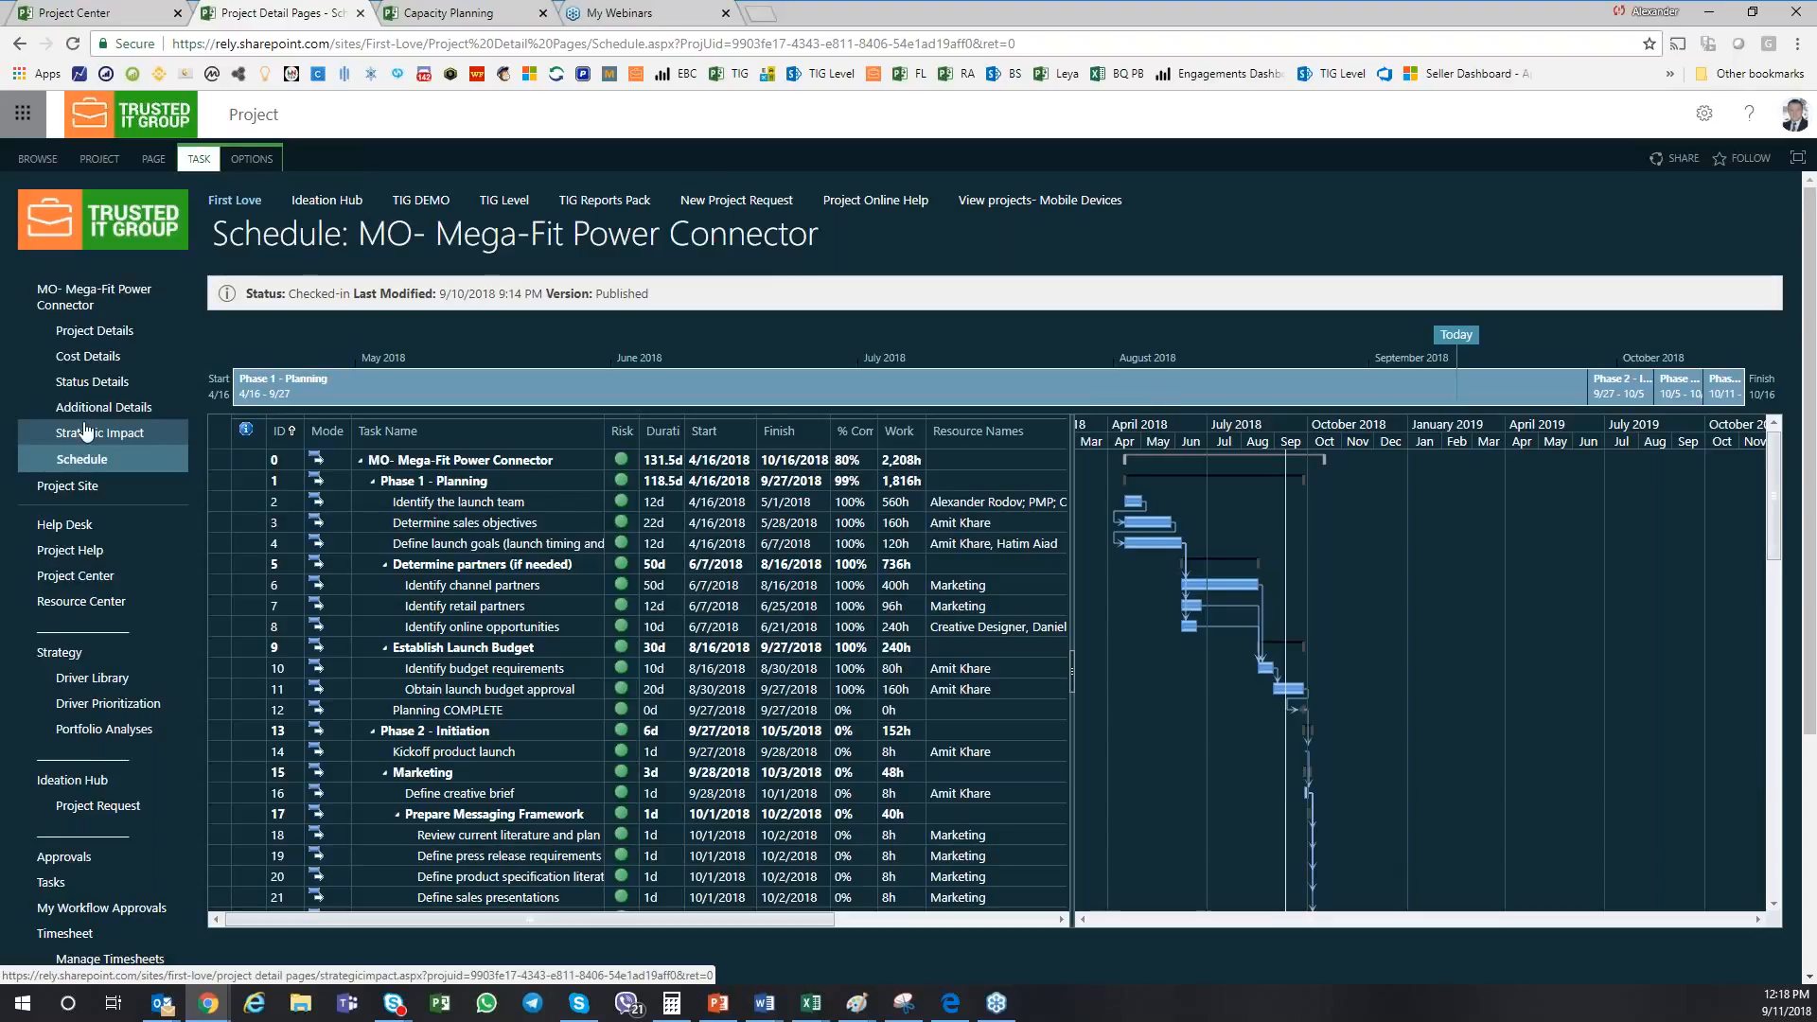
mouse_move(87, 355)
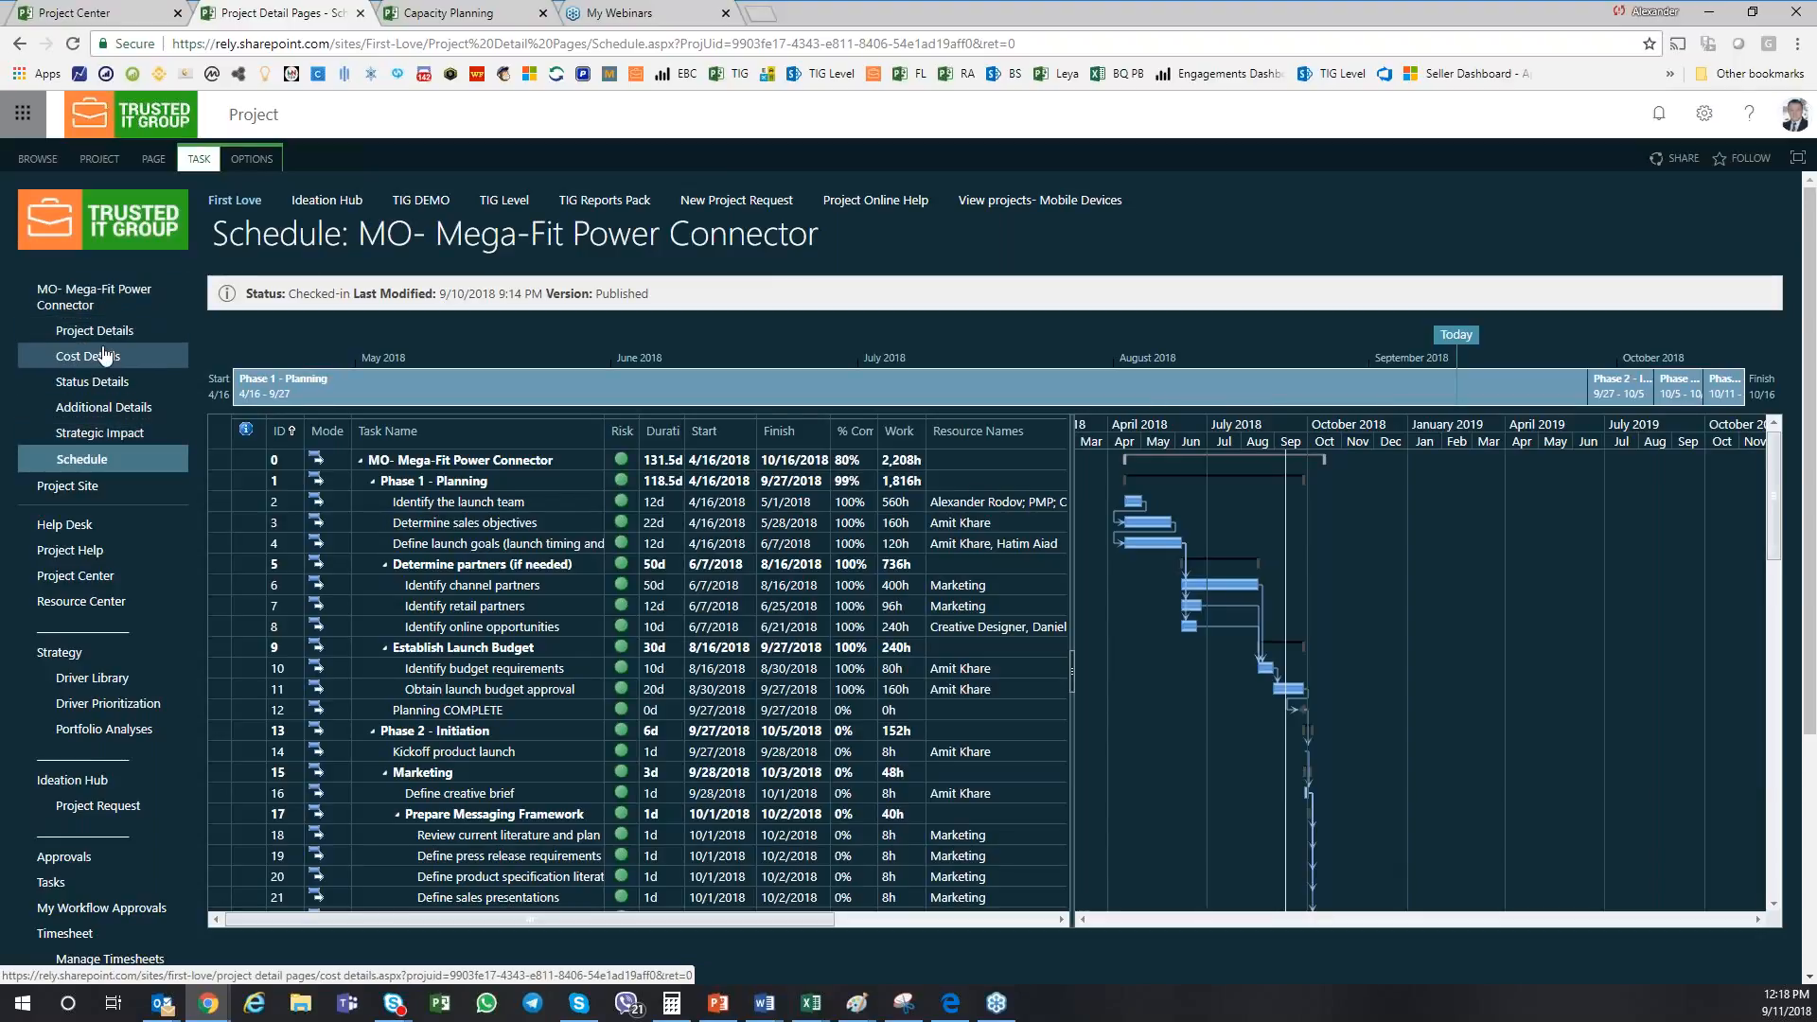
Open the MO- Mega-Fit Power Connector Project Details page with name, dates and owner.
left_click(95, 331)
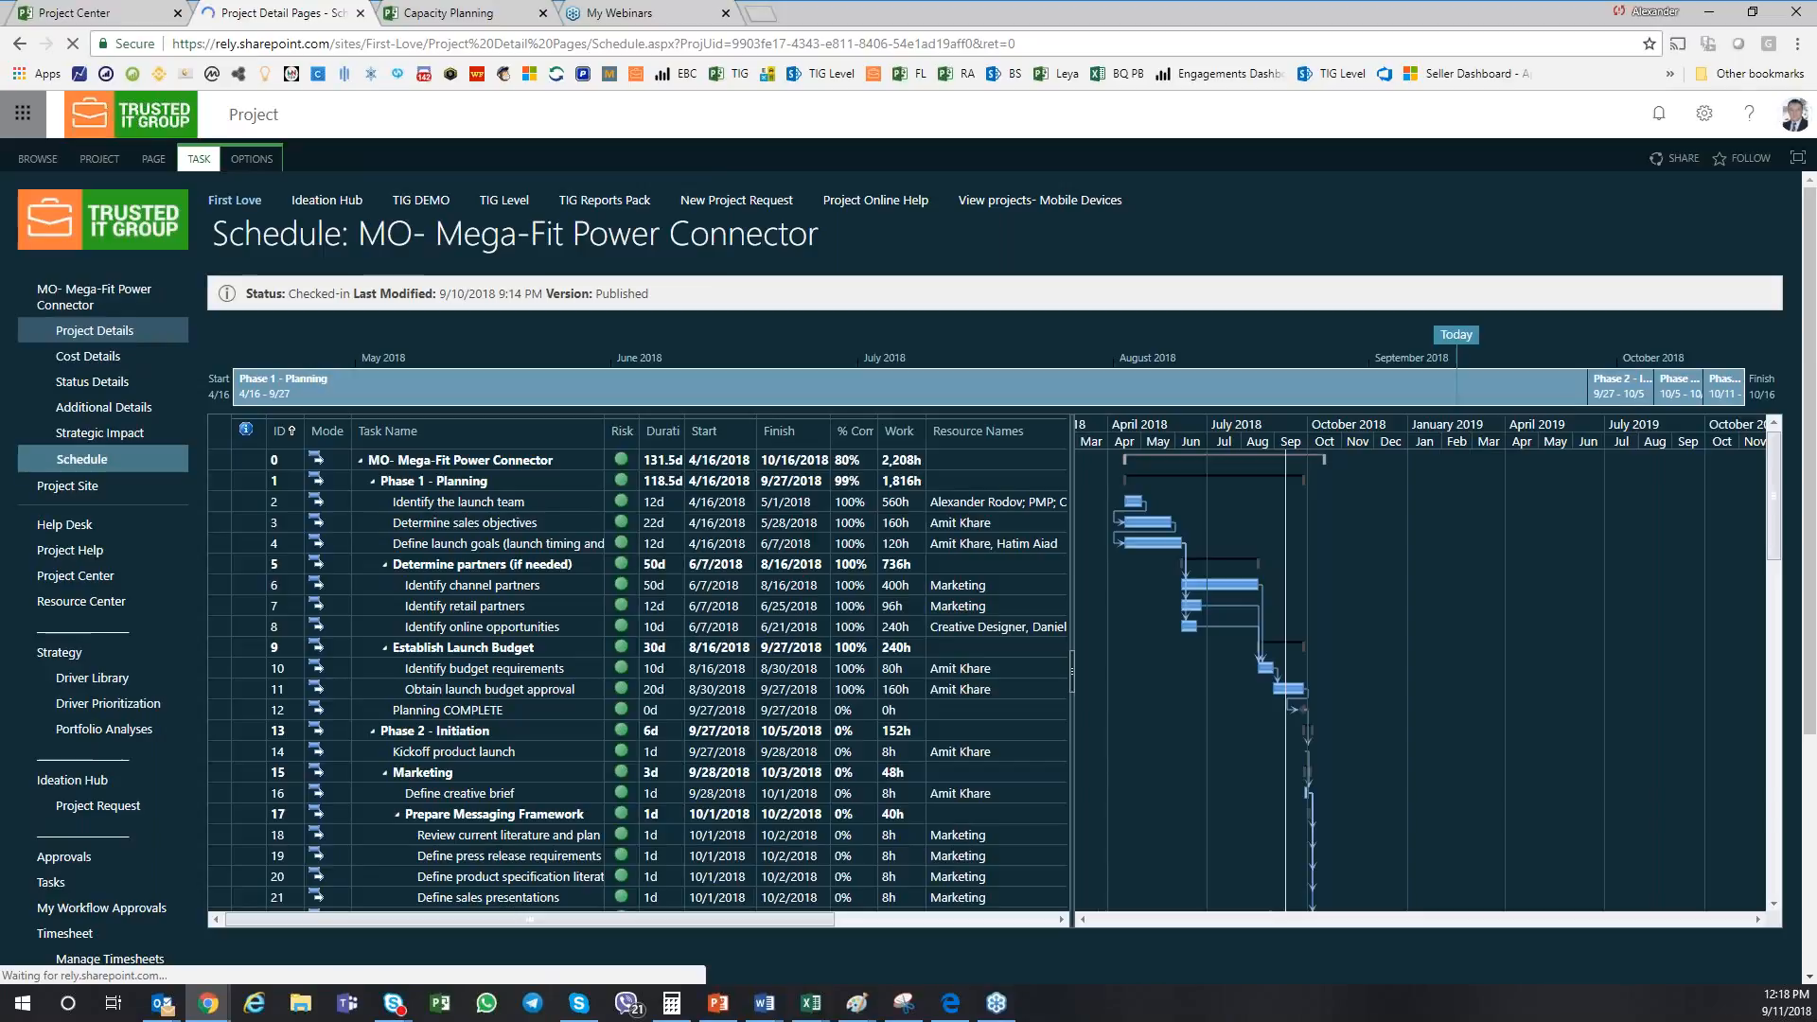
left_click(95, 331)
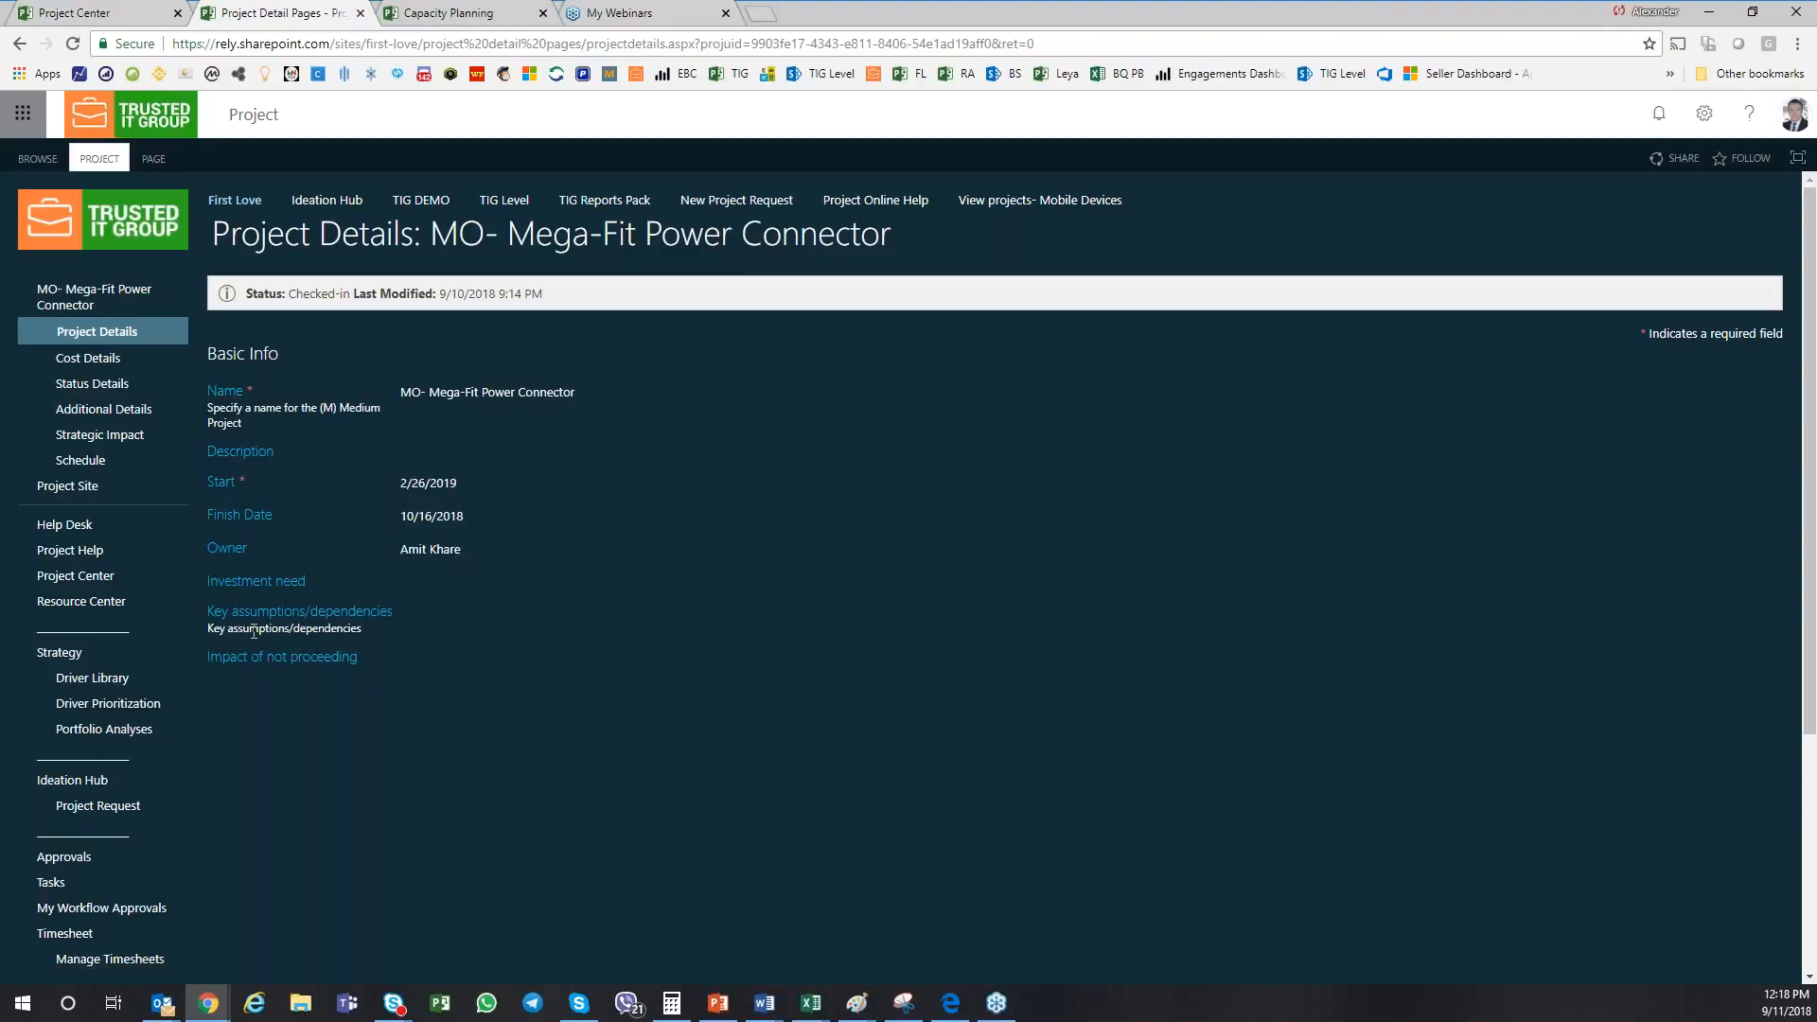
Open Cost Details and scroll through Cost, CAPEX, OPEX, Approved Cost and earned-value fields.
left_click(87, 357)
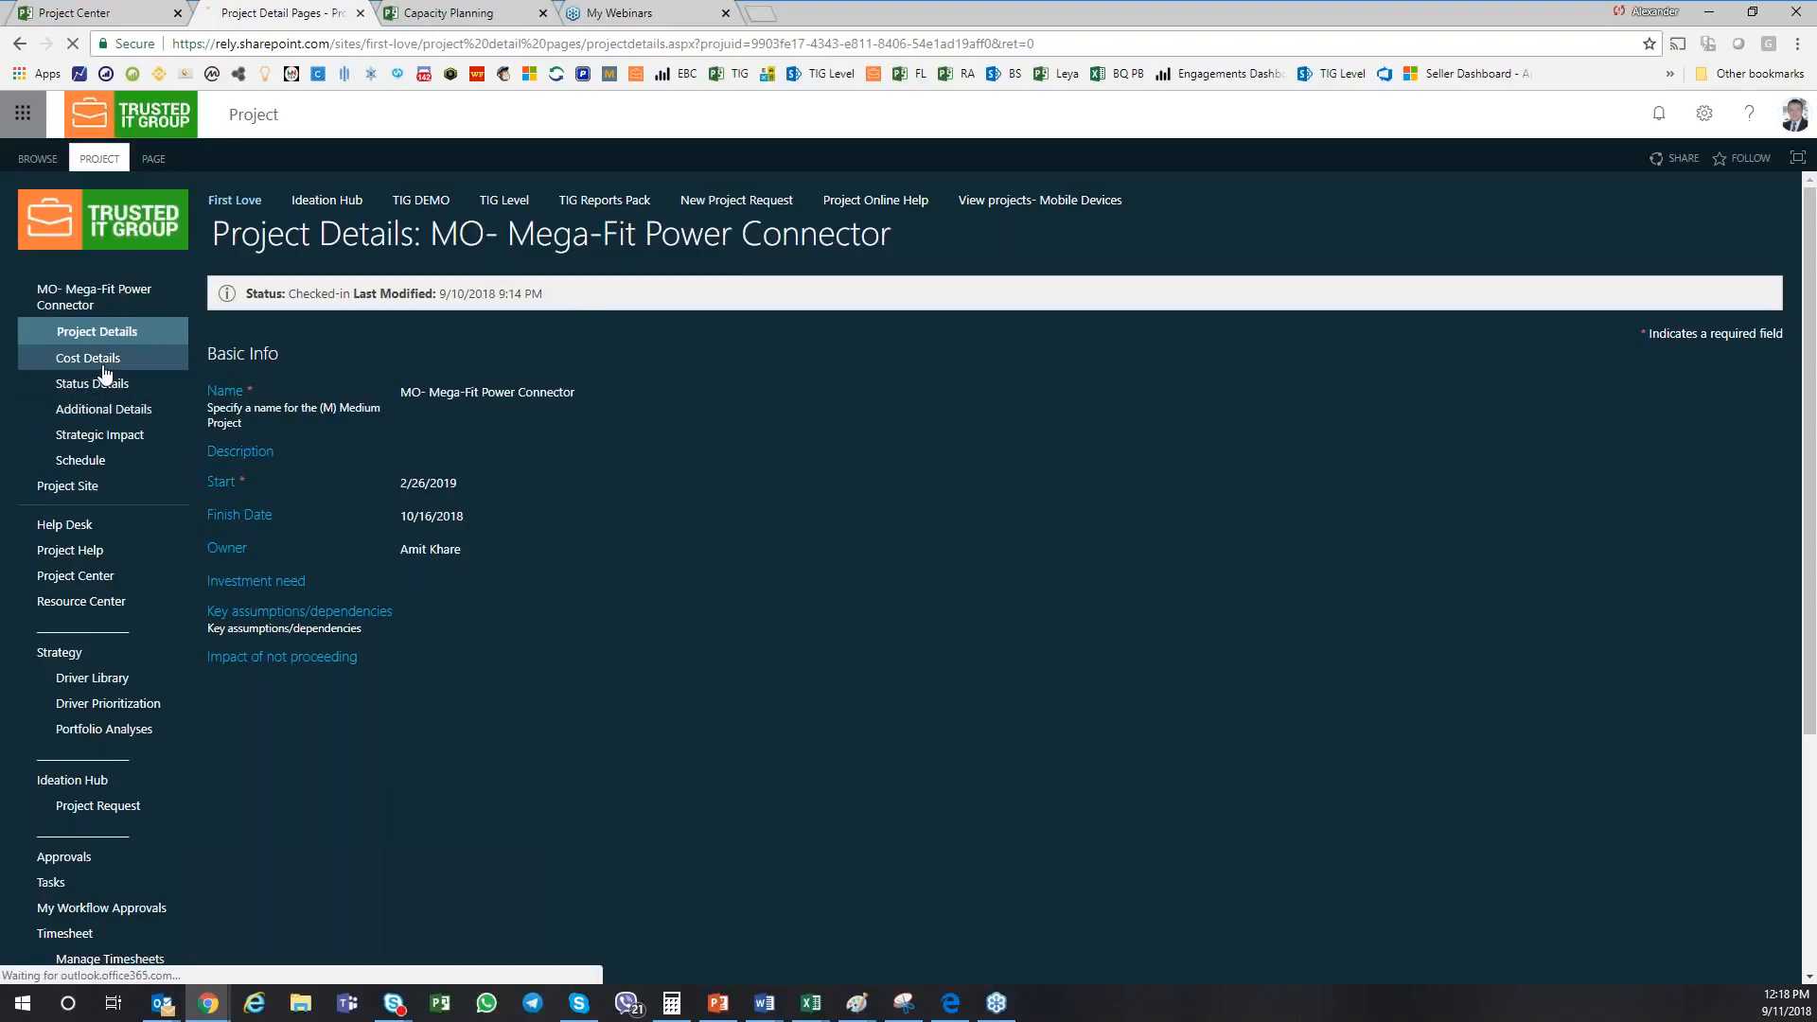
left_click(87, 357)
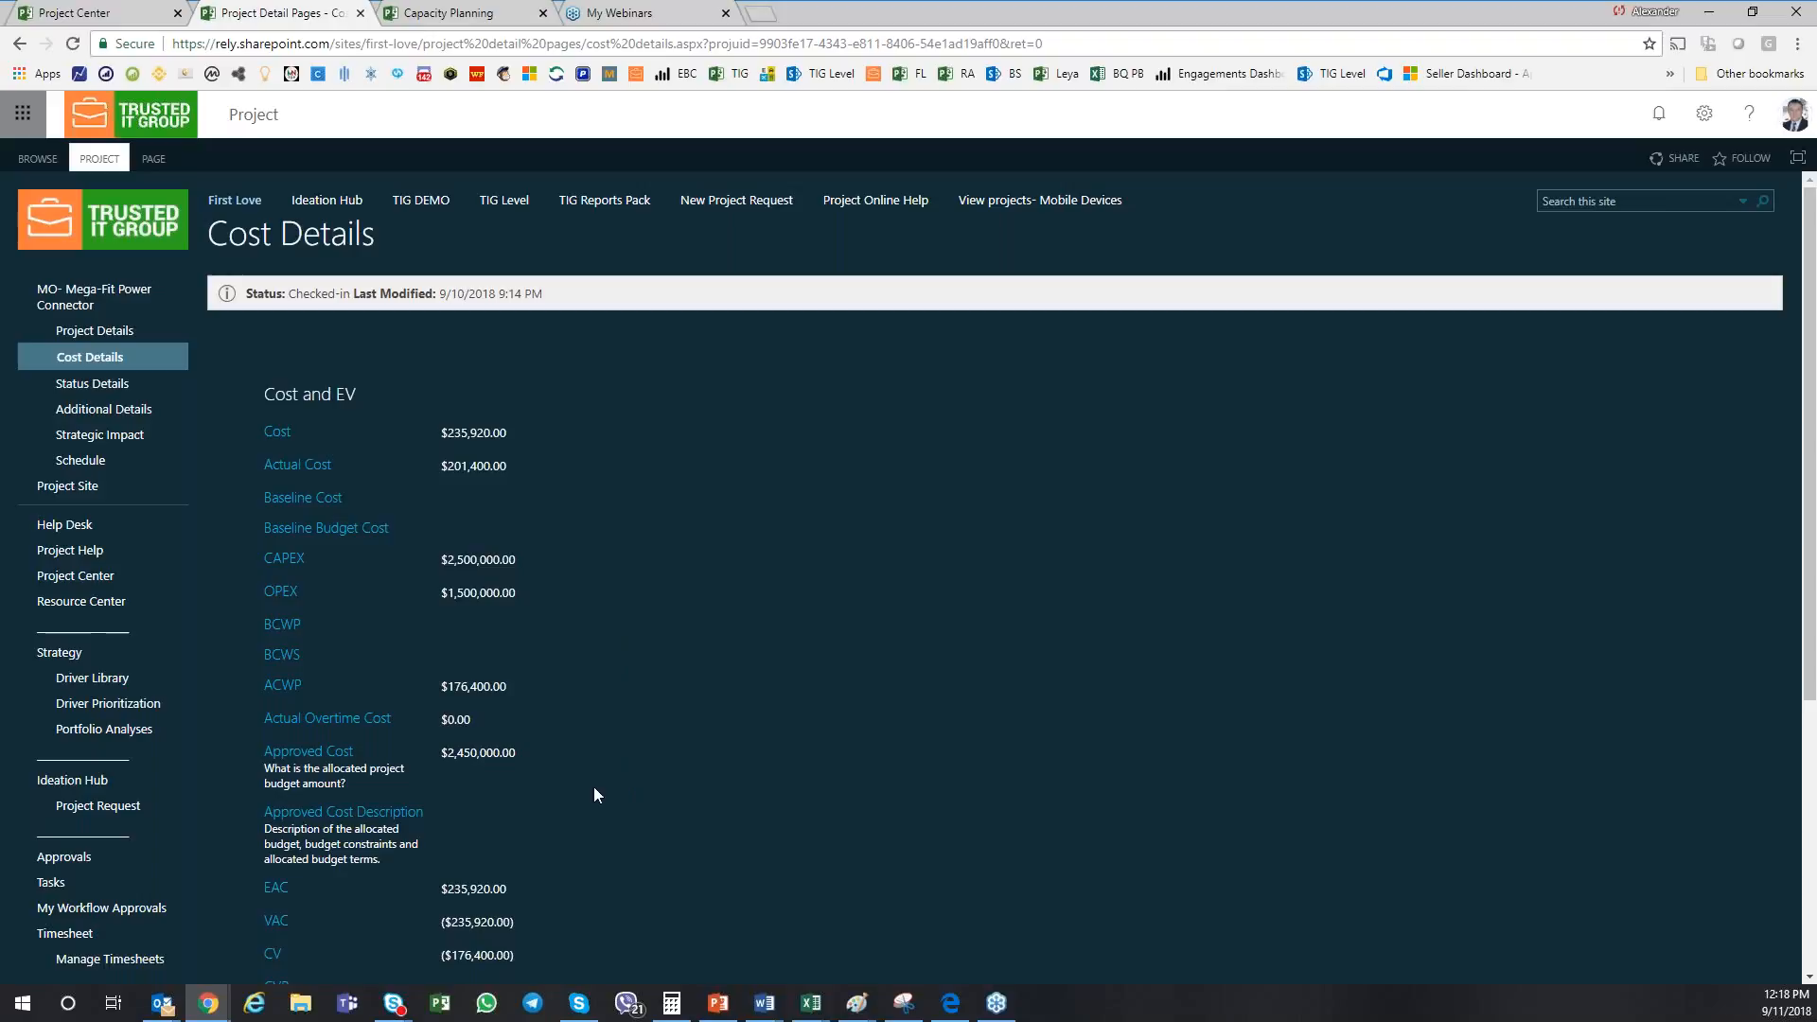
scroll("down", 3)
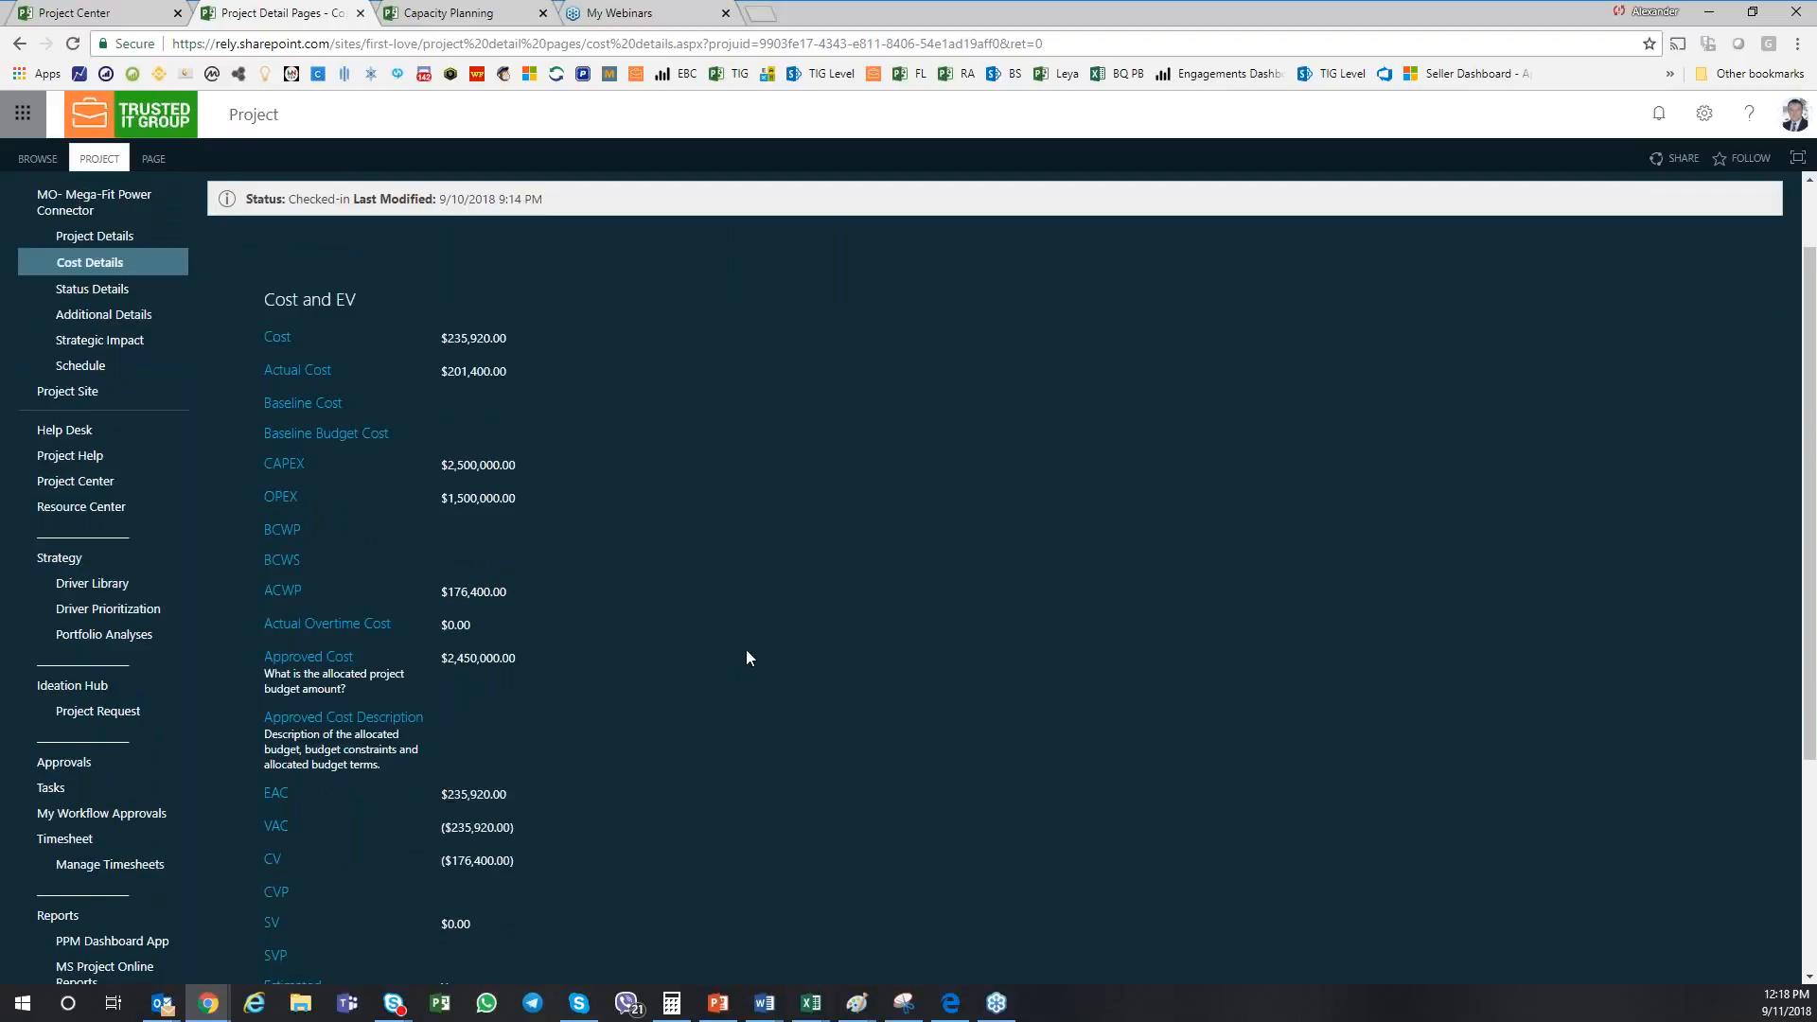
scroll("down", 3)
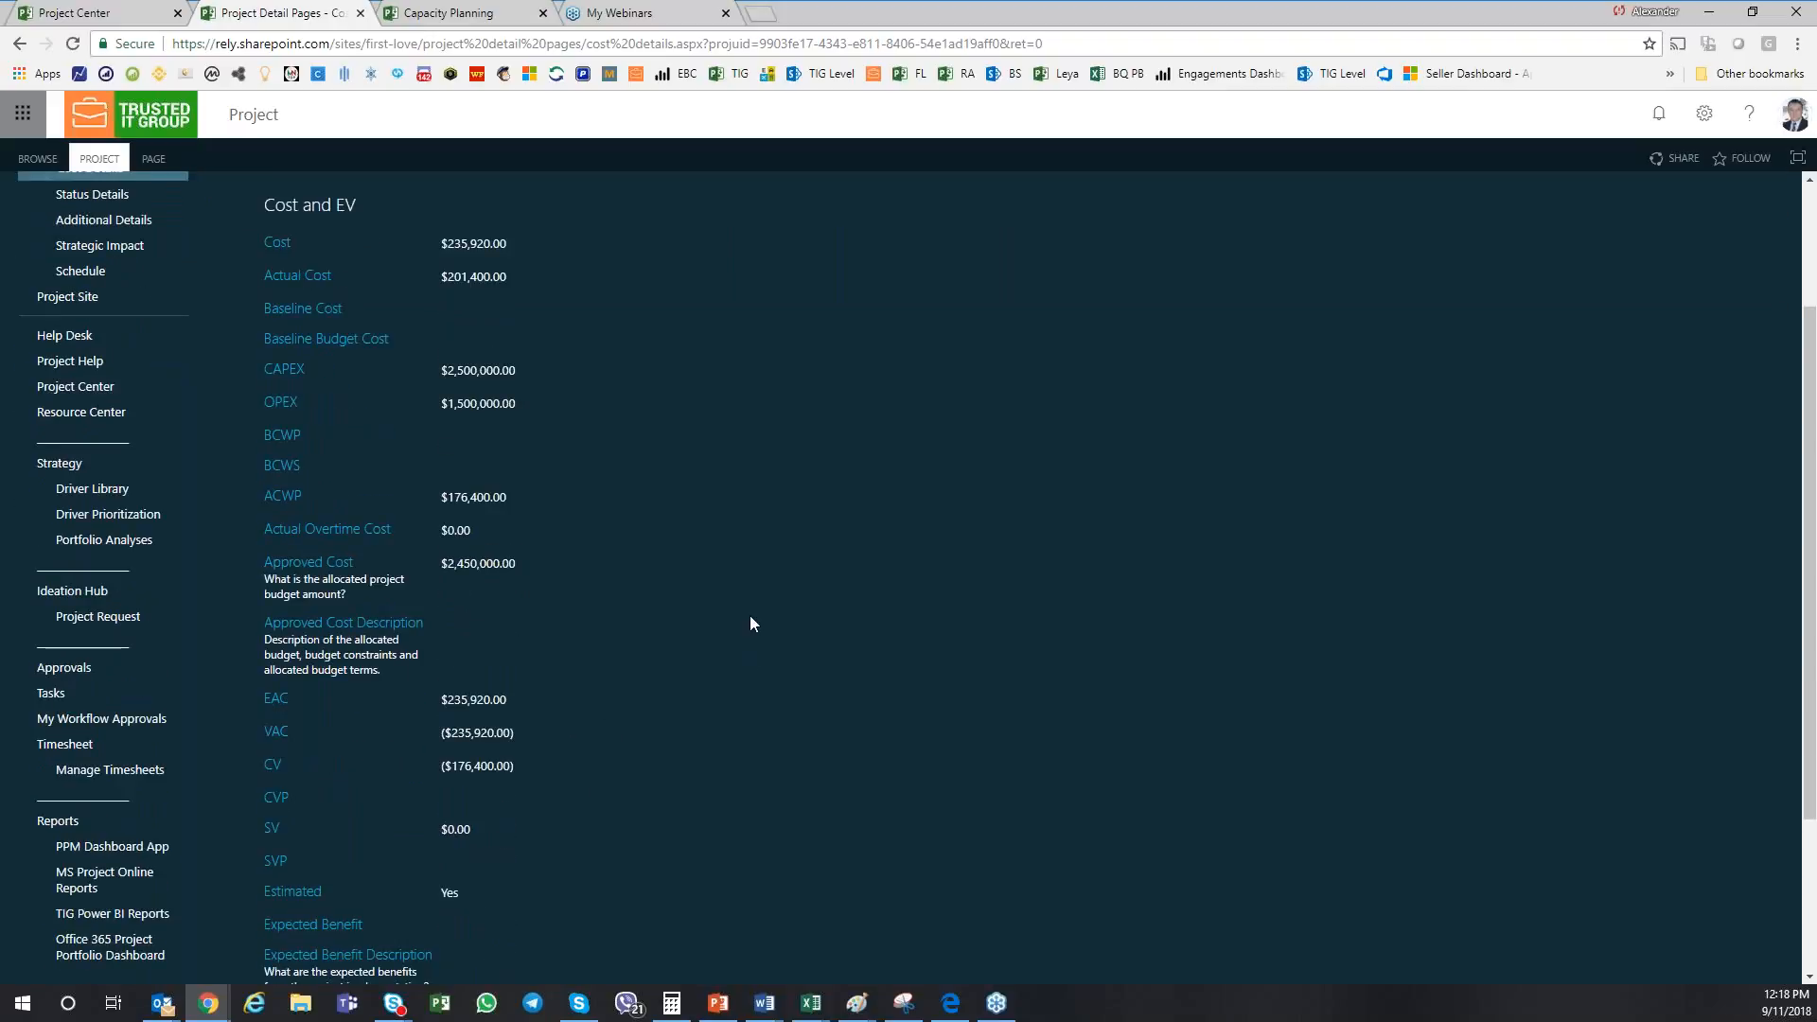
mouse_move(747, 599)
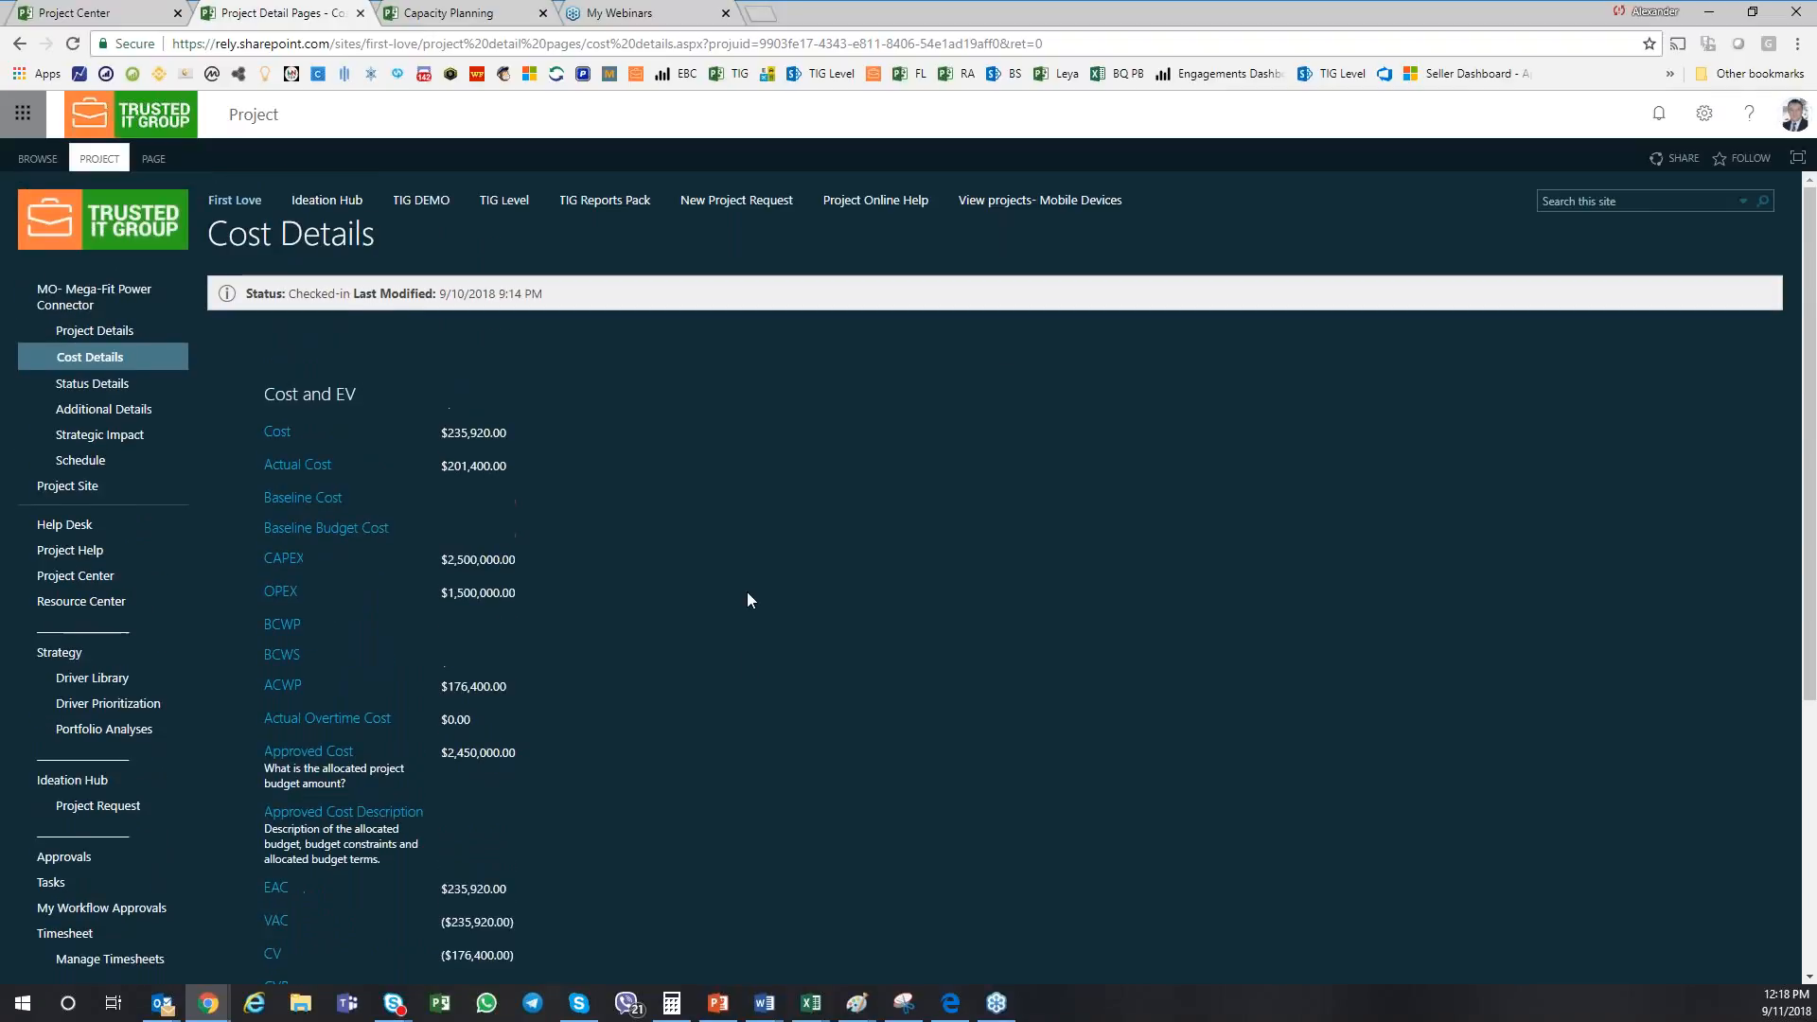
mouse_move(665, 605)
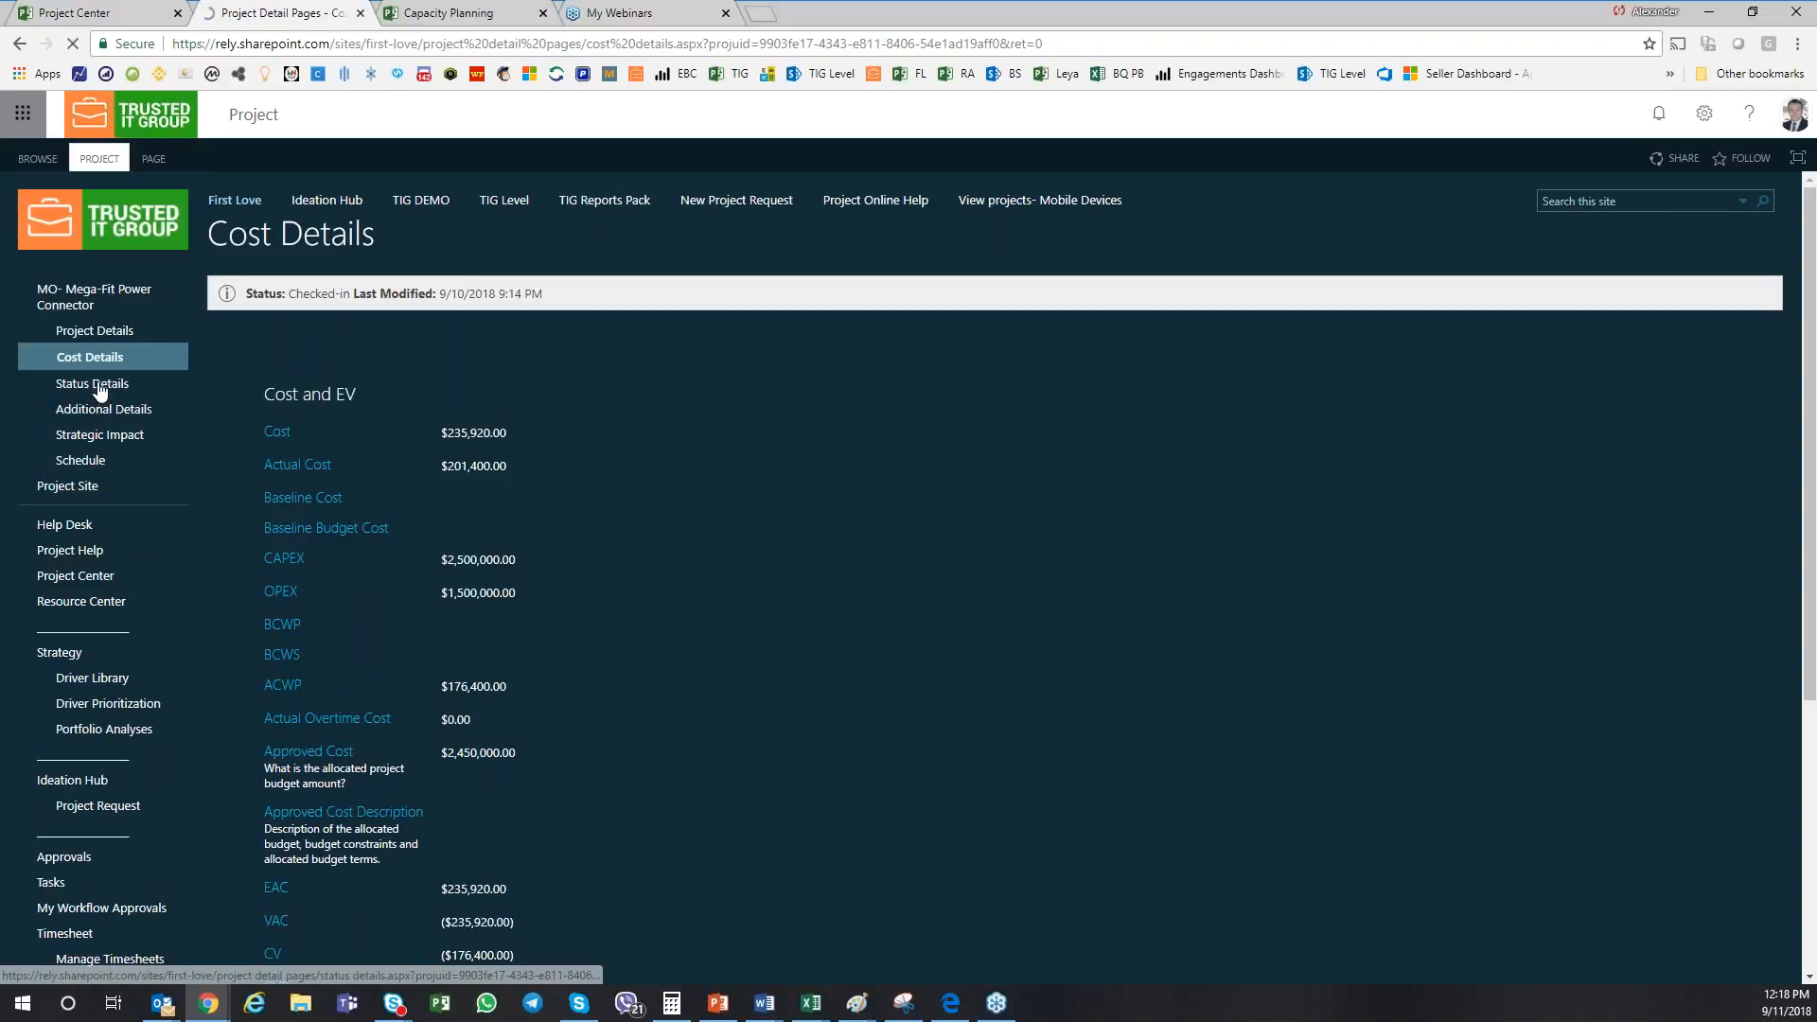
View the project's Status Details, then move to its Strategic Impact page.
left_click(92, 383)
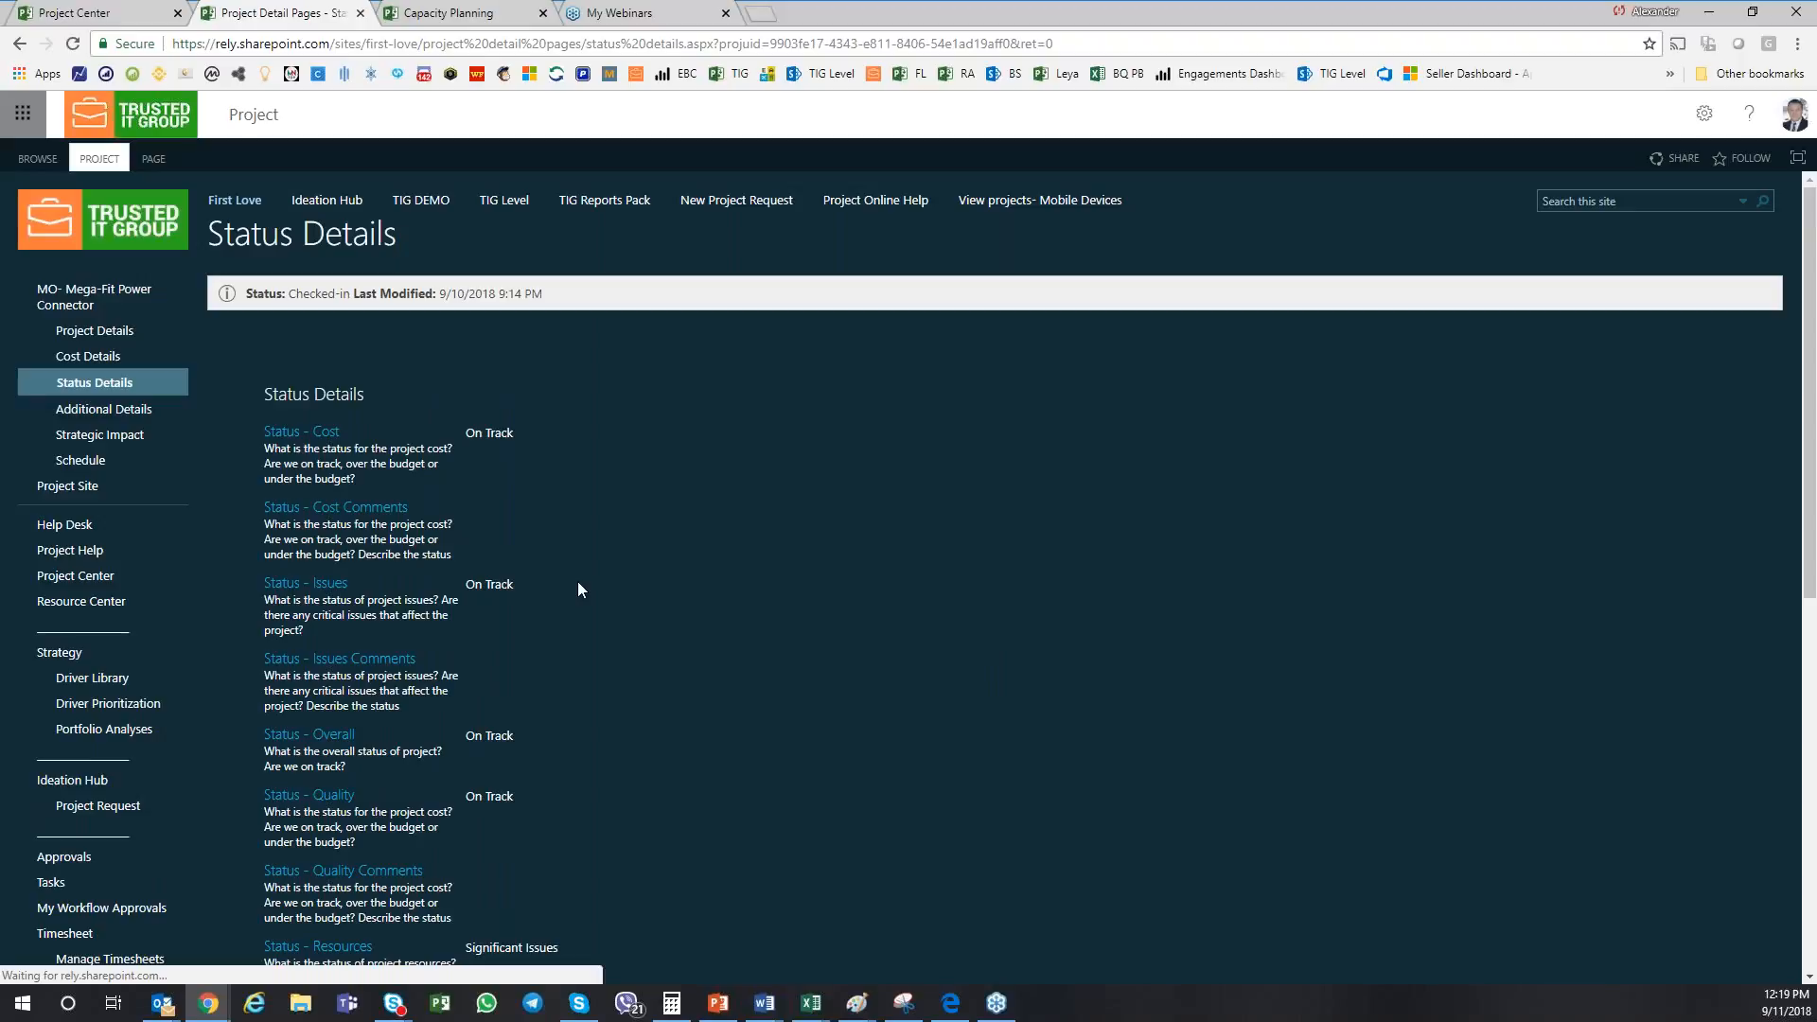
mouse_move(583, 546)
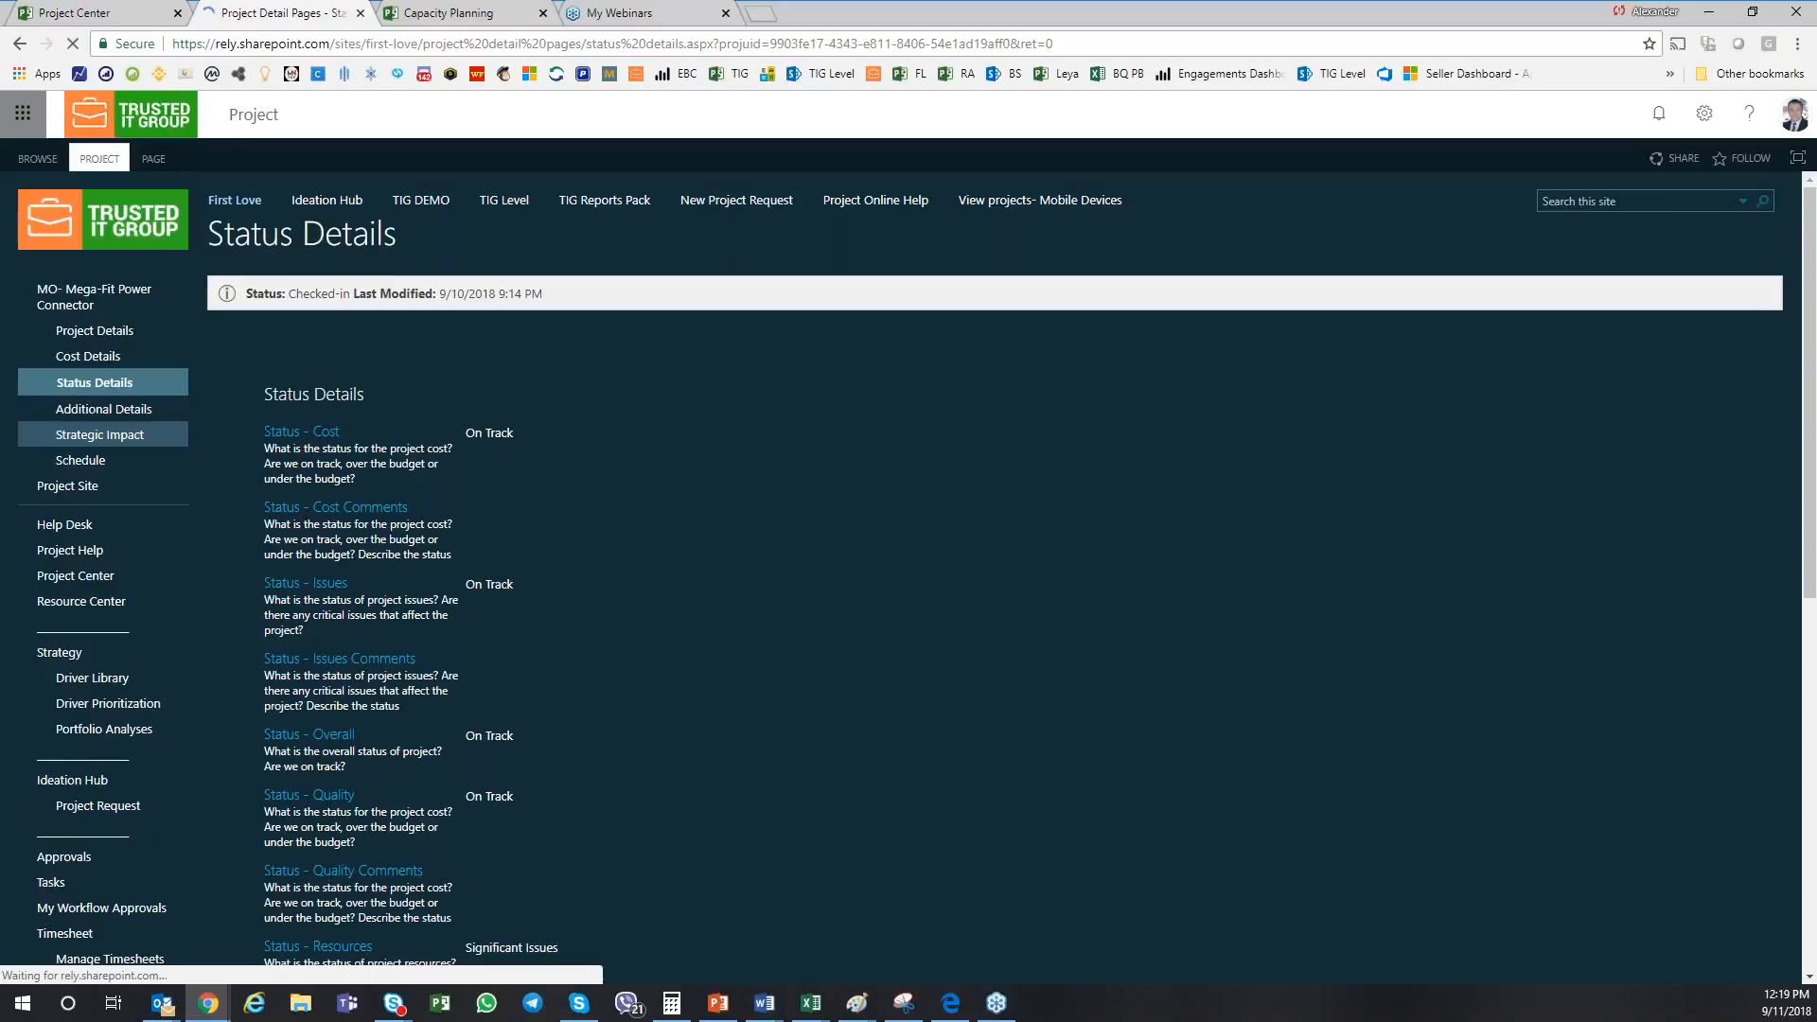
left_click(102, 432)
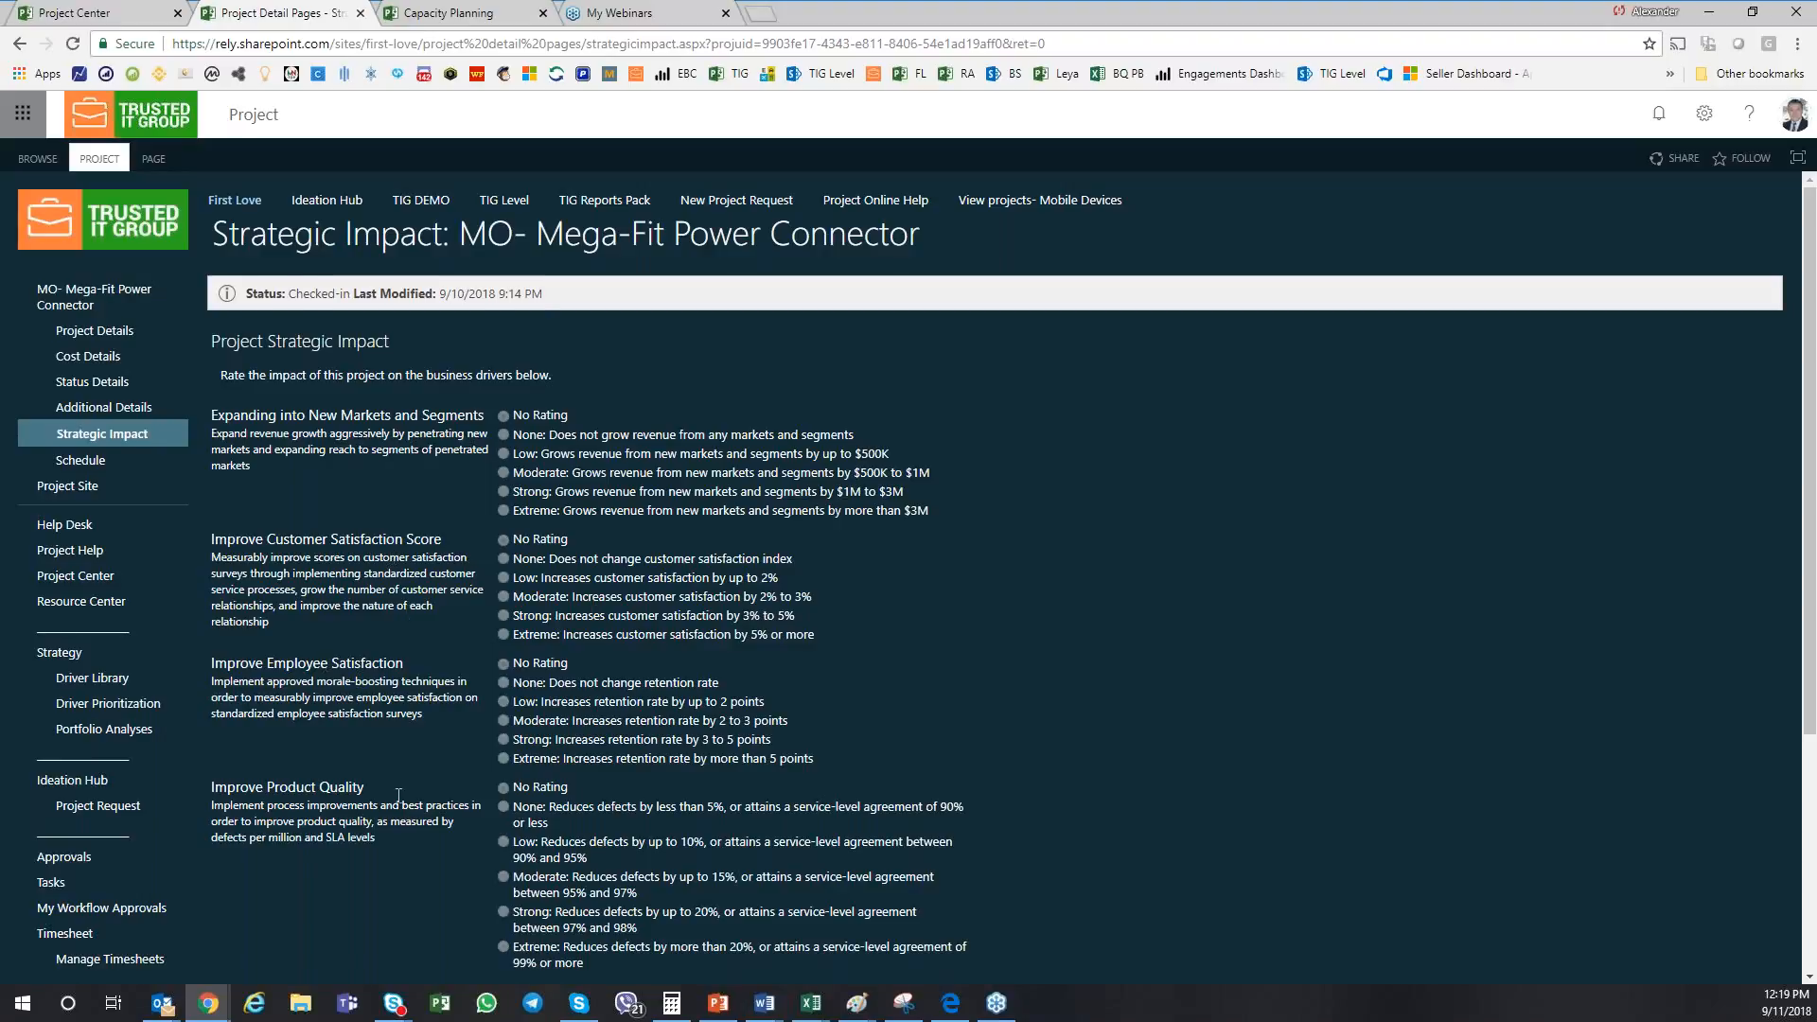
Scroll the Strategic Impact business driver ratings down to Increase Market Share.
scroll("down", 3)
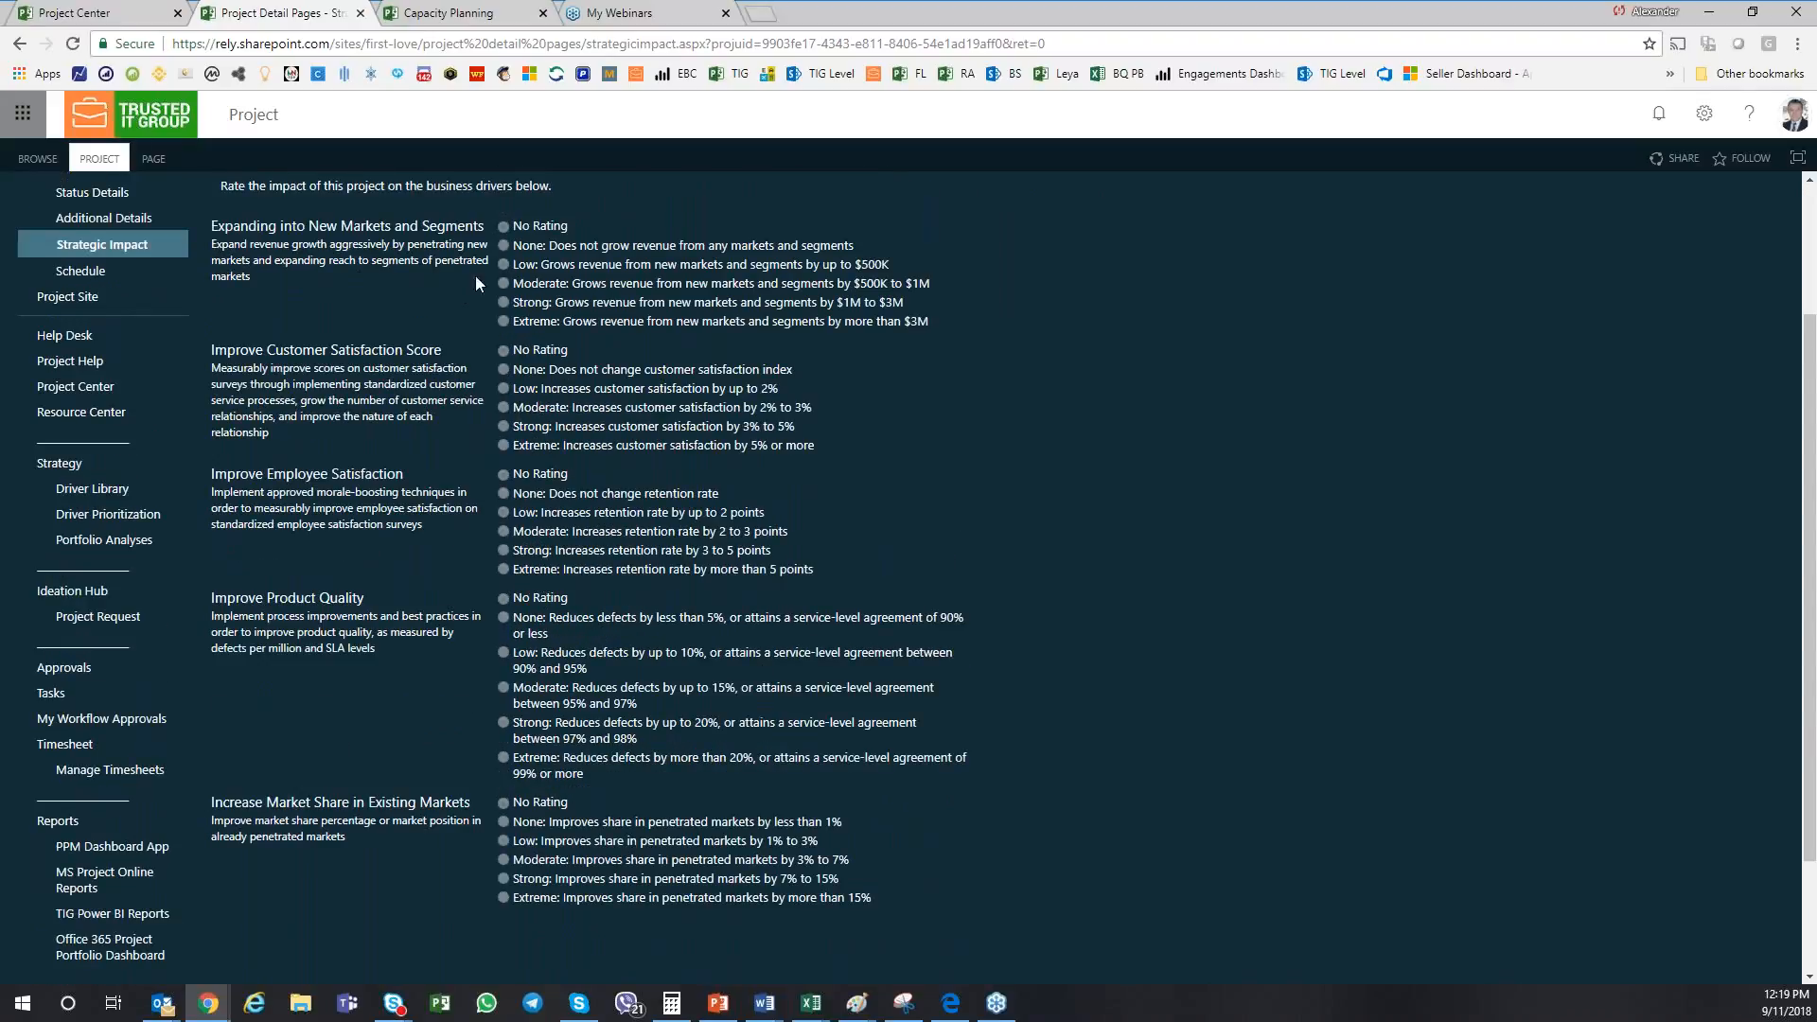
mouse_move(577, 309)
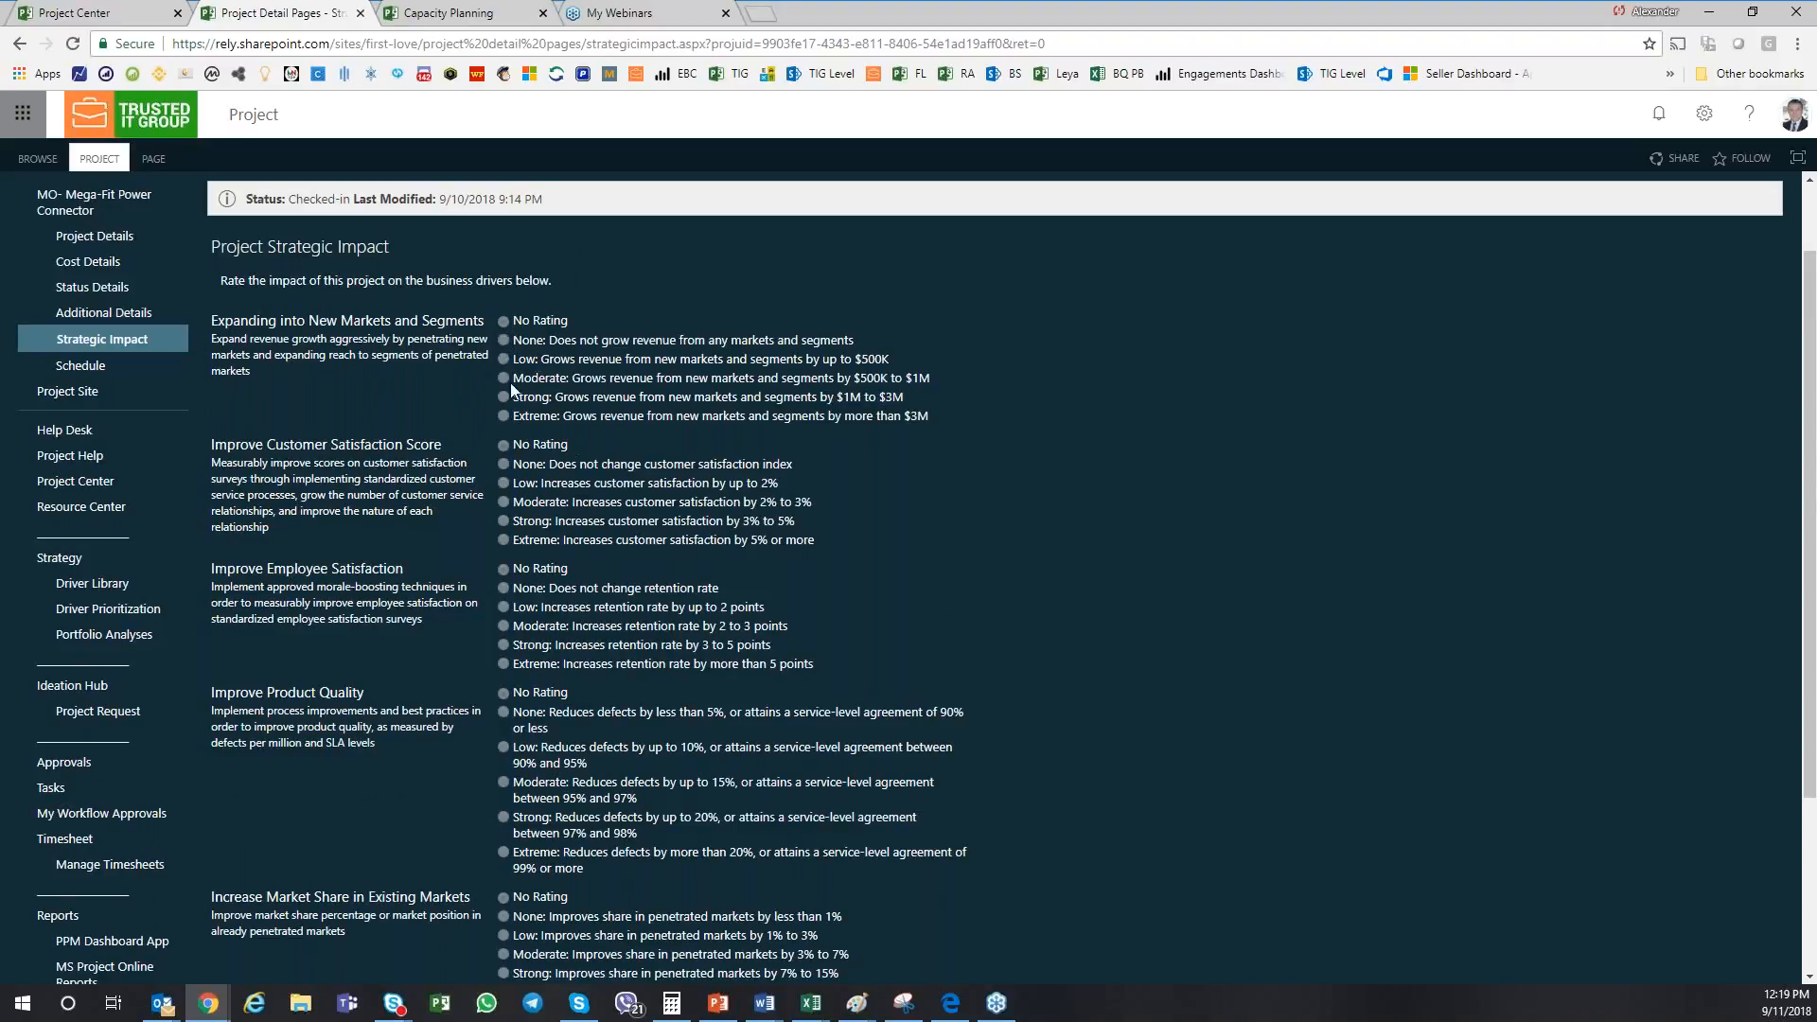
mouse_move(114, 456)
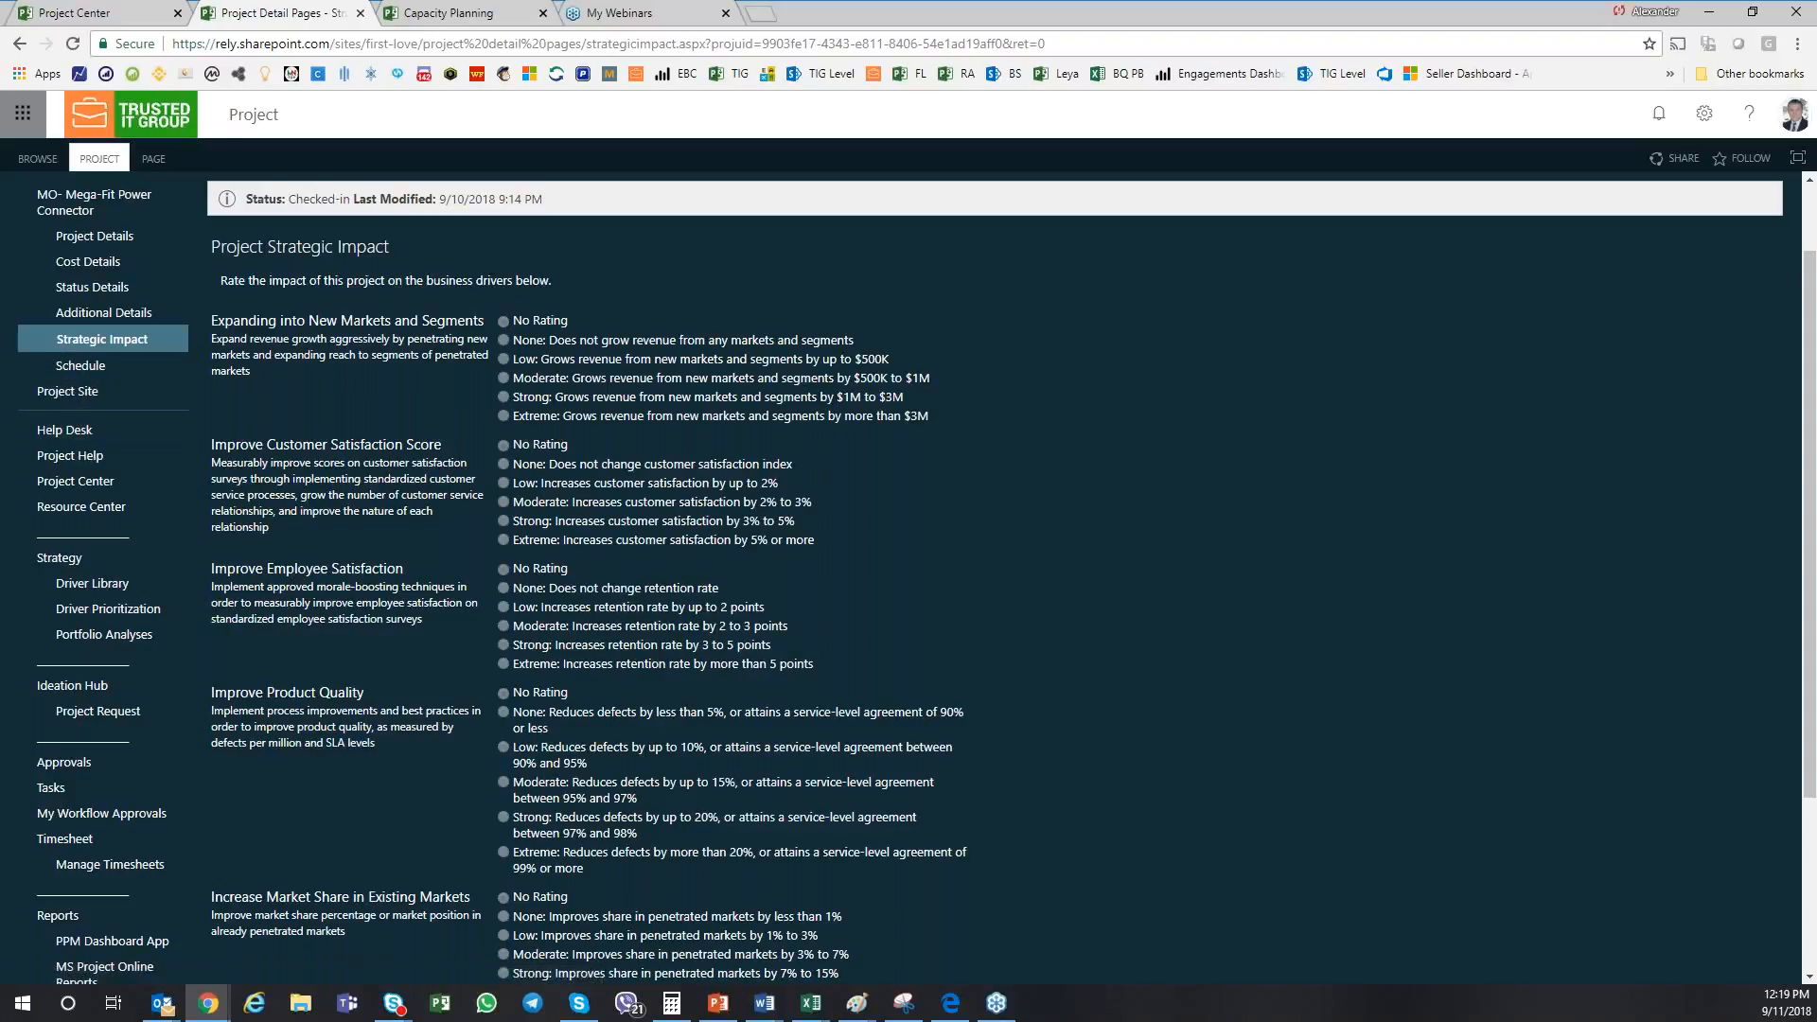
mouse_move(279, 393)
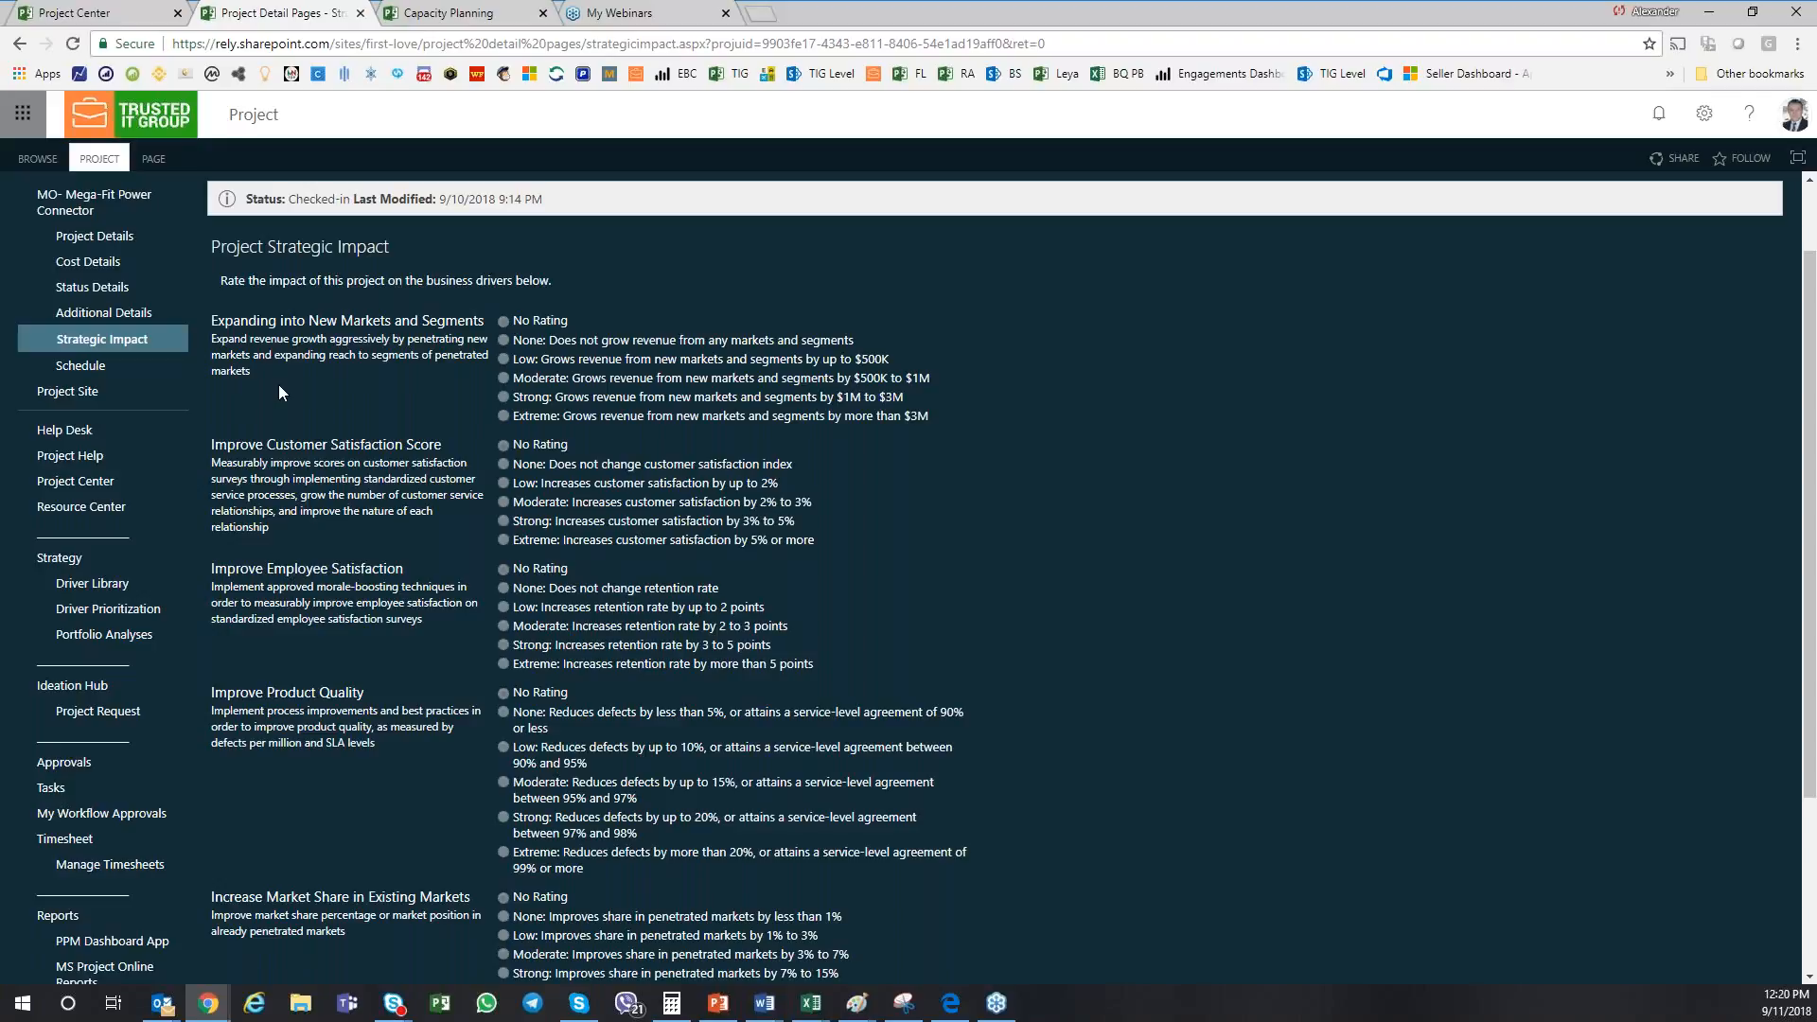
mouse_move(385, 417)
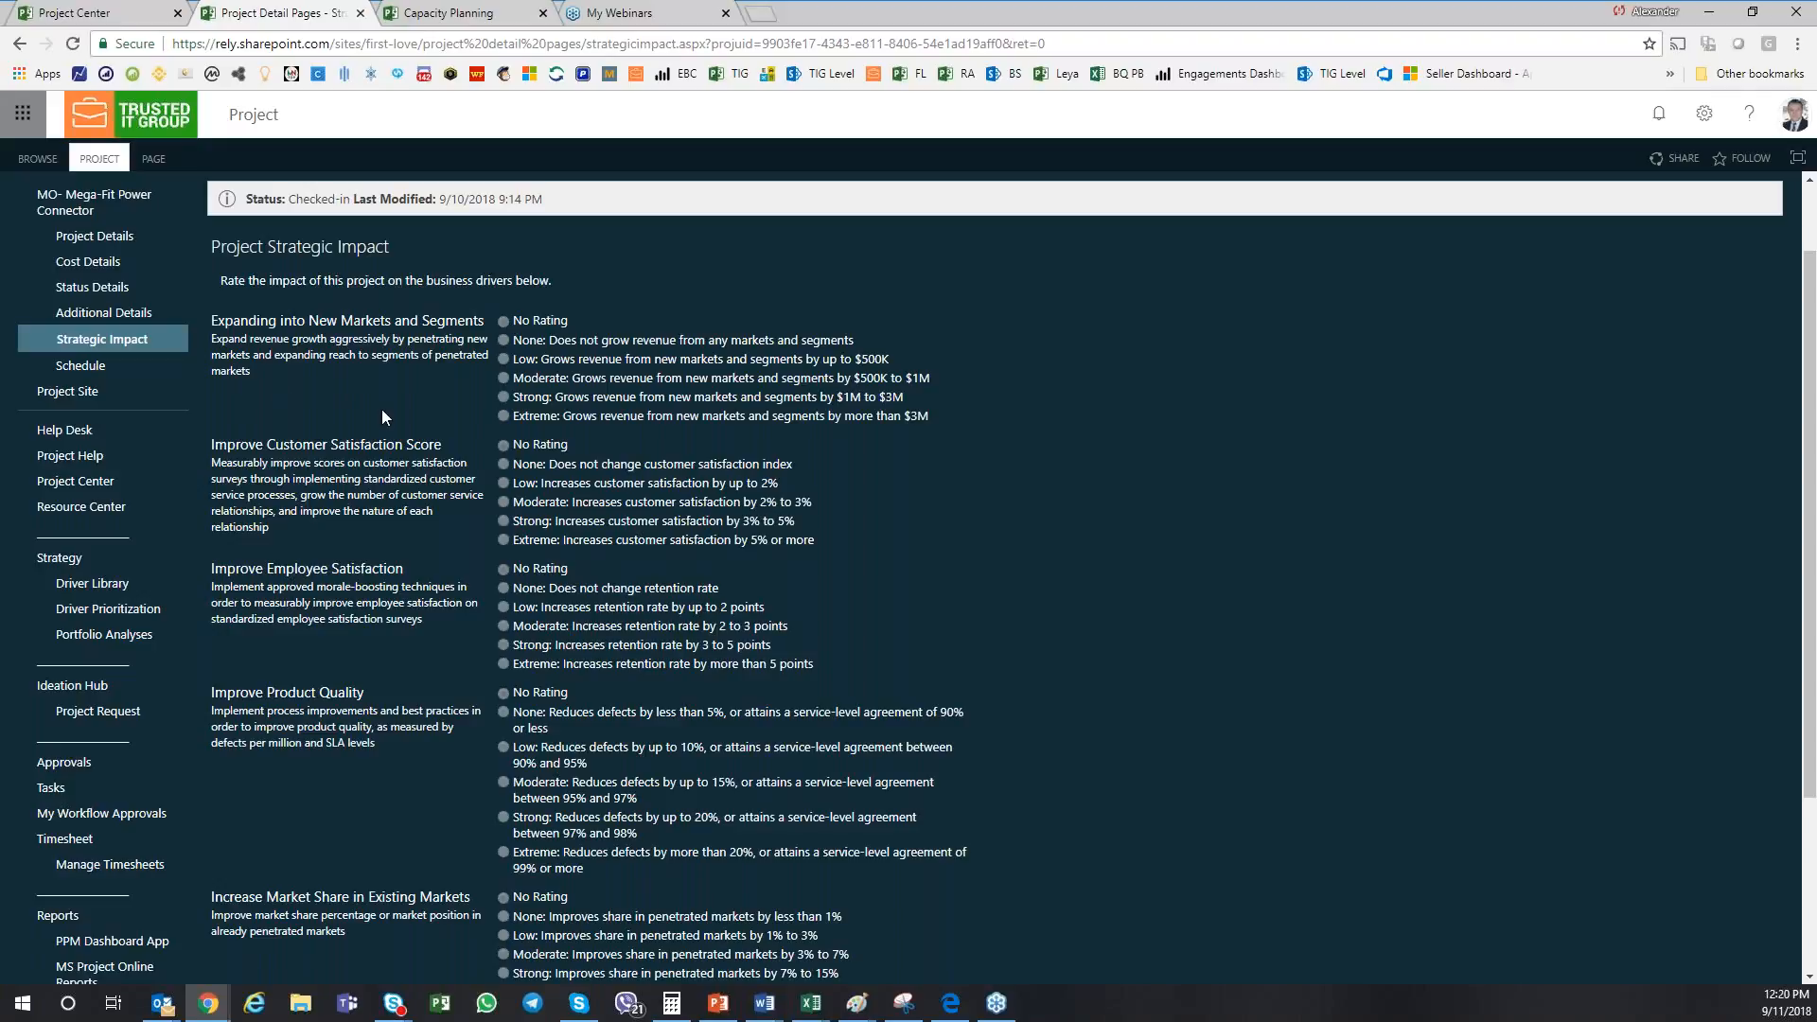
scroll("down", 3)
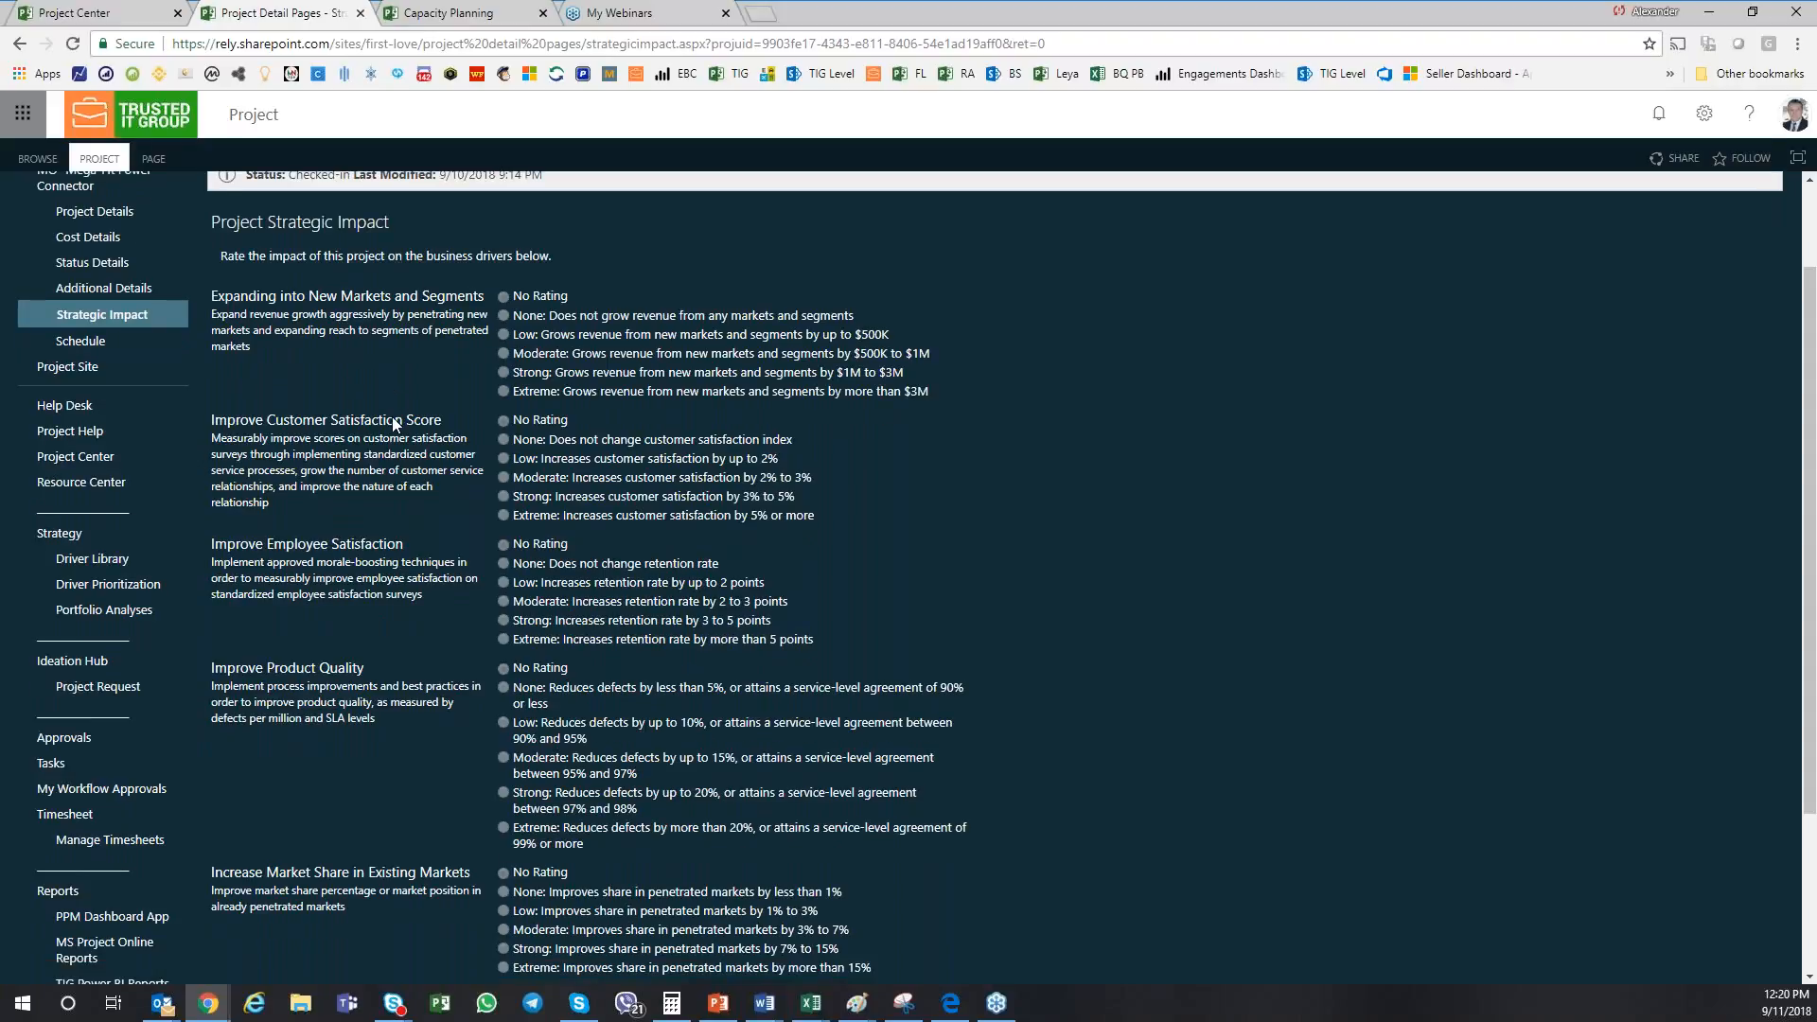
scroll("down", 3)
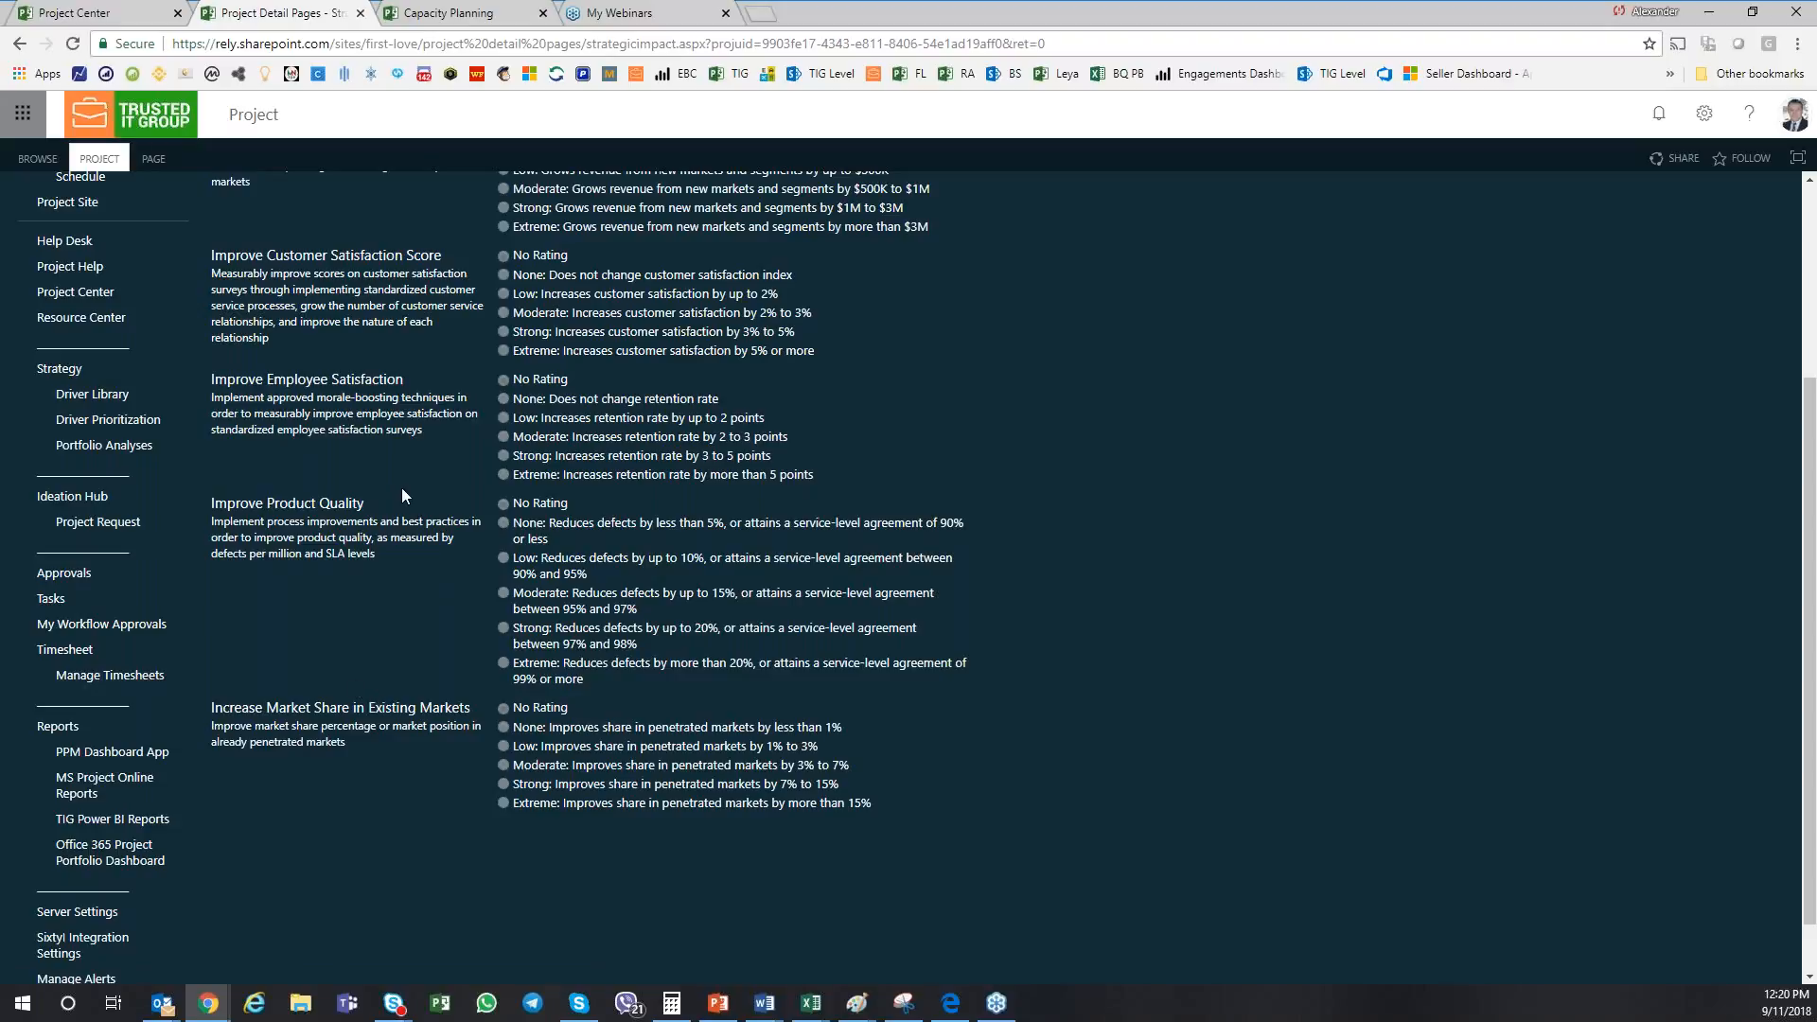
mouse_move(305, 843)
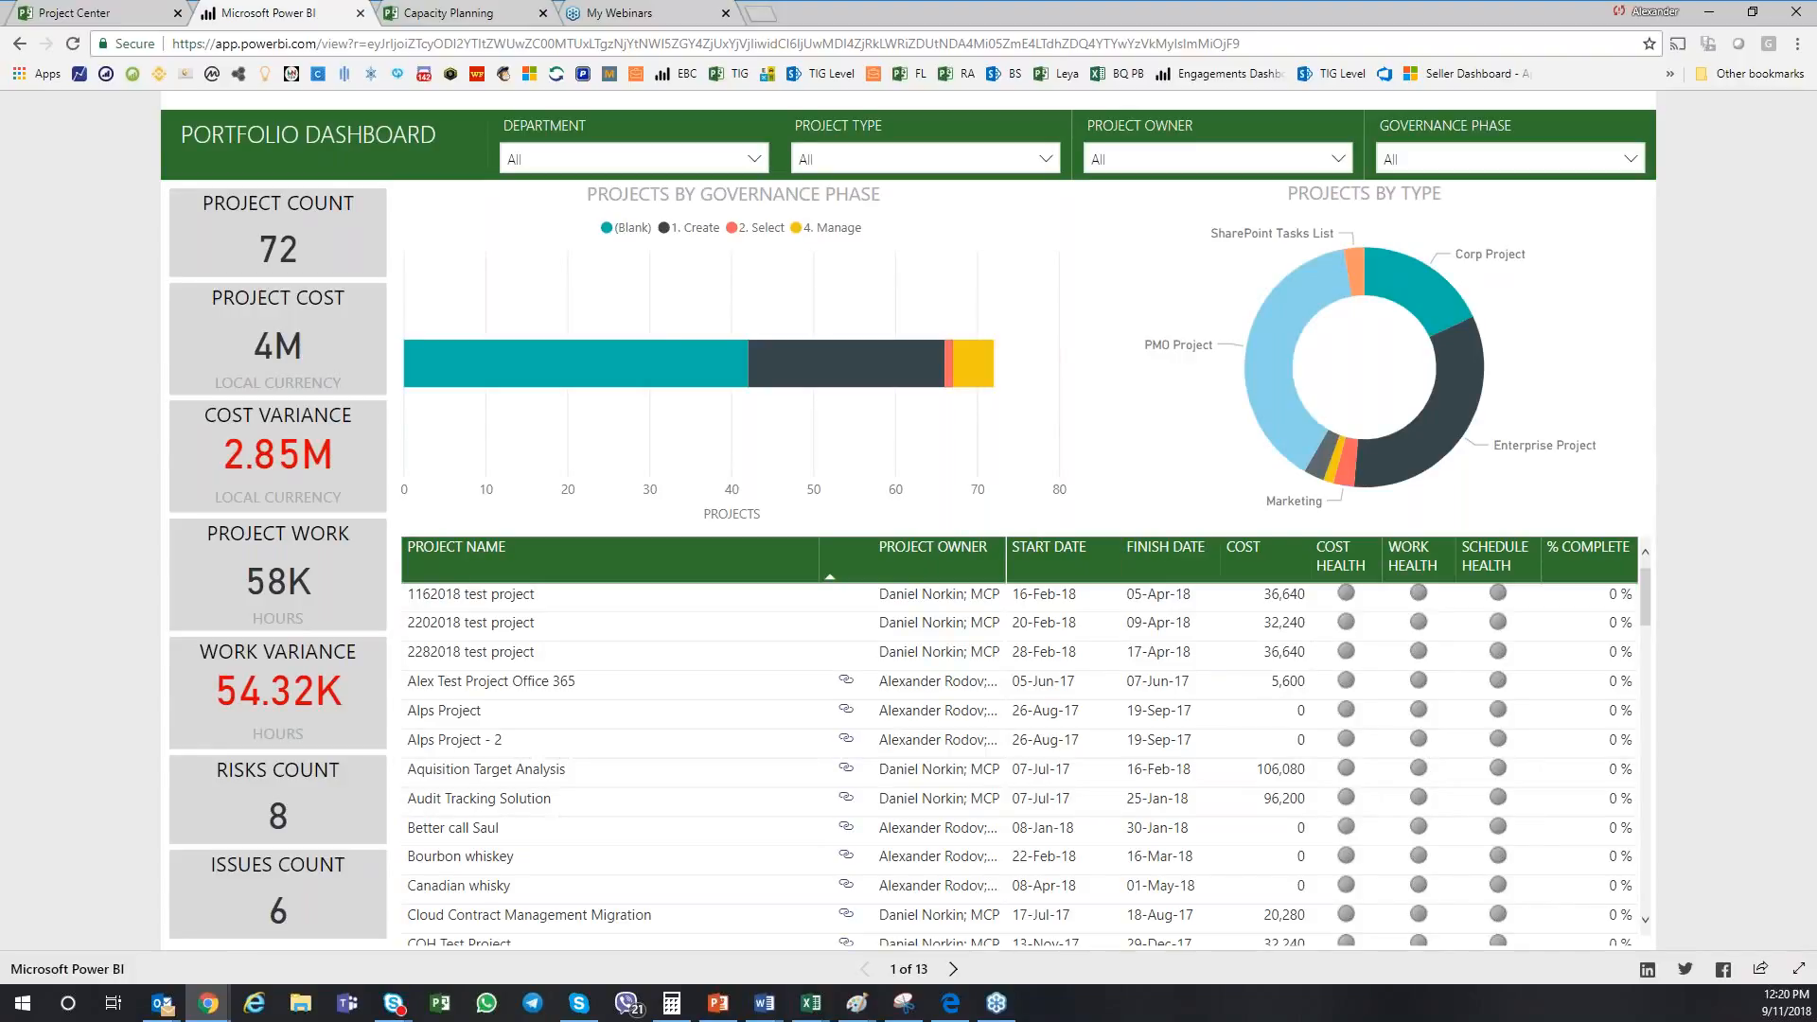
mouse_move(125, 794)
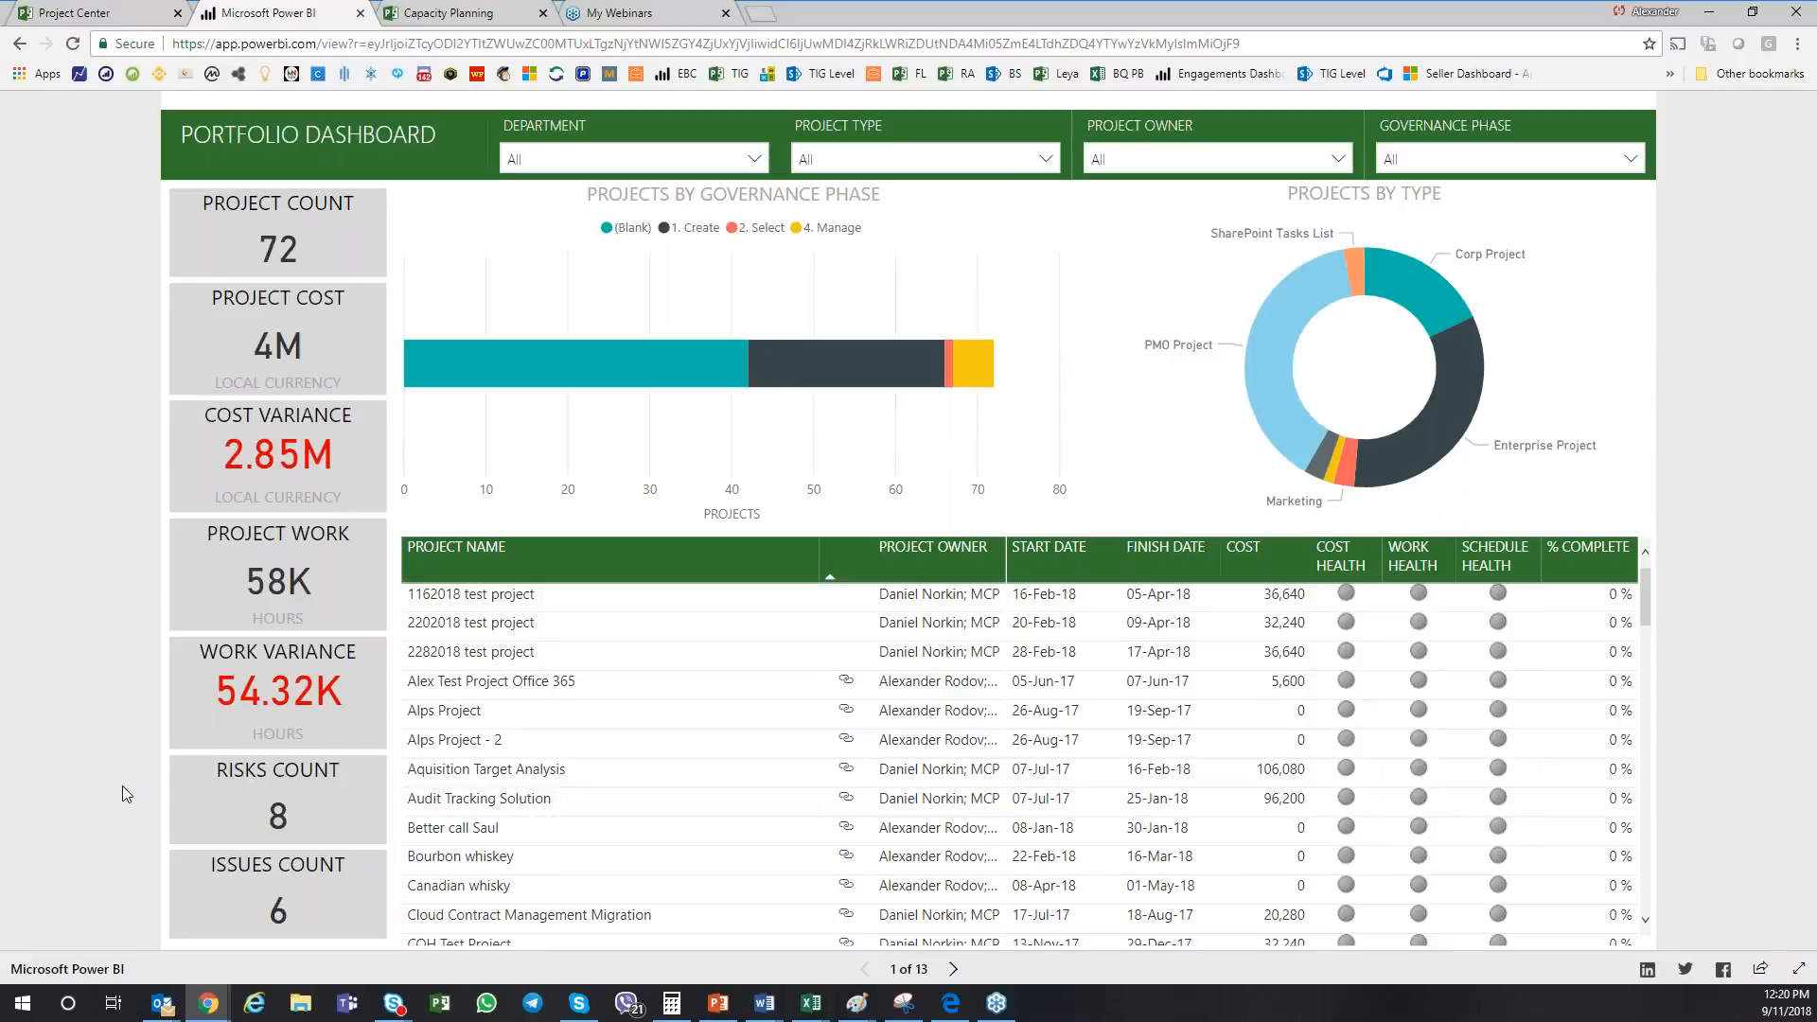
mouse_move(267, 732)
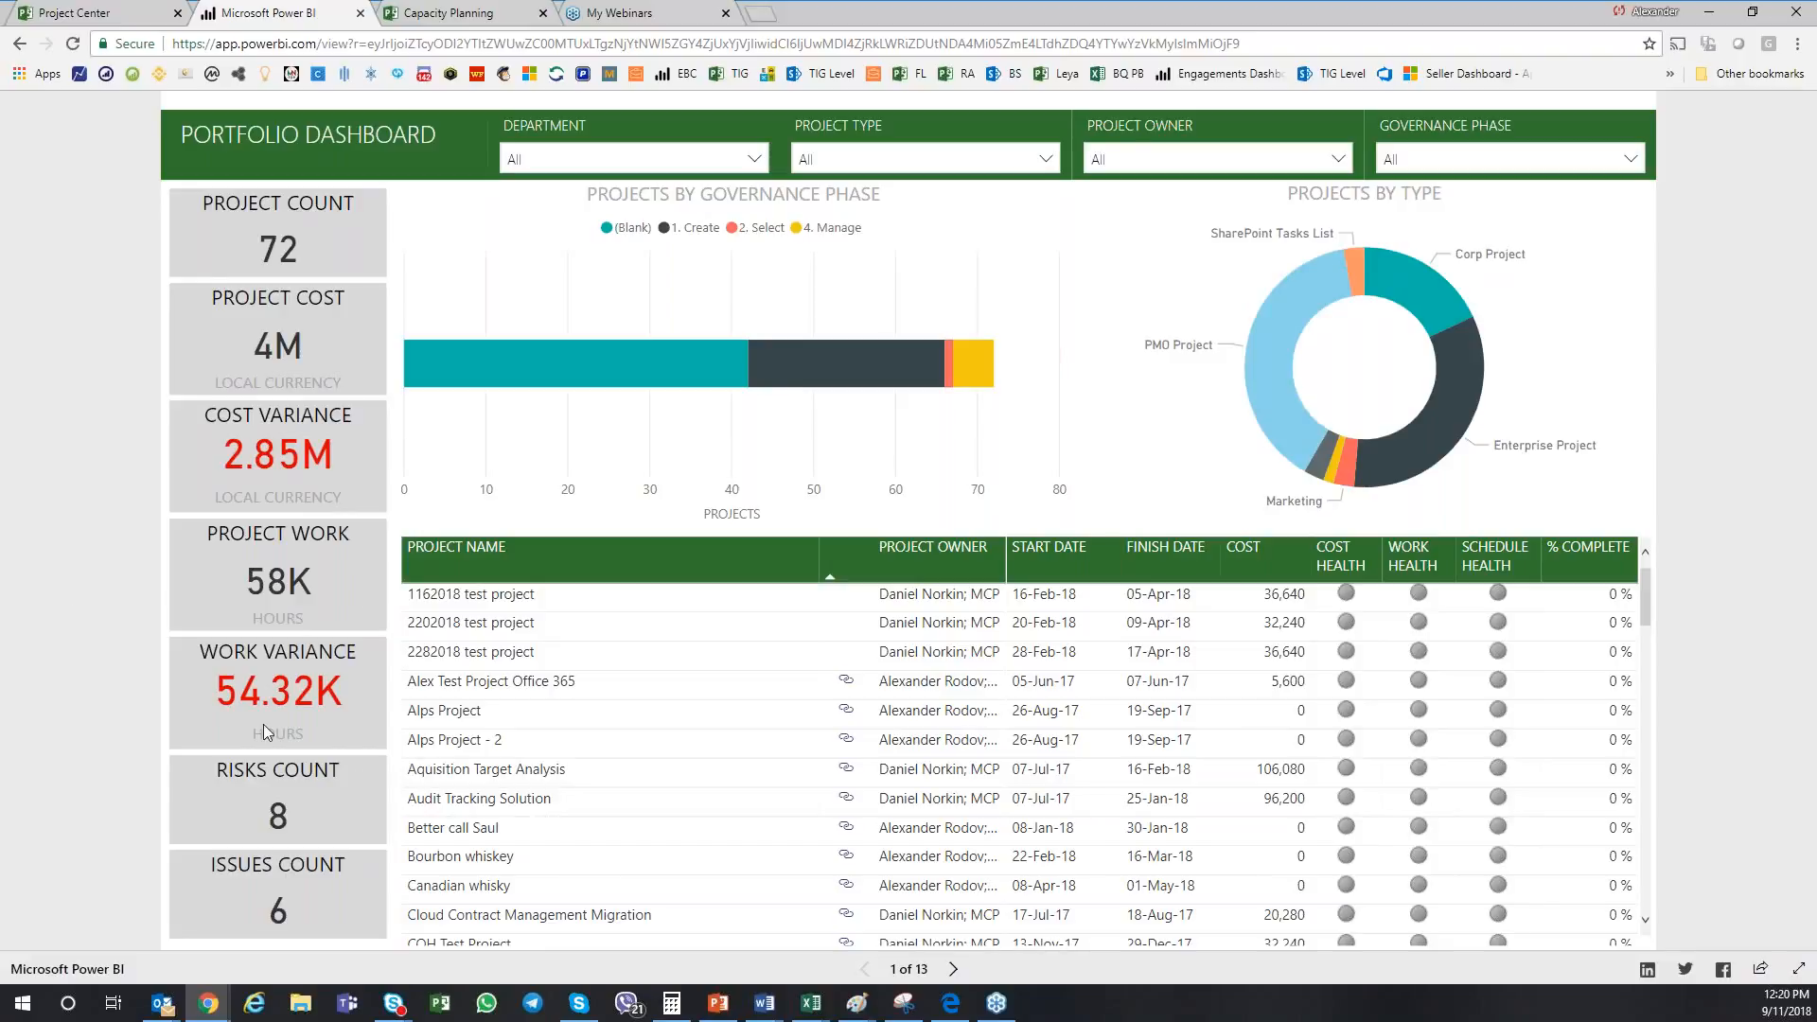
mouse_move(1409, 463)
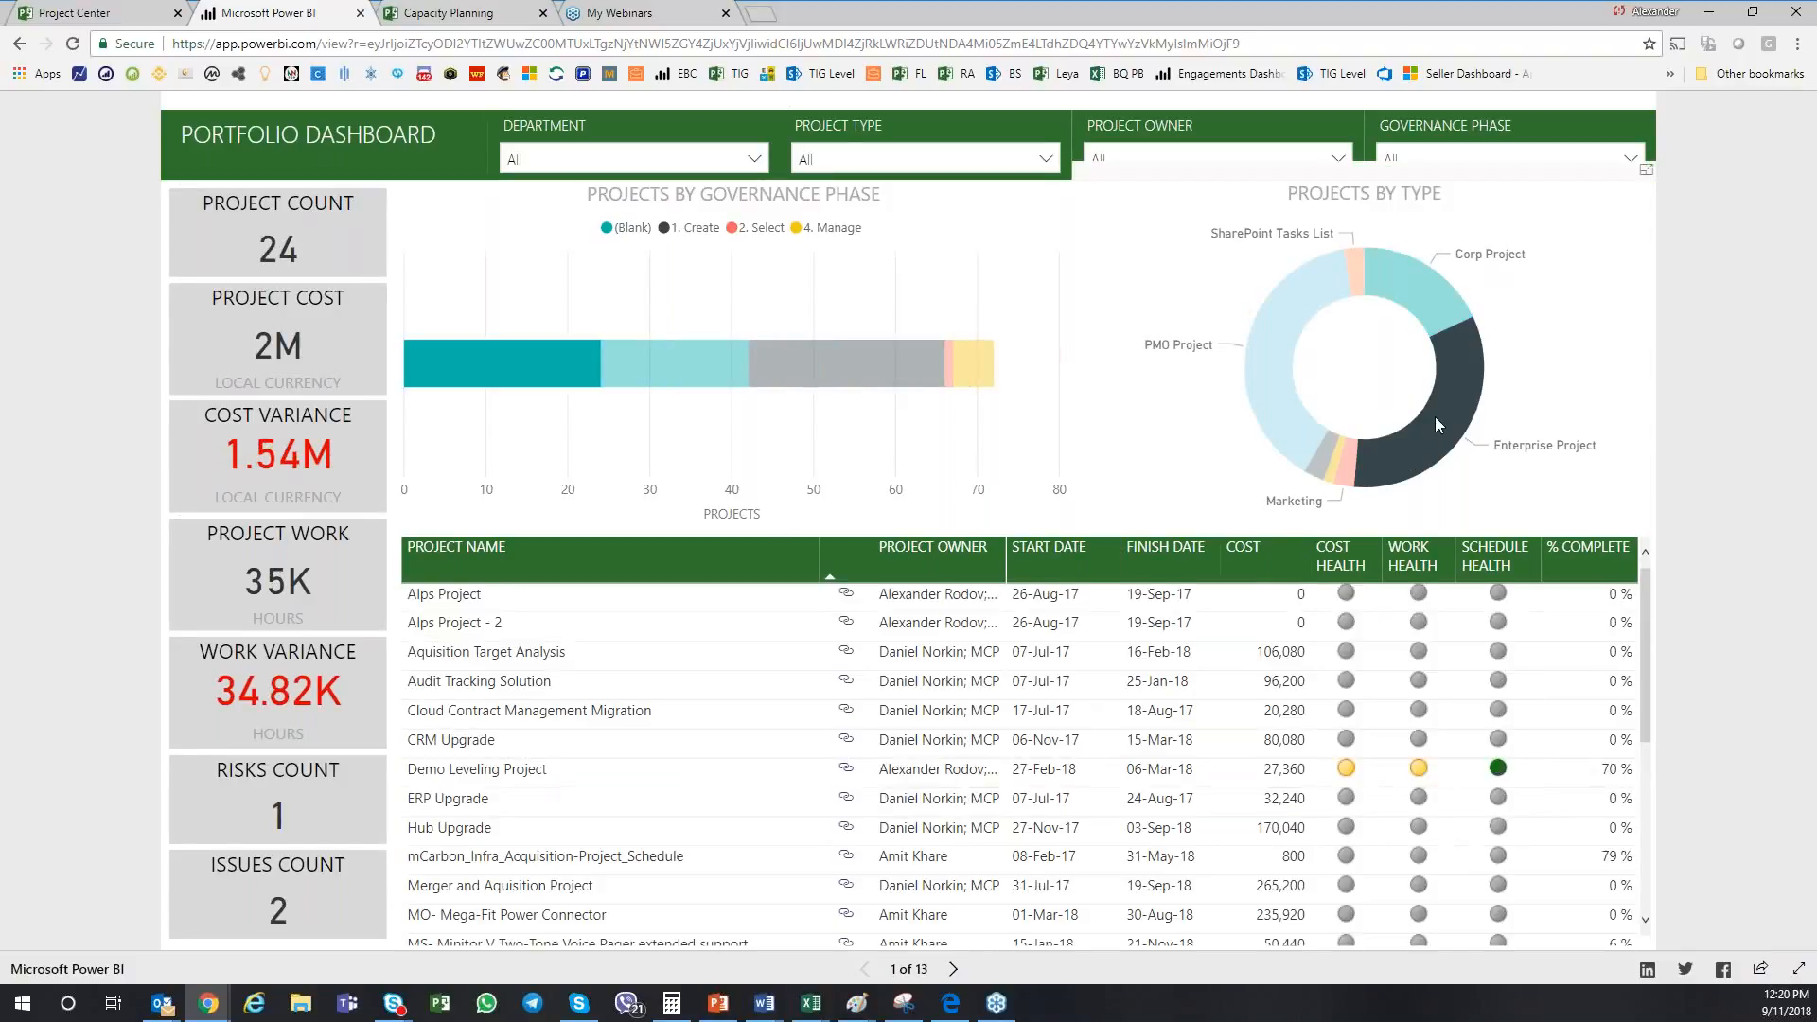
mouse_move(1329, 514)
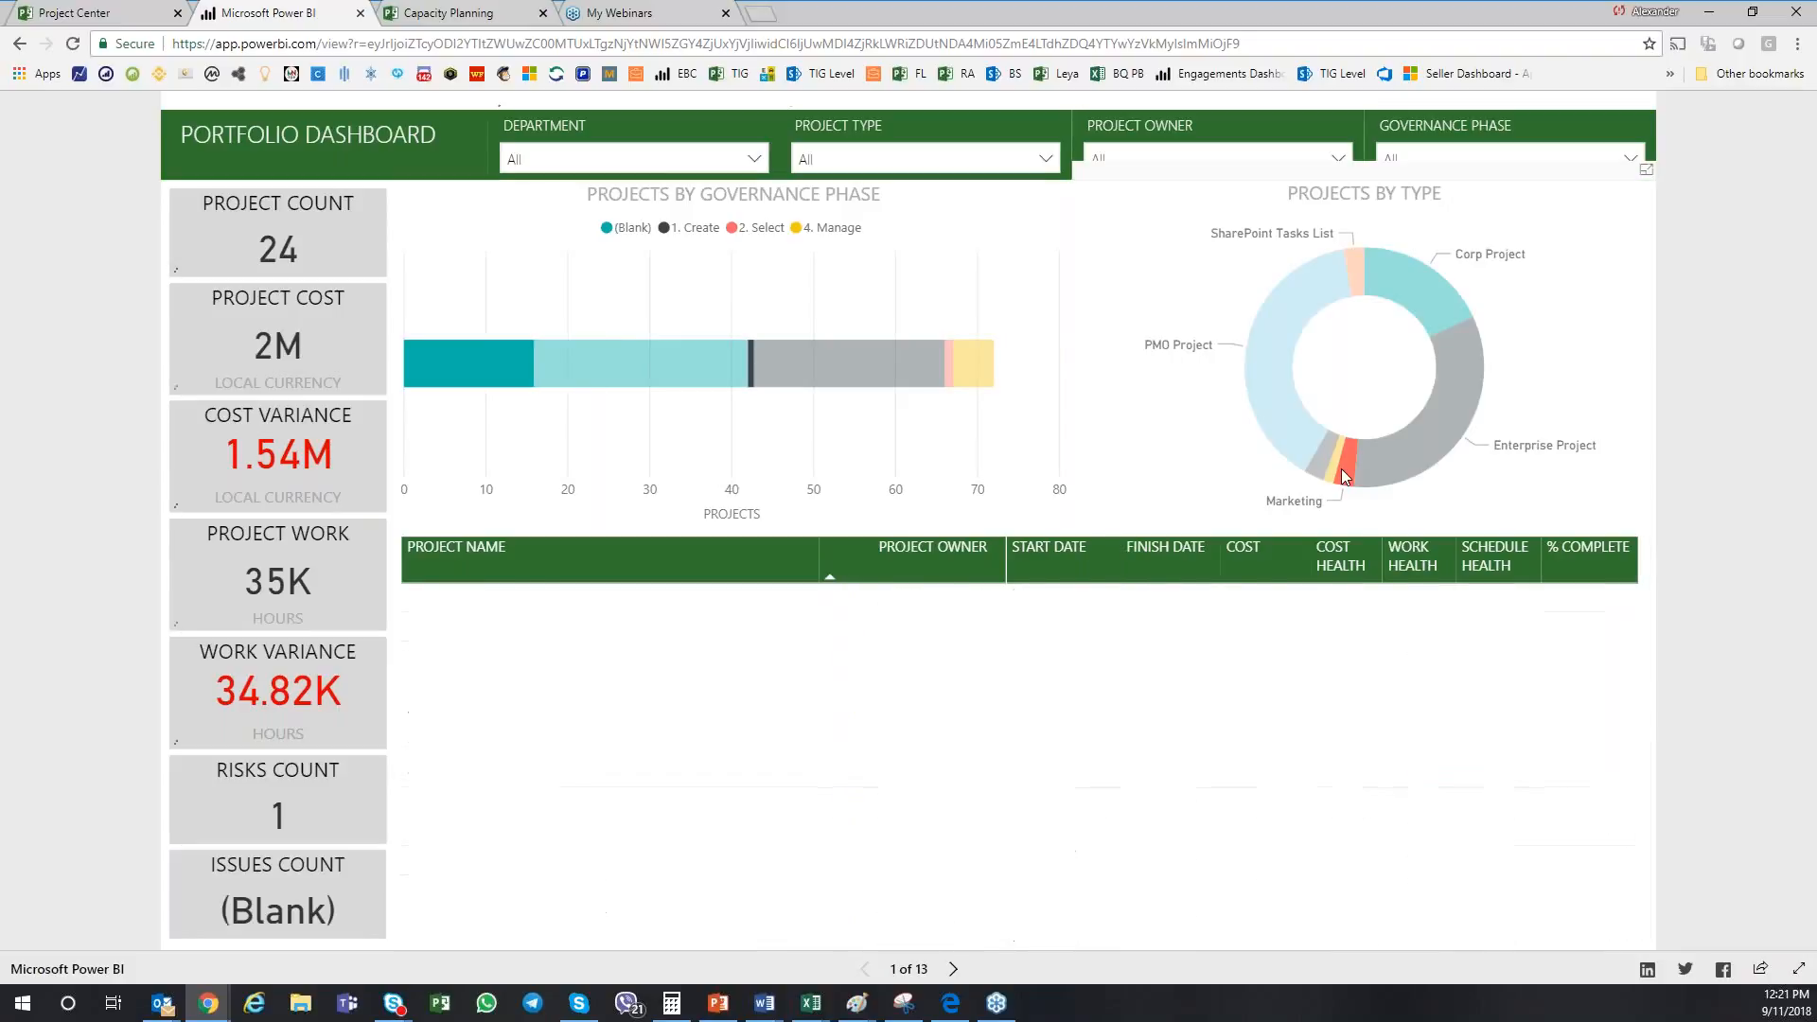
Filter the Projects by Type donut to Marketing, and open the Bourbon whiskey project site.
left_click(1344, 470)
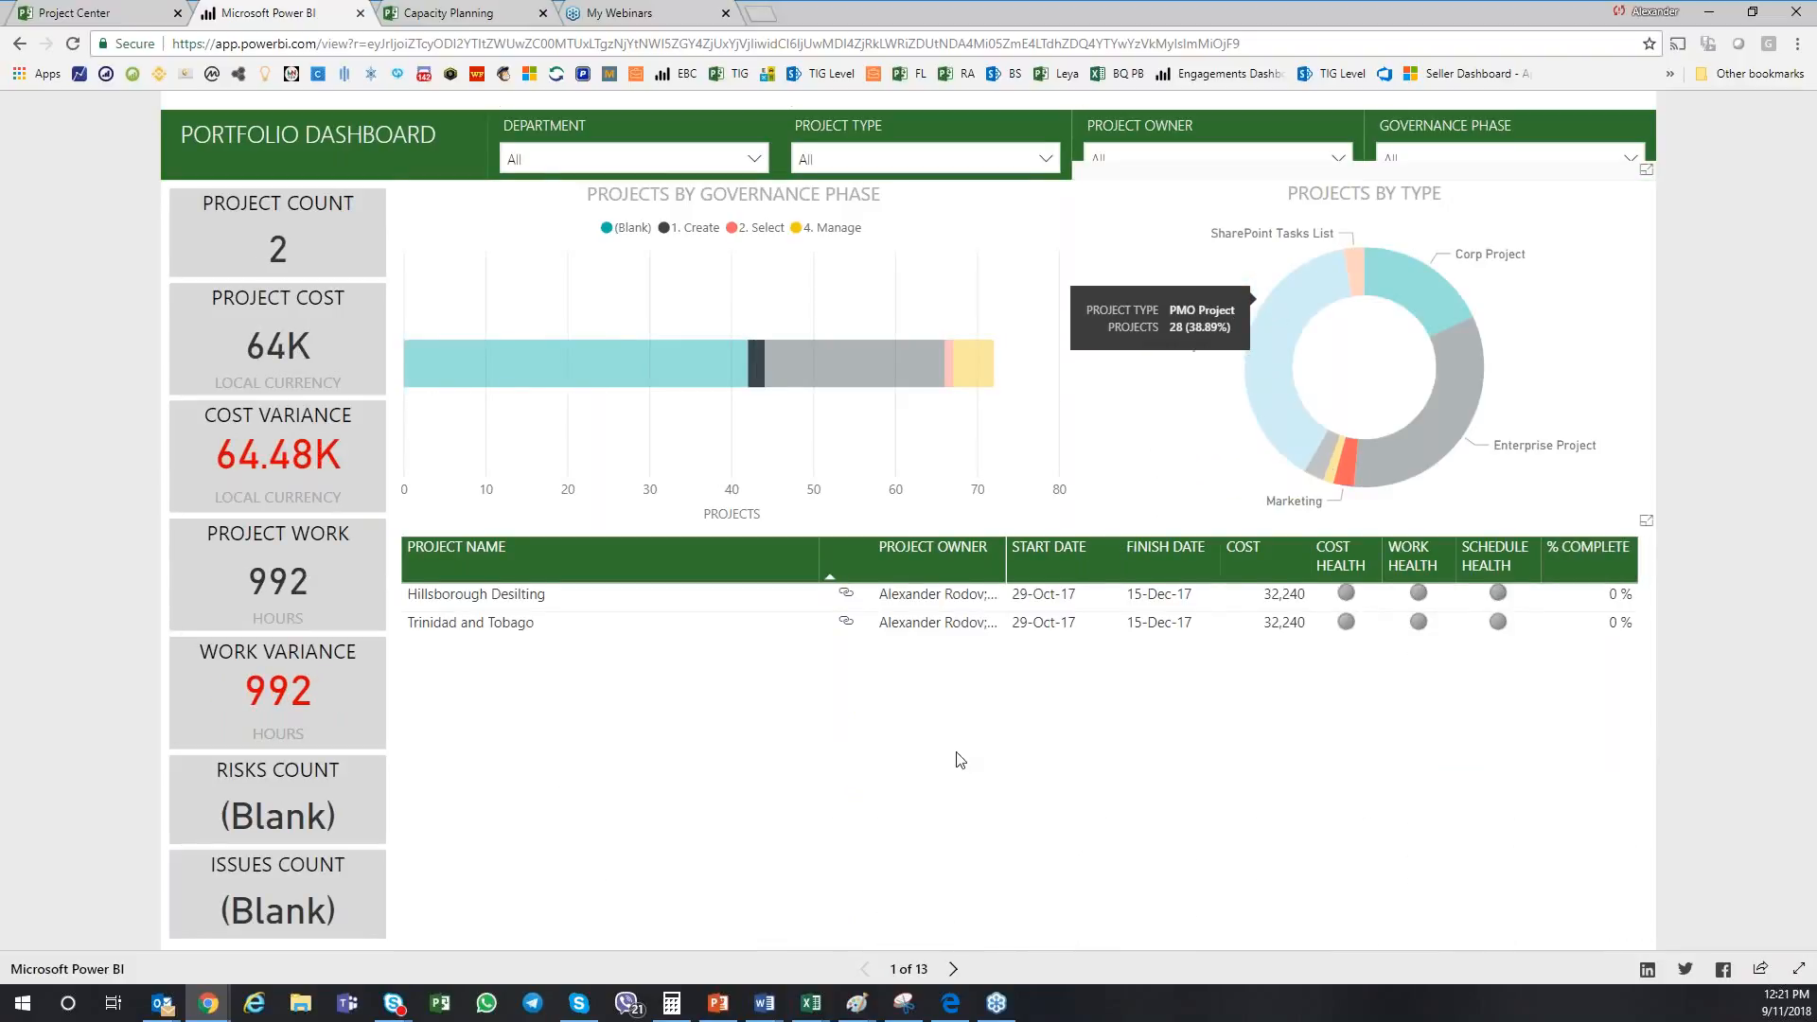
mouse_move(634, 708)
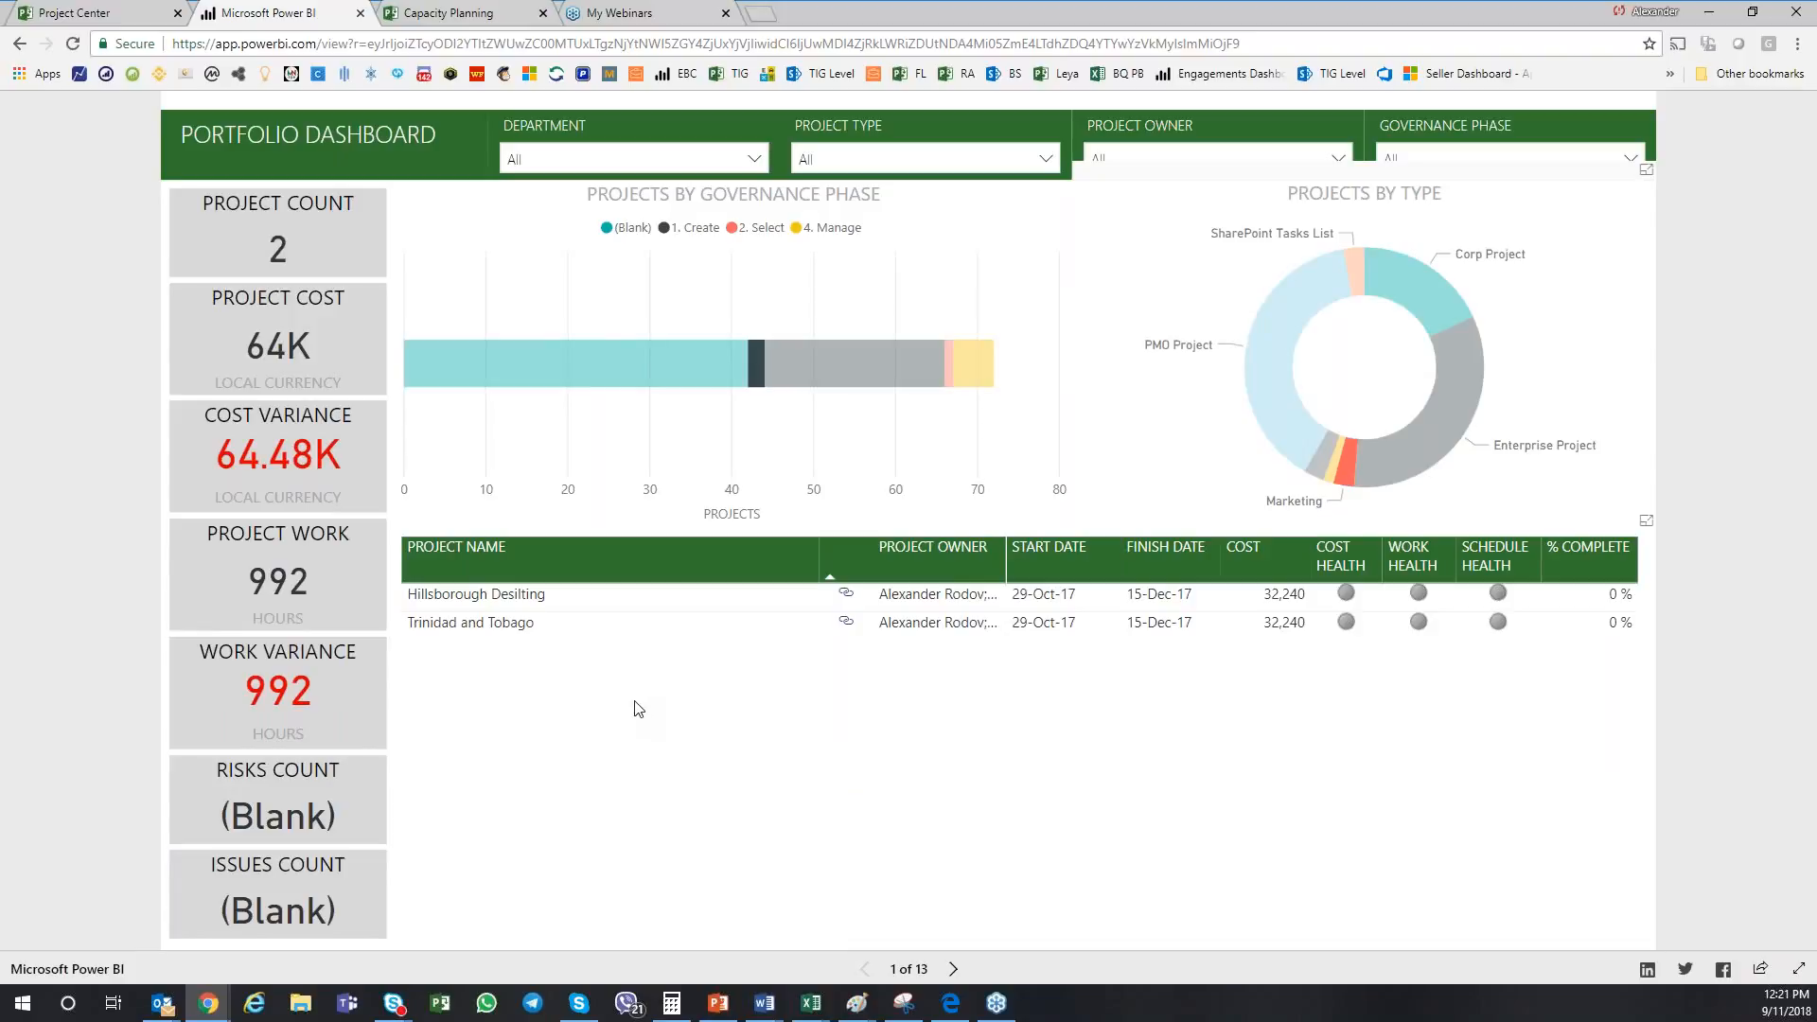
mouse_move(1196, 684)
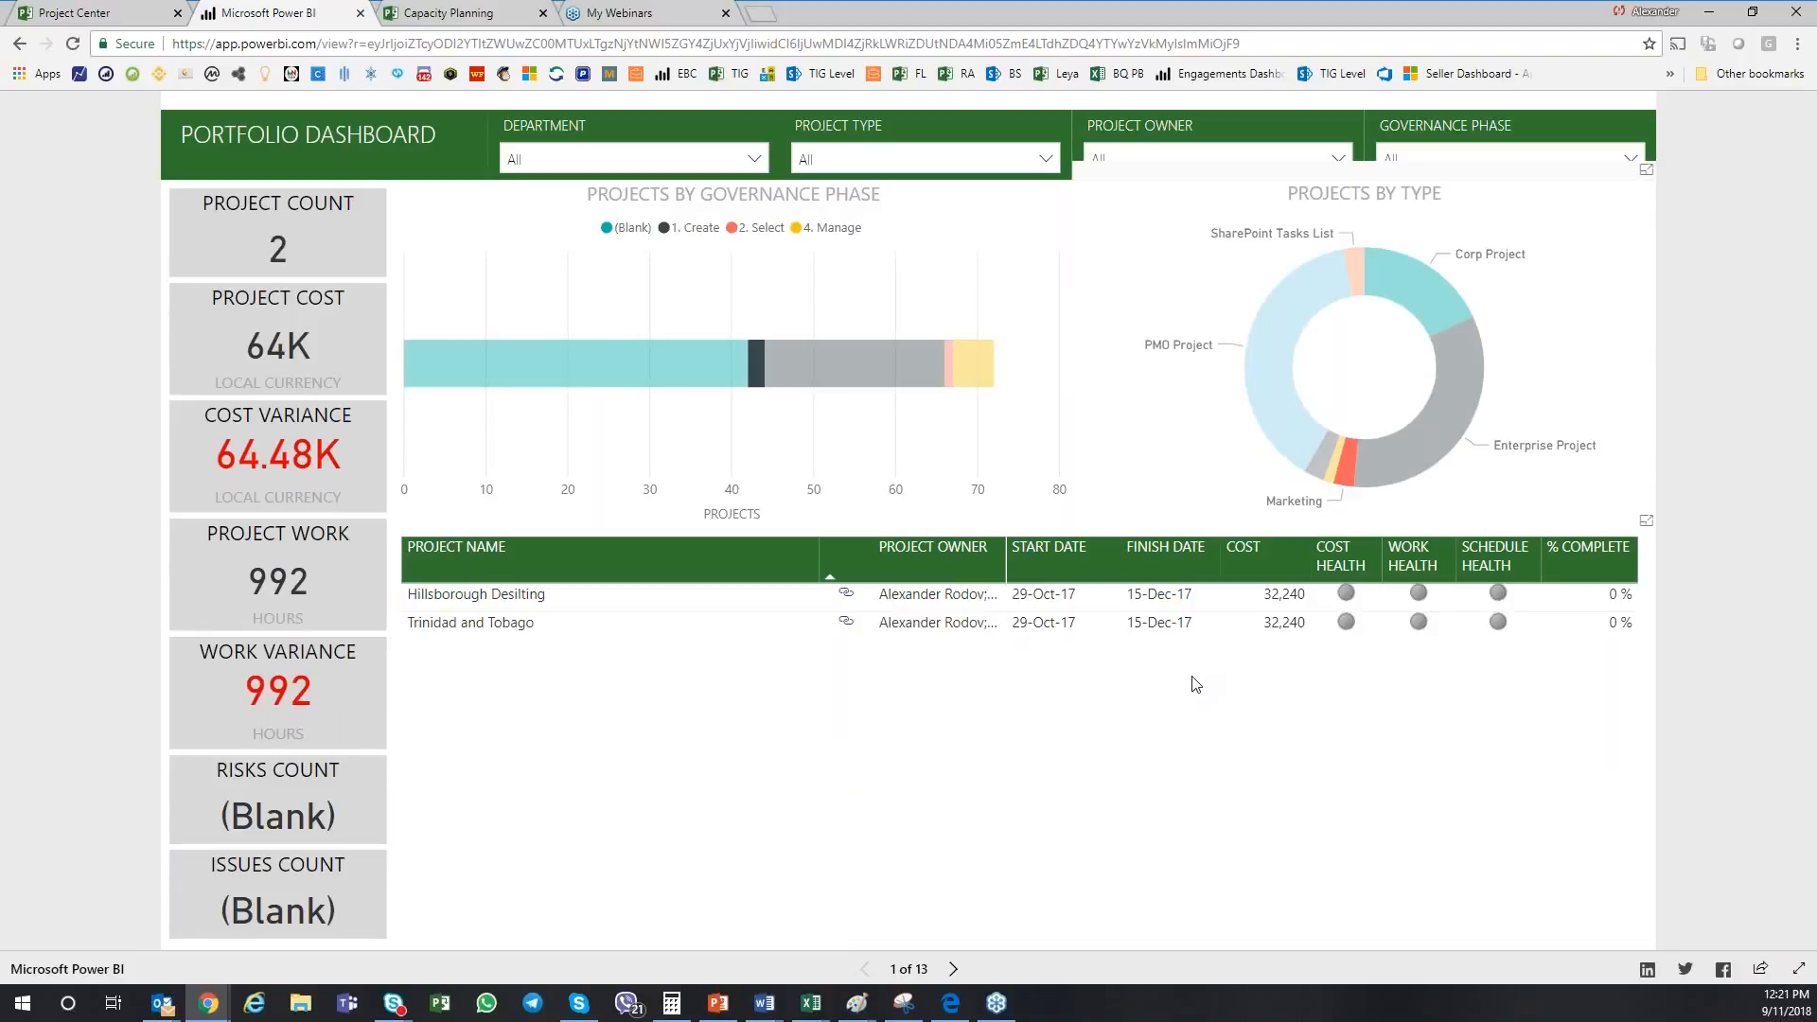
mouse_move(1202, 682)
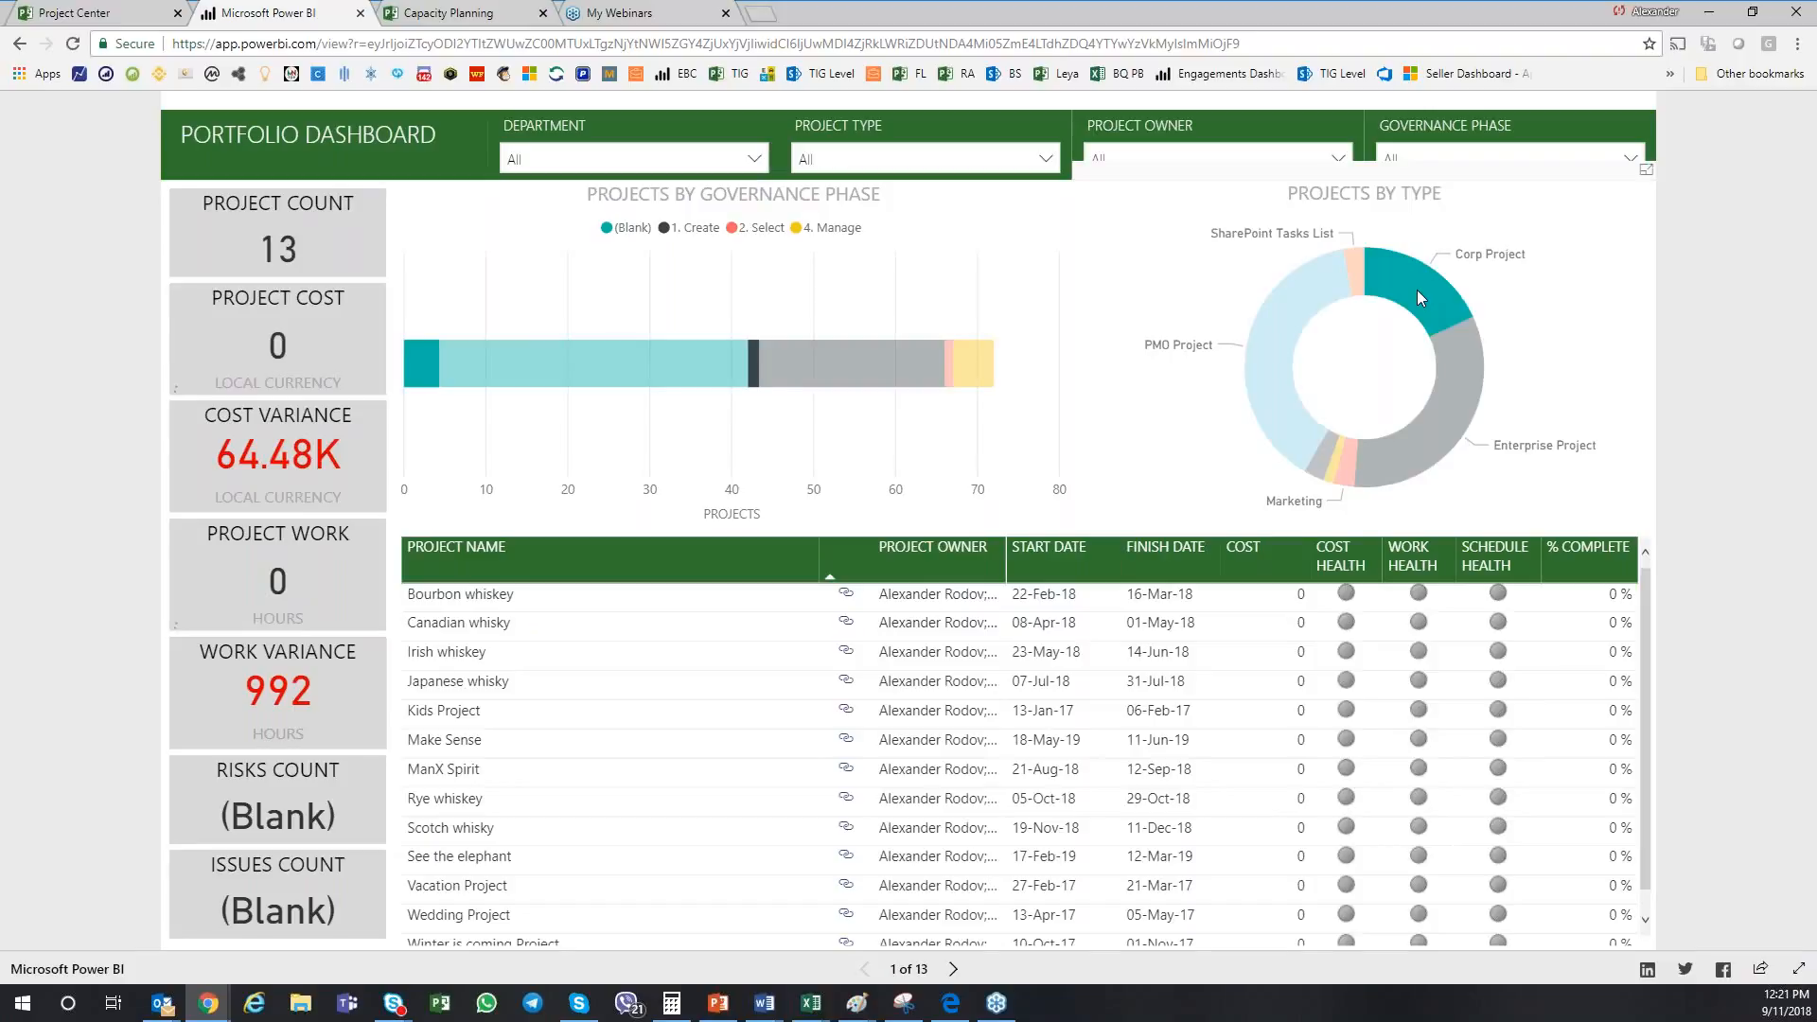
mouse_move(1420, 298)
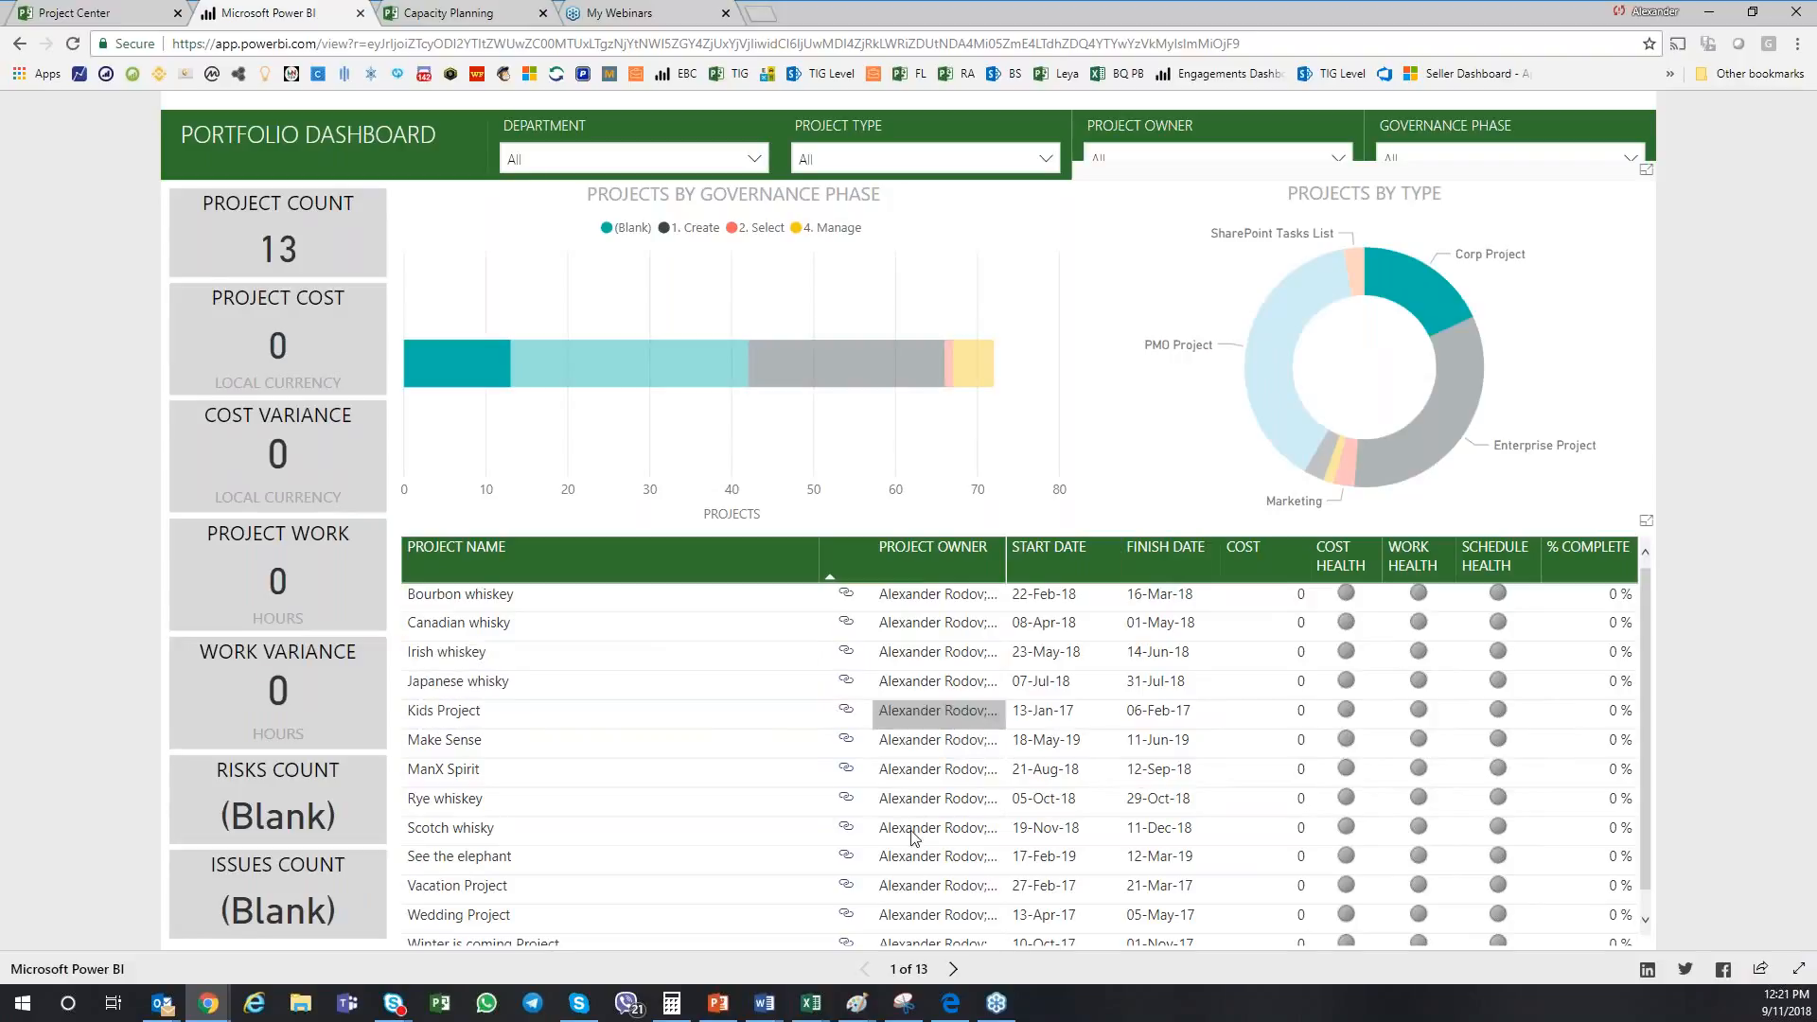
left_click(845, 594)
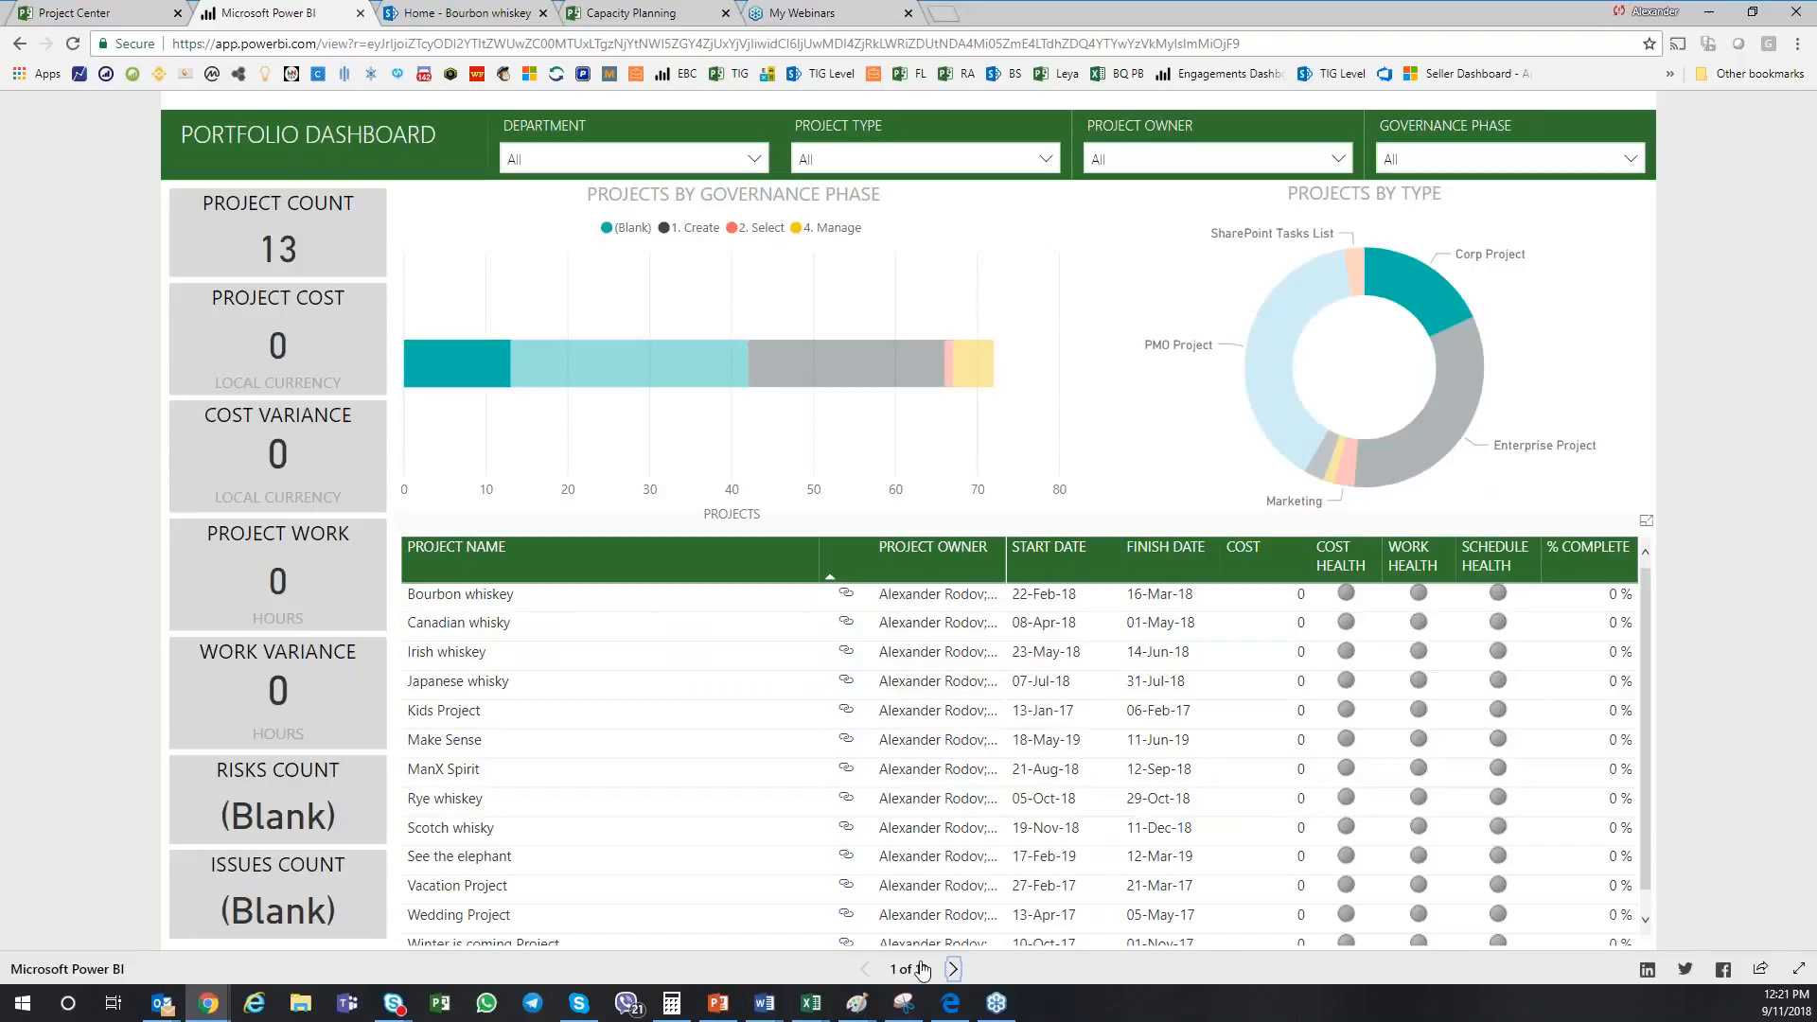
Page through the Timeline, Costs, Milestones and Risks reports to the Availability heatmap page.
left_click(953, 969)
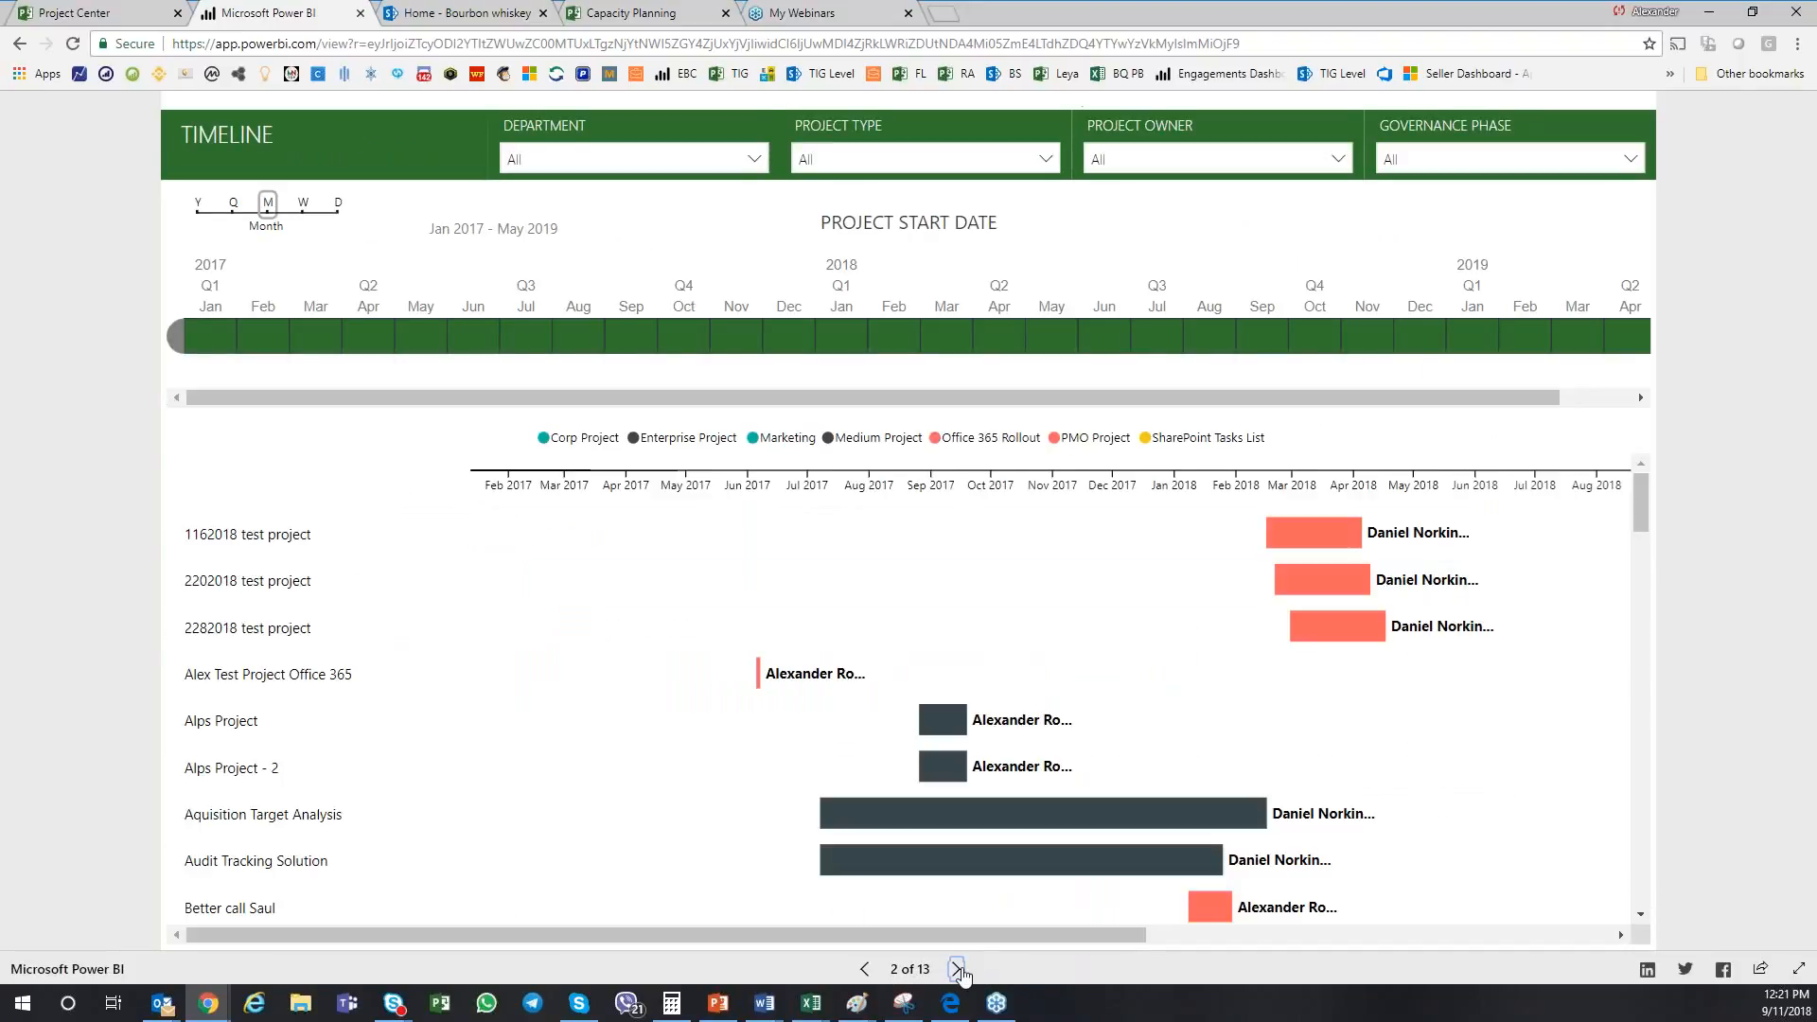
left_click(957, 970)
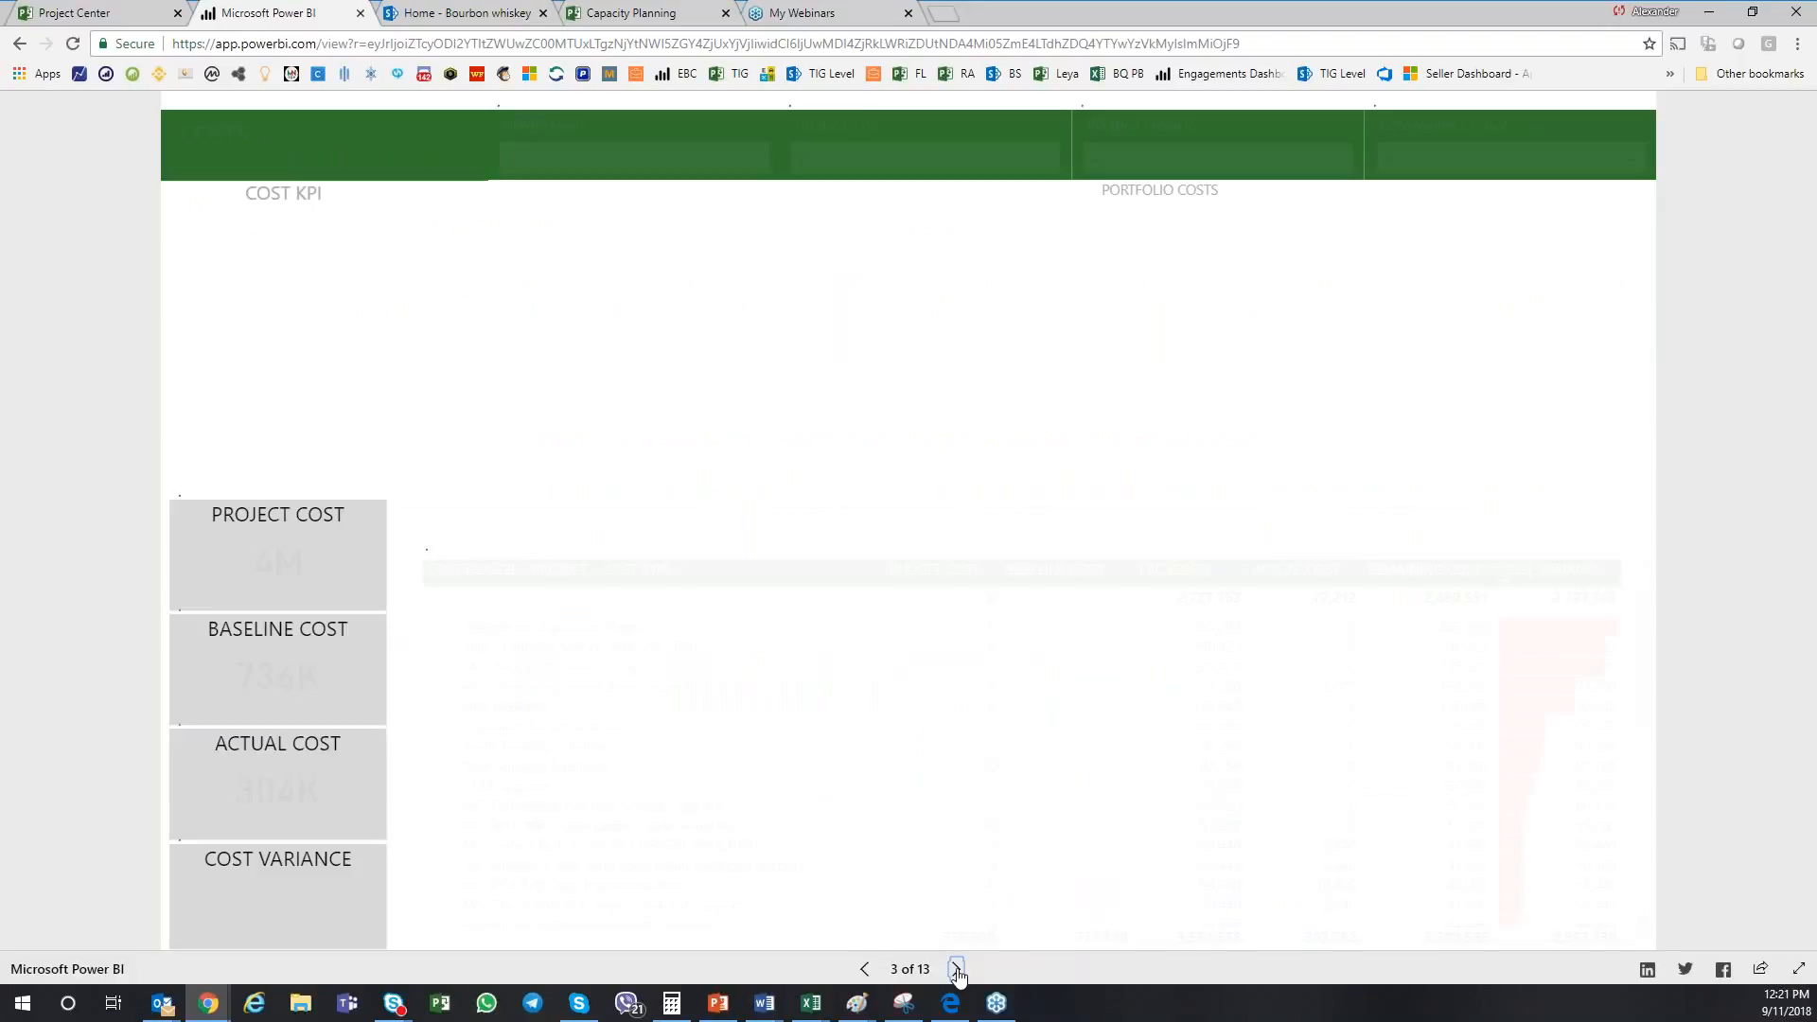
left_click(956, 969)
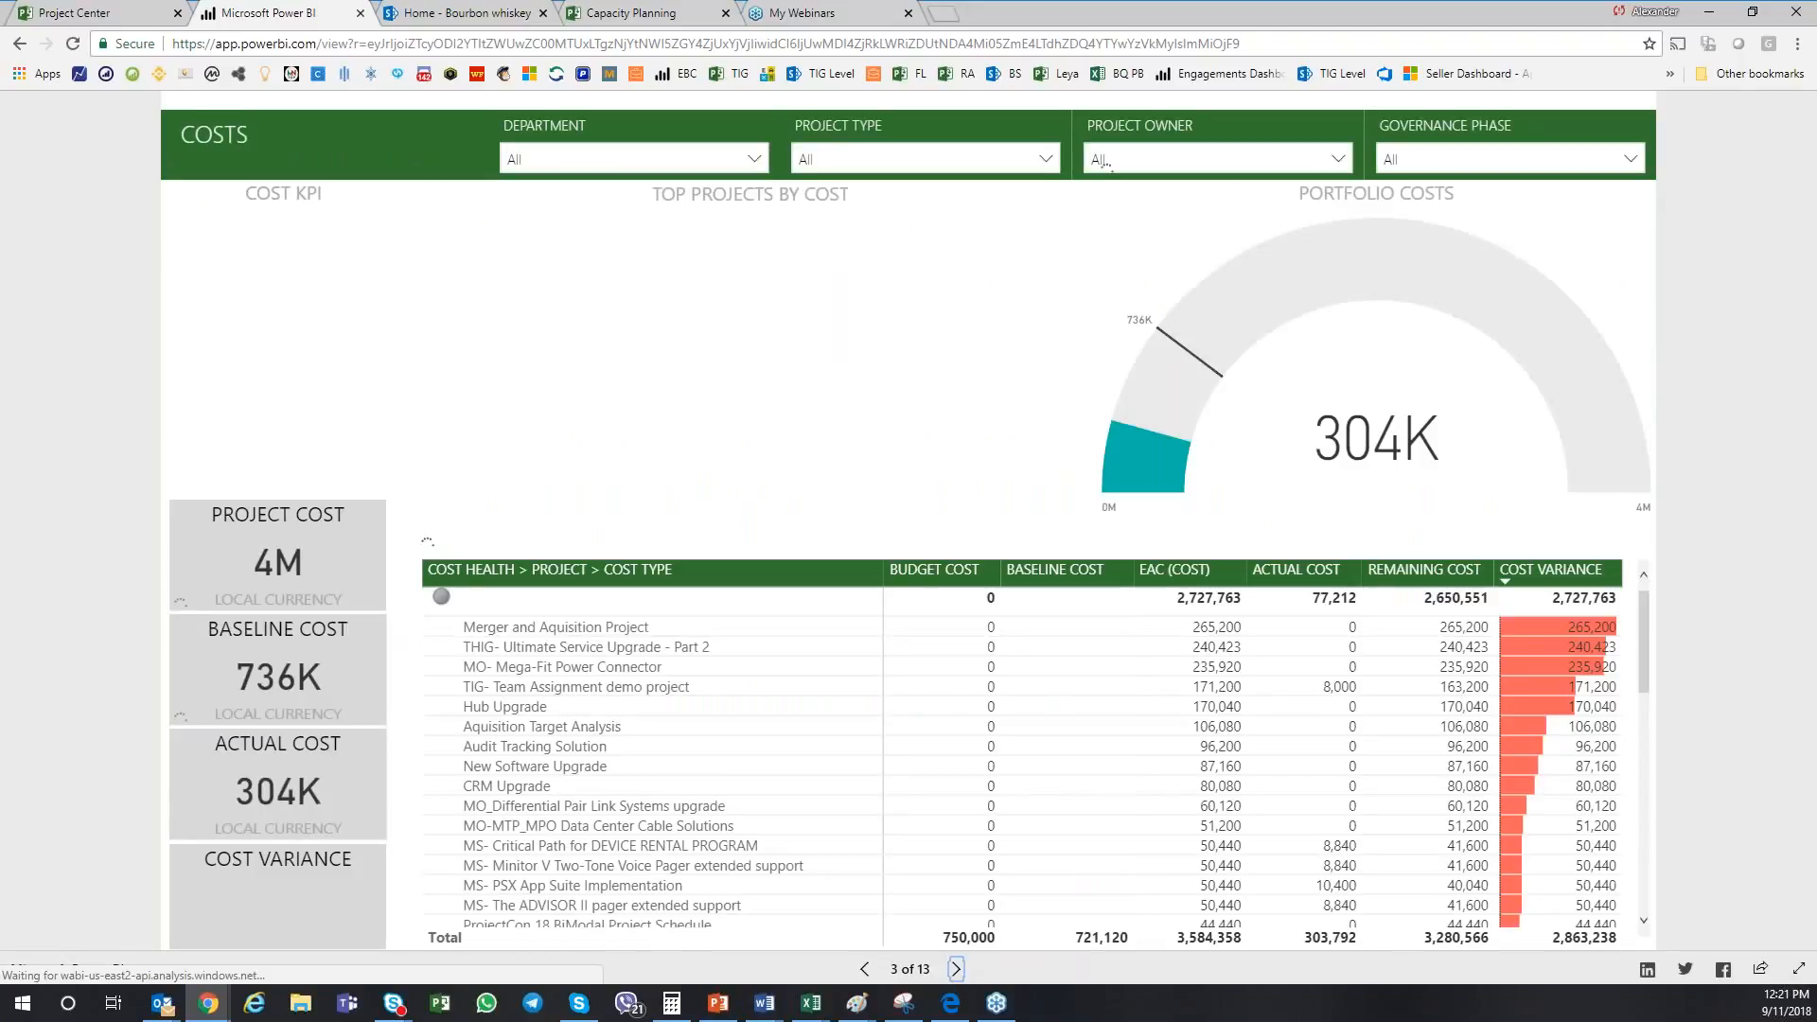
left_click(956, 969)
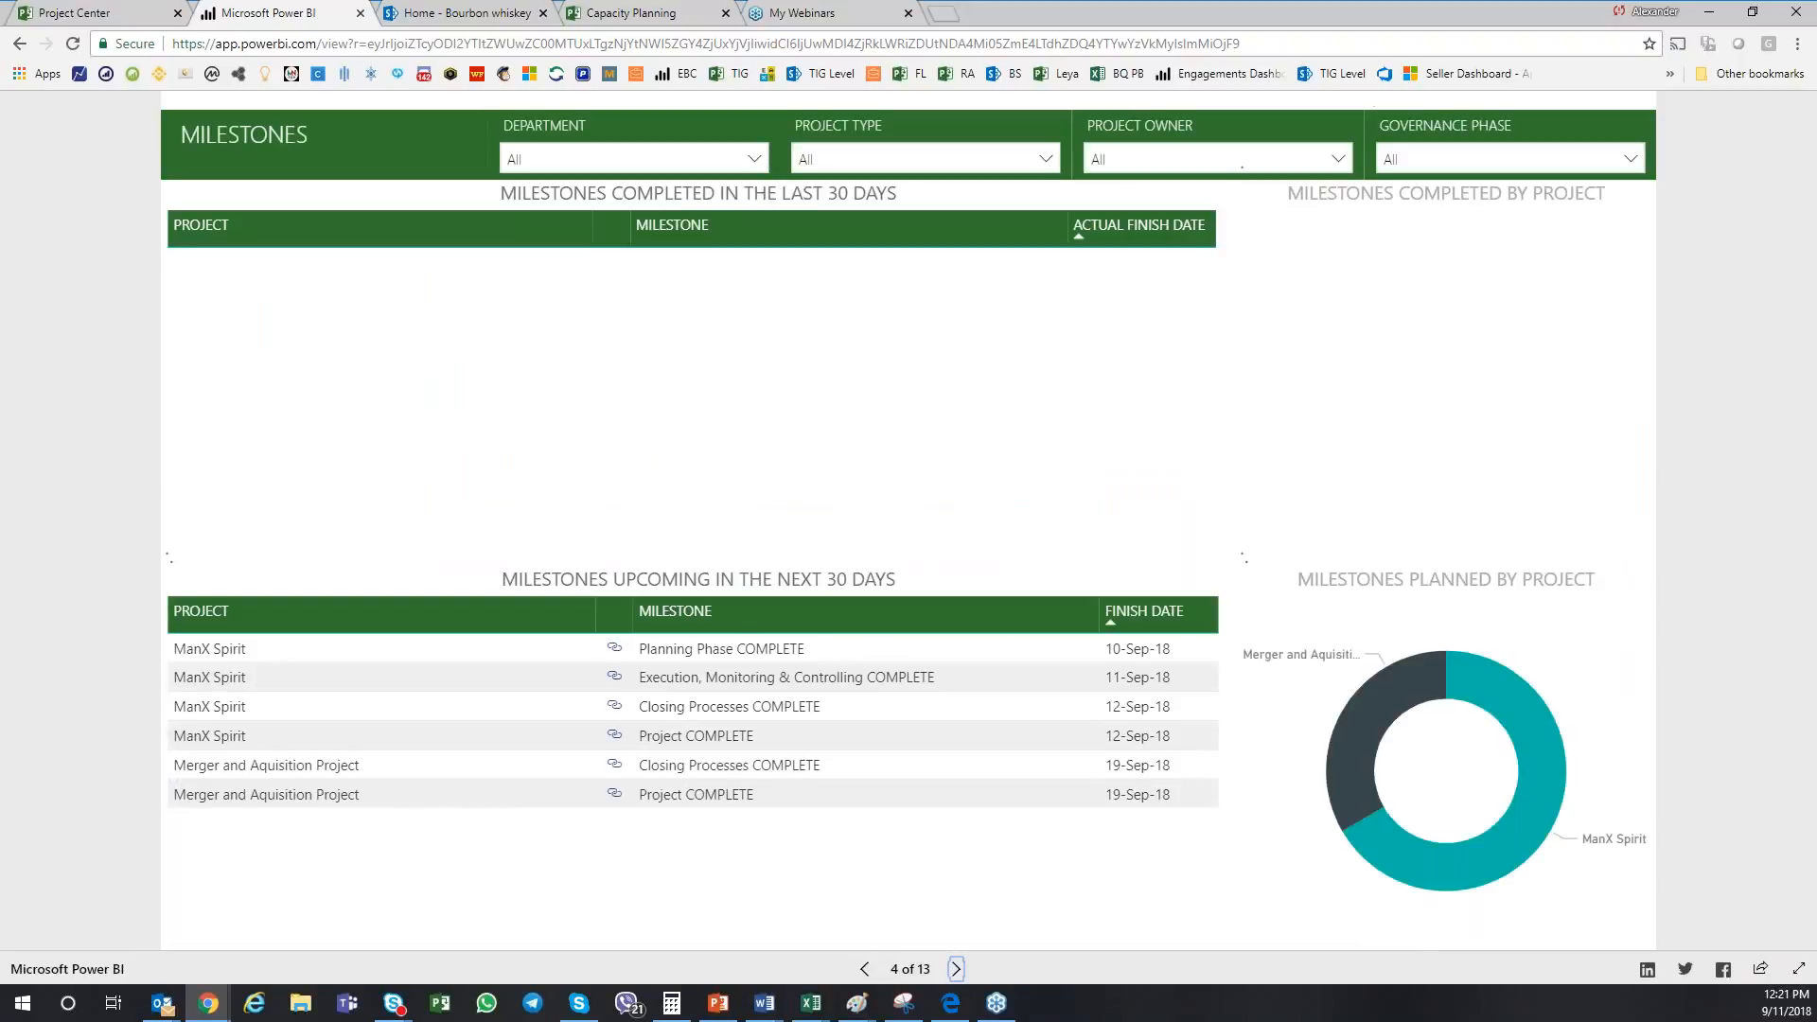
left_click(955, 969)
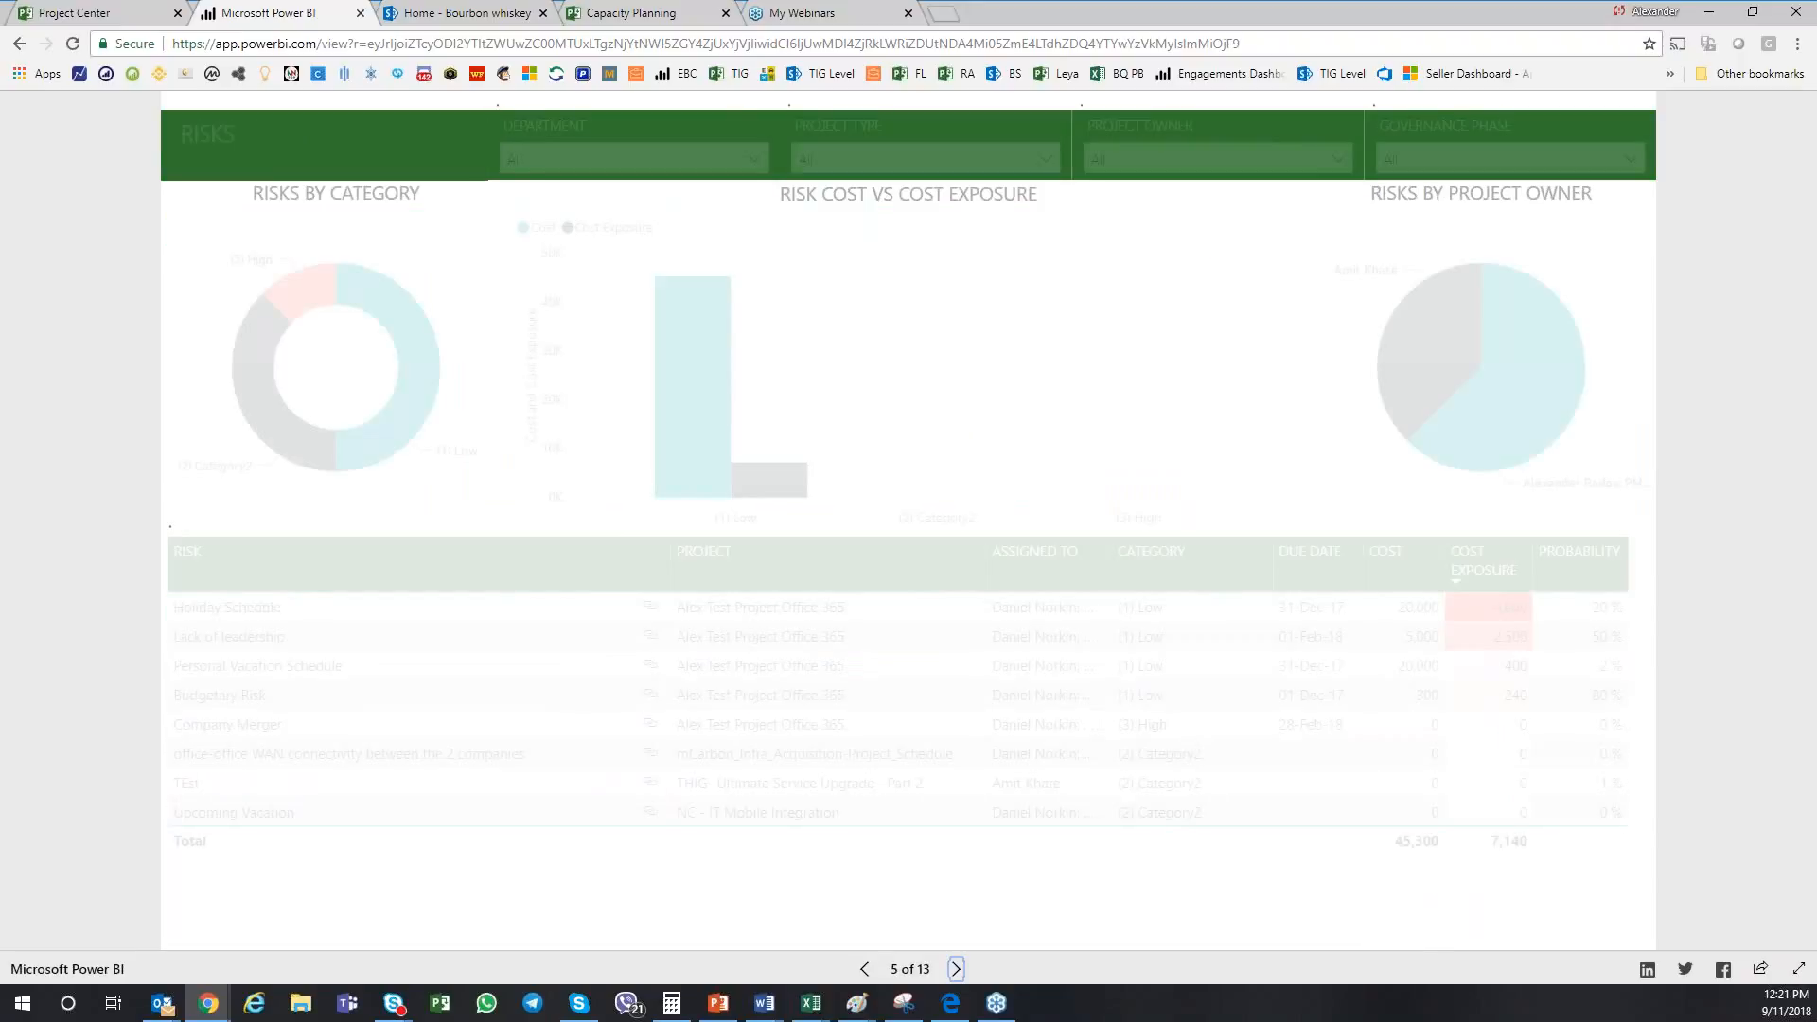
left_click(954, 969)
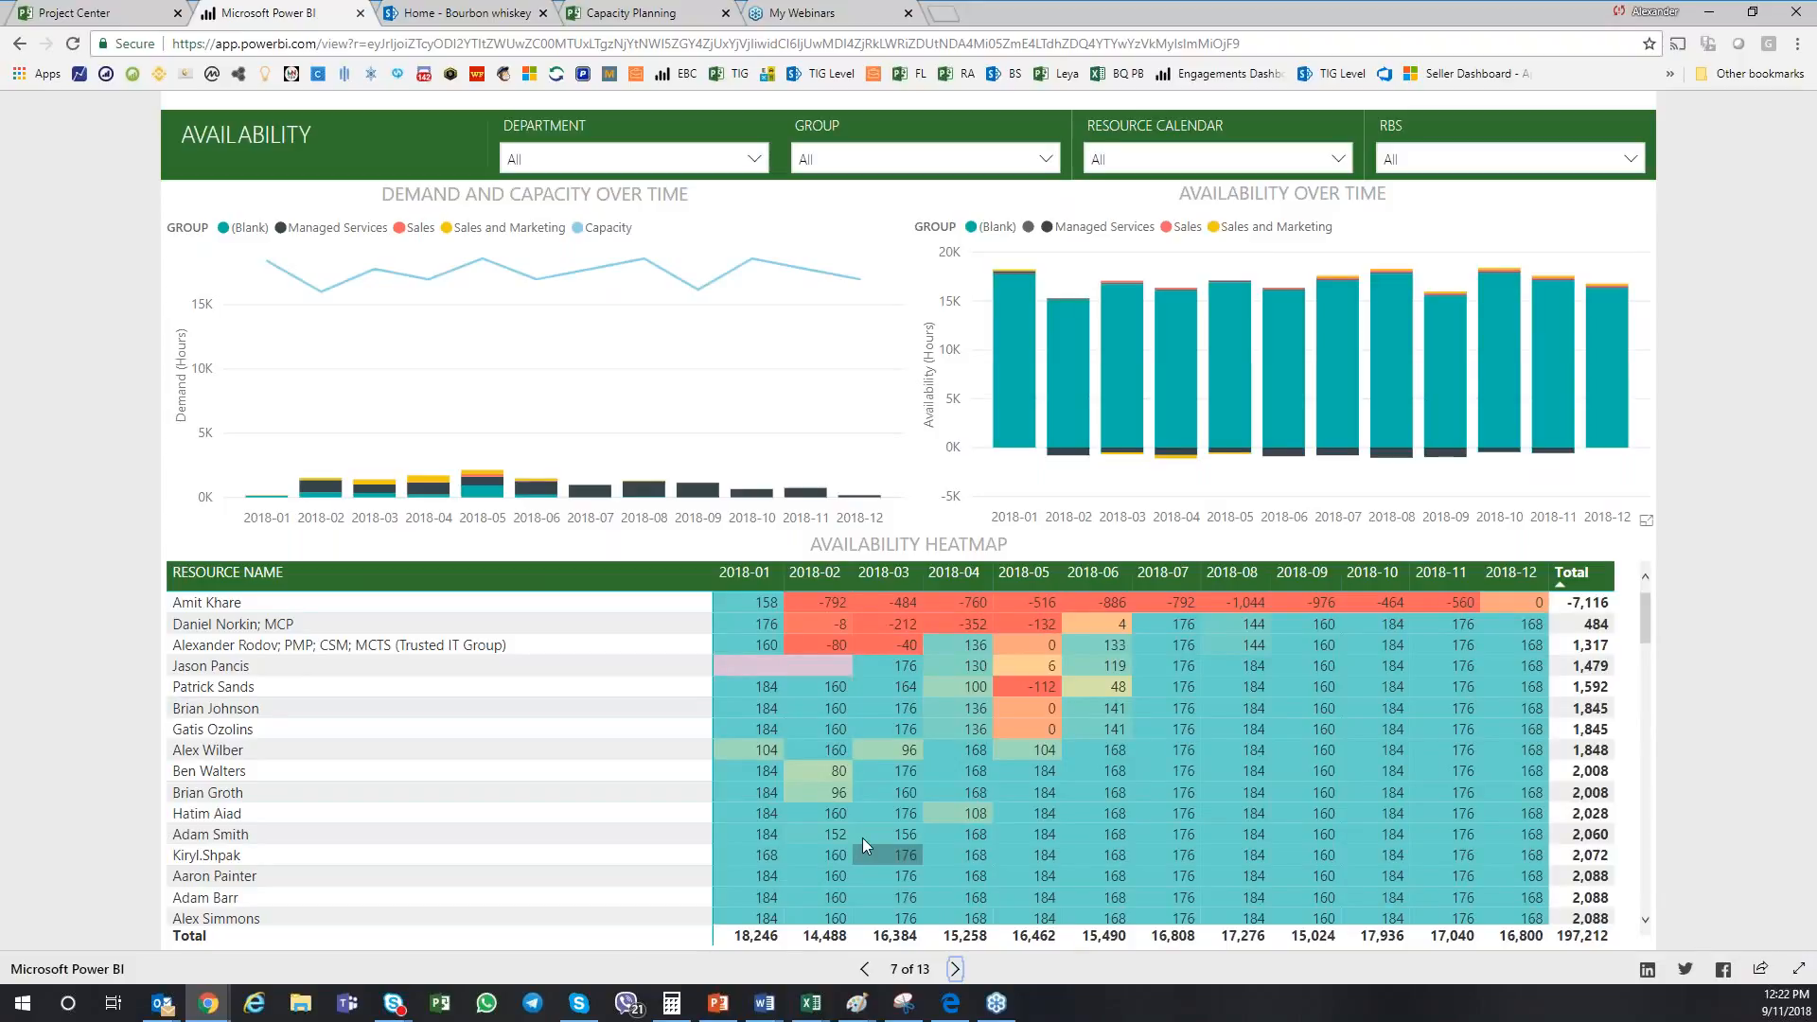
mouse_move(887, 835)
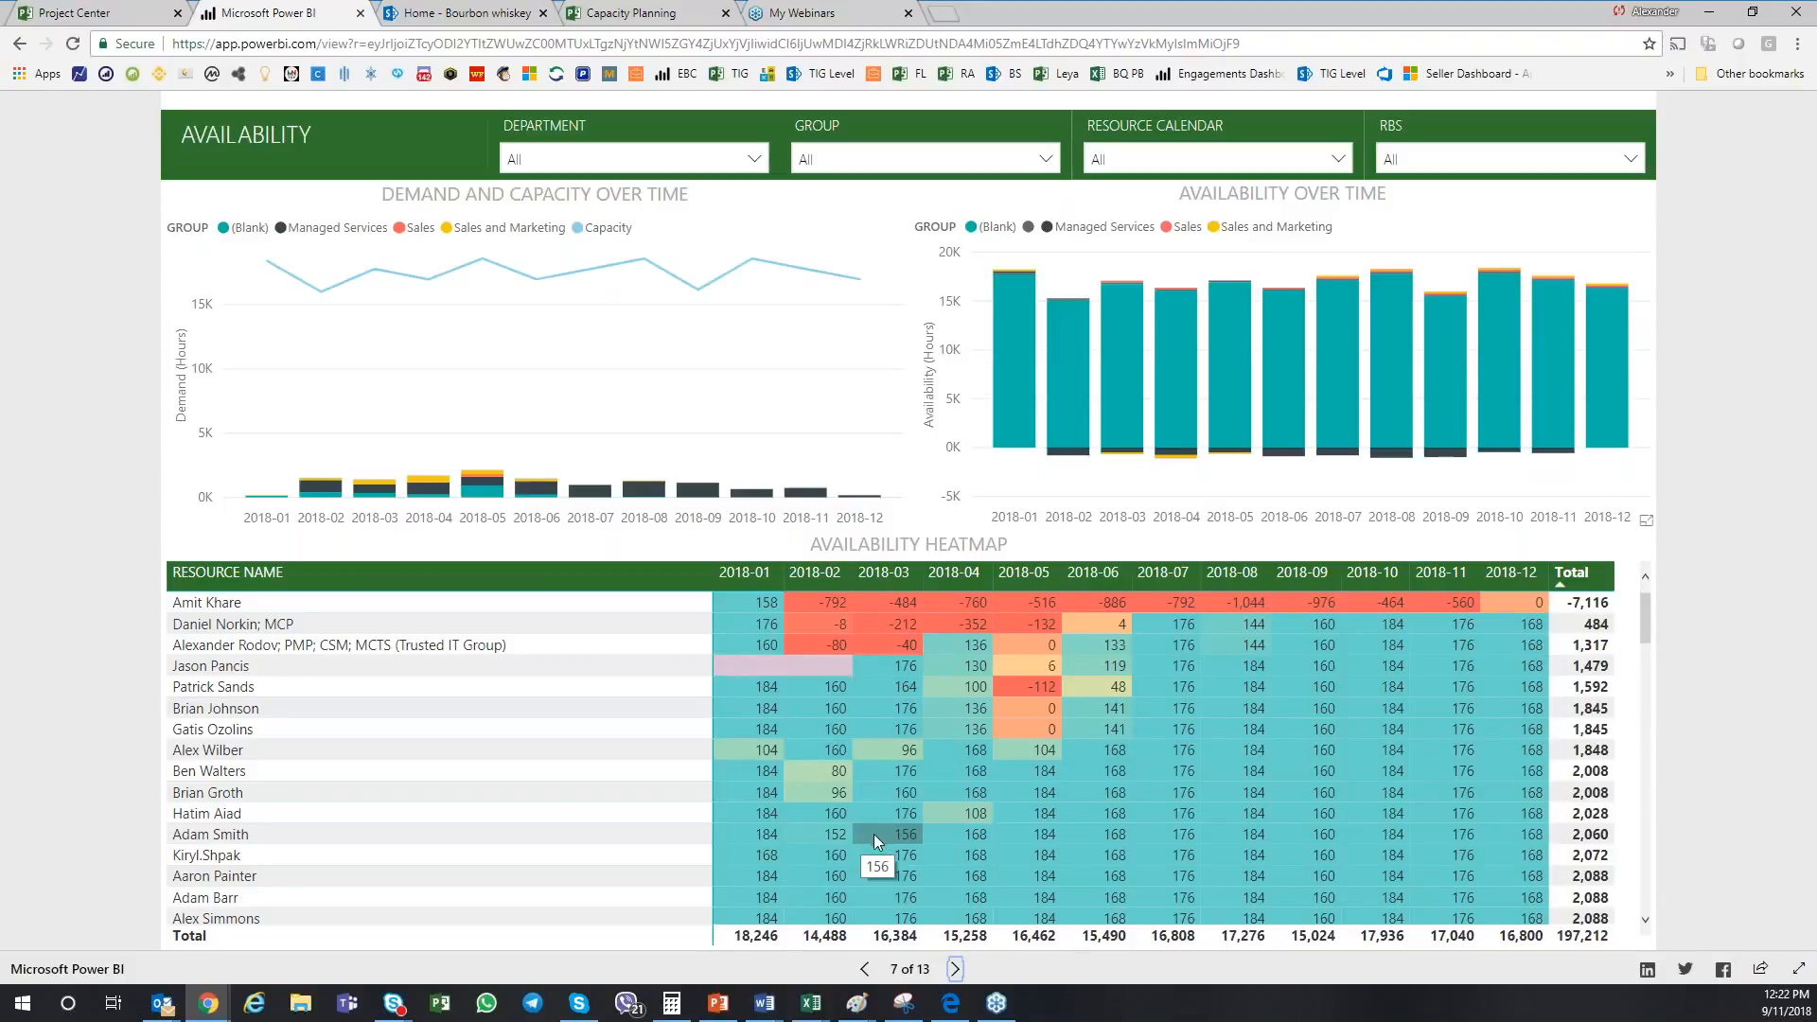
mouse_move(360, 349)
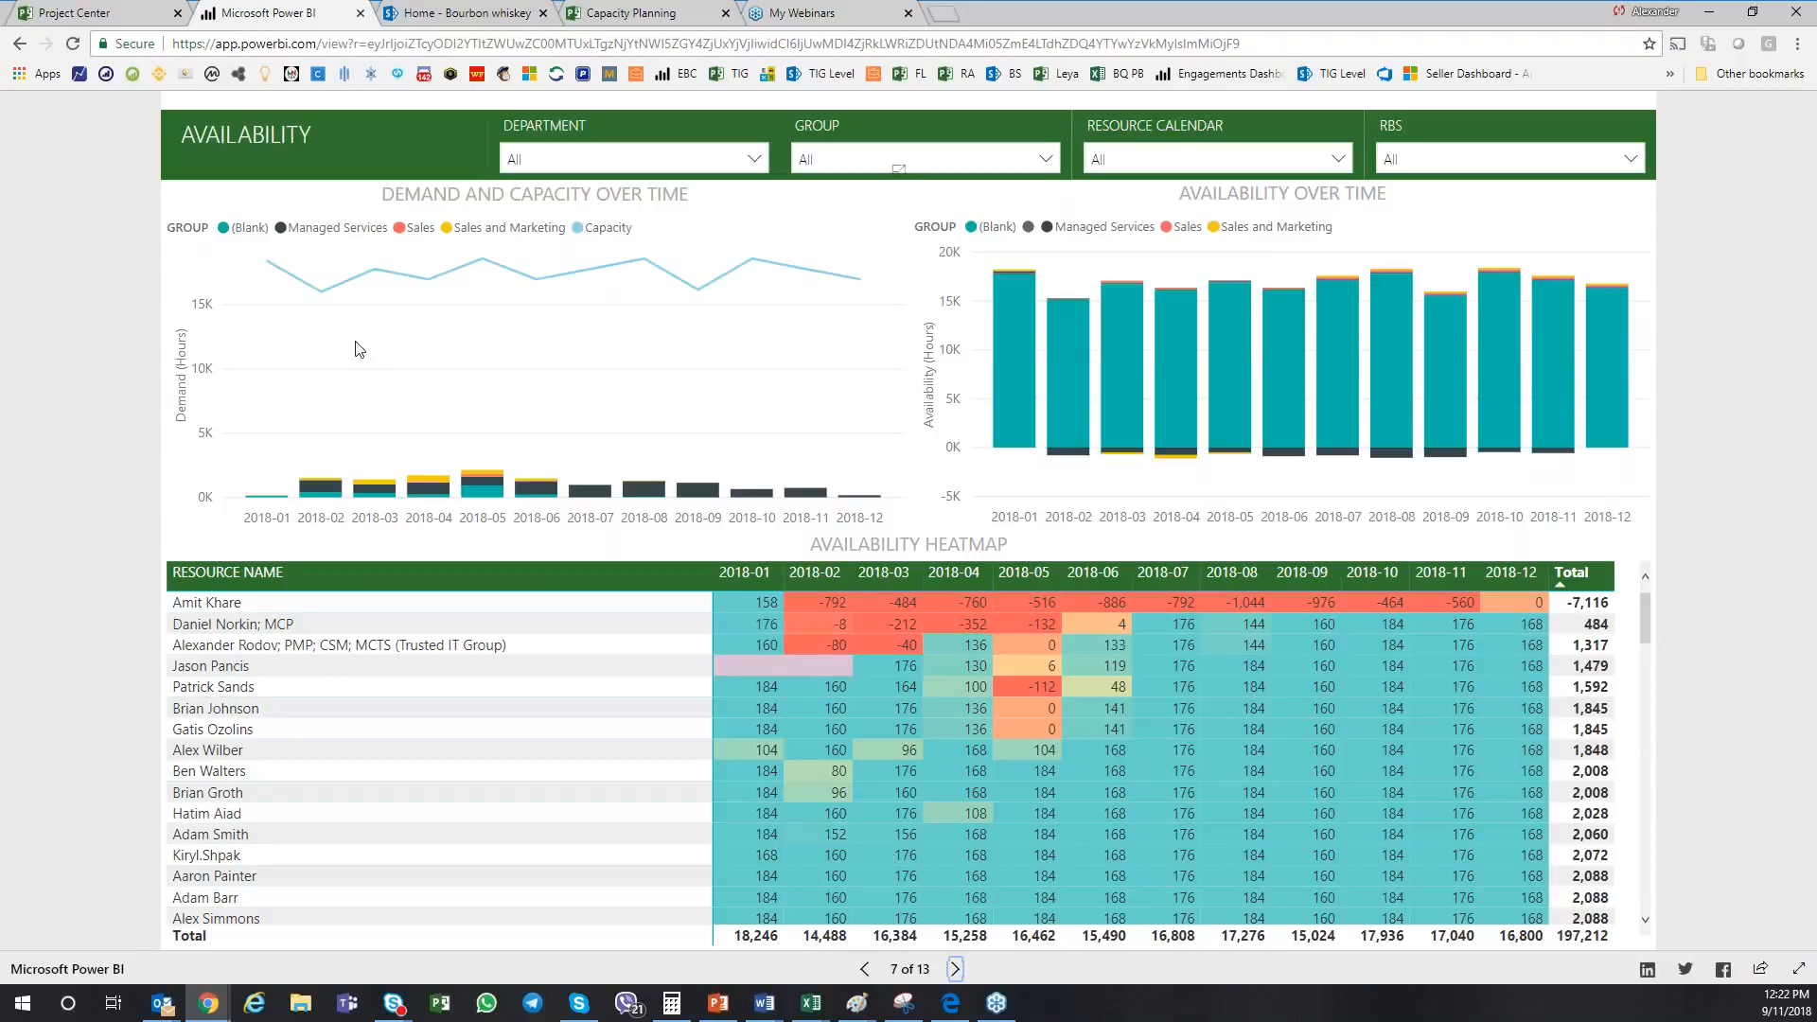
mouse_move(783, 350)
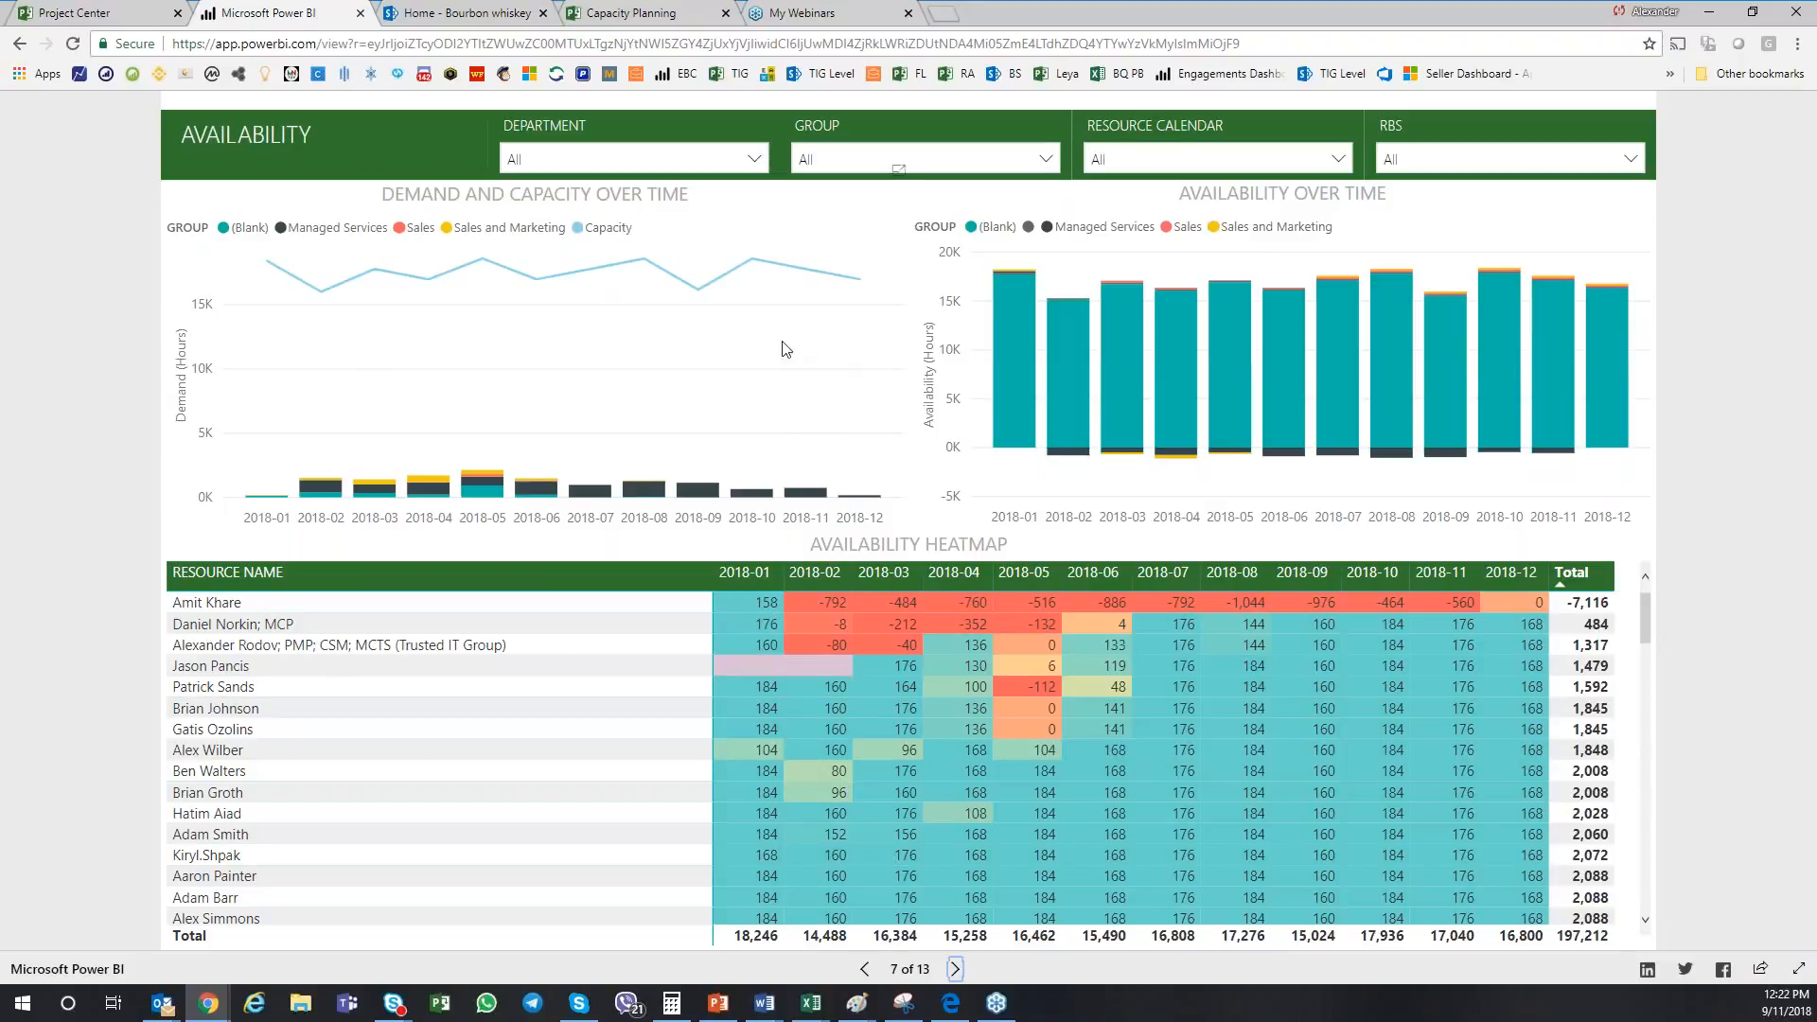
mouse_move(600, 592)
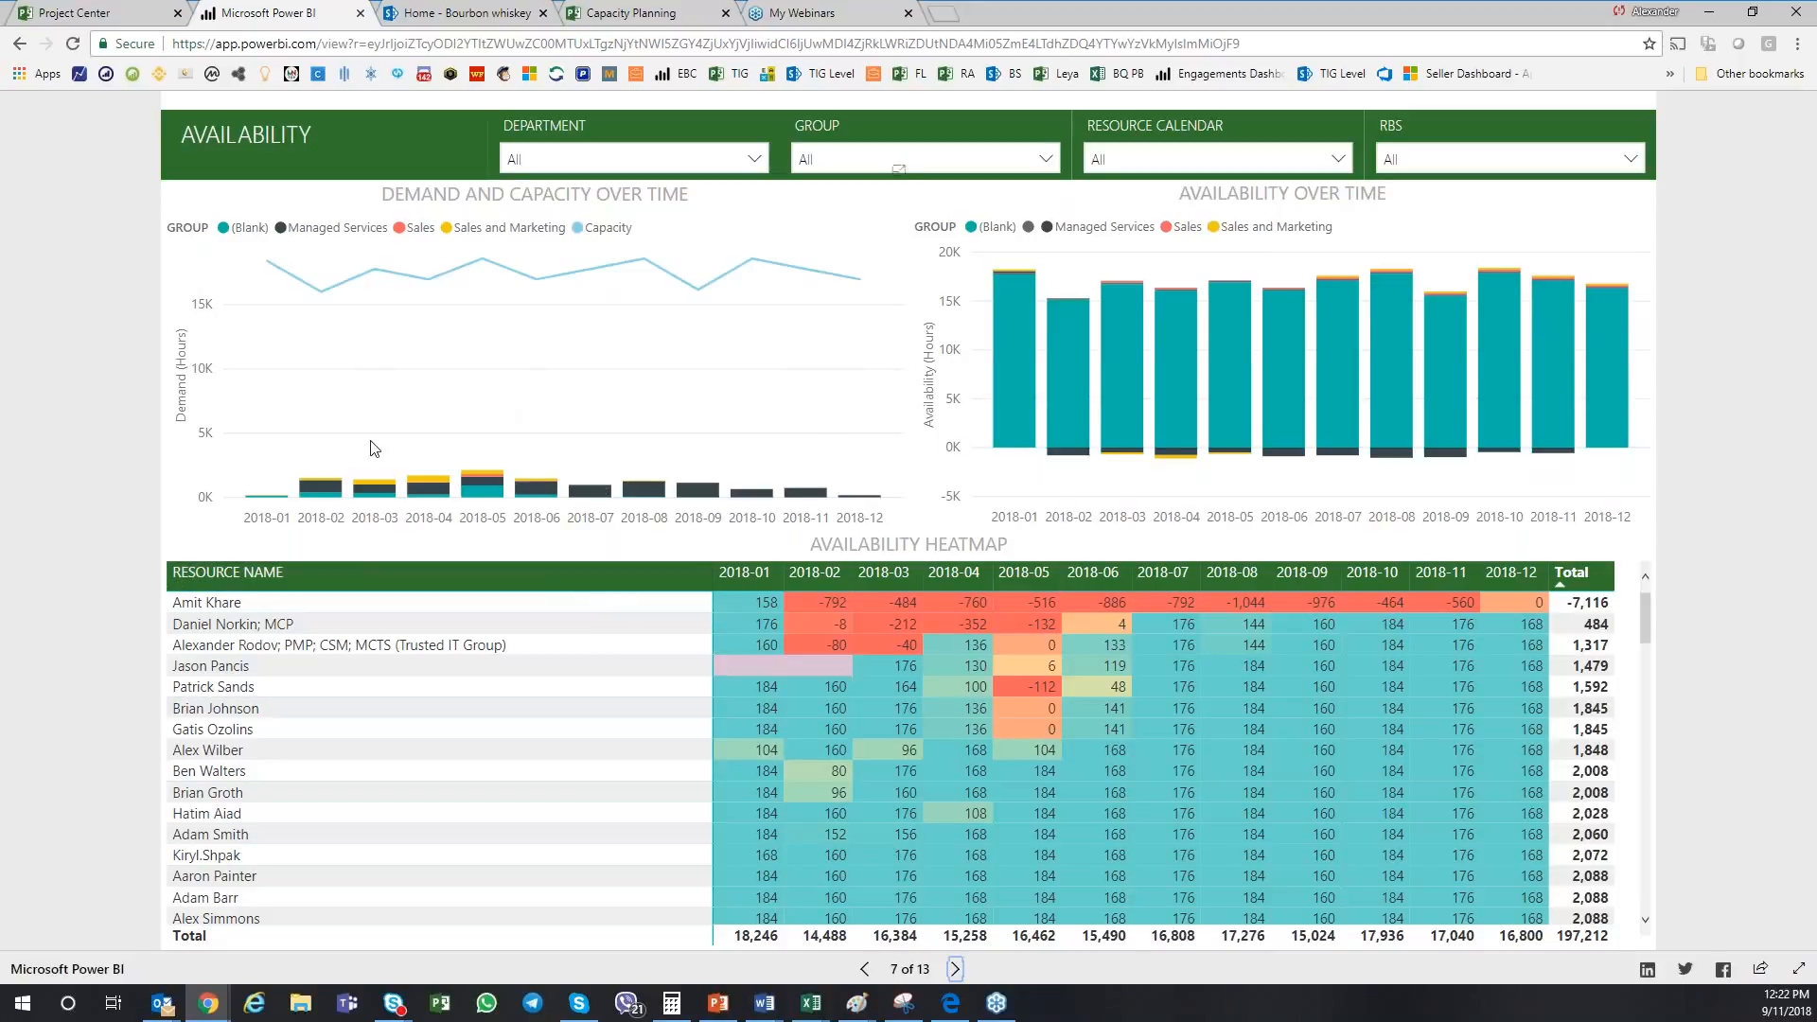
mouse_move(797, 286)
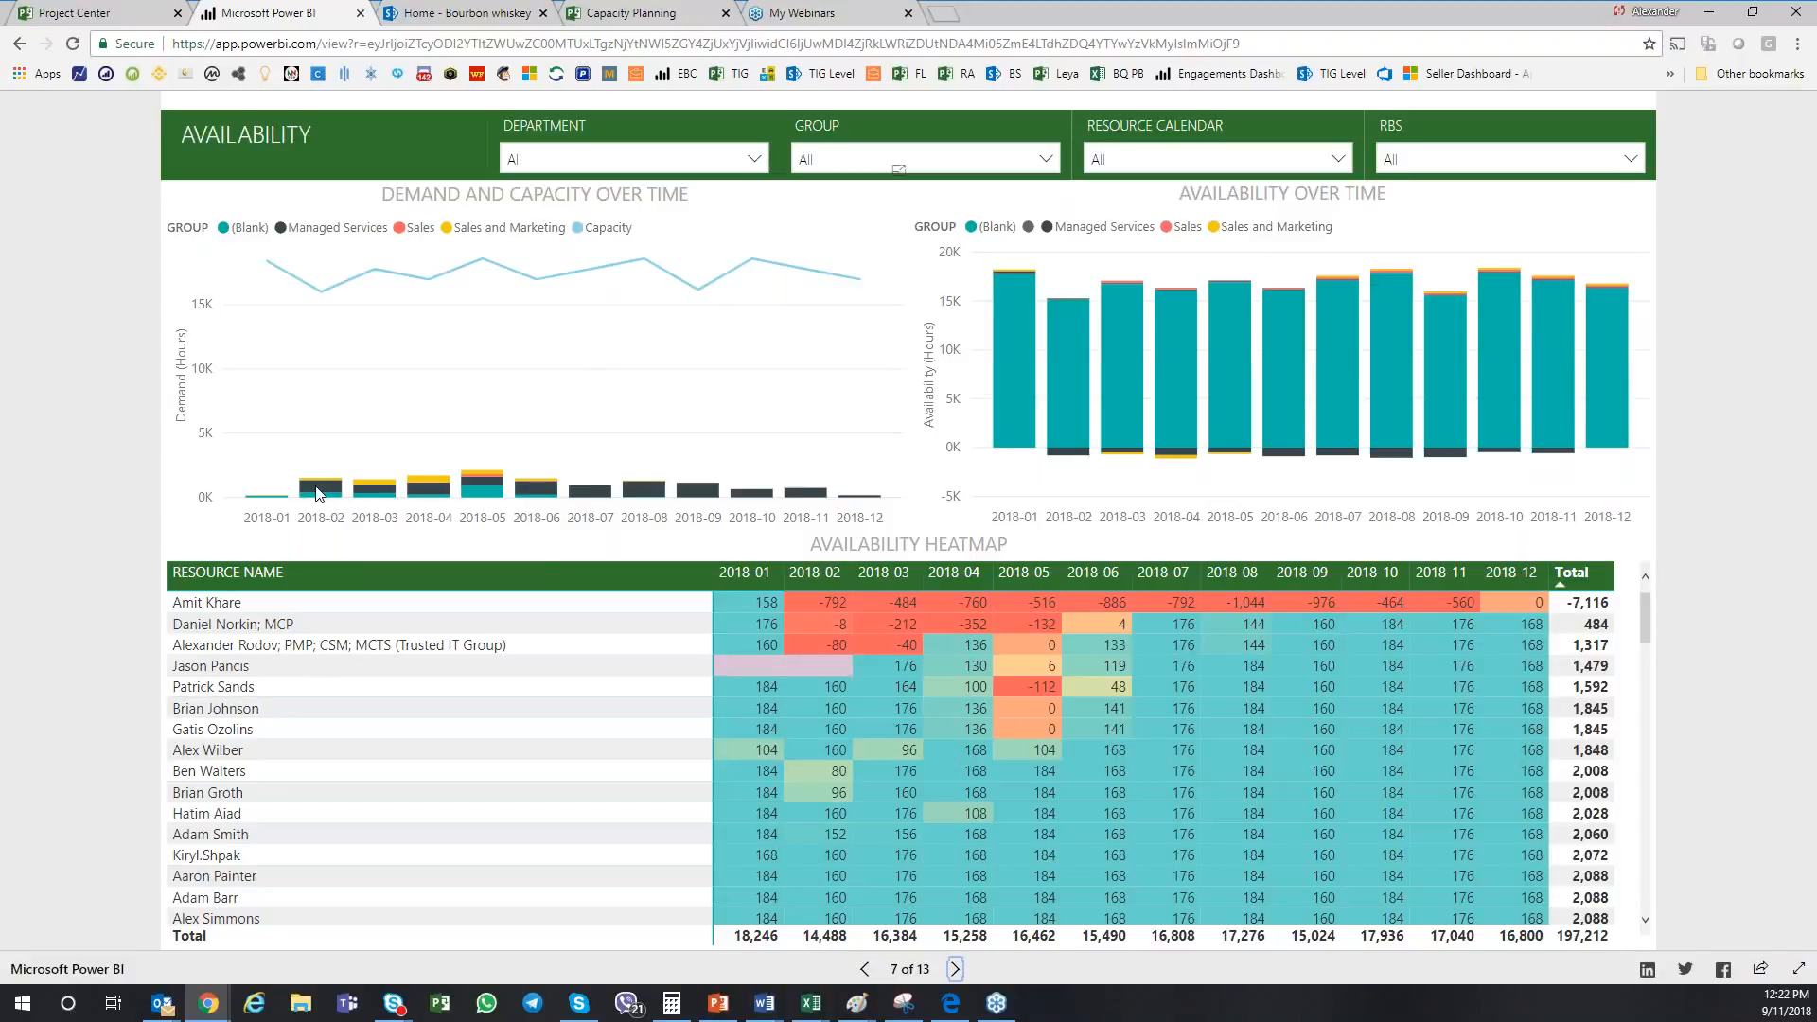
mouse_move(646, 501)
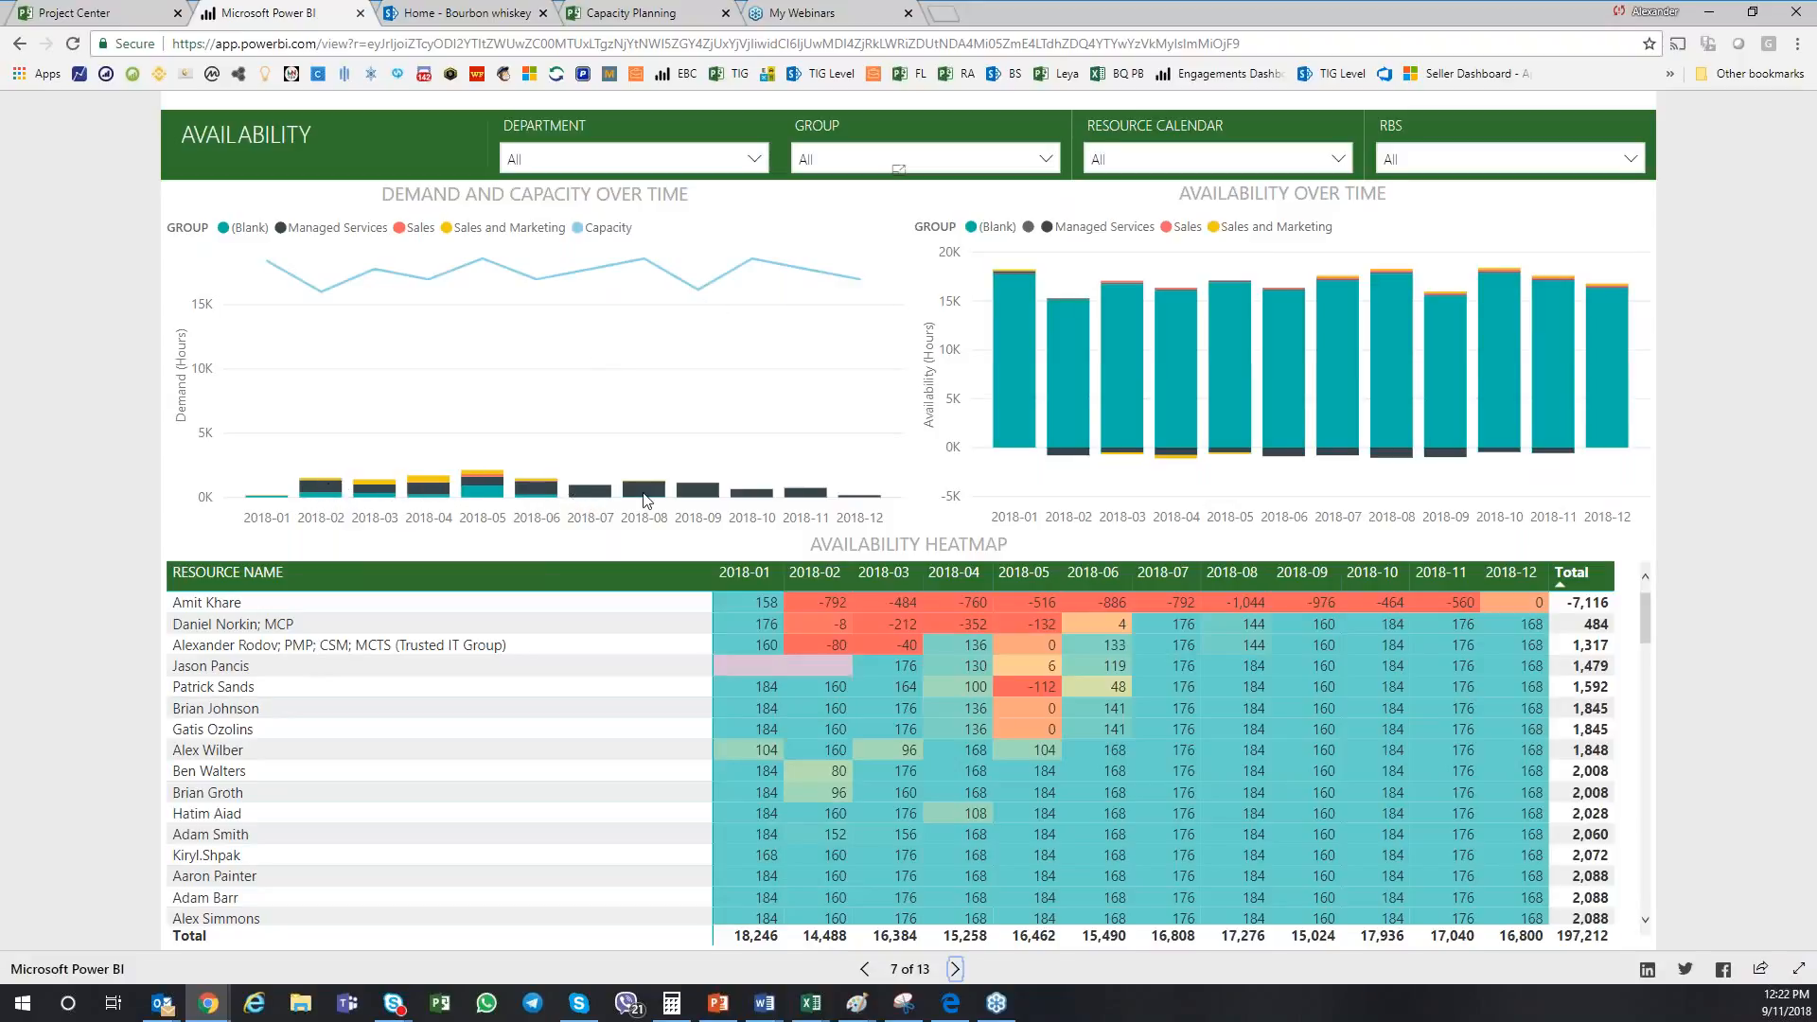
mouse_move(832, 501)
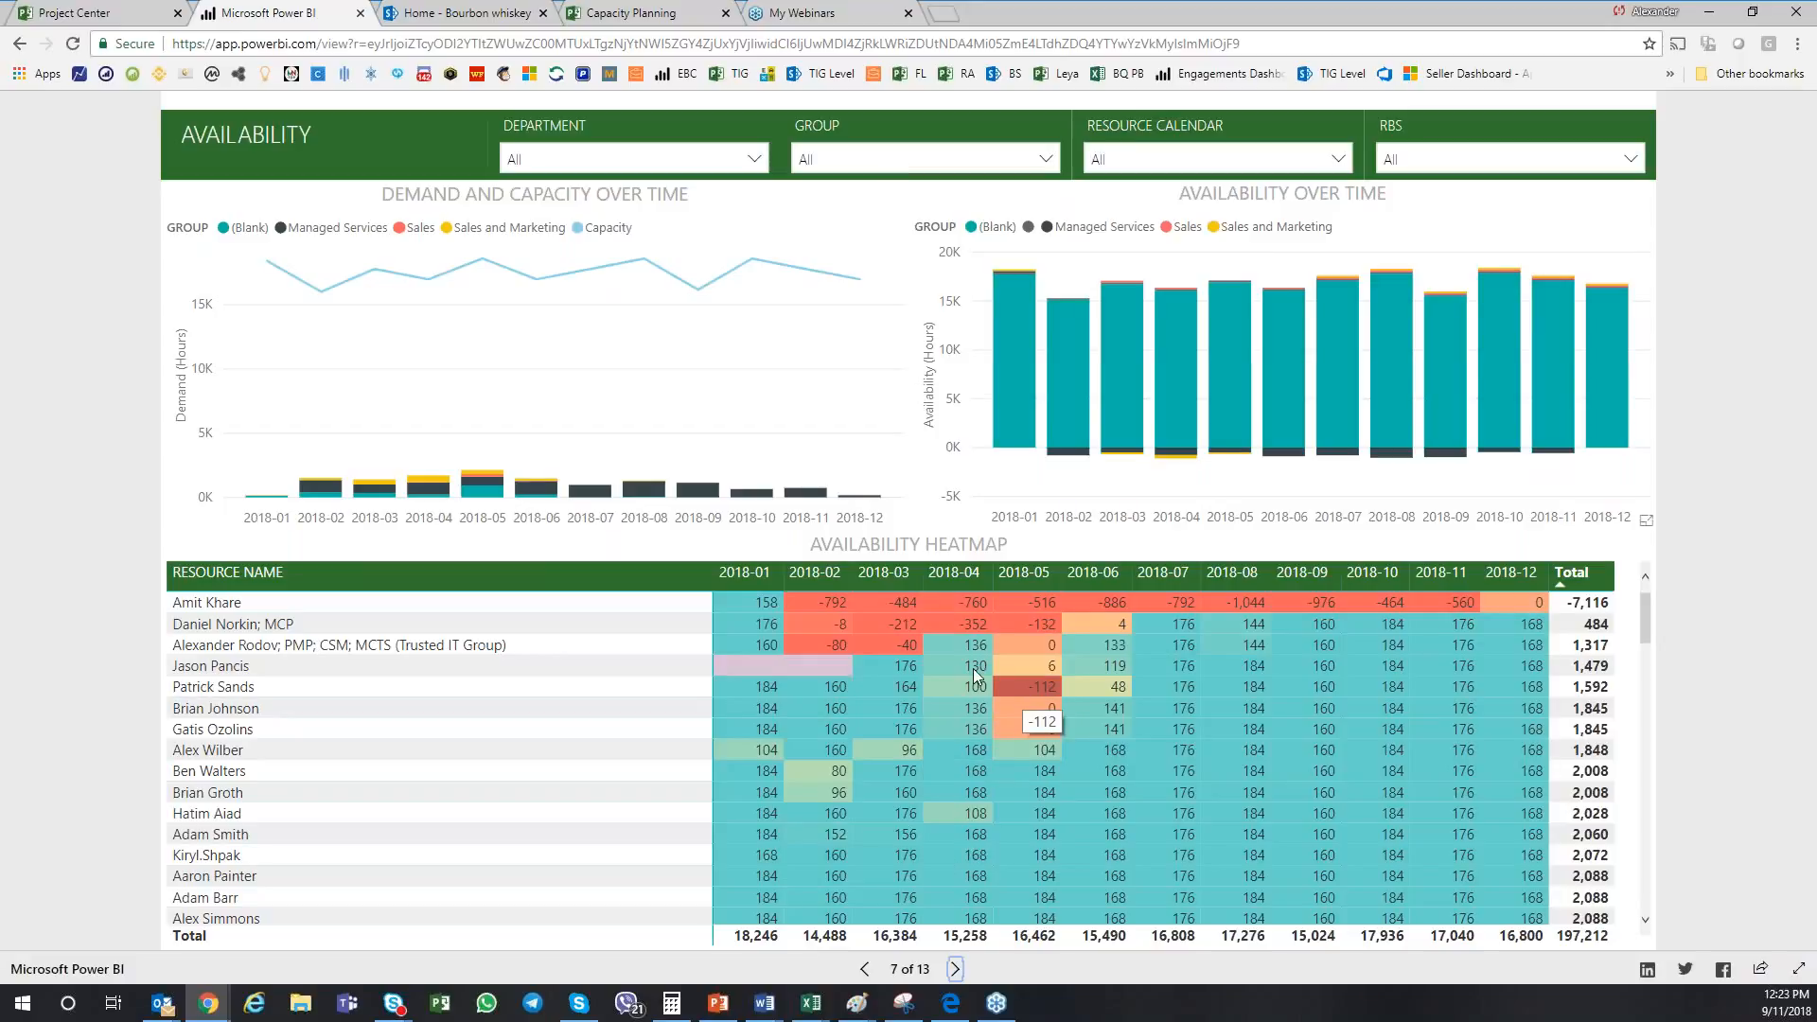
mouse_move(637, 510)
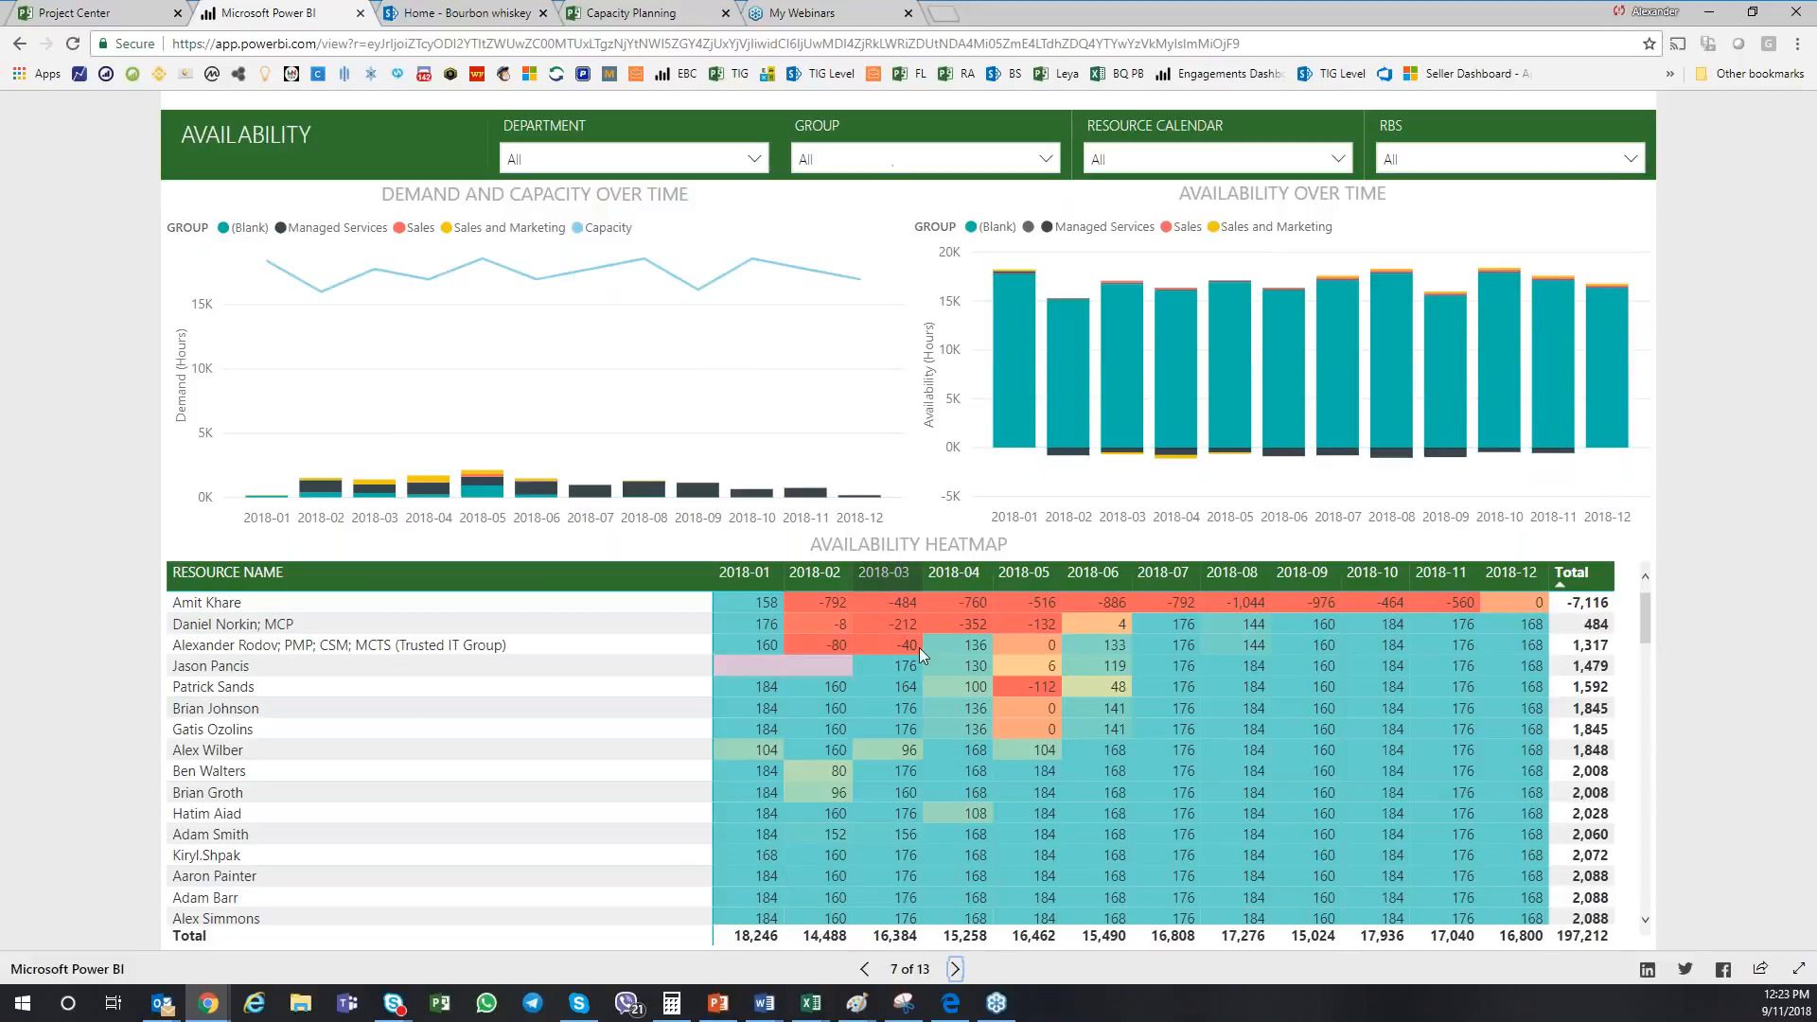
mouse_move(907, 646)
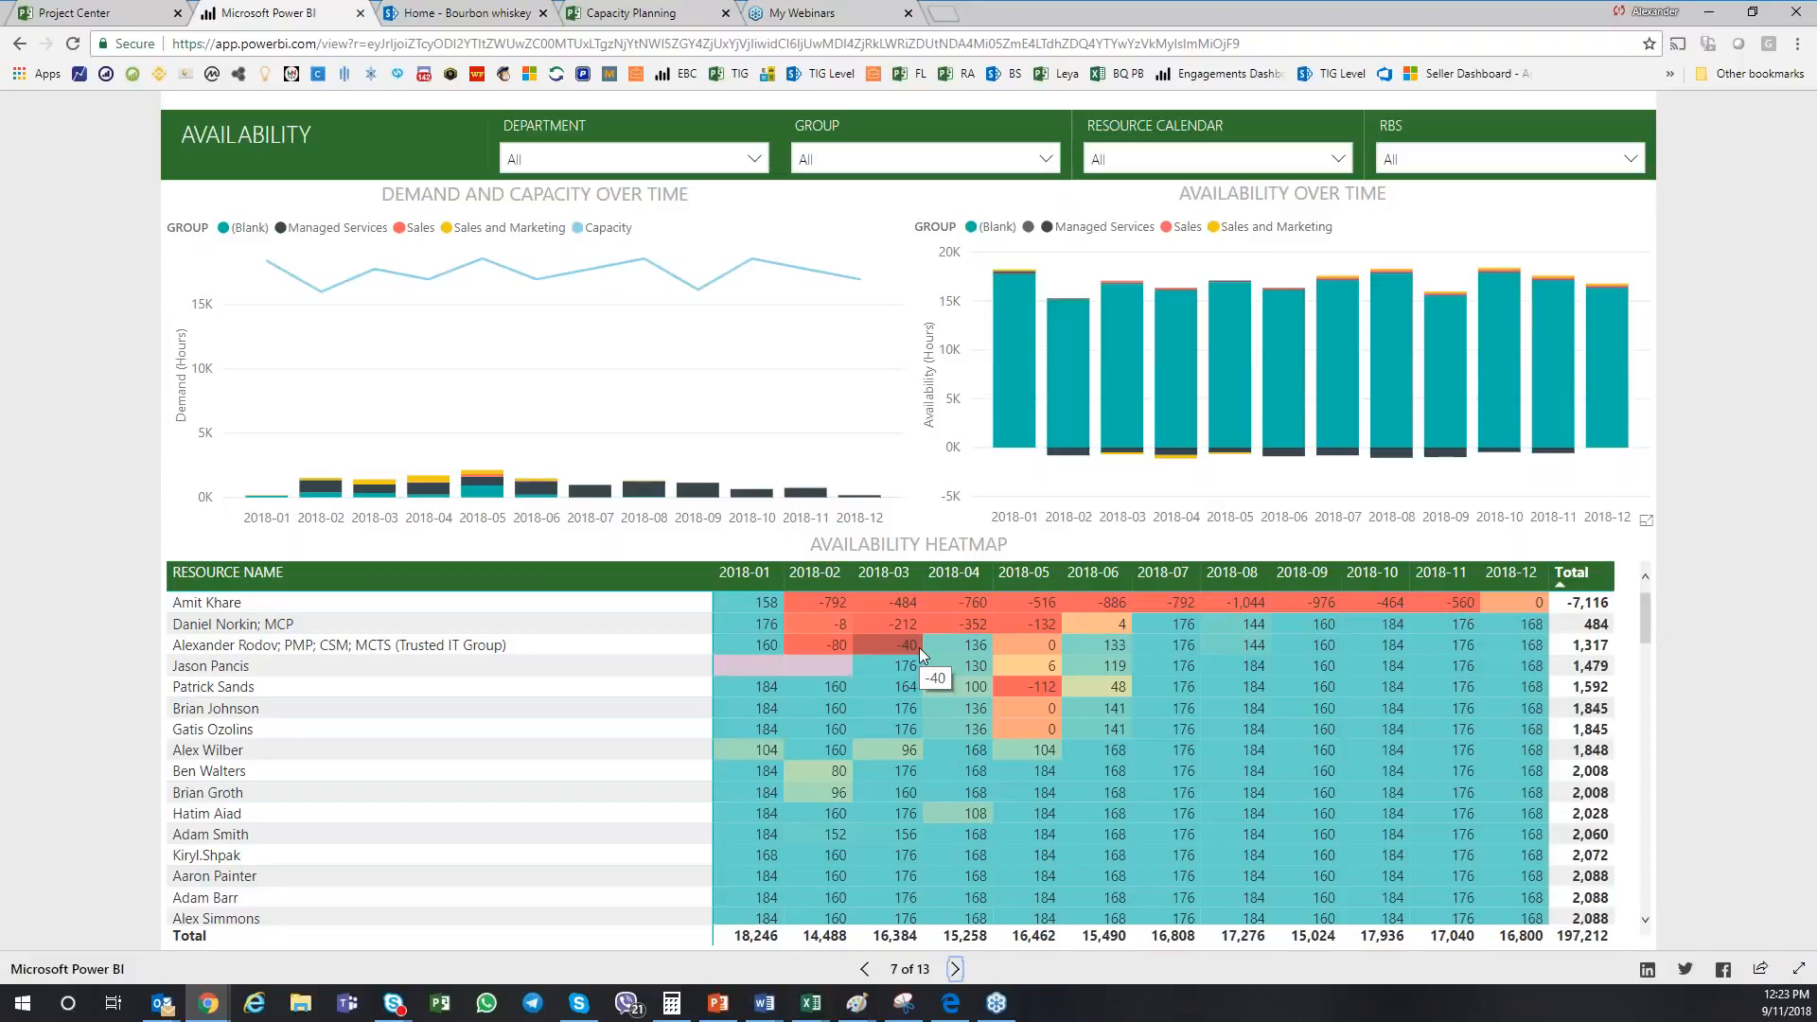
mouse_move(864, 656)
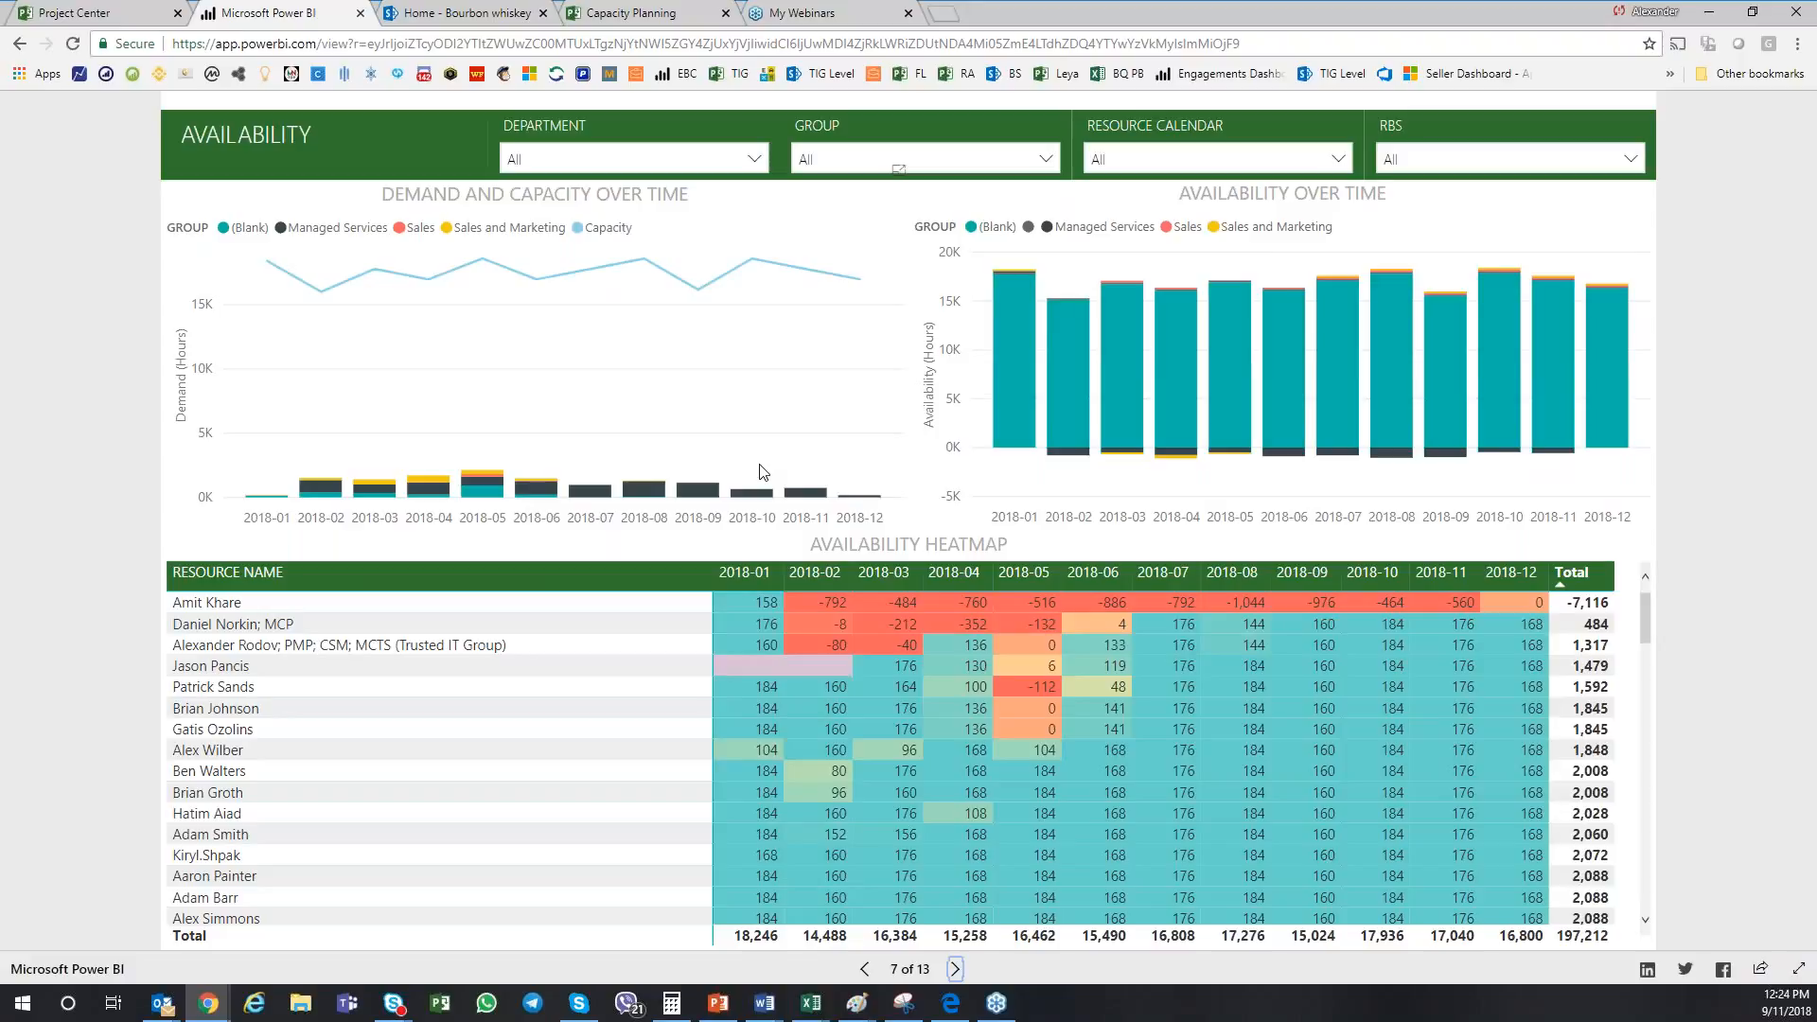
mouse_move(769, 472)
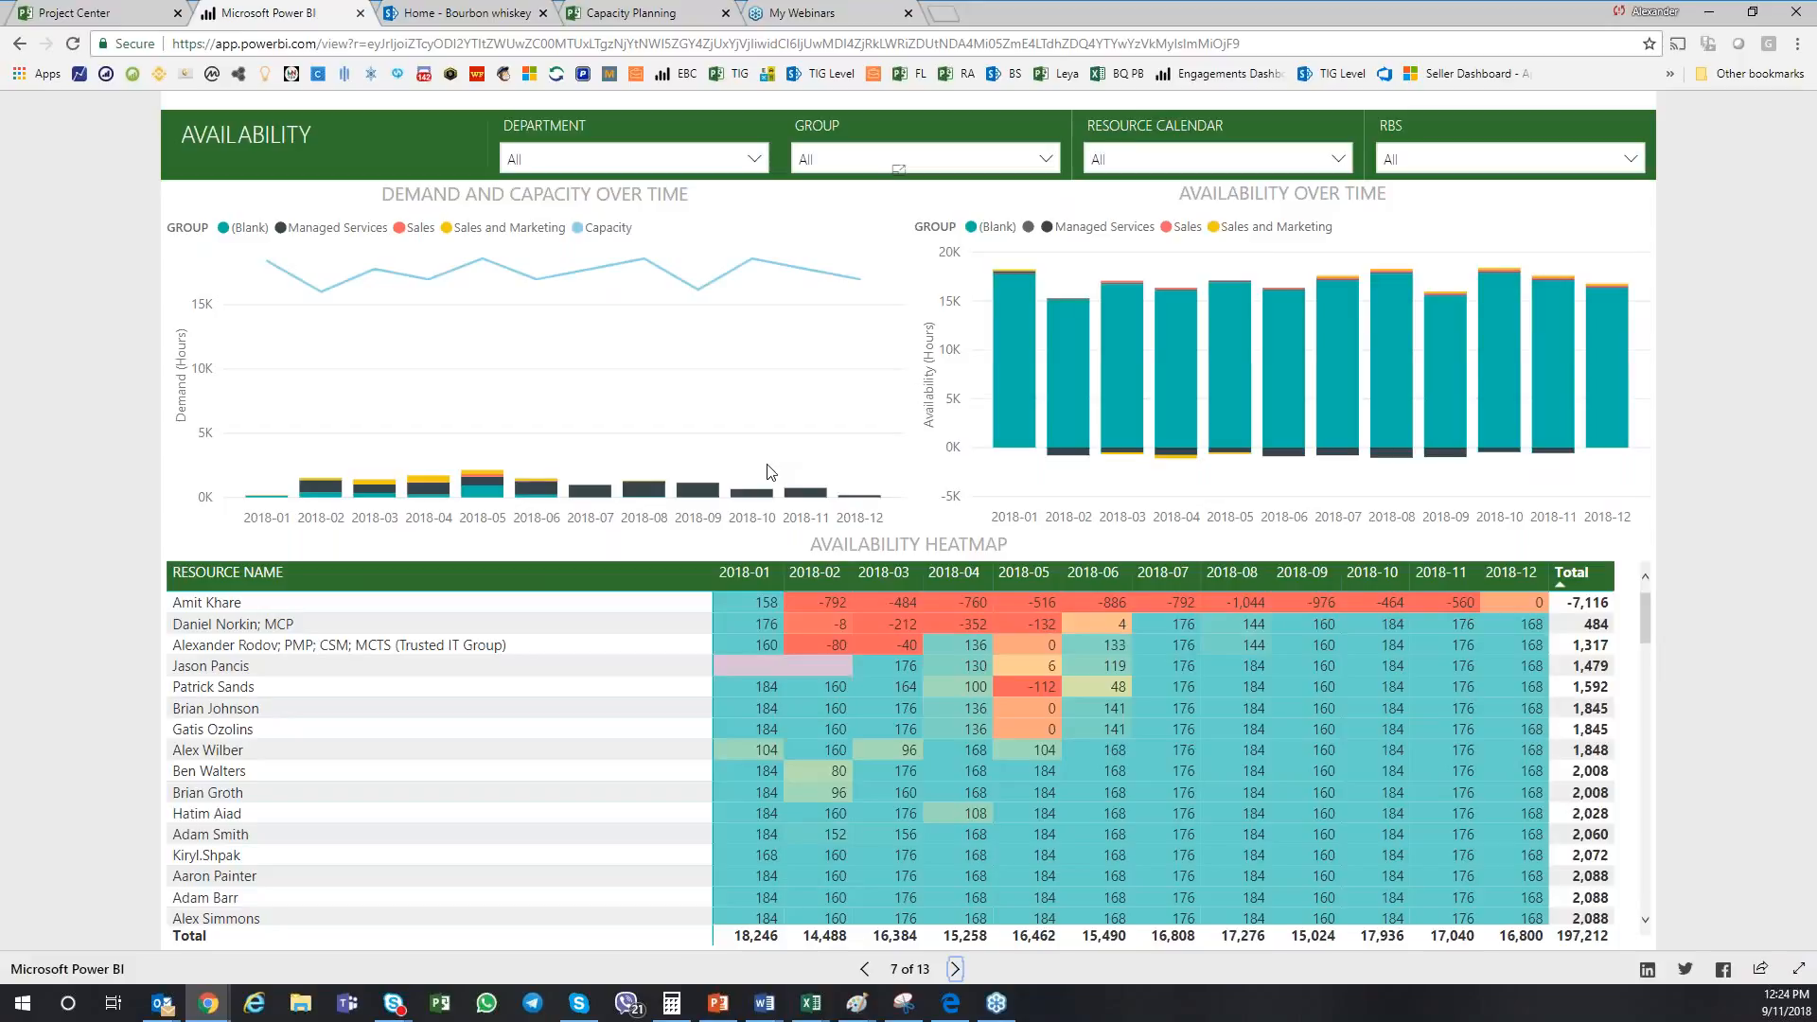
mouse_move(1332, 585)
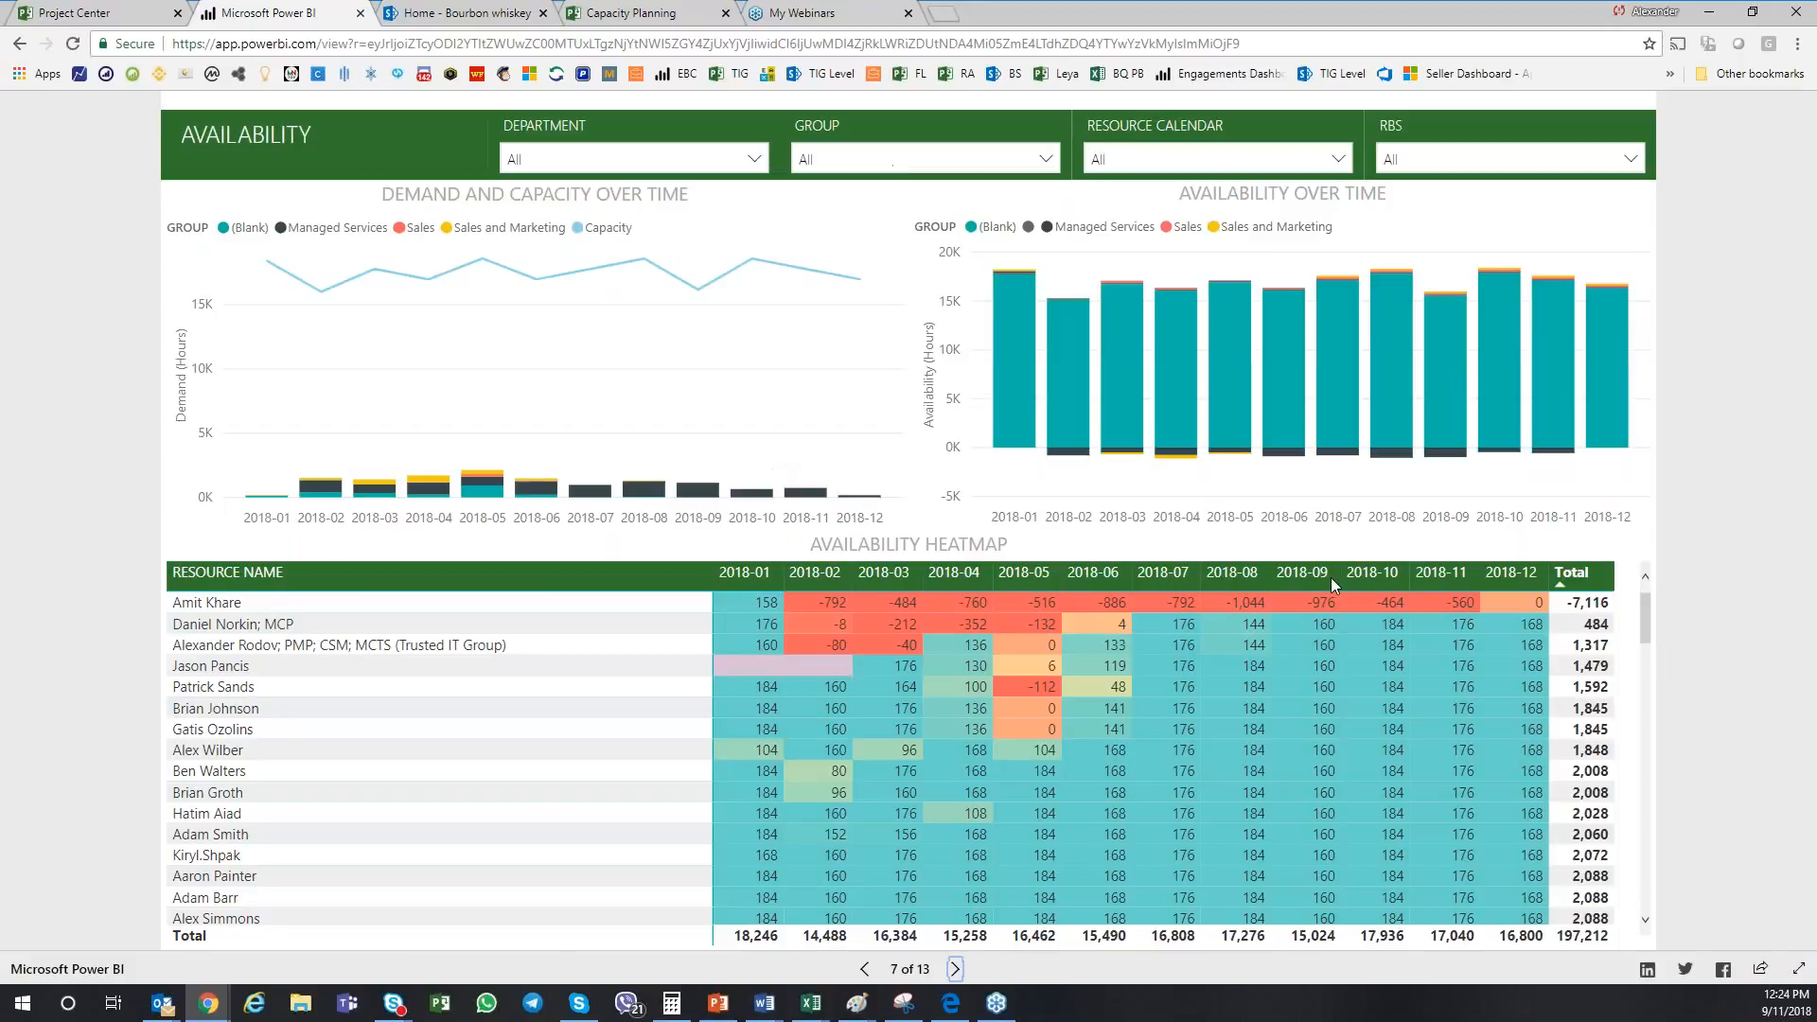